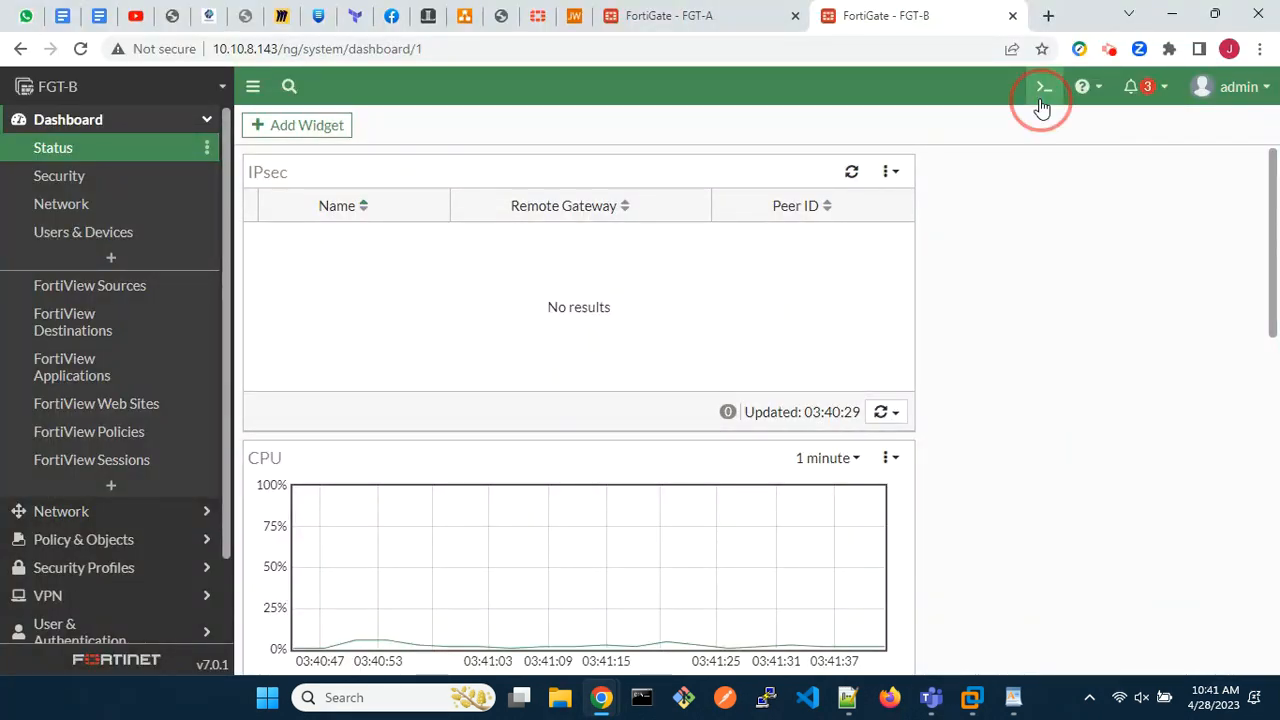
# Briefly check the CLI console, then start a new IPsec tunnel from VPN > IPsec Tunnels
pyautogui.click(1043, 86)
pyautogui.write('execute ping 192.168.100.1')
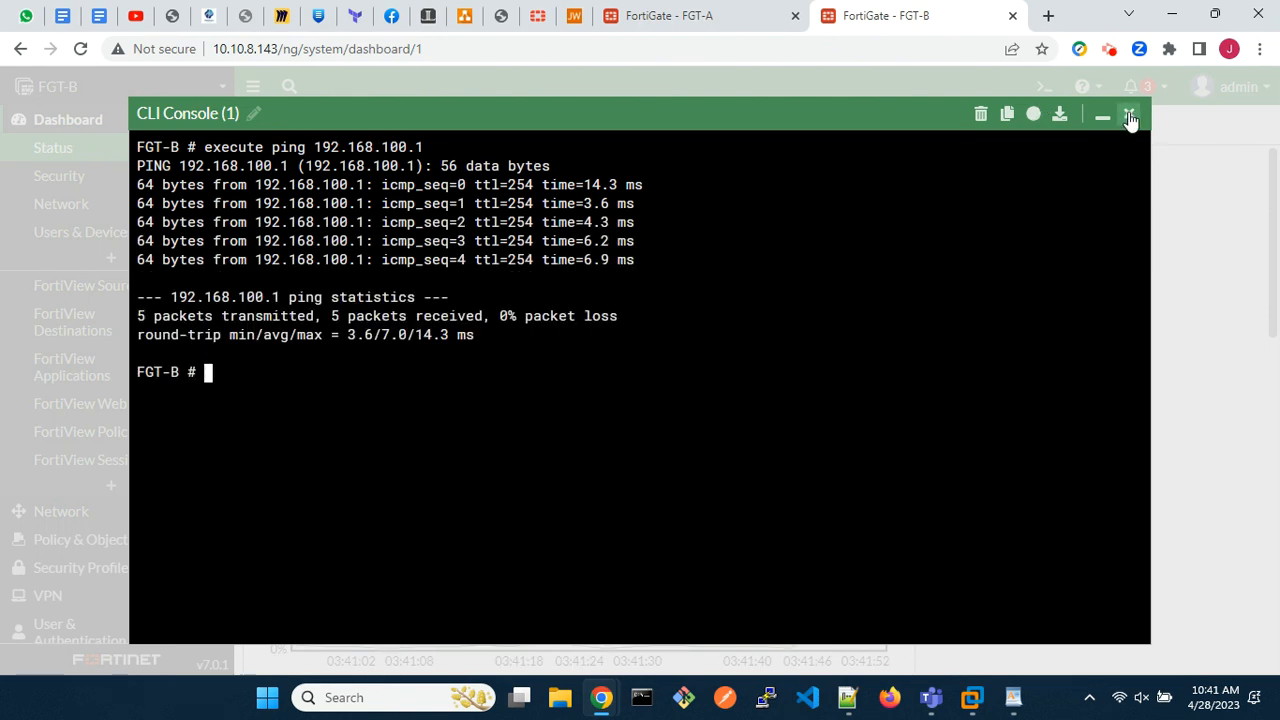
pyautogui.click(1129, 113)
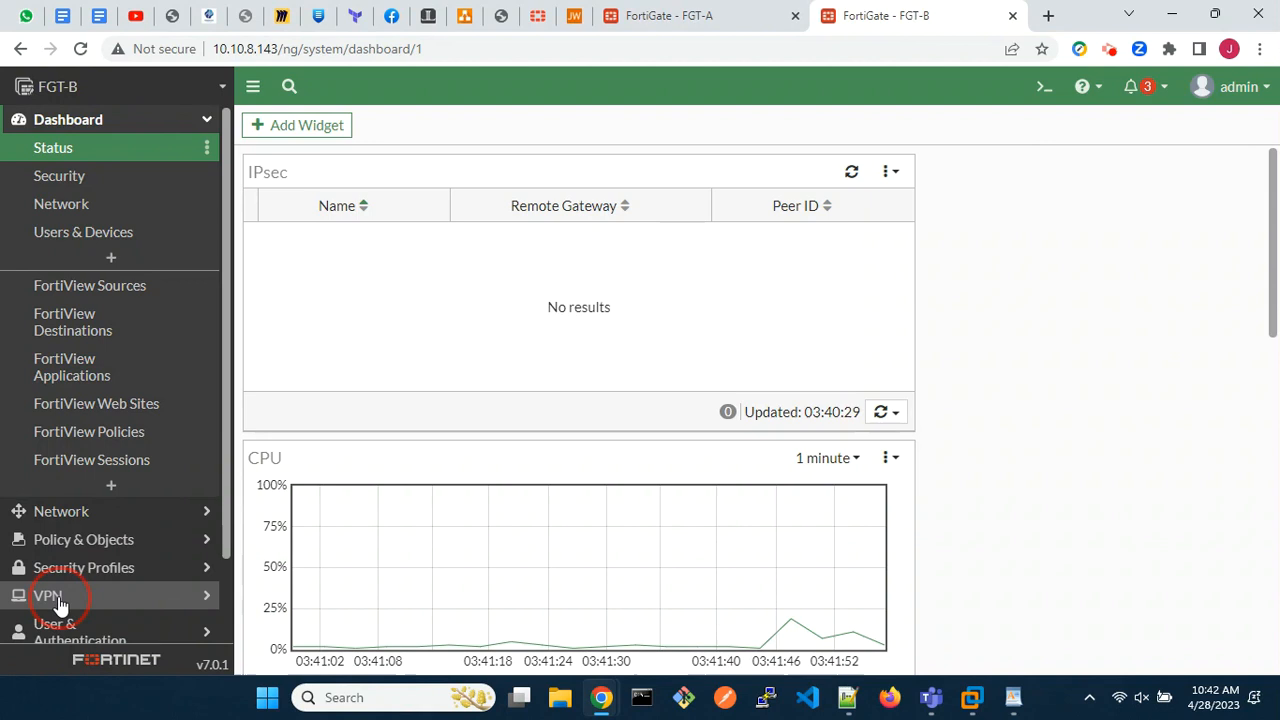
pyautogui.click(48, 595)
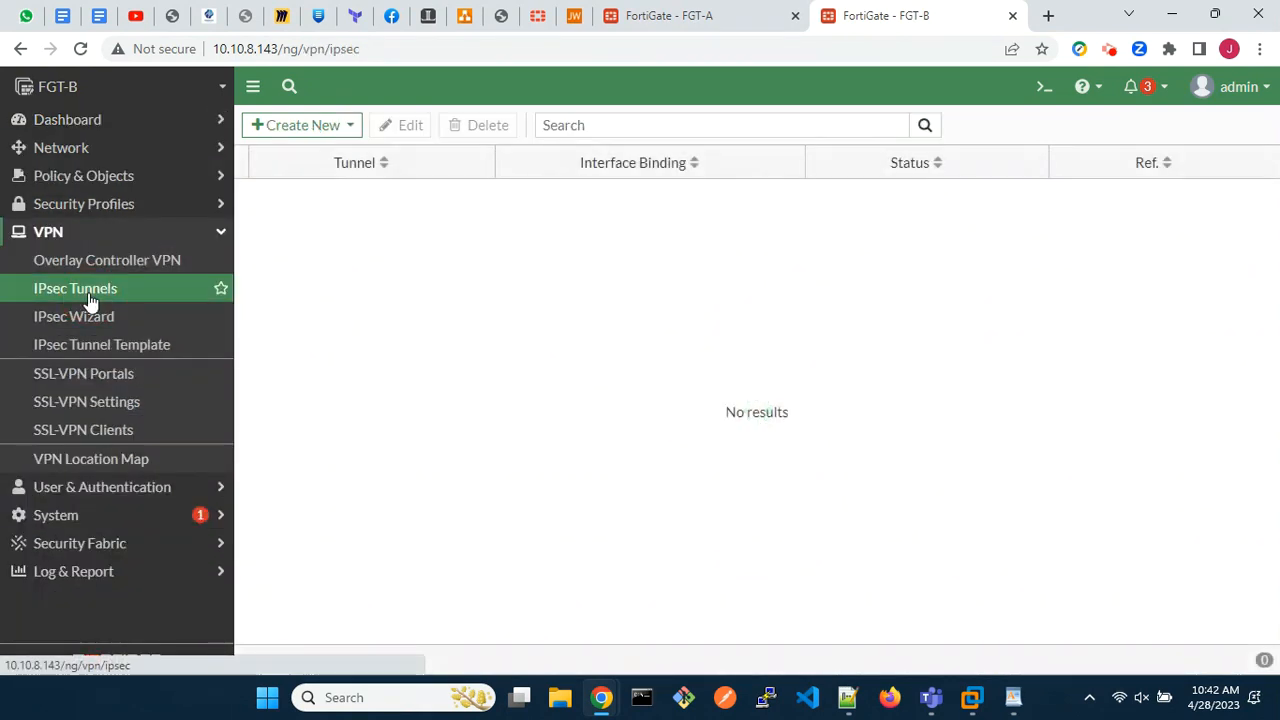
pyautogui.click(301, 125)
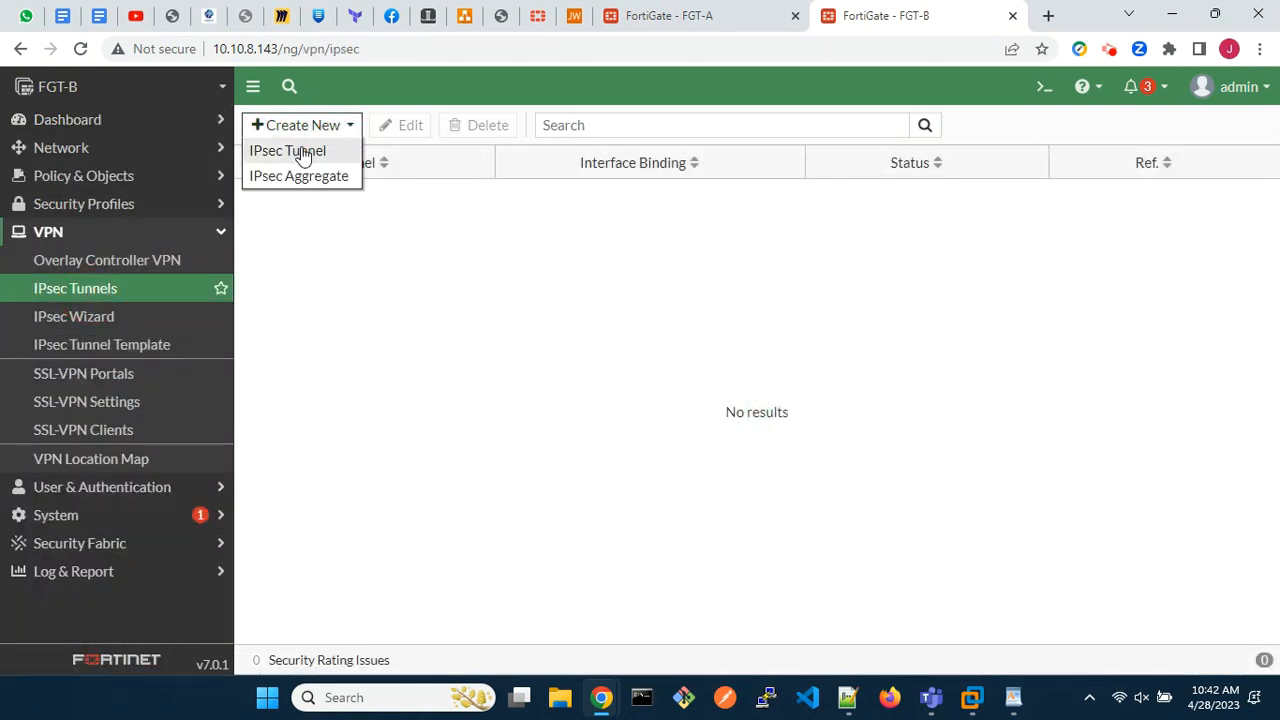
pyautogui.click(287, 151)
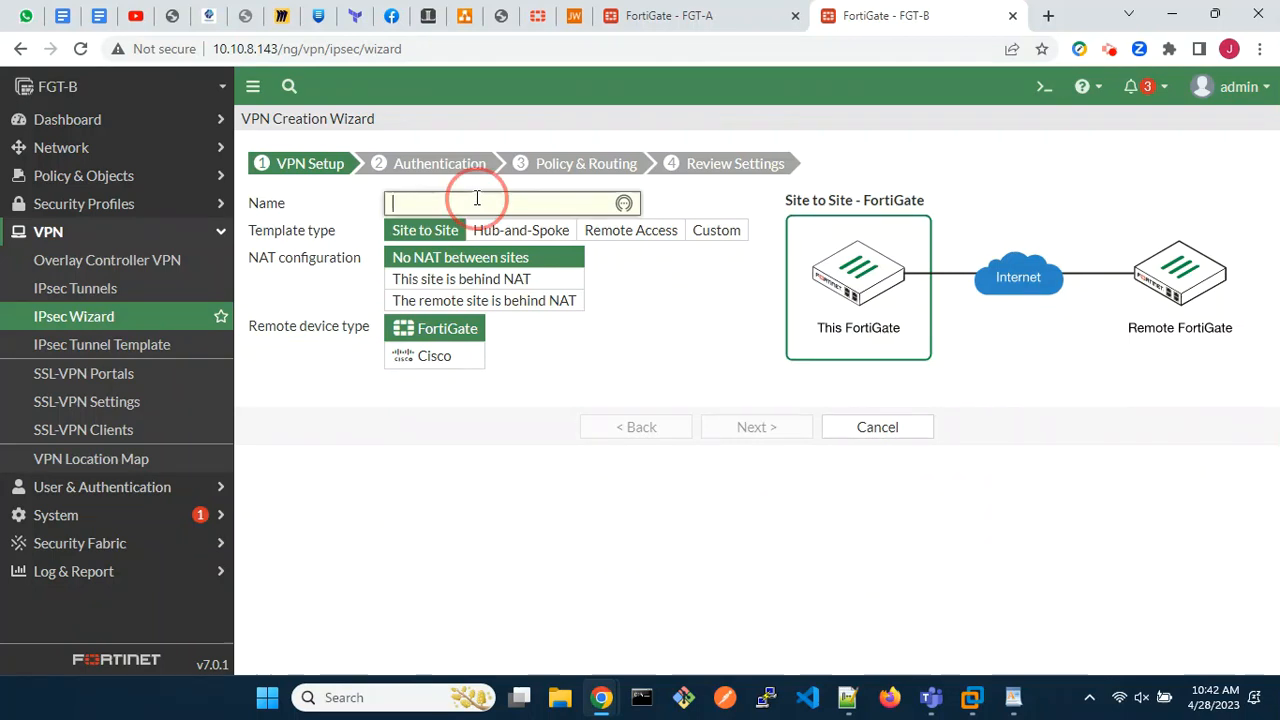
# Name the tunnel s2svpn with remote gateway 192.168.100.1 on interface wan1 (port1)
pyautogui.write('s2svpn')
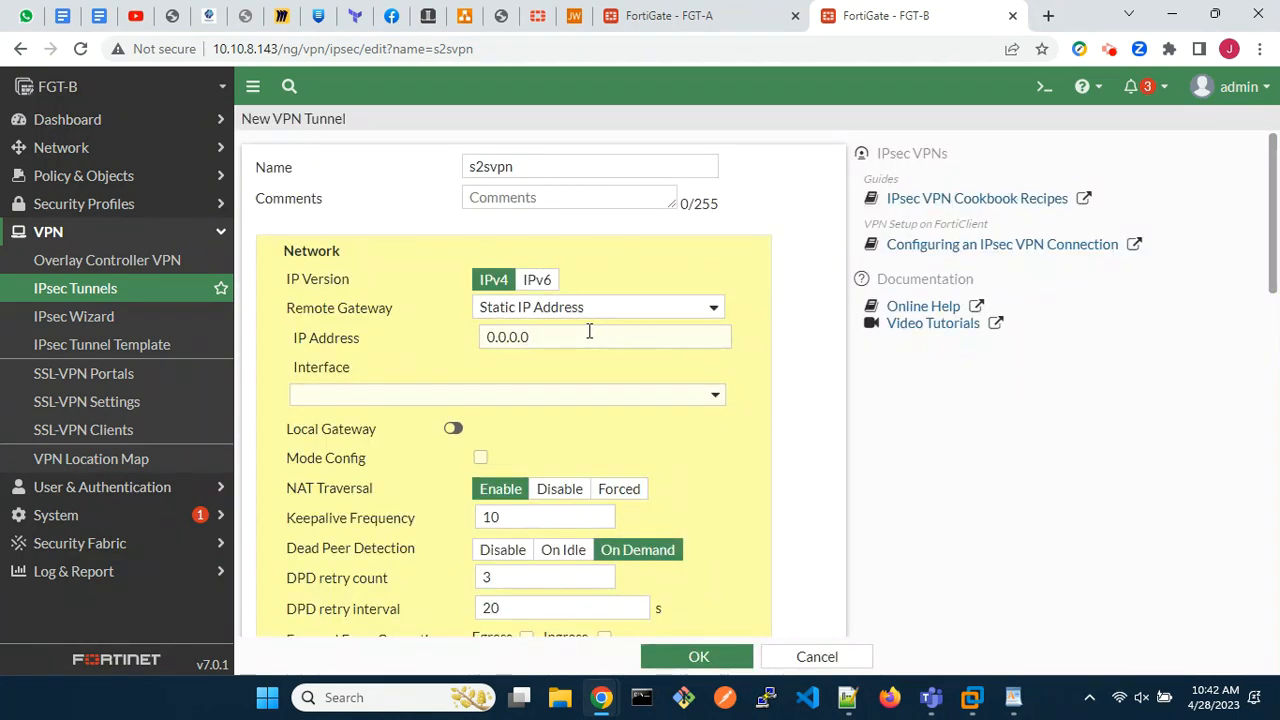
pyautogui.write('192.168.100.1')
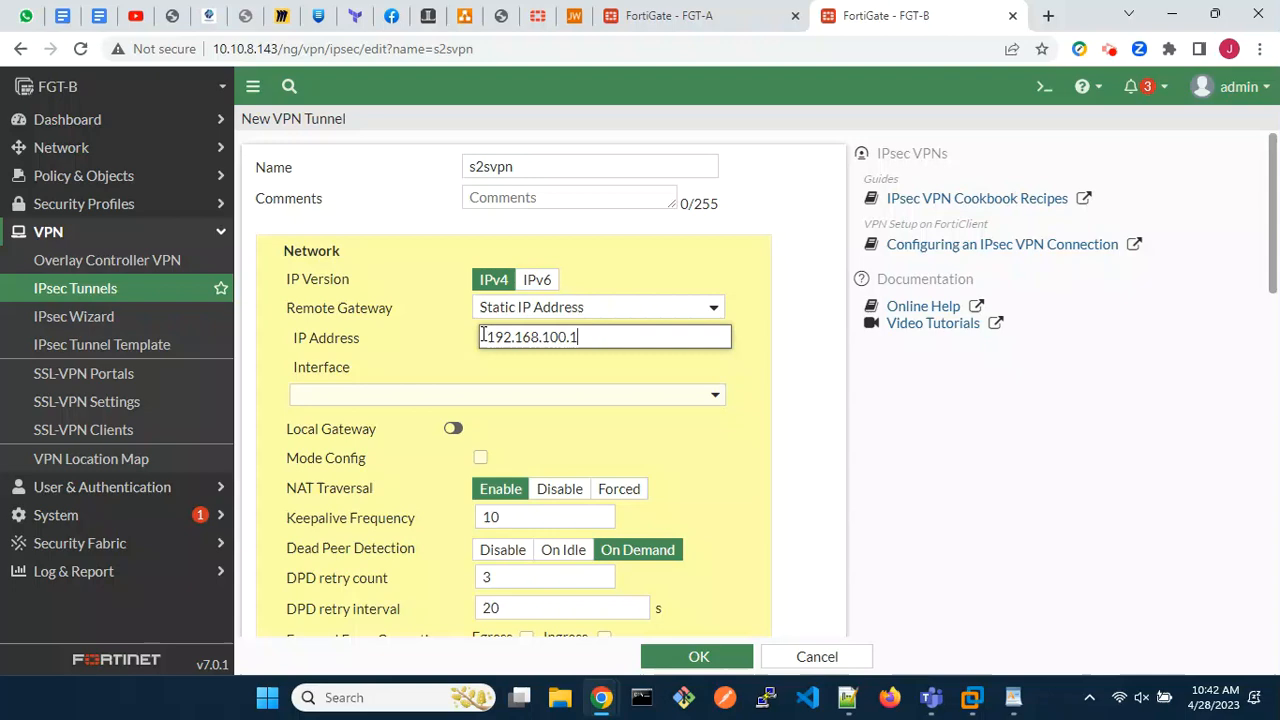
pyautogui.click(505, 393)
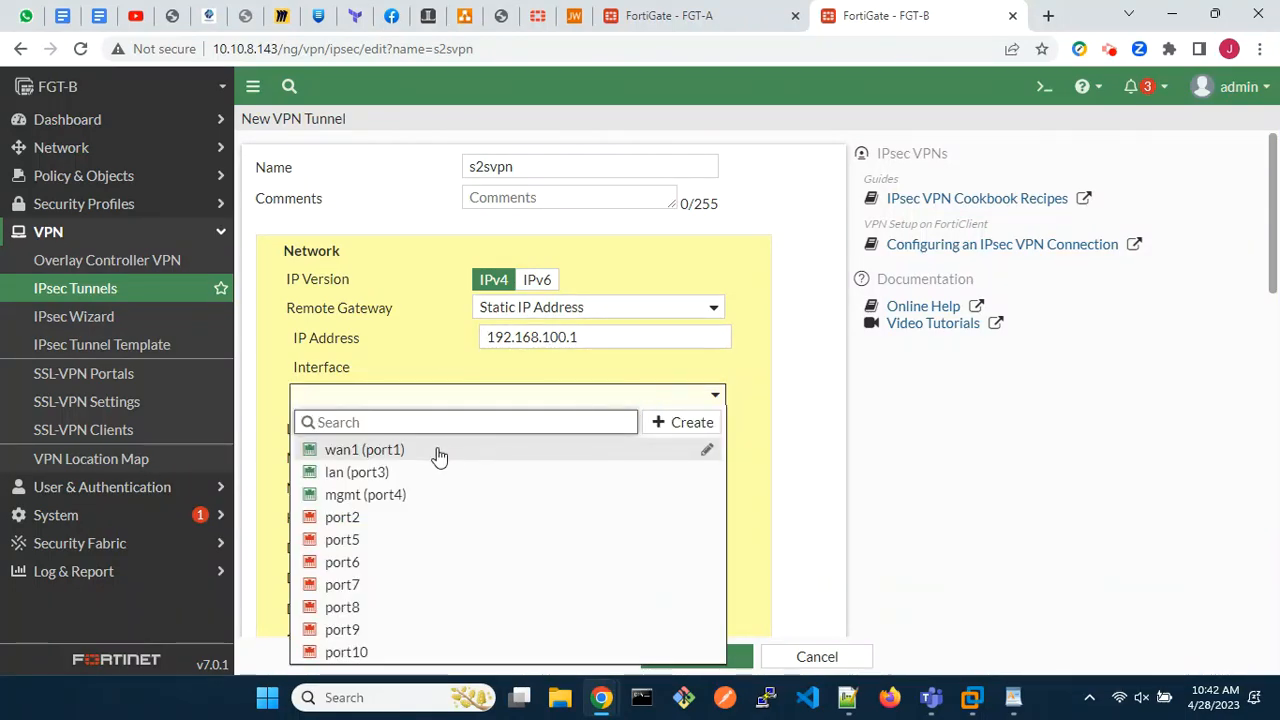
pyautogui.click(364, 449)
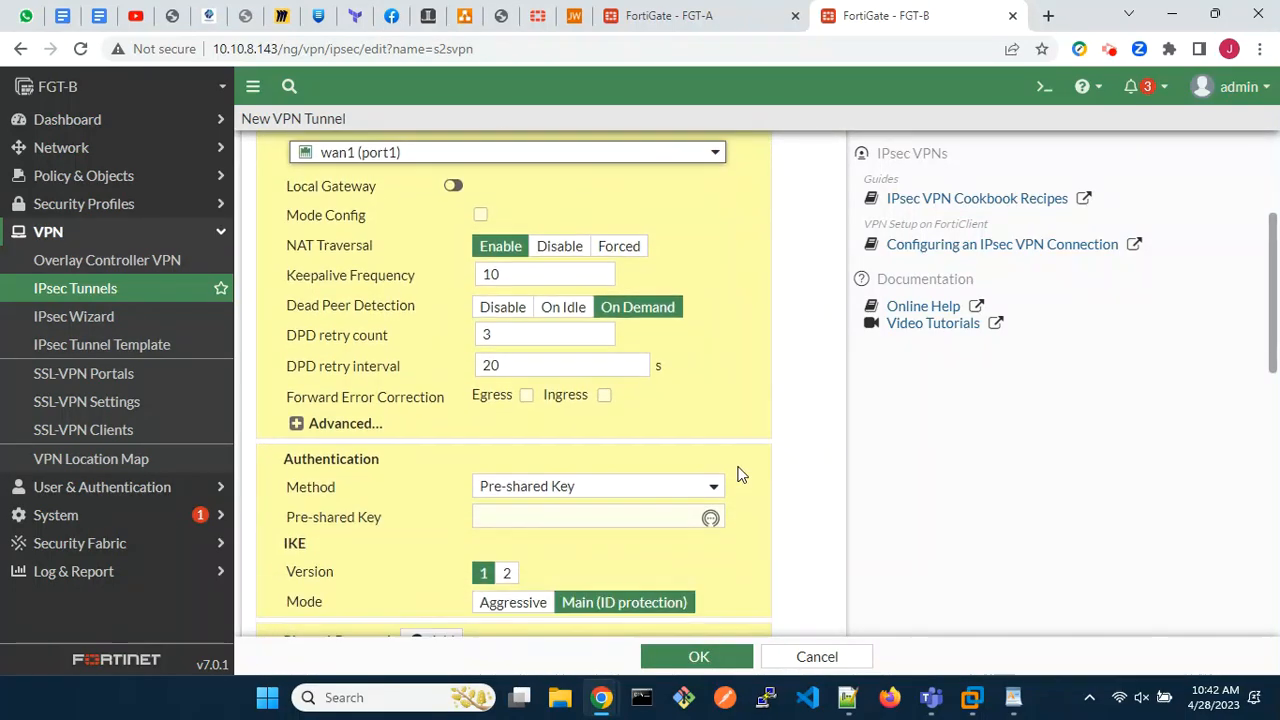
# Enter the pre-shared key and trim phase 1 to a single DES/SHA1 proposal
pyautogui.scroll(-3)
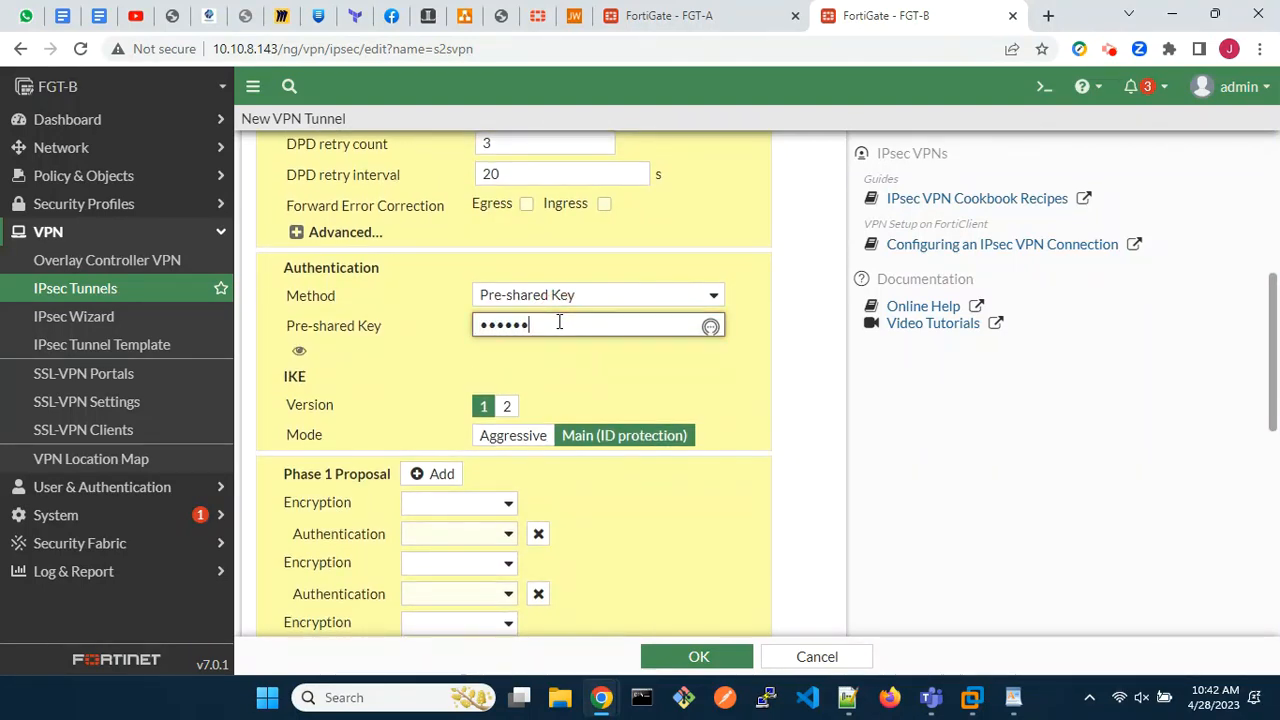
pyautogui.click(506, 405)
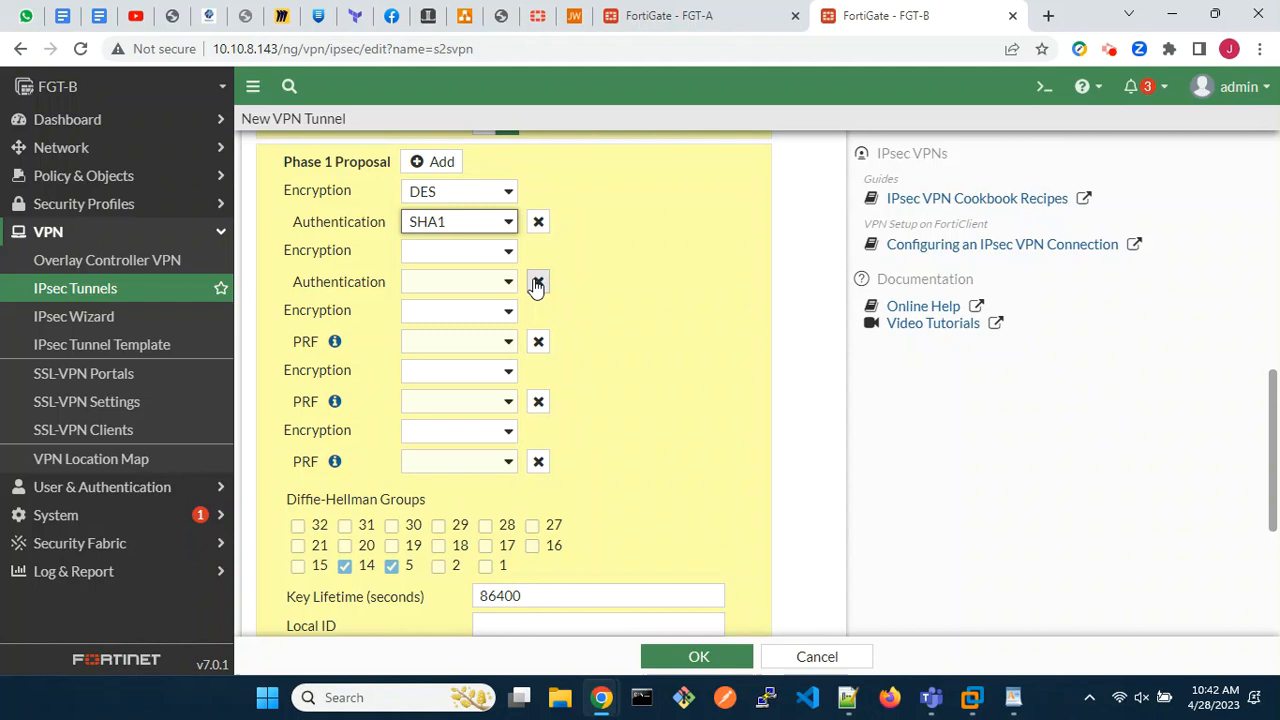
pyautogui.click(538, 282)
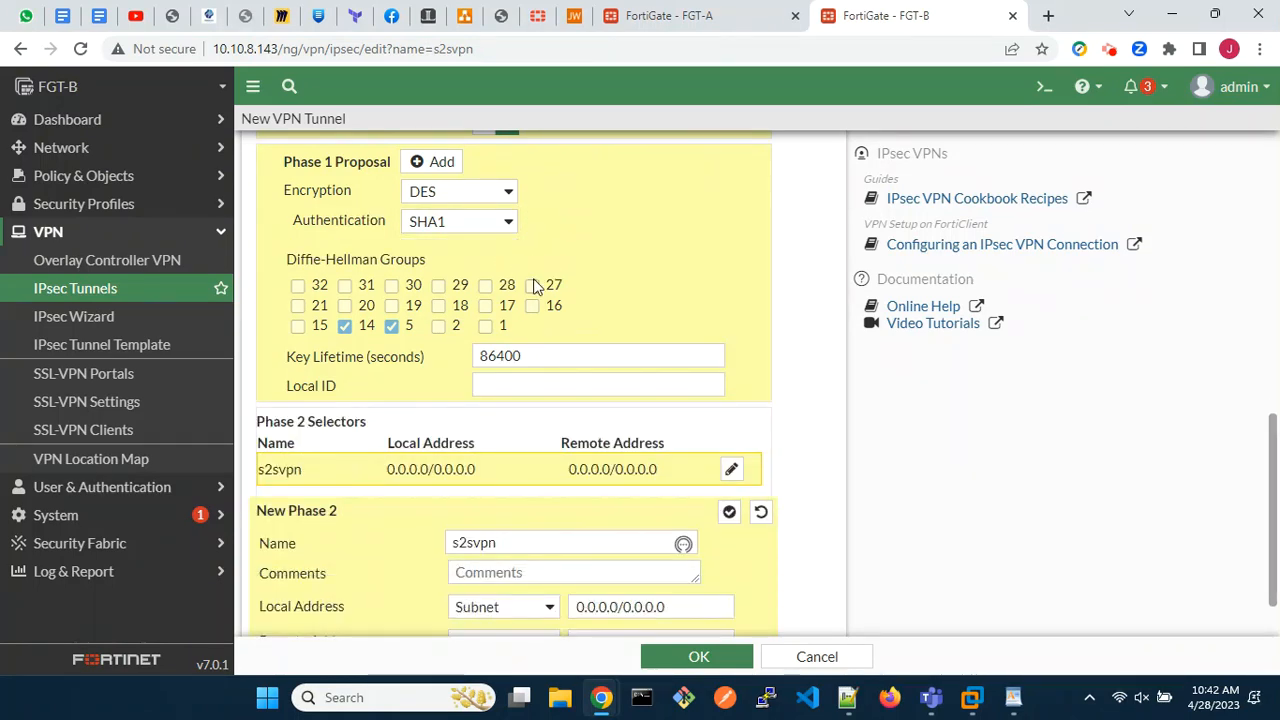
# Set phase 2 selectors to local 10.2.2.0/24 and remote 10.1.1.0/24
pyautogui.scroll(-3)
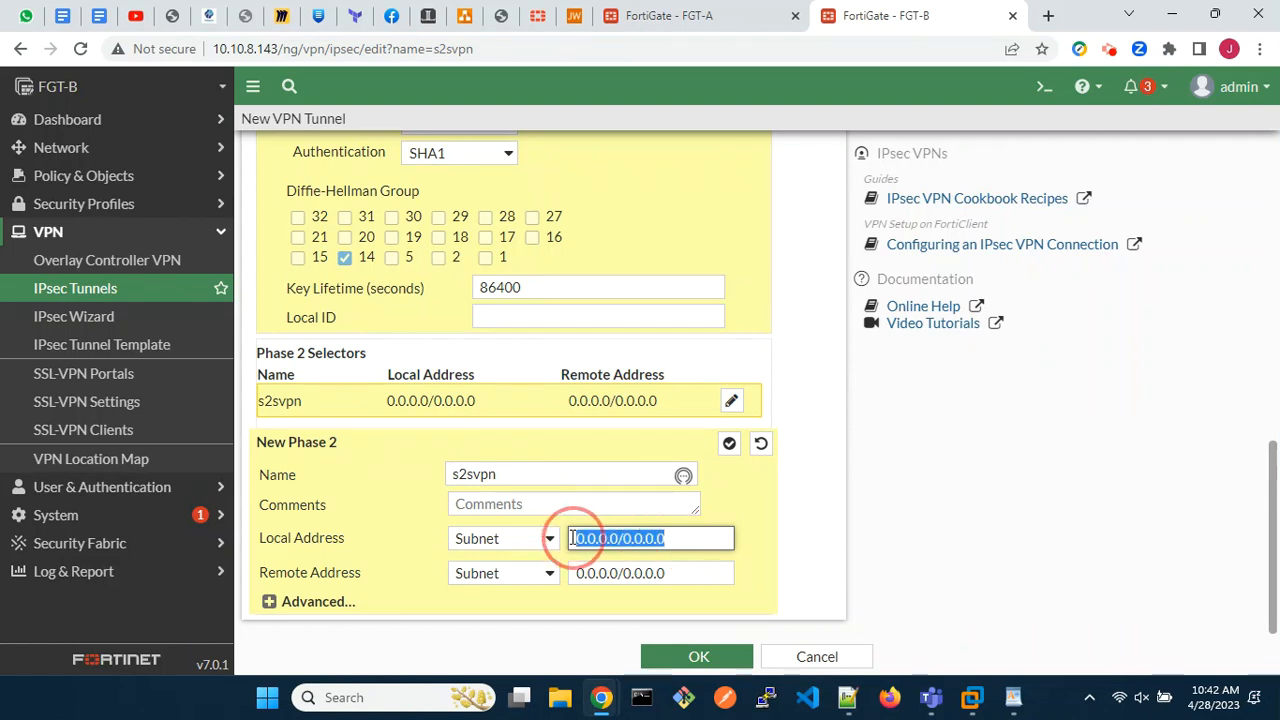
pyautogui.write('10.2.2.0/24')
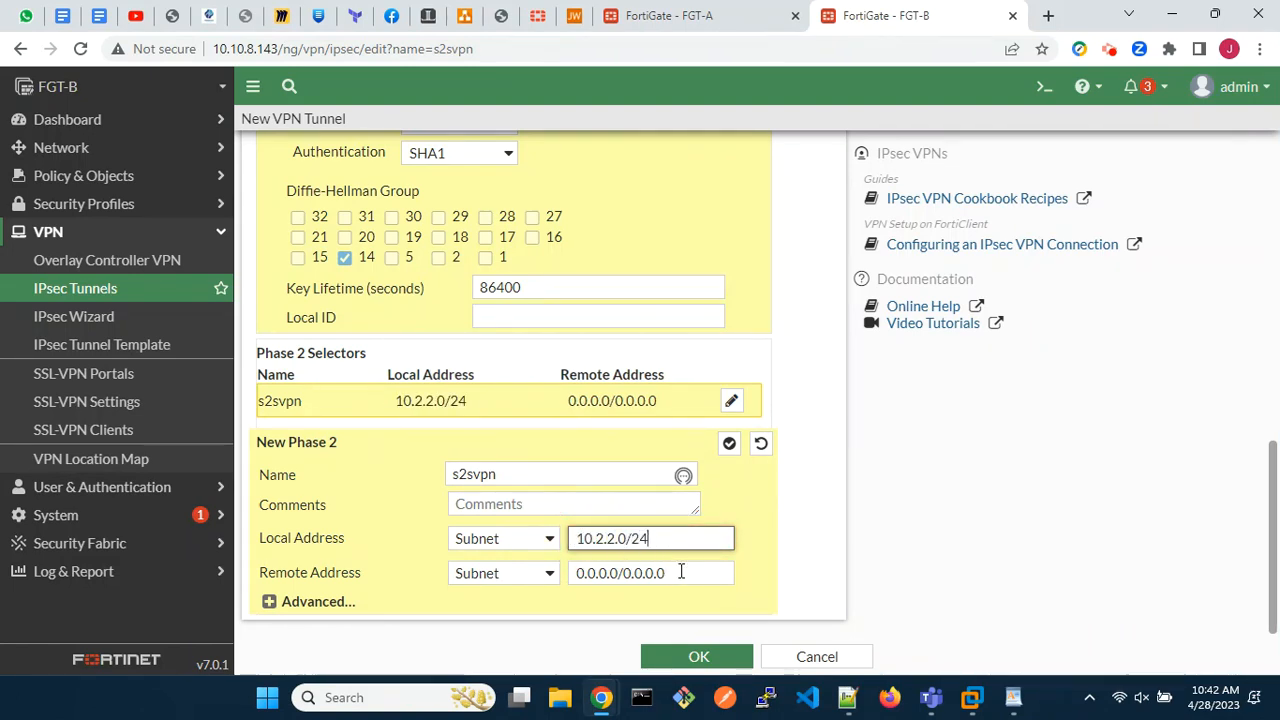
pyautogui.click(650, 572)
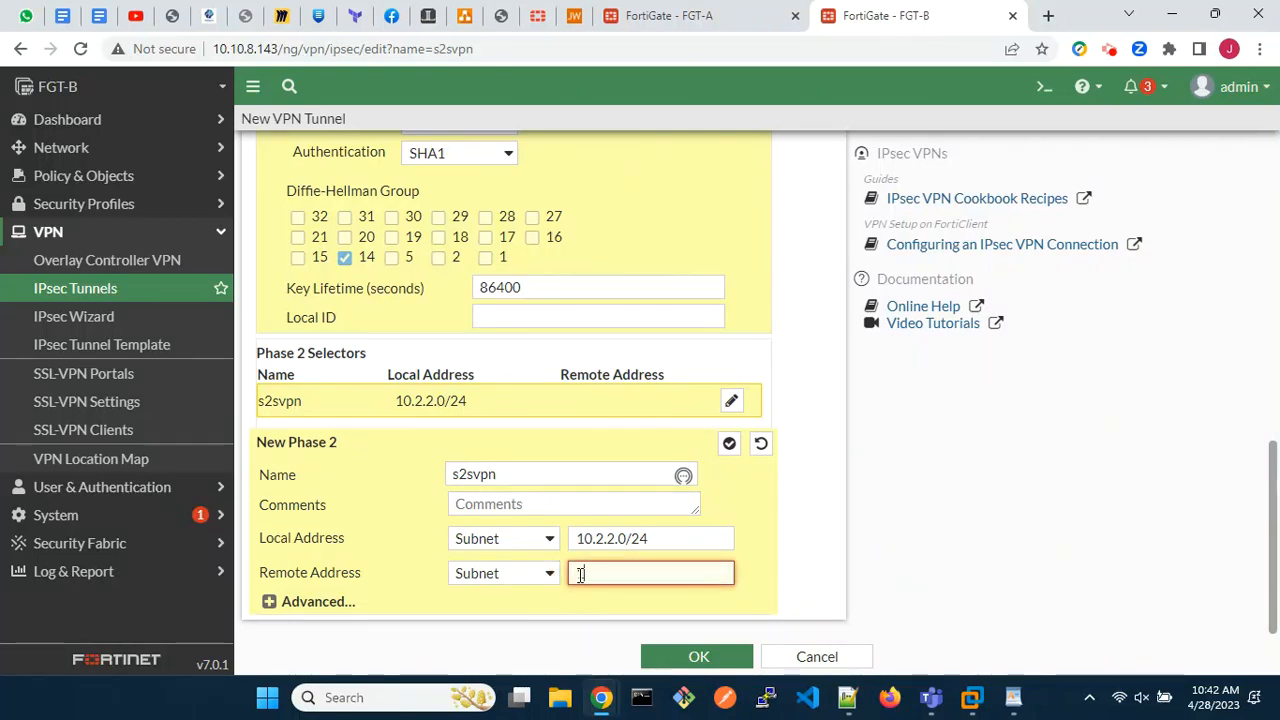
pyautogui.write('10.1.1.0/24')
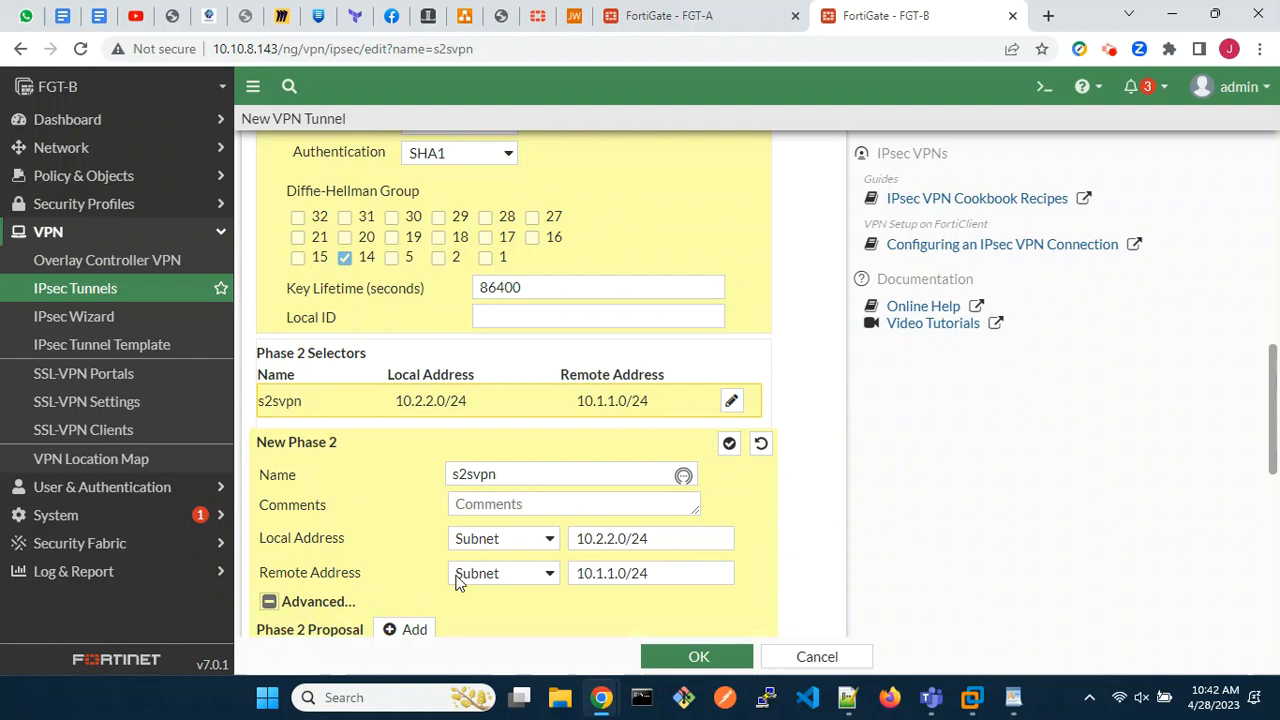
# Keep one DES/SHA1 phase 2 proposal, drop DH group 5 and save s2svpn
pyautogui.scroll(-3)
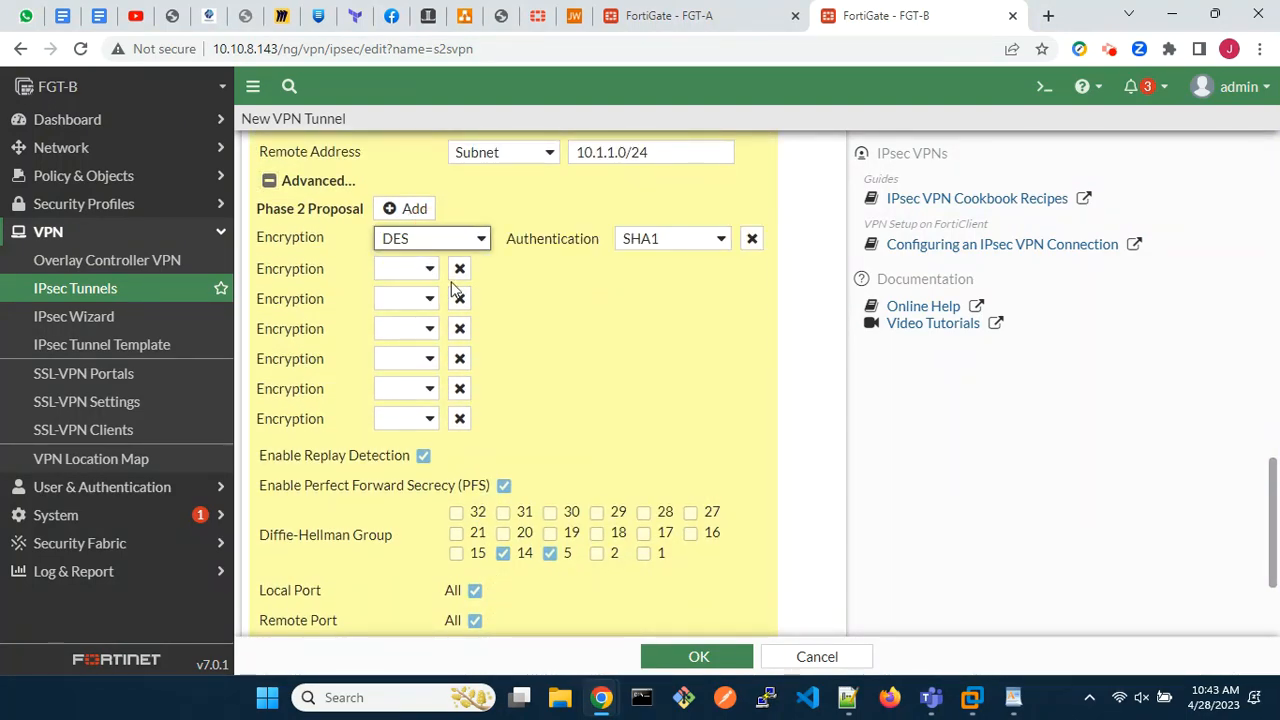
pyautogui.click(459, 268)
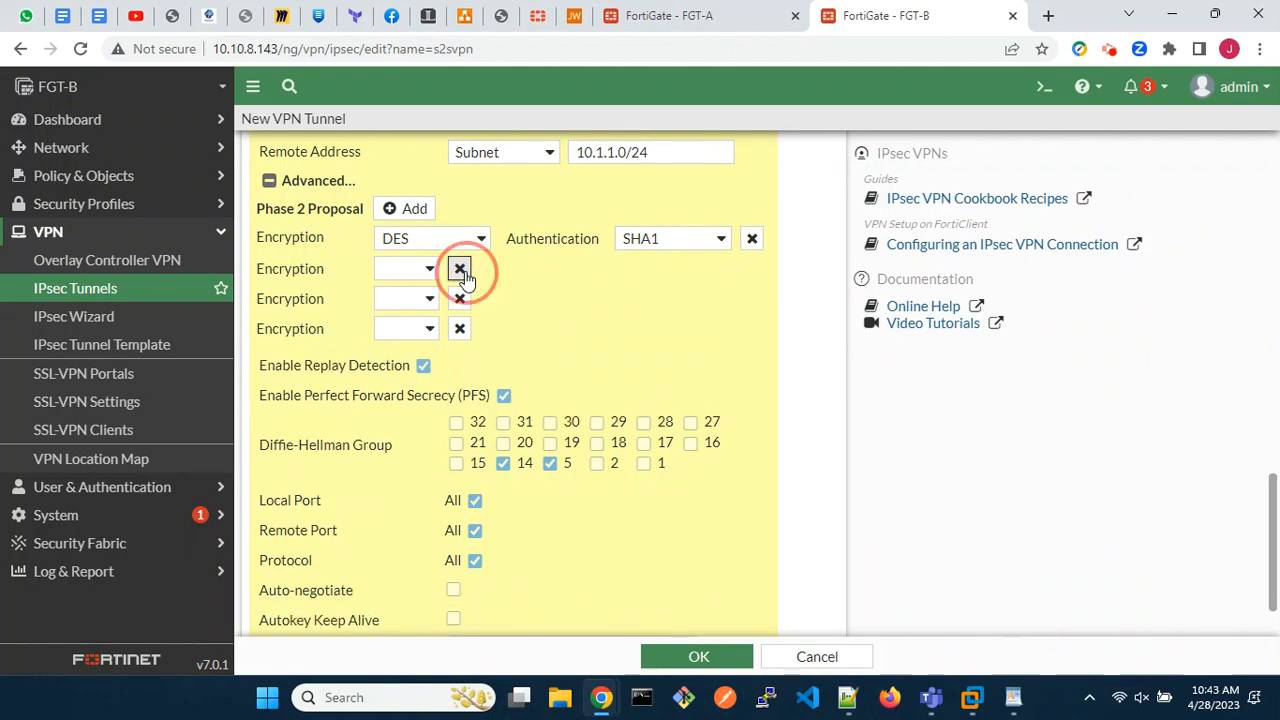
pyautogui.click(459, 270)
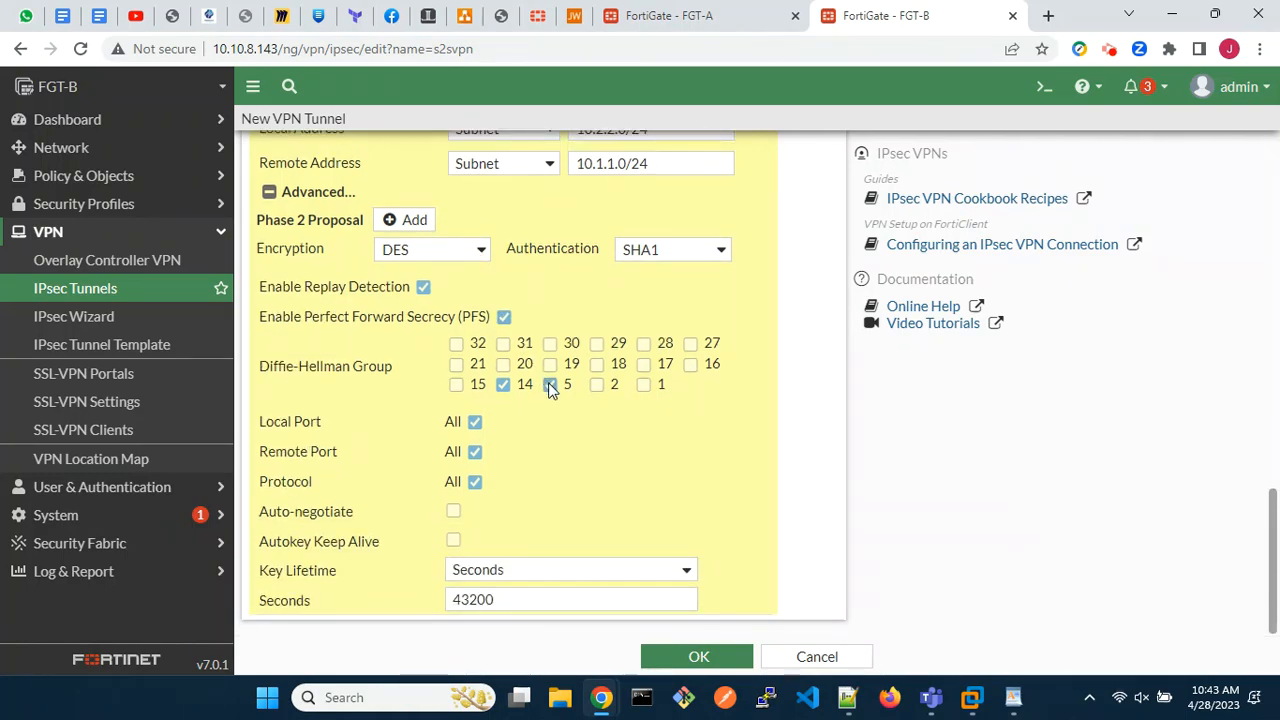
pyautogui.click(453, 511)
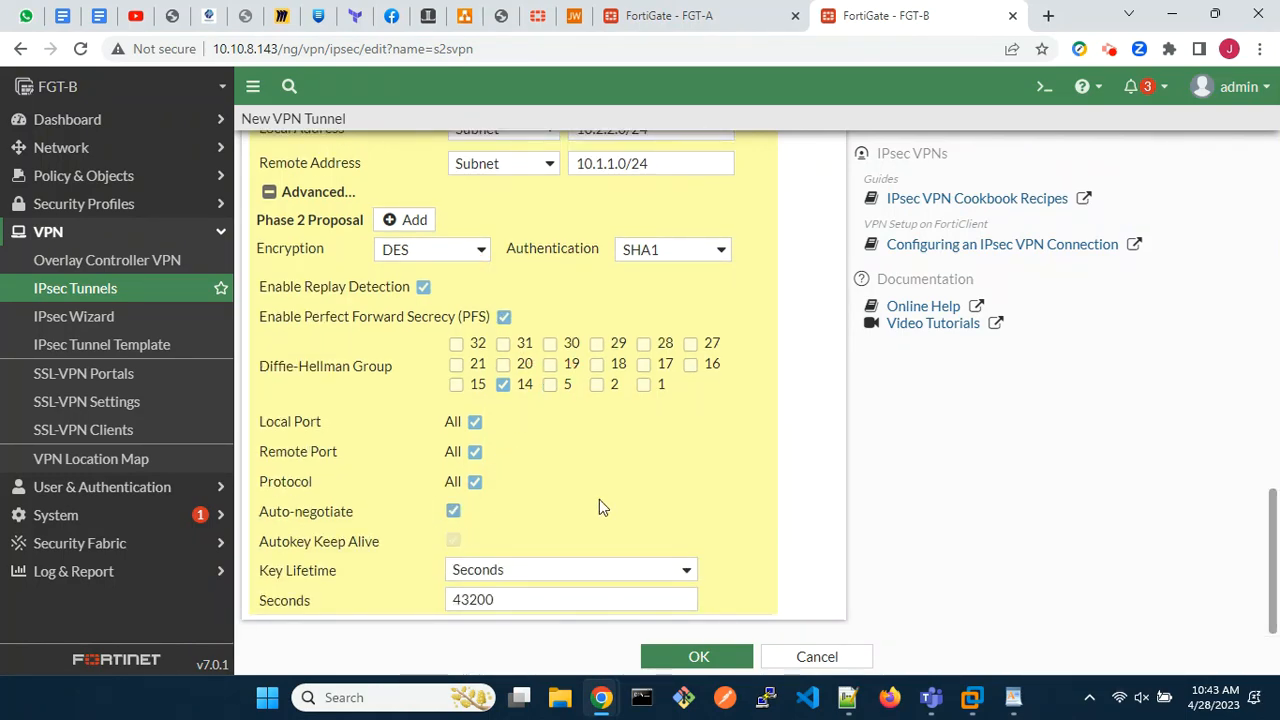
pyautogui.scroll(3)
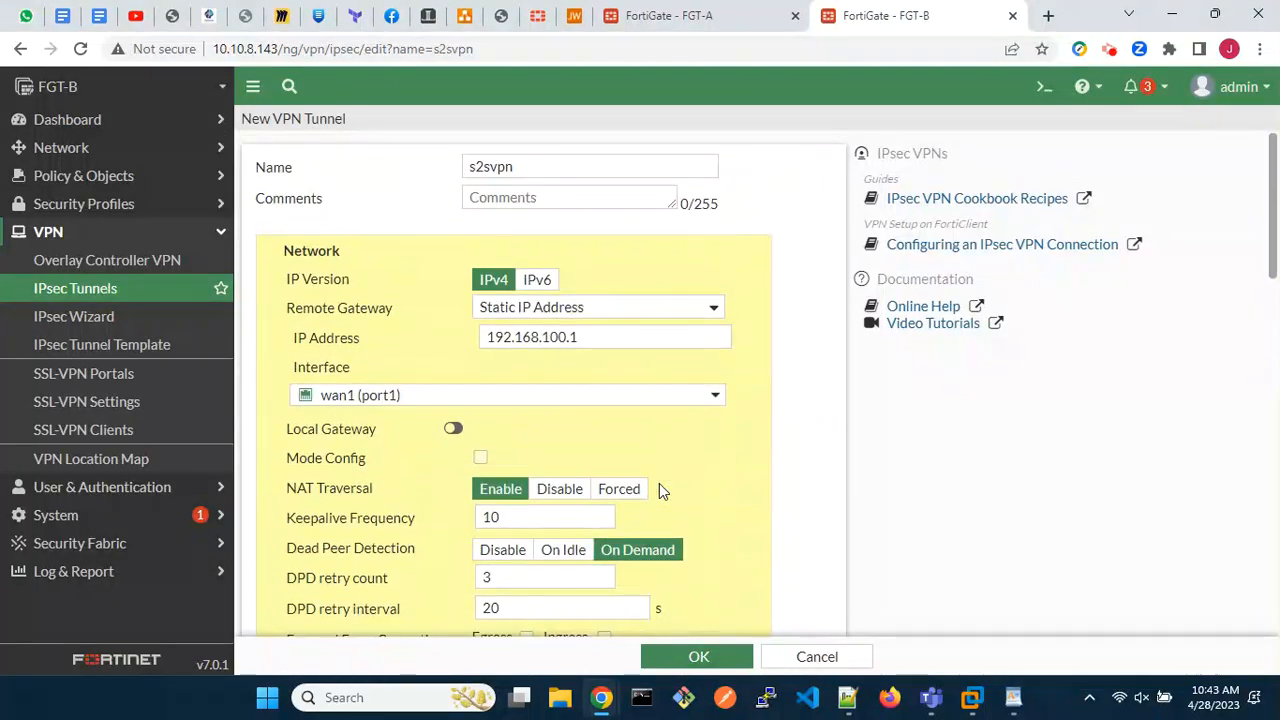
pyautogui.click(698, 656)
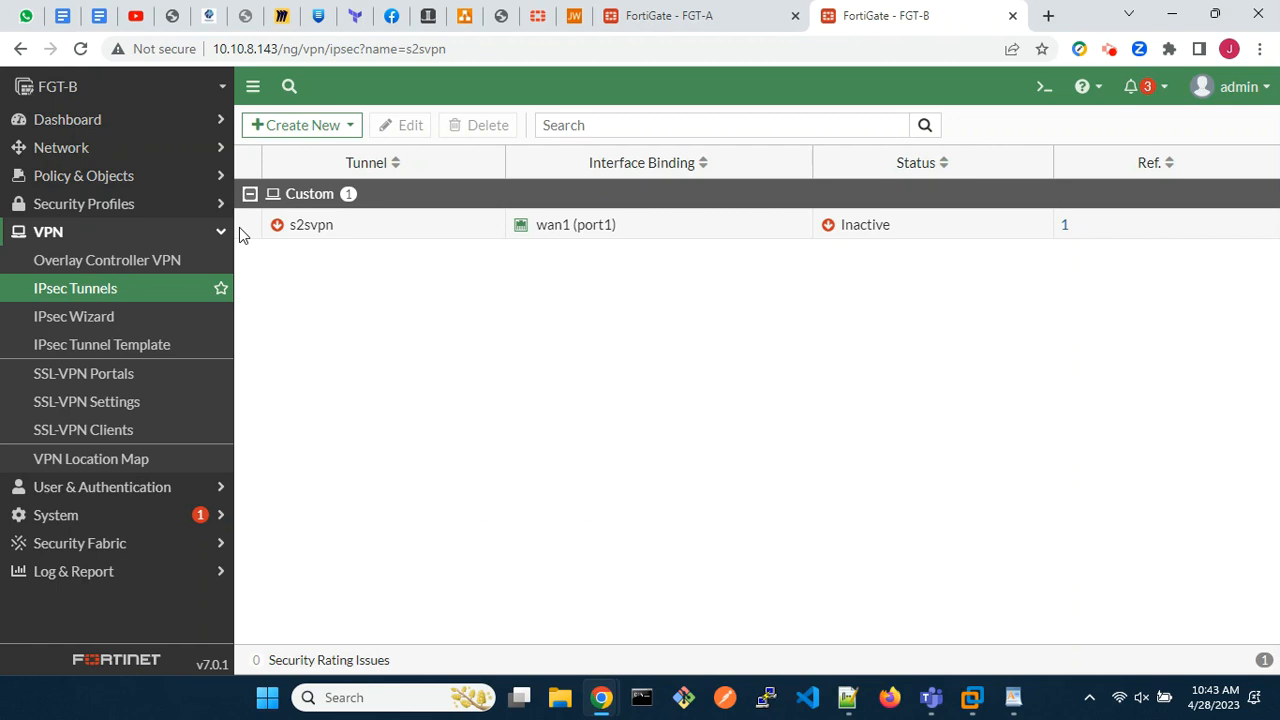
# Add a static route to 10.1.1.0/24 via the s2svpn interface
pyautogui.click(61, 147)
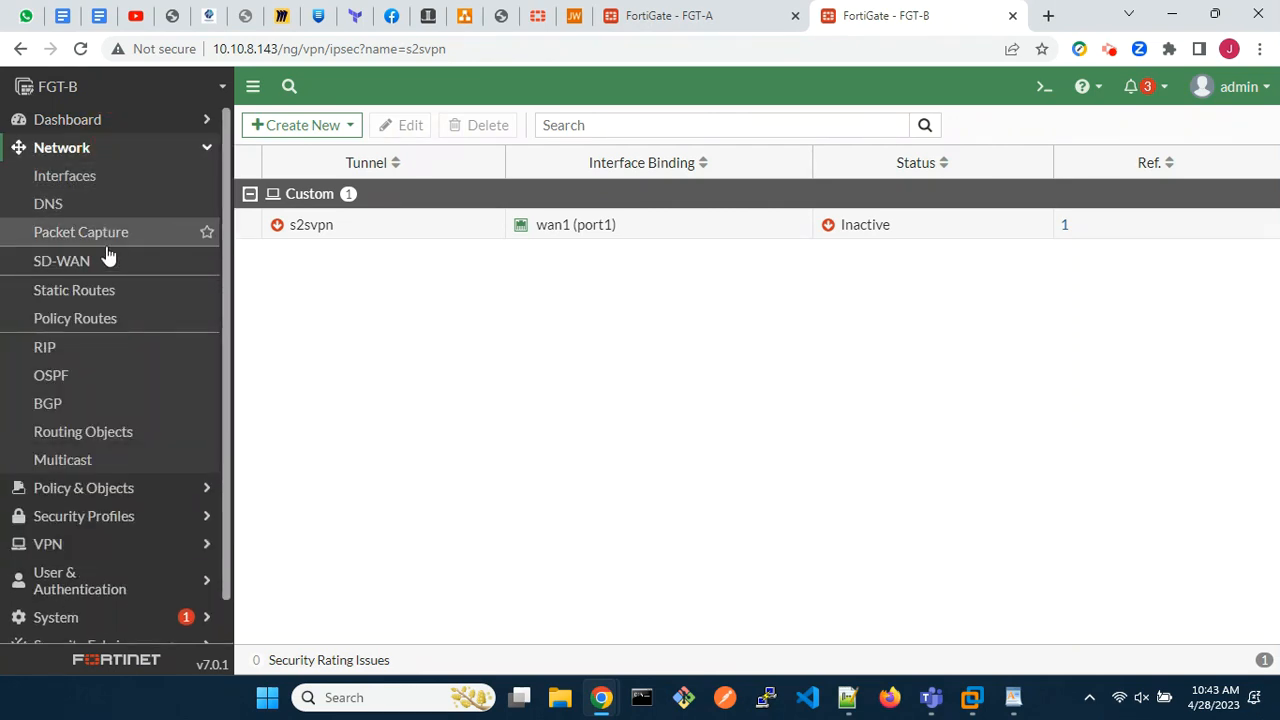
pyautogui.click(74, 290)
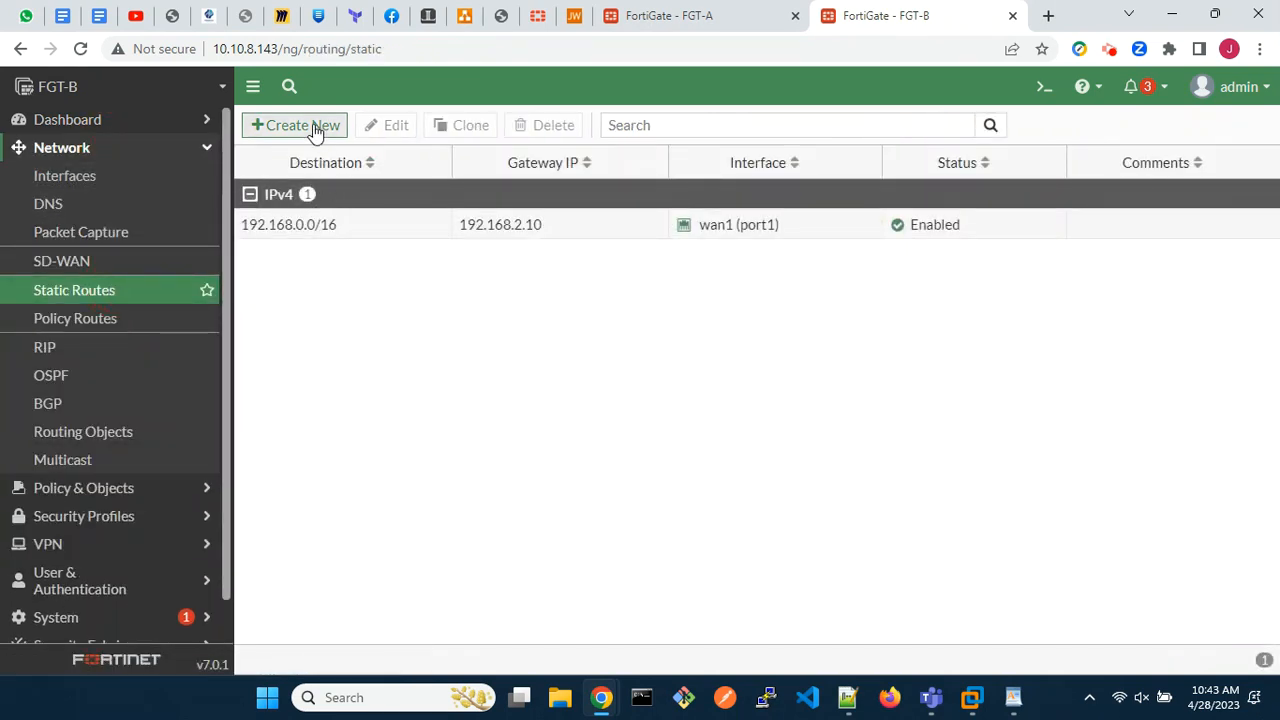
pyautogui.click(295, 125)
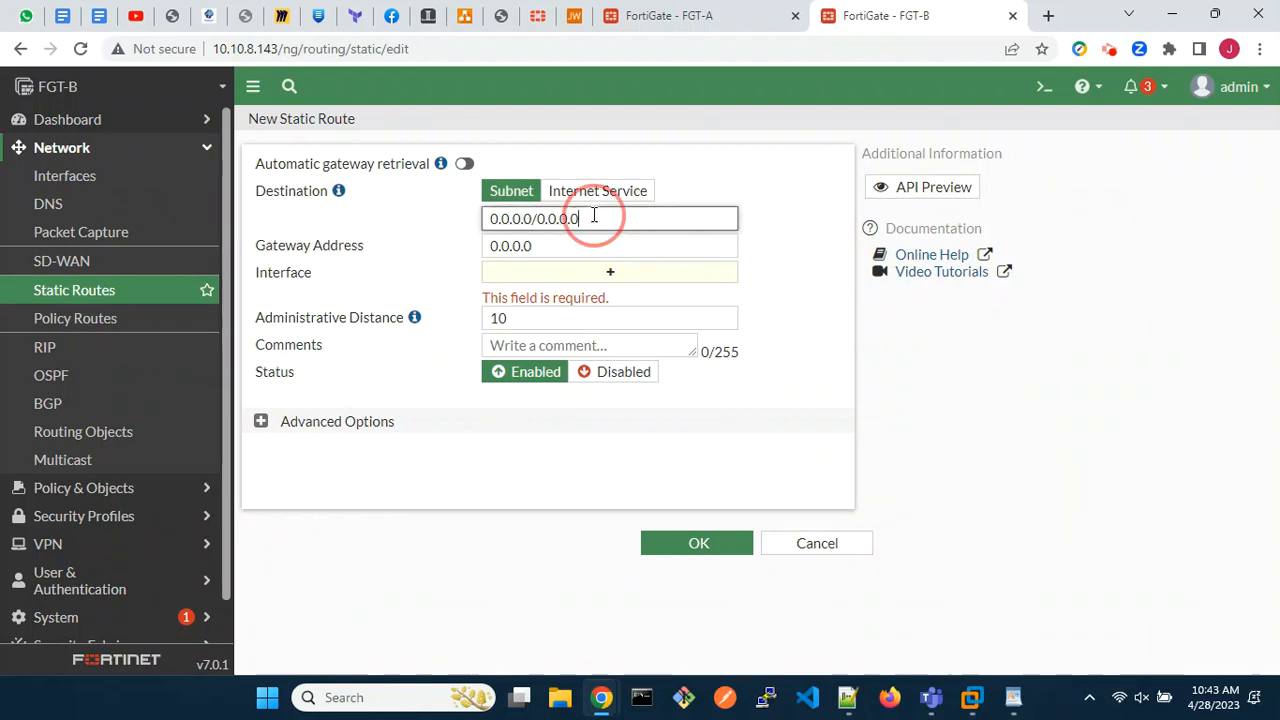
pyautogui.write('10.1.1.0/2')
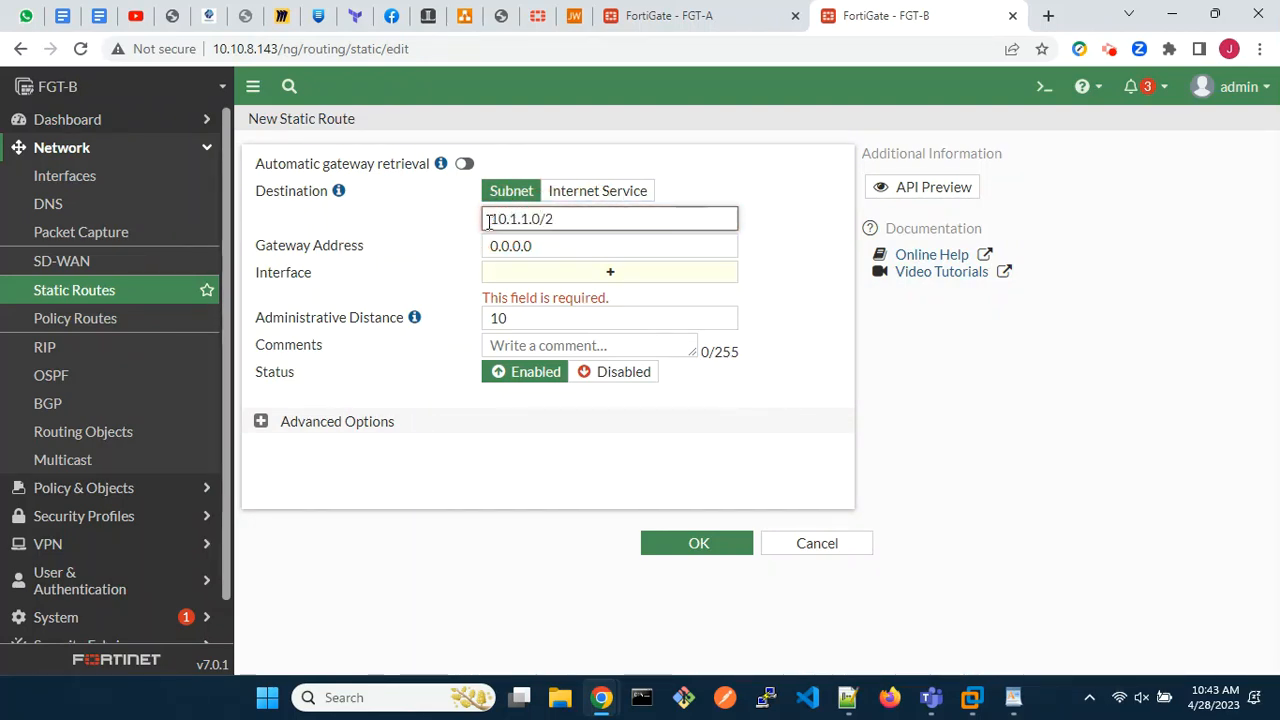
pyautogui.click(610, 272)
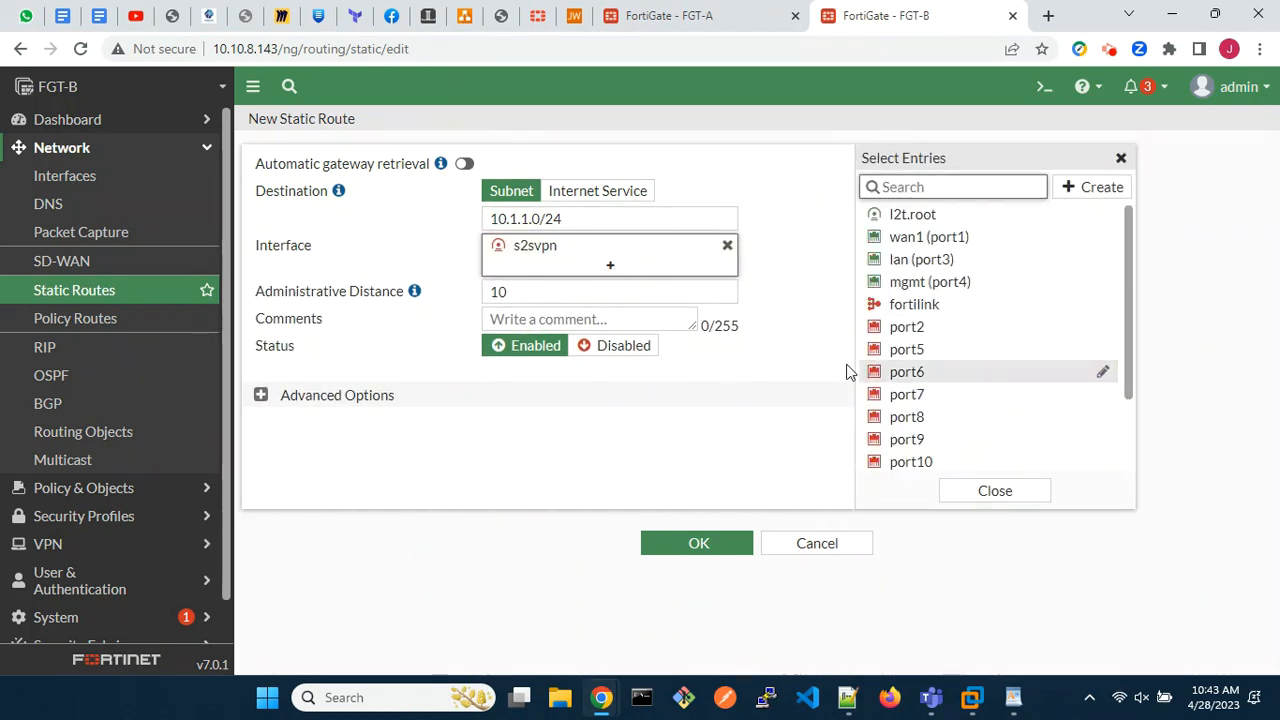
pyautogui.click(698, 543)
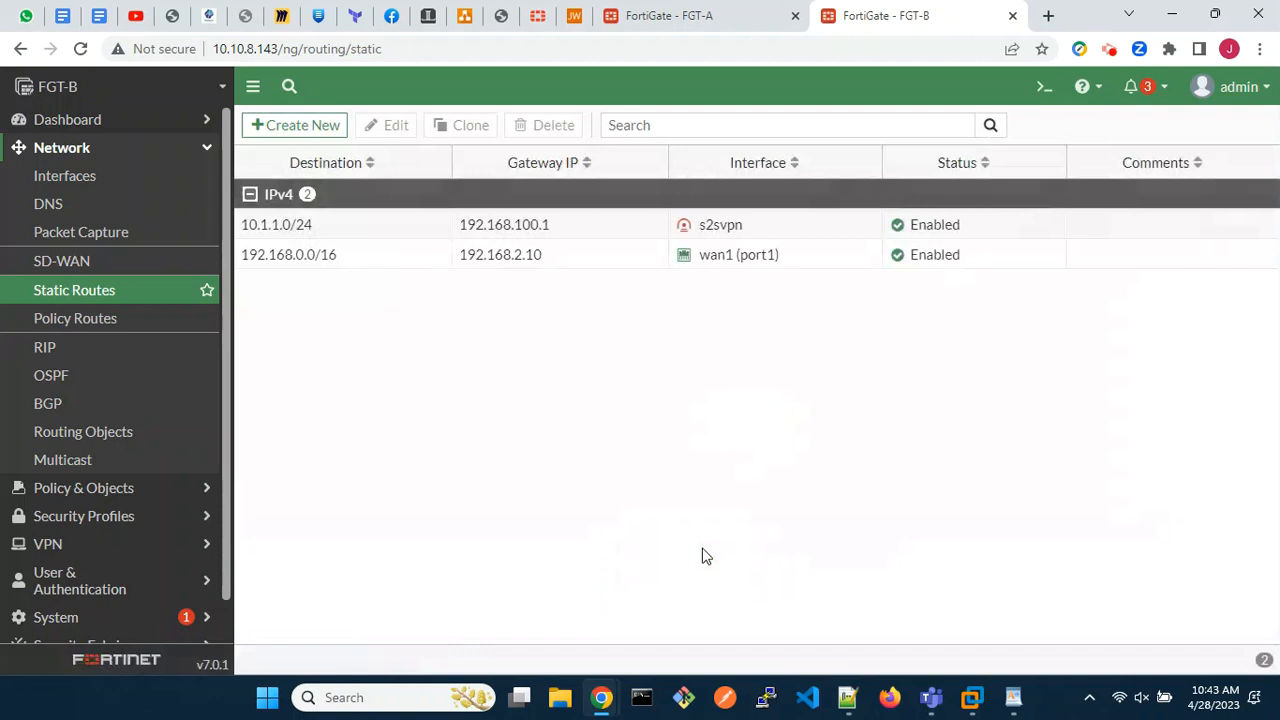
# Clone that route as a Blackhole route with administrative distance 250
pyautogui.rightClick(276, 224)
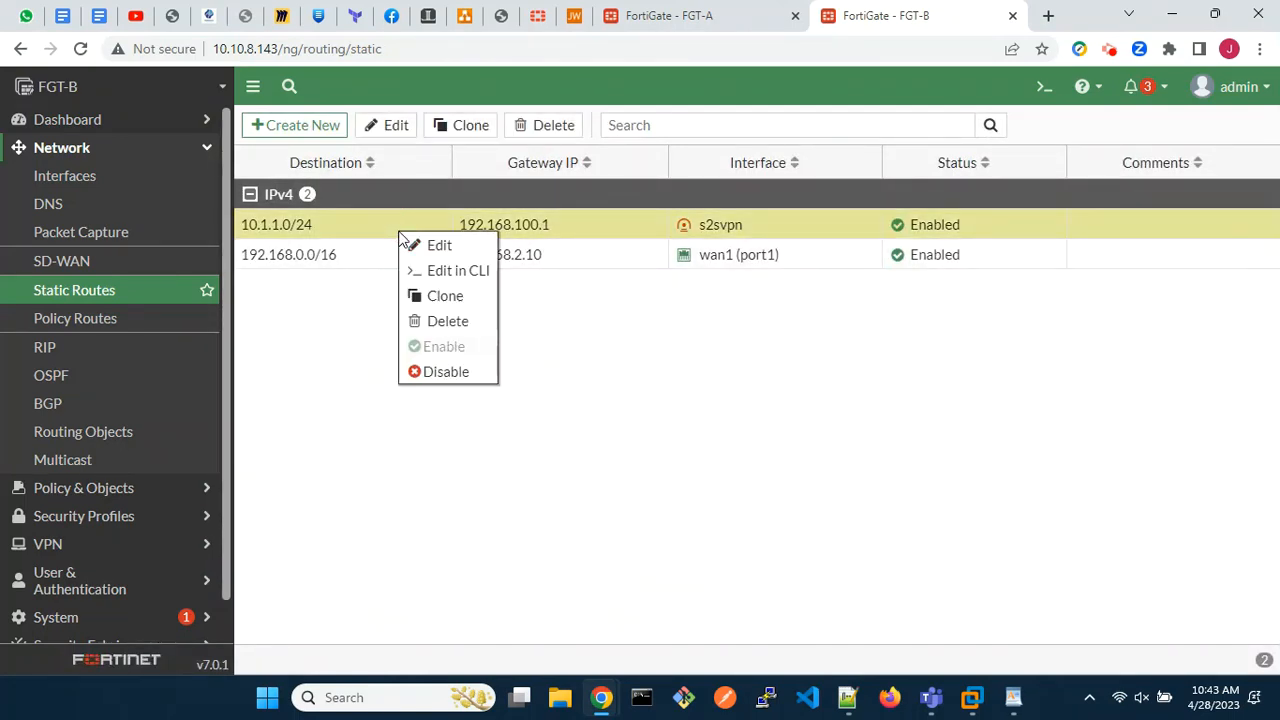
pyautogui.click(445, 295)
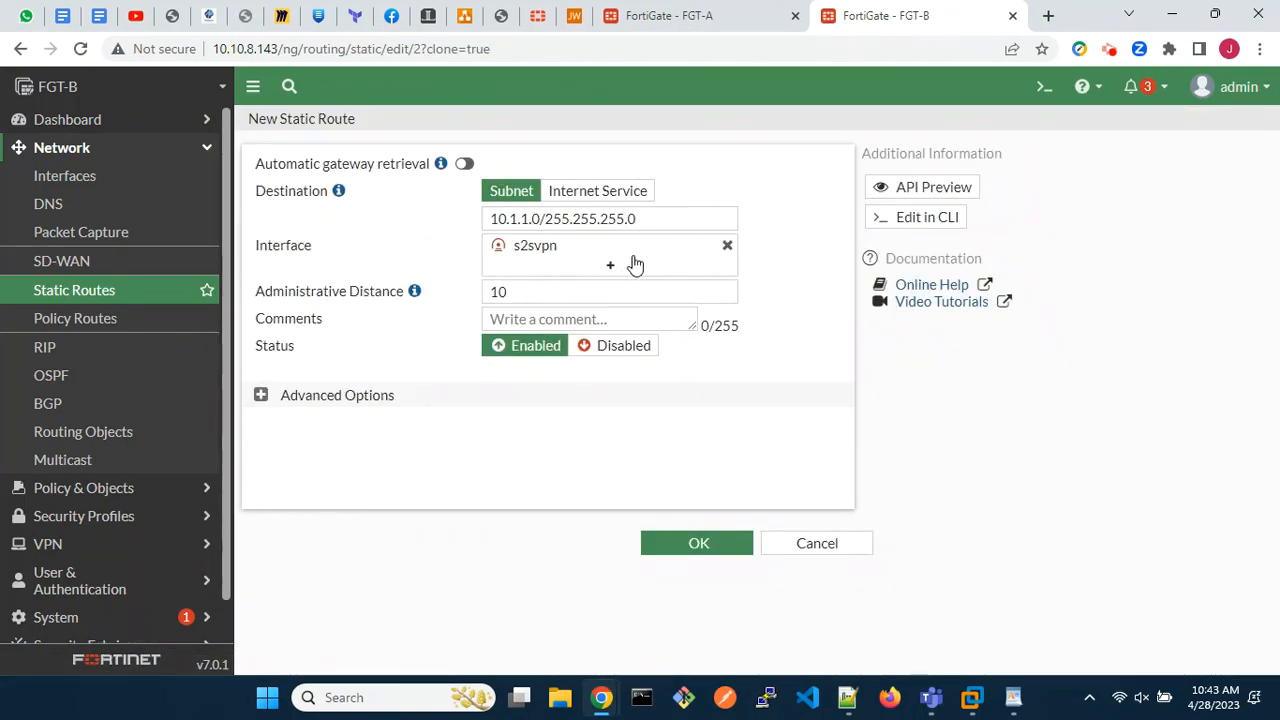
pyautogui.click(610, 255)
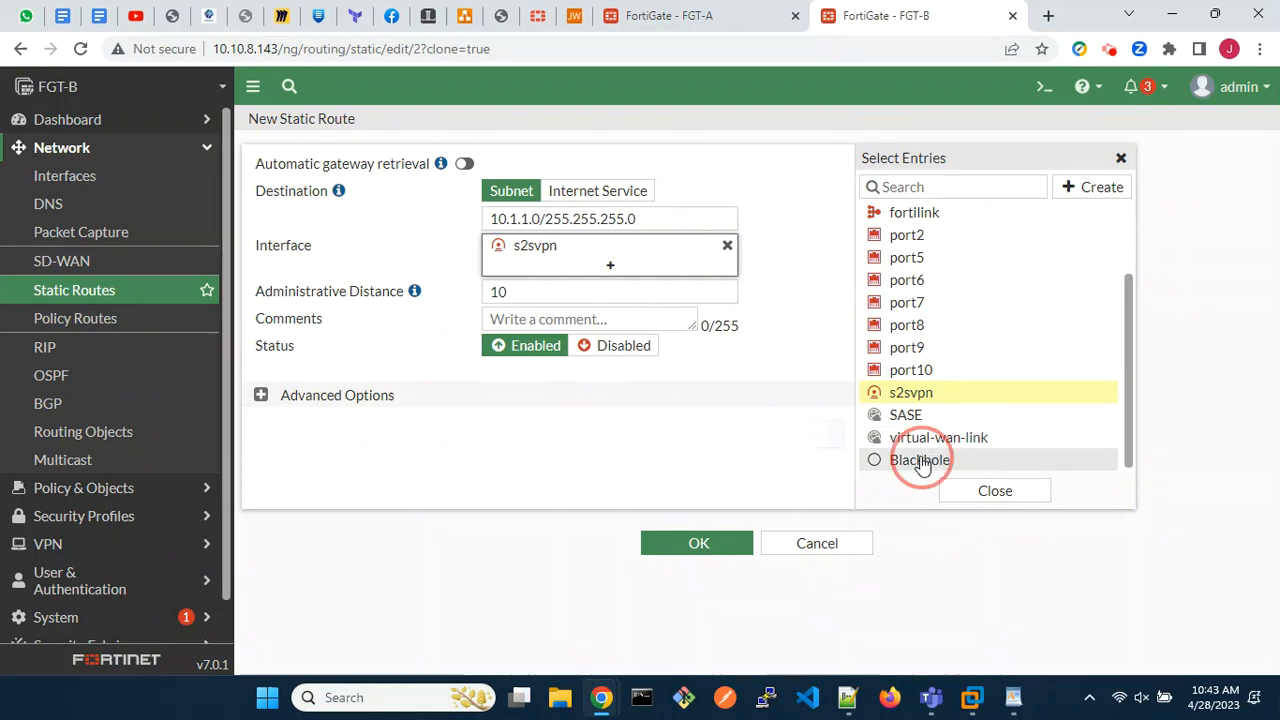
pyautogui.click(917, 459)
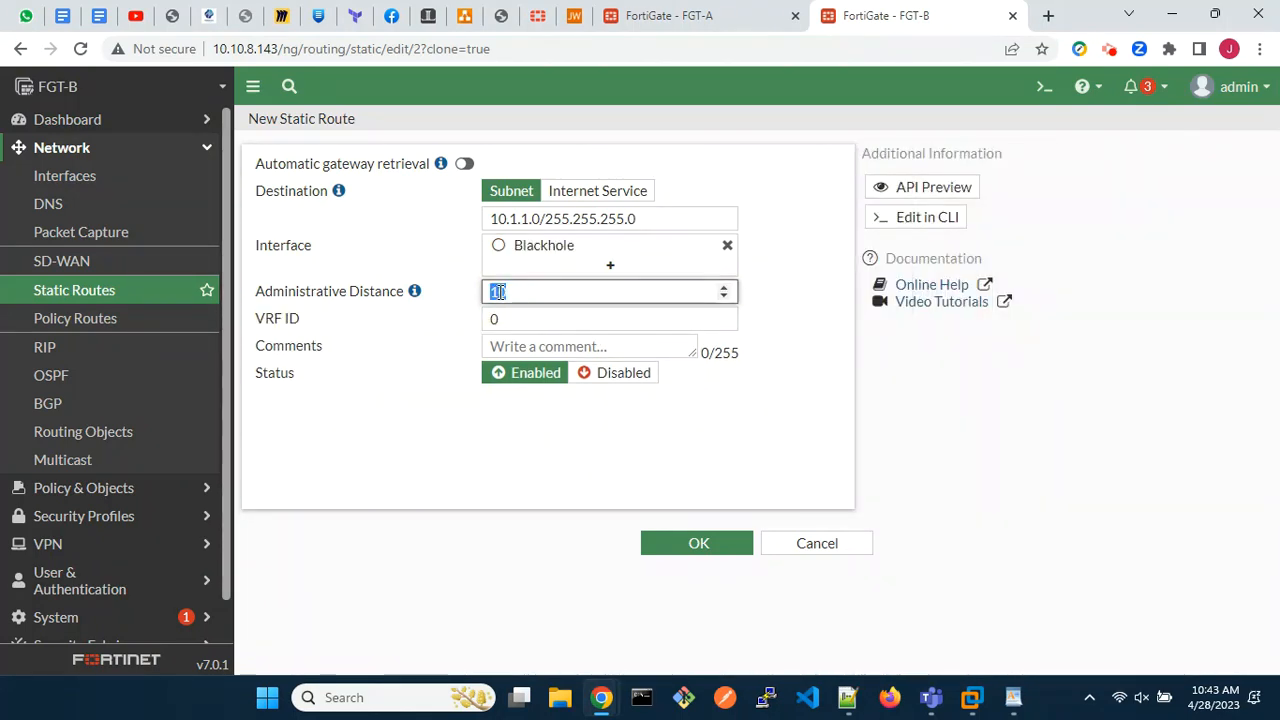
pyautogui.write('250')
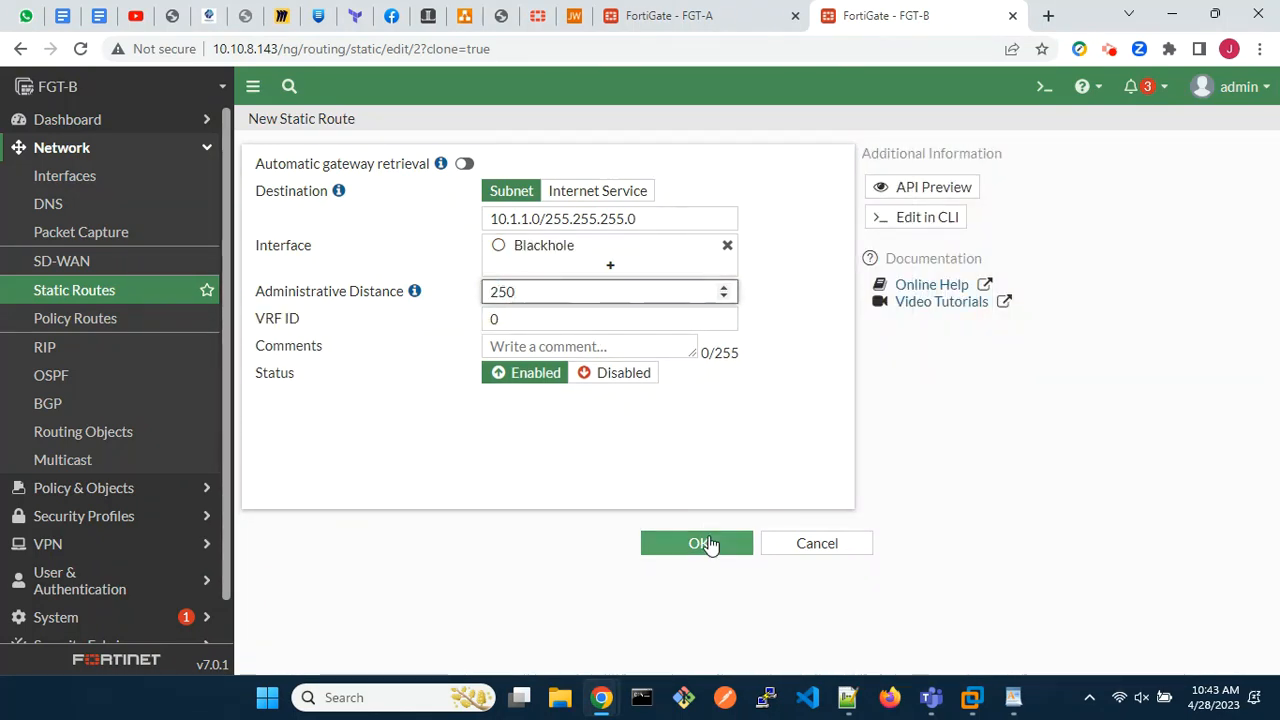
pyautogui.click(696, 543)
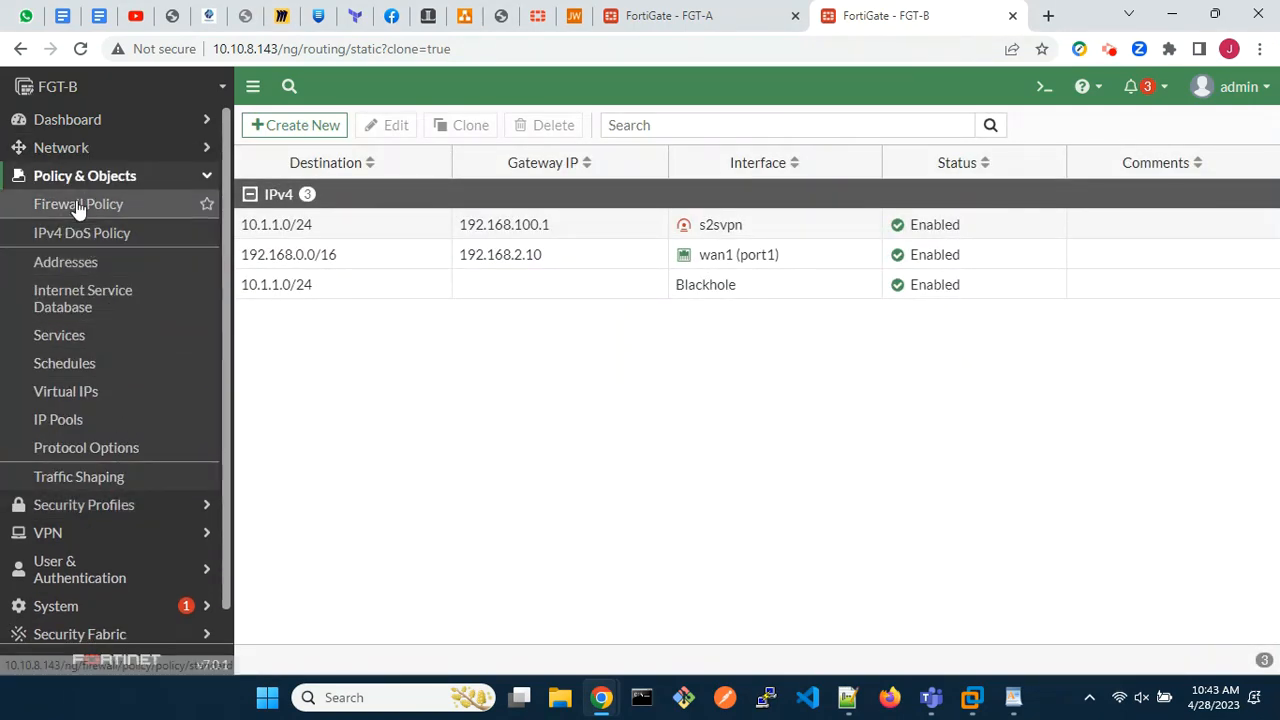
# Start a new firewall policy named inbound_vpn
pyautogui.click(78, 204)
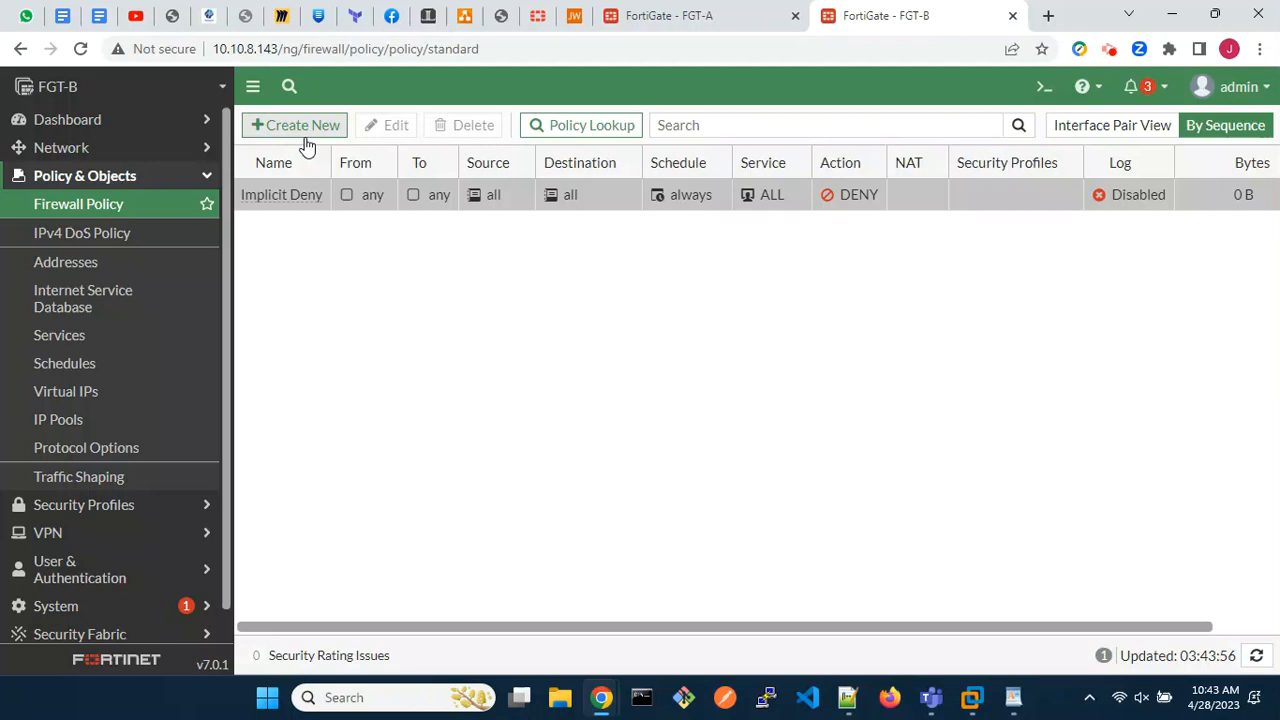
pyautogui.click(295, 125)
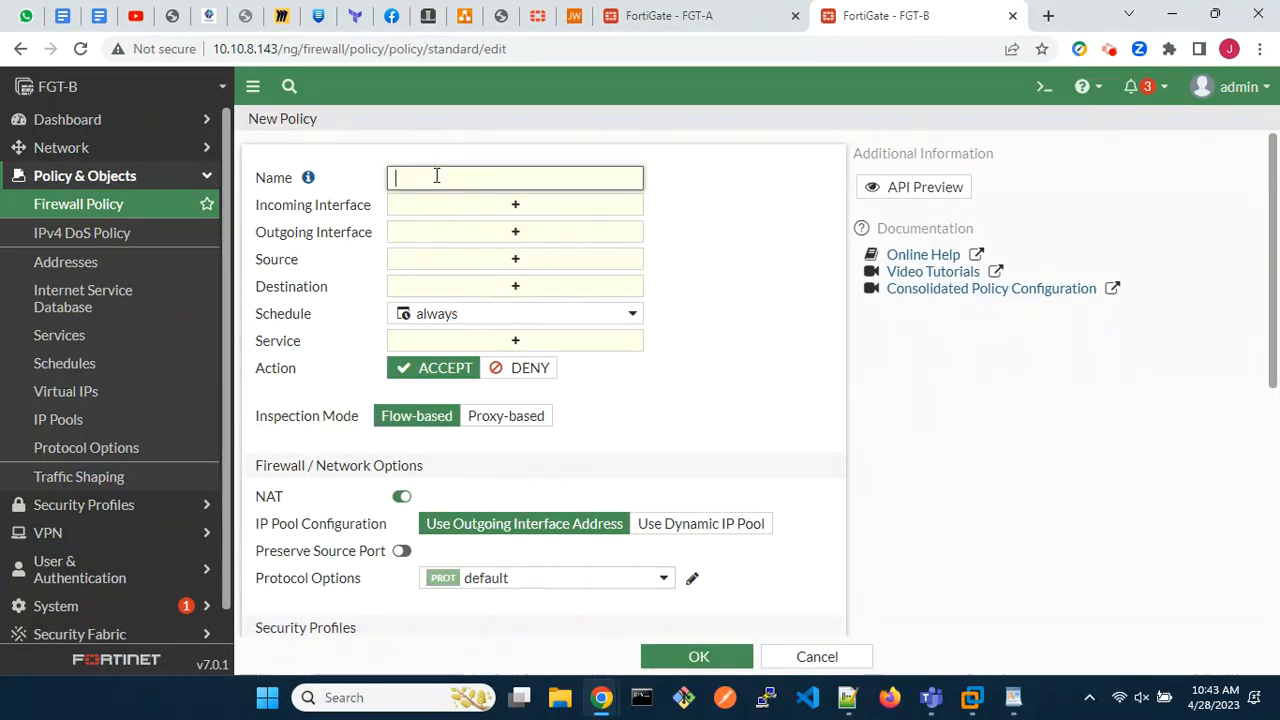
pyautogui.write('inbound_v')
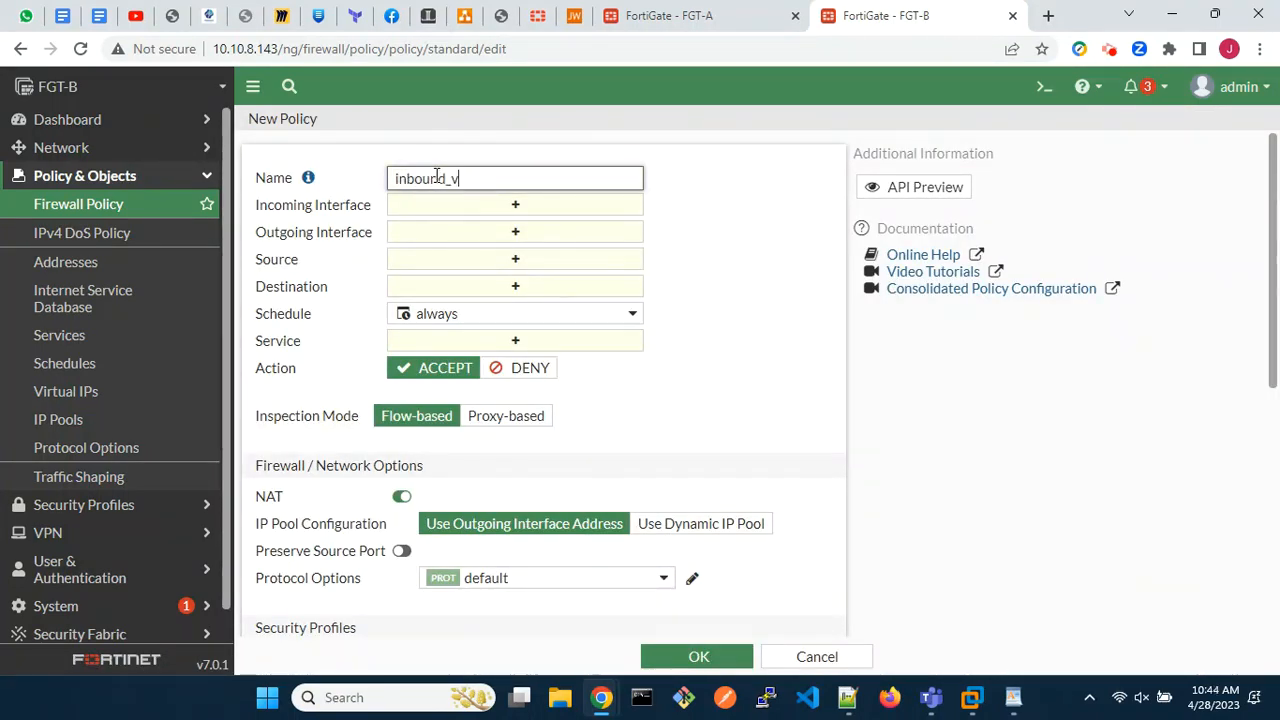
# Set incoming interface s2svpn and outgoing lan (port3), then begin a new source address
pyautogui.click(515, 205)
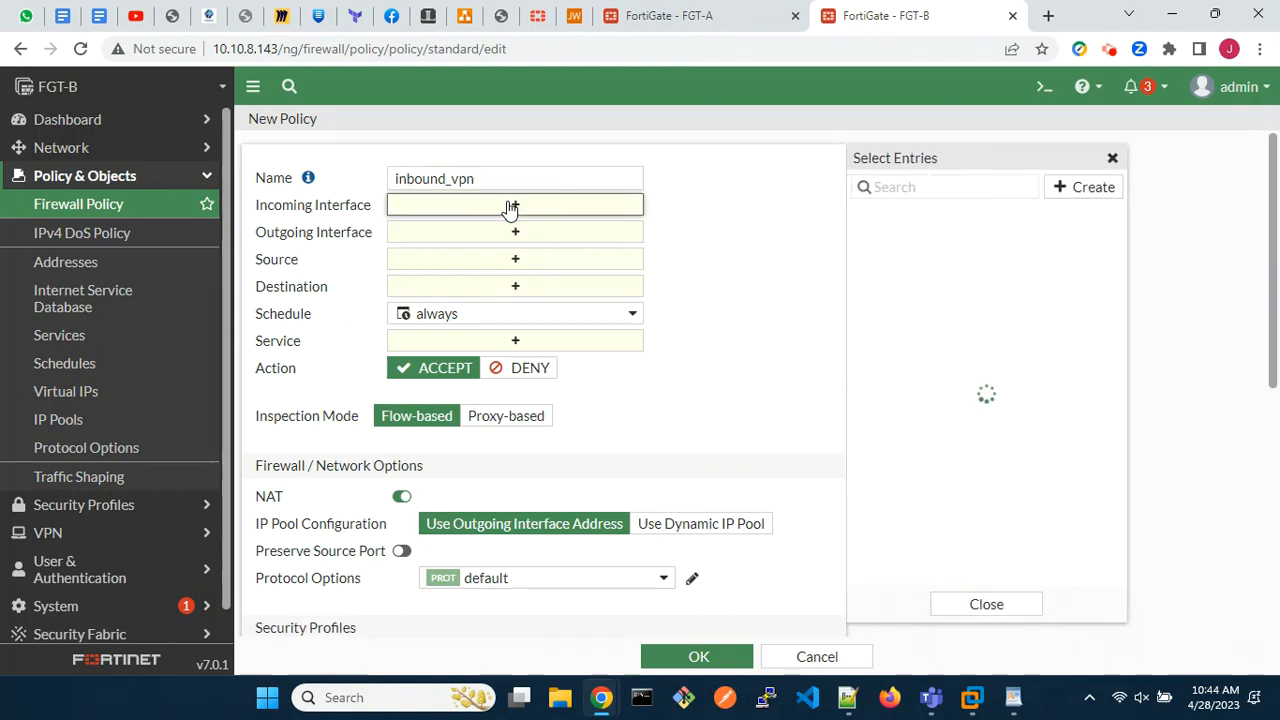
pyautogui.click(901, 461)
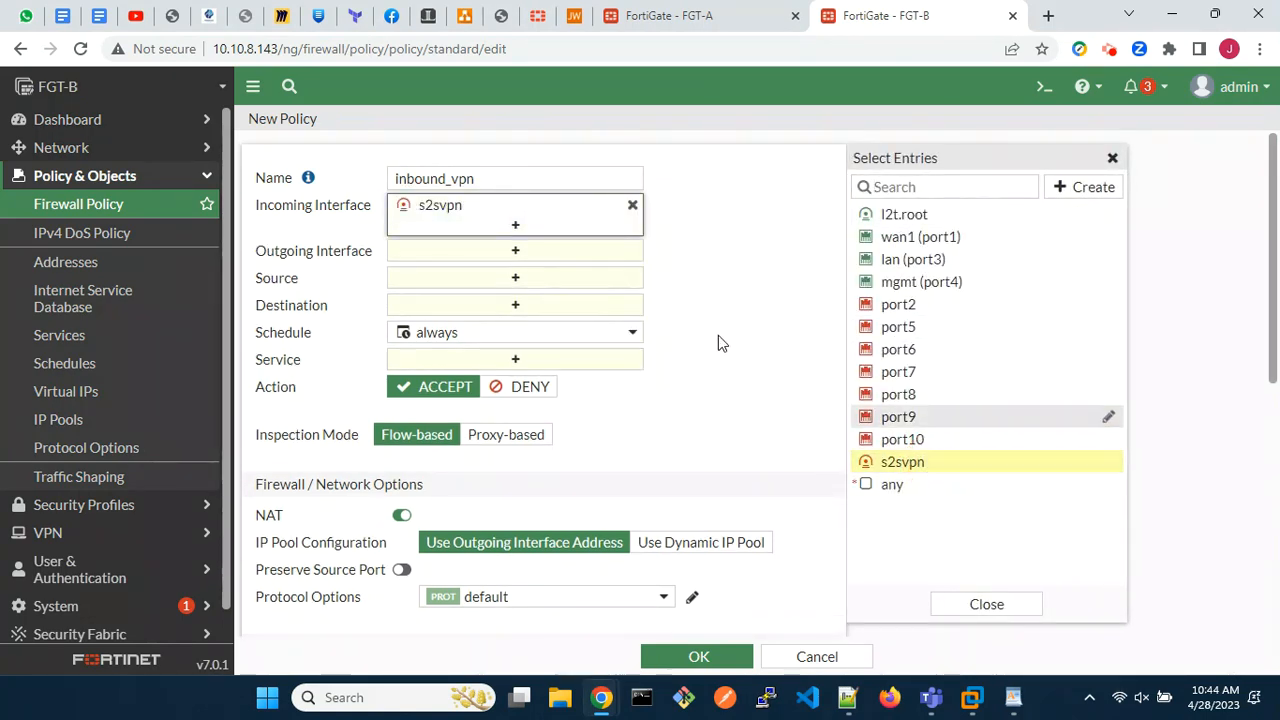
pyautogui.click(515, 250)
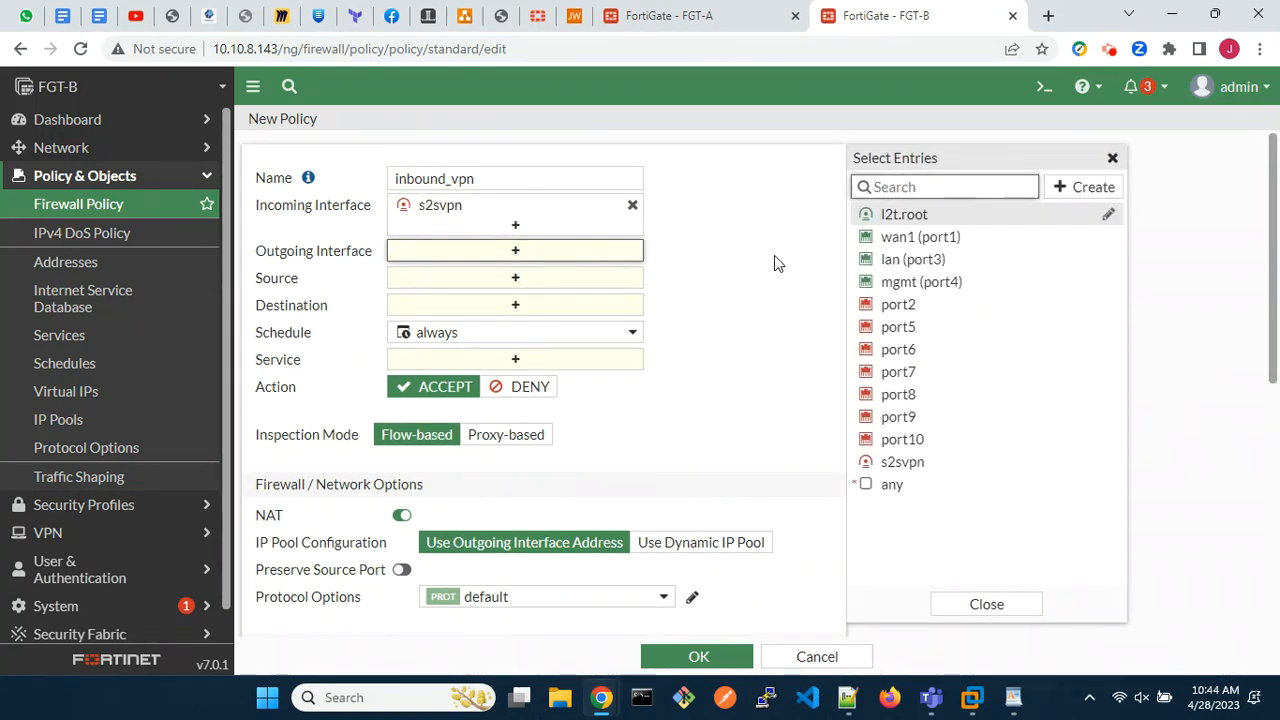
pyautogui.click(912, 259)
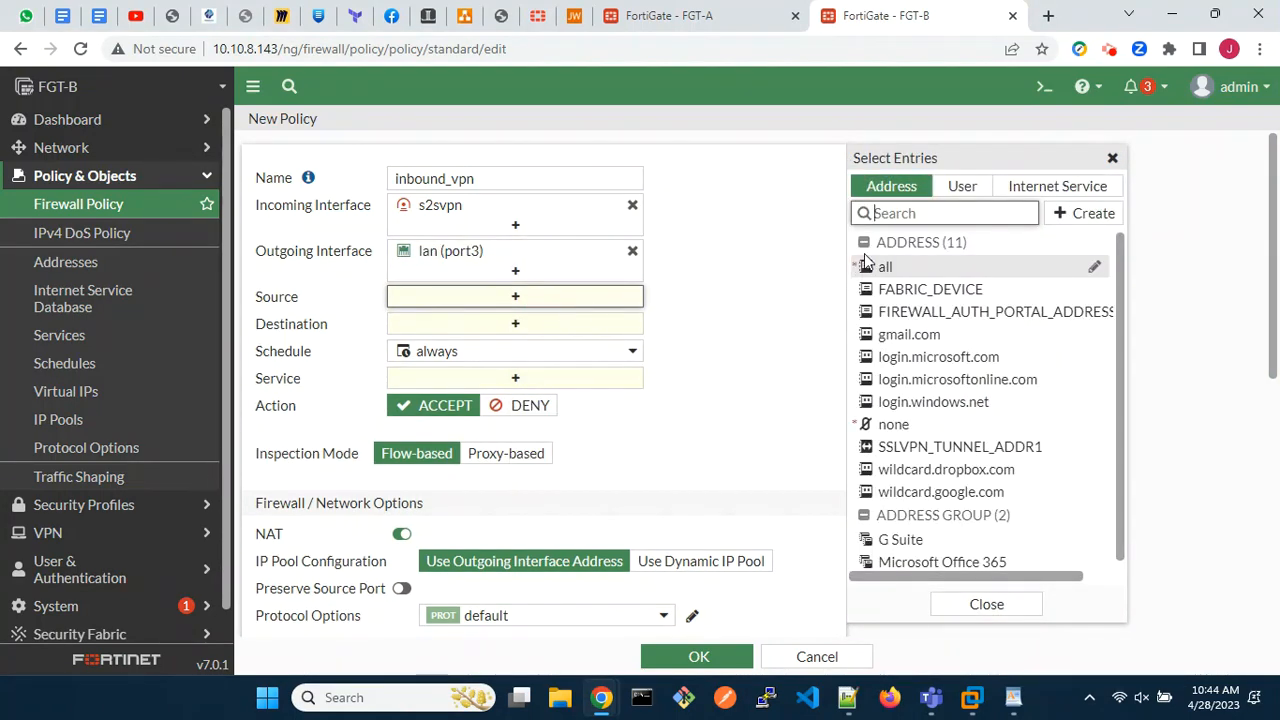
pyautogui.click(1083, 212)
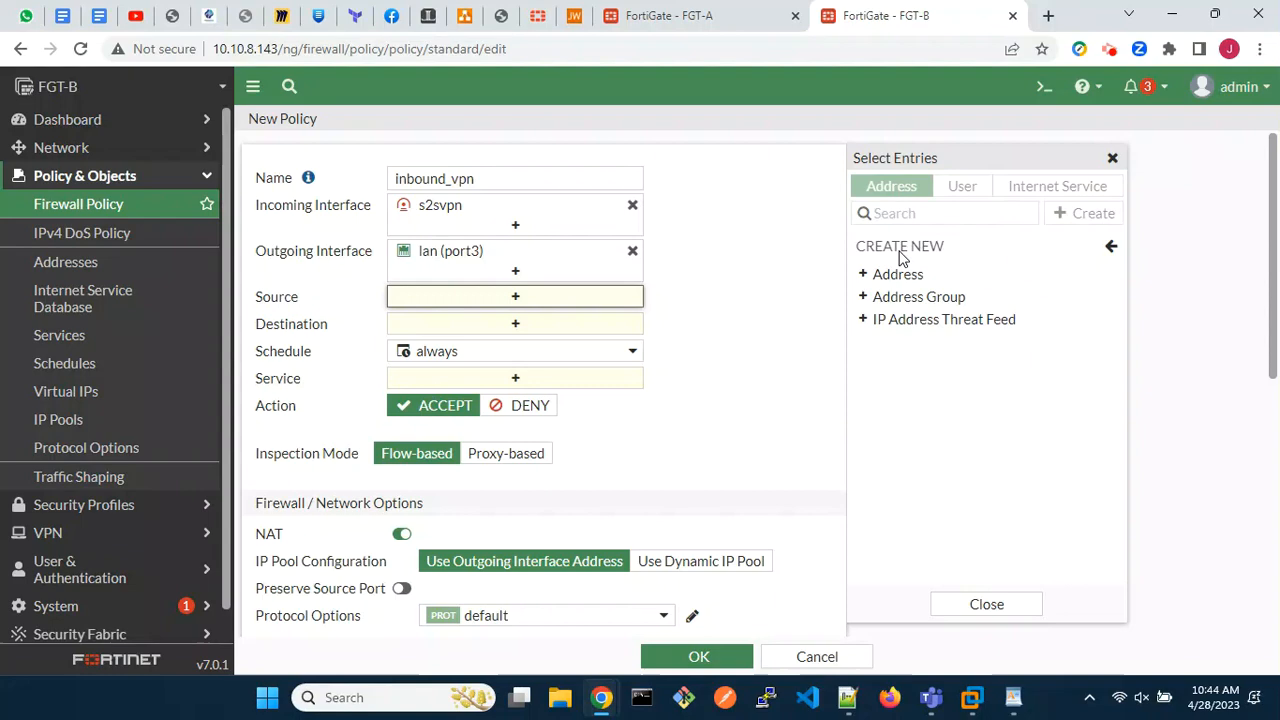
# Create address object remote_network with subnet 10.1.1.0/24
pyautogui.click(897, 273)
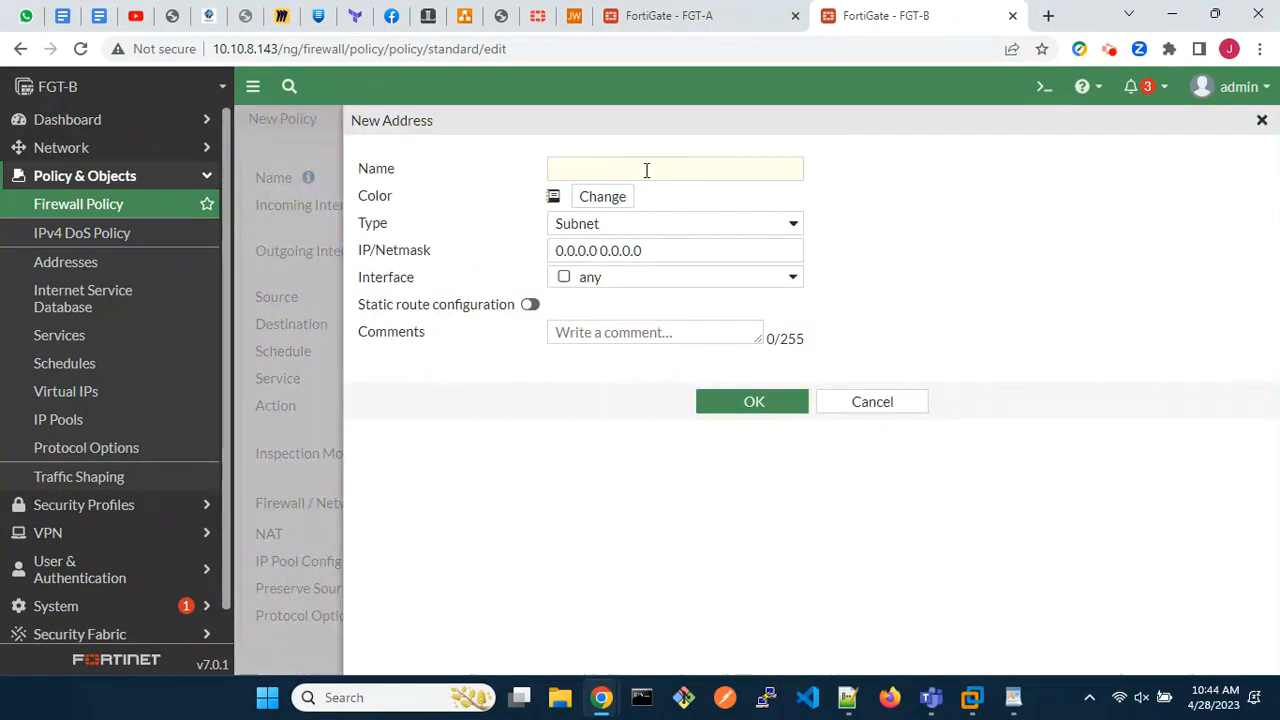
pyautogui.write('remote_netwo')
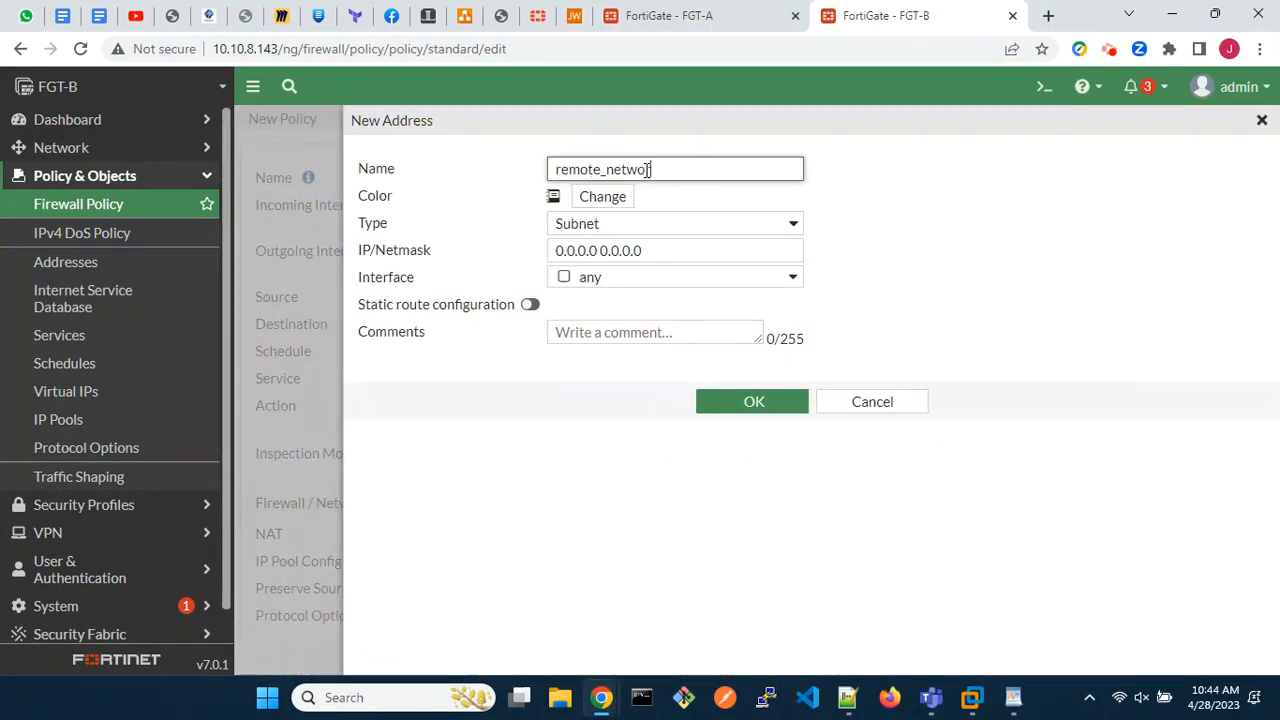
pyautogui.click(675, 250)
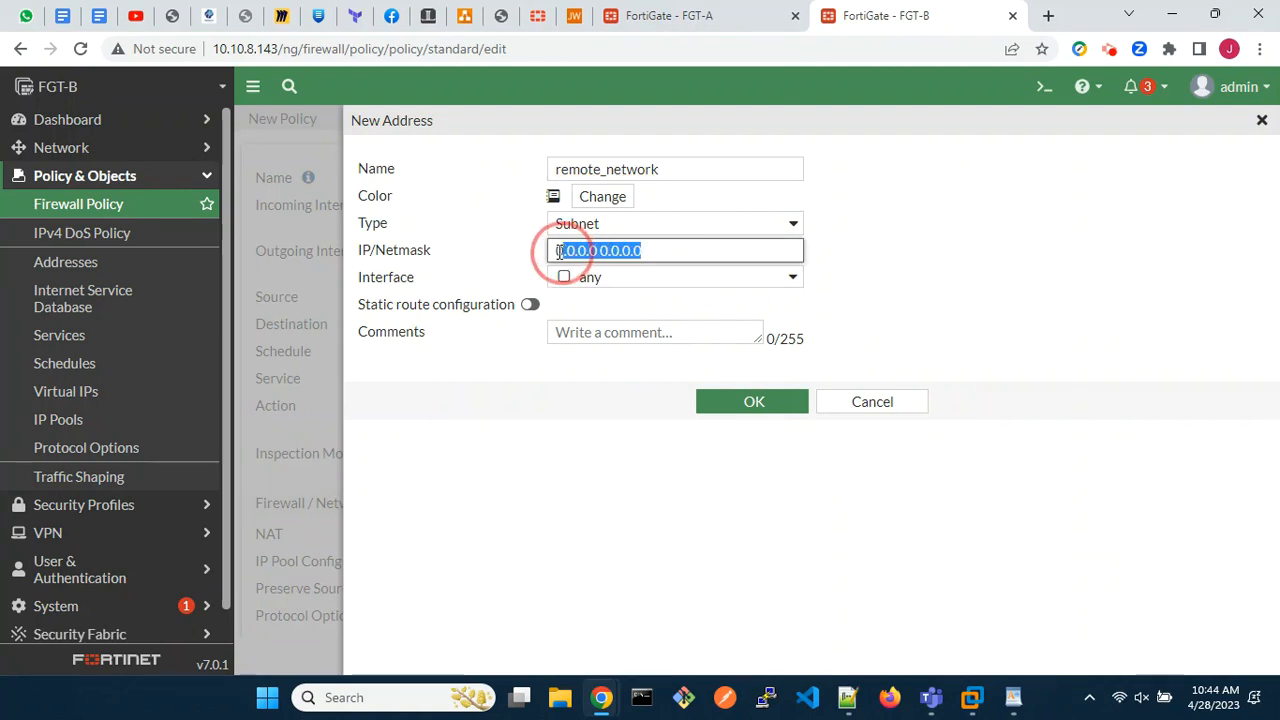
pyautogui.write('10.1.1.0/24')
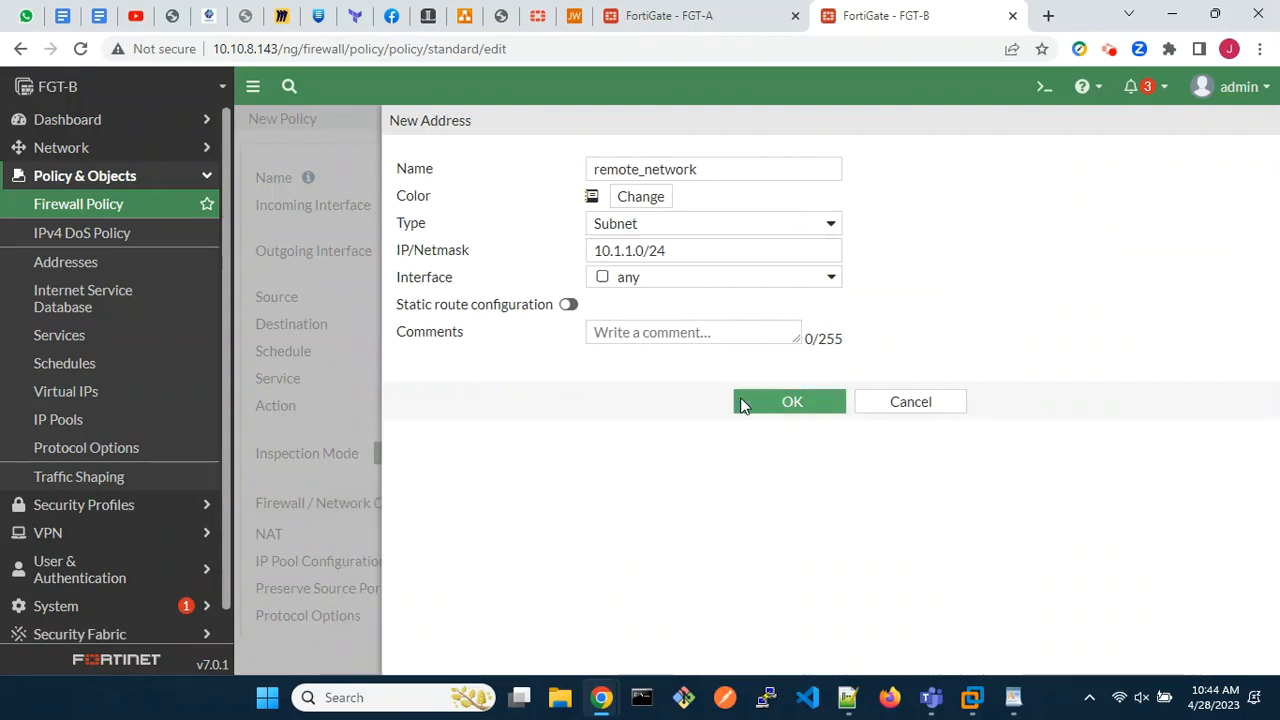
pyautogui.click(791, 401)
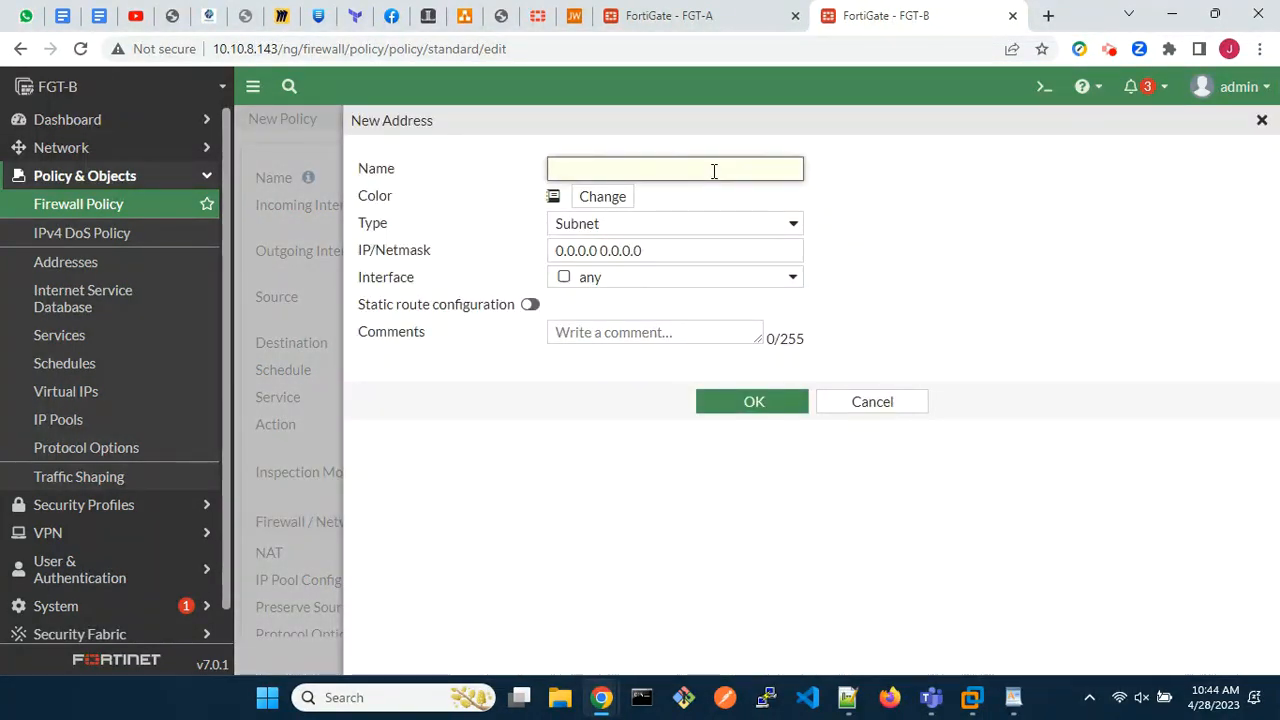
# Create address object local_network with subnet 10.2.2.0/24
pyautogui.write('local_network')
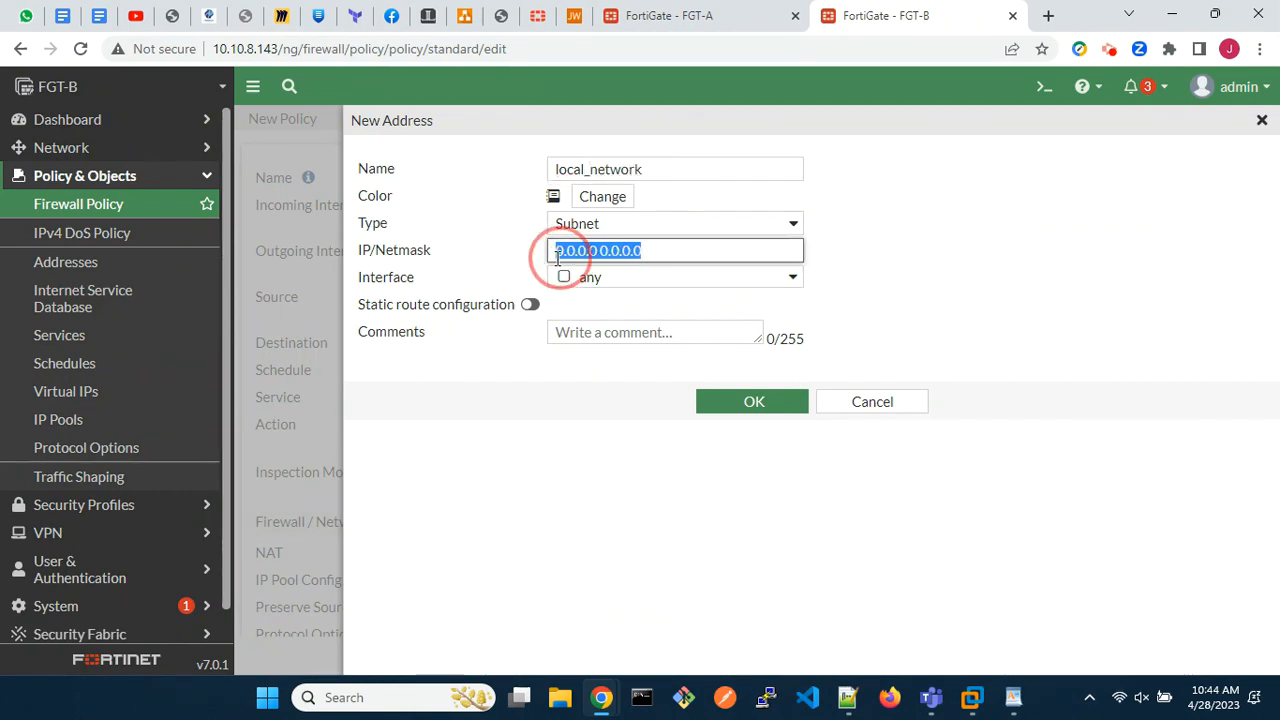
pyautogui.write('10.2.2.0')
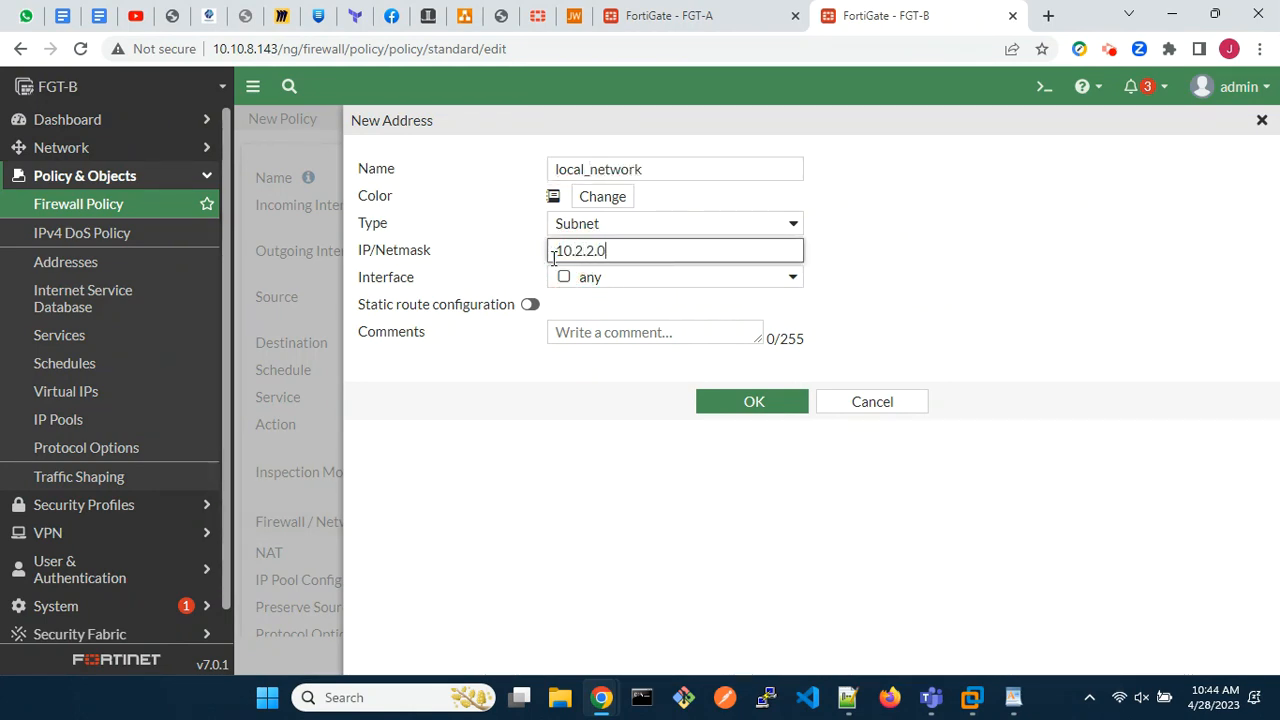
pyautogui.write('/24')
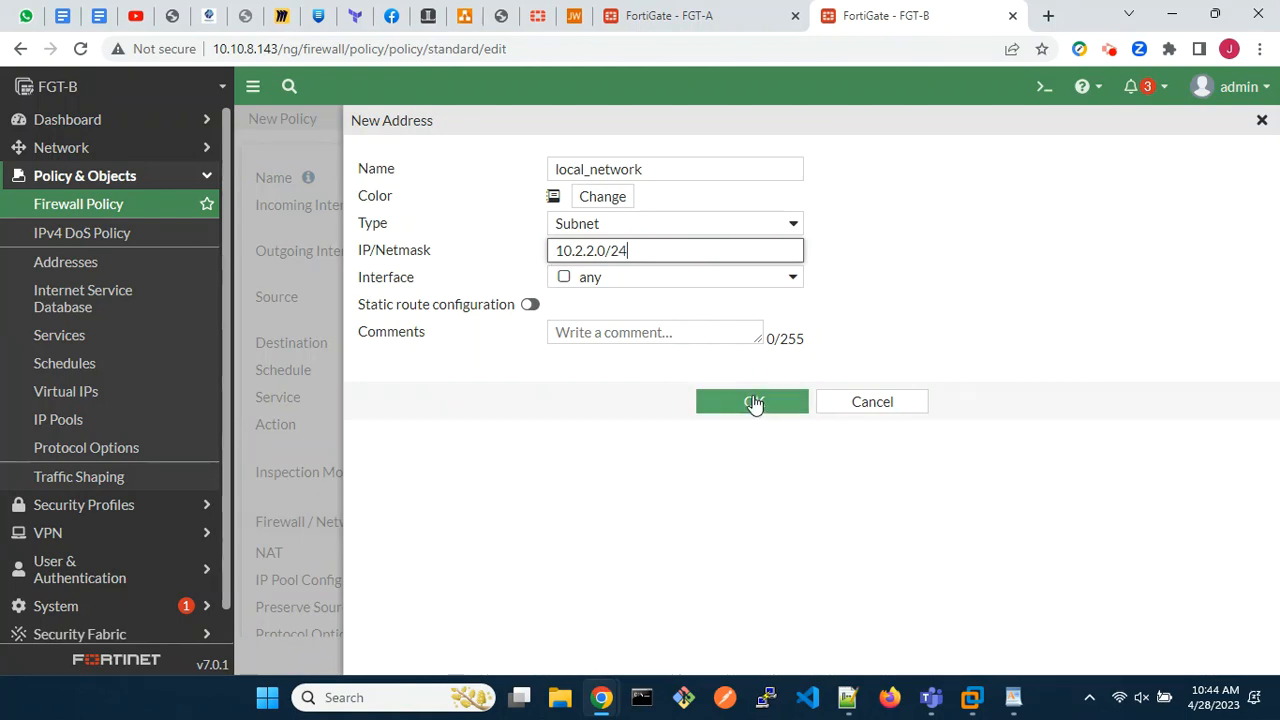
pyautogui.click(752, 401)
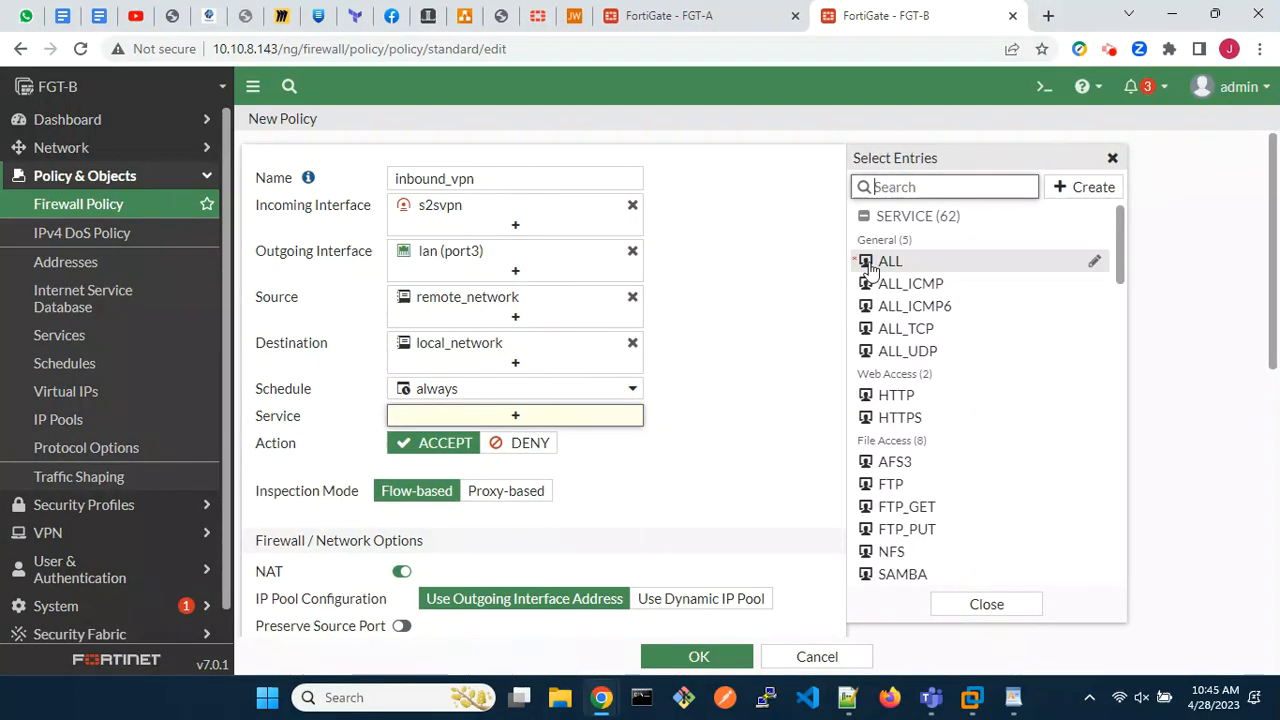
# Allow ALL services, save inbound_vpn and bring up its actions for Clone Reverse
pyautogui.click(889, 261)
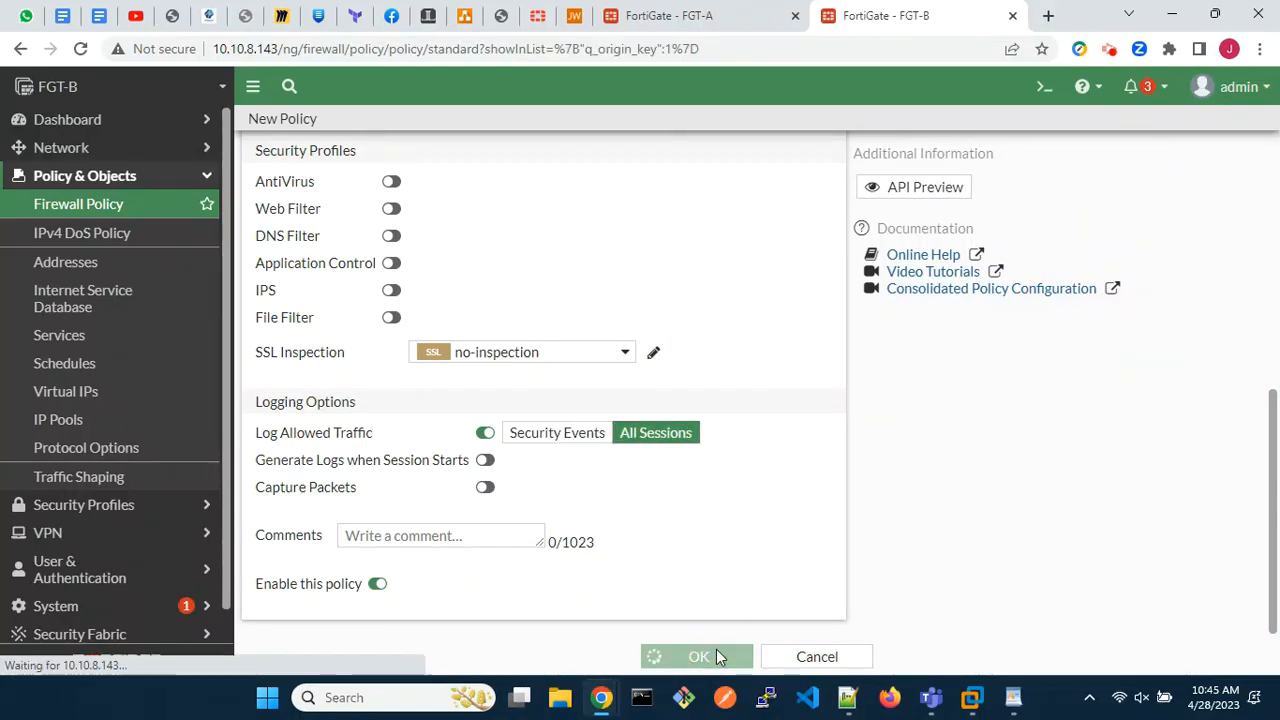
pyautogui.click(698, 656)
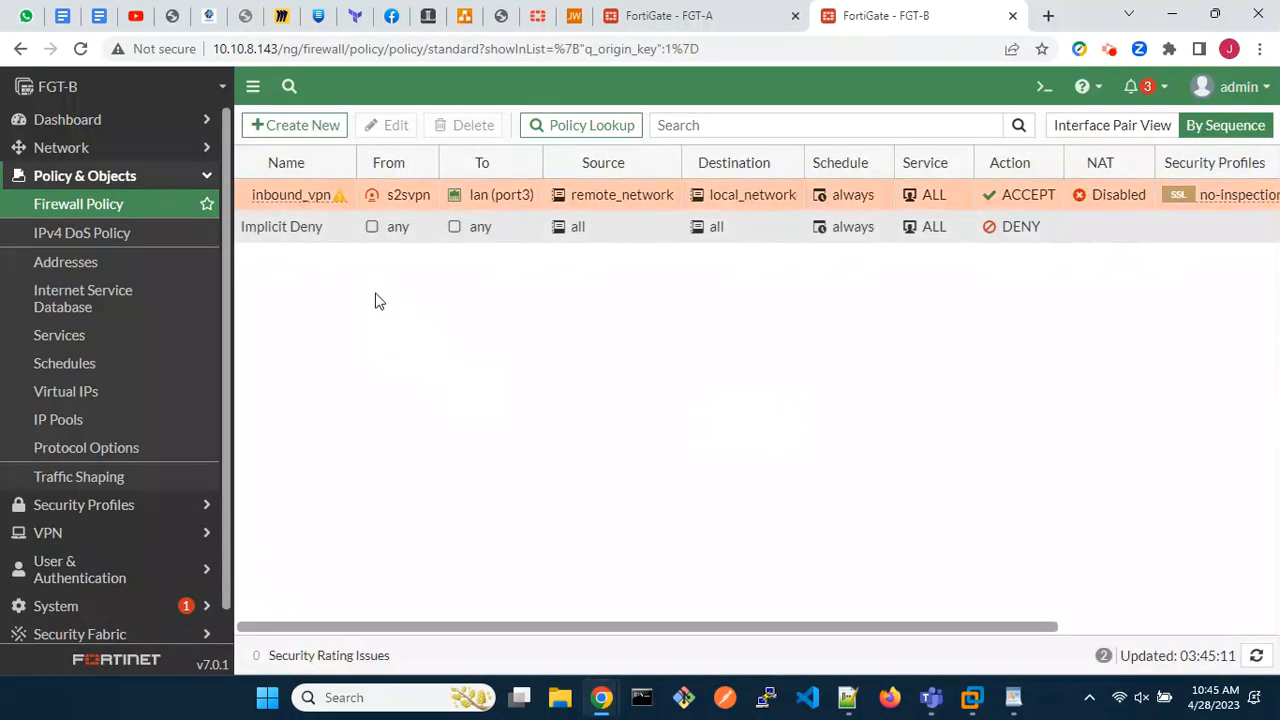
pyautogui.rightClick(291, 194)
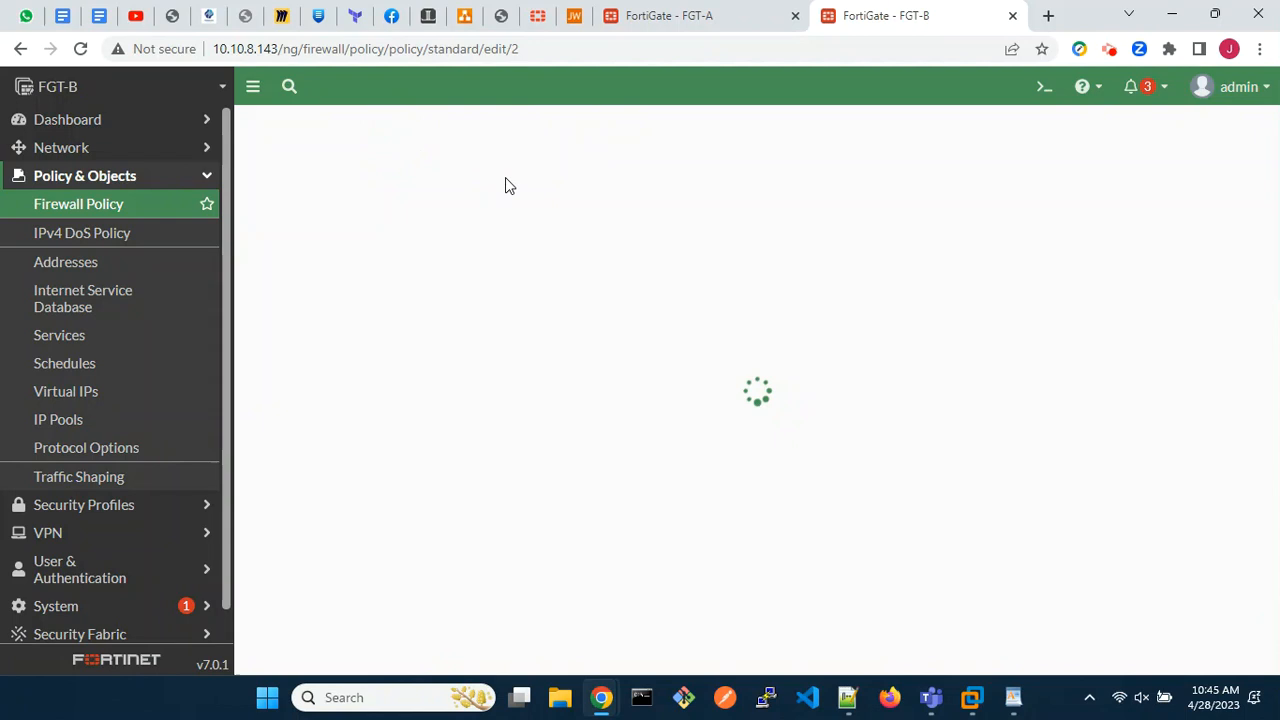
# Rename the reversed policy to outbound_vpn and save it
pyautogui.write('outbound_vpn')
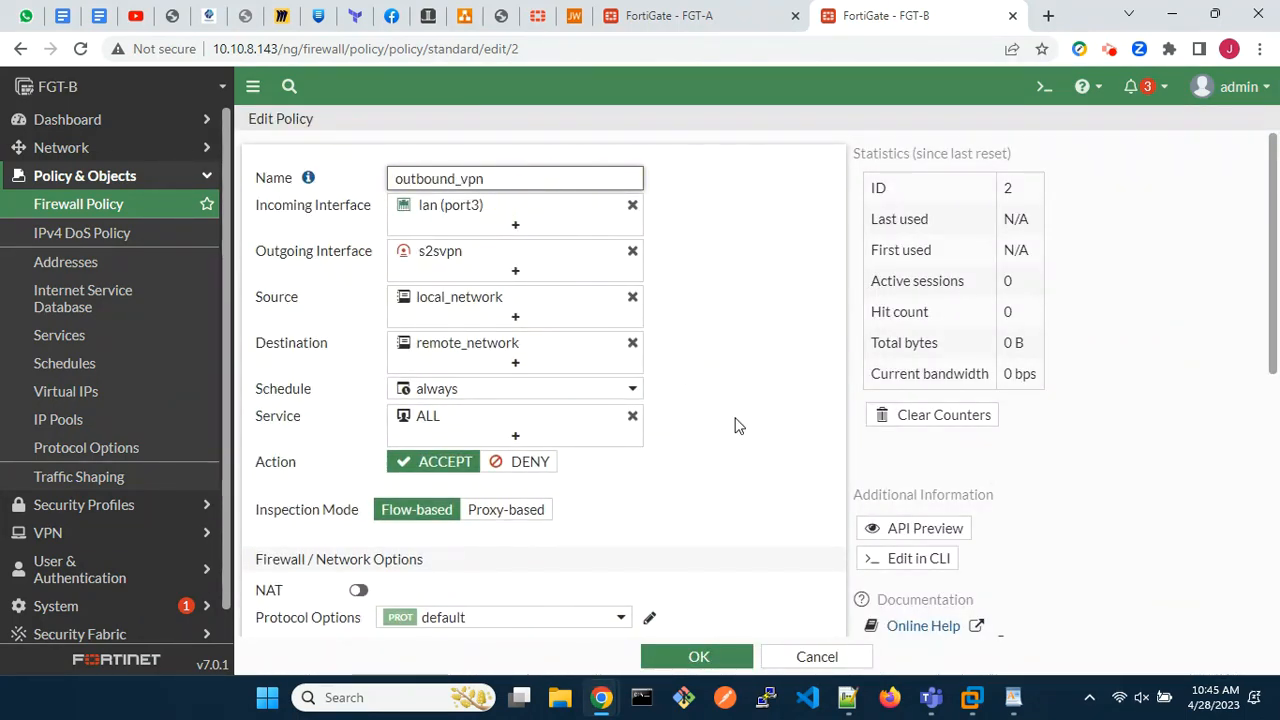
pyautogui.scroll(-3)
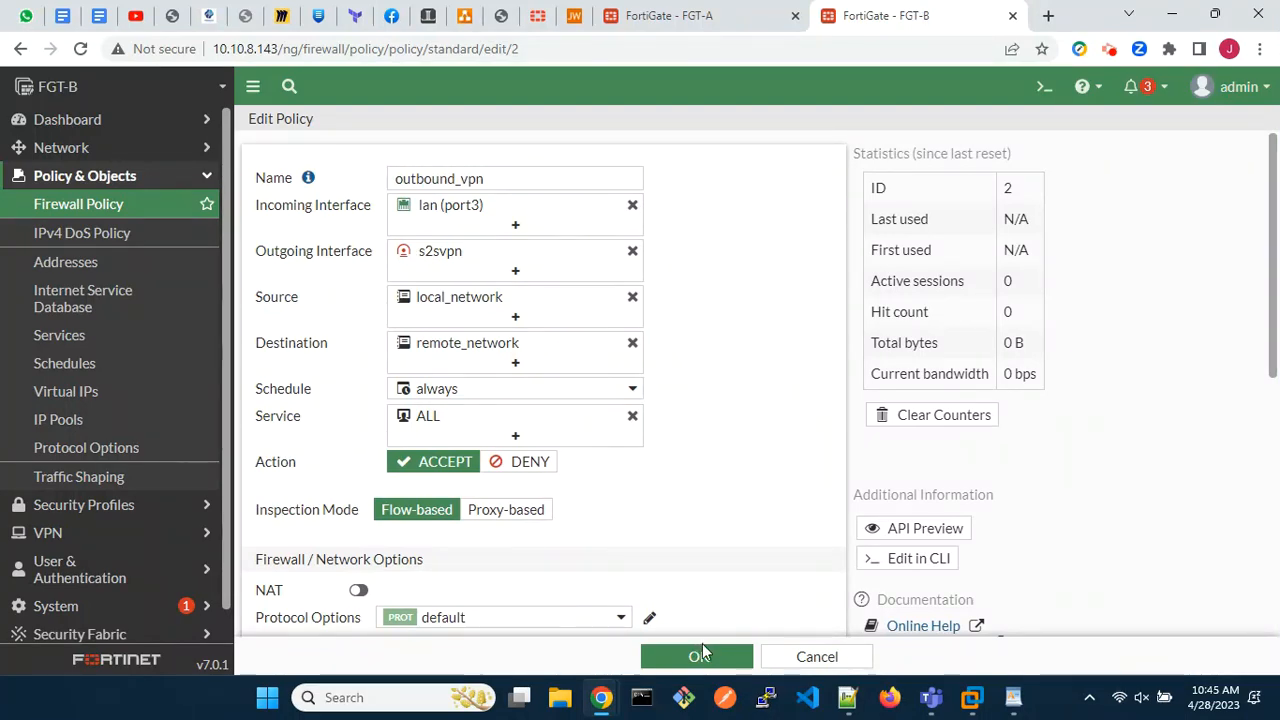
pyautogui.click(697, 656)
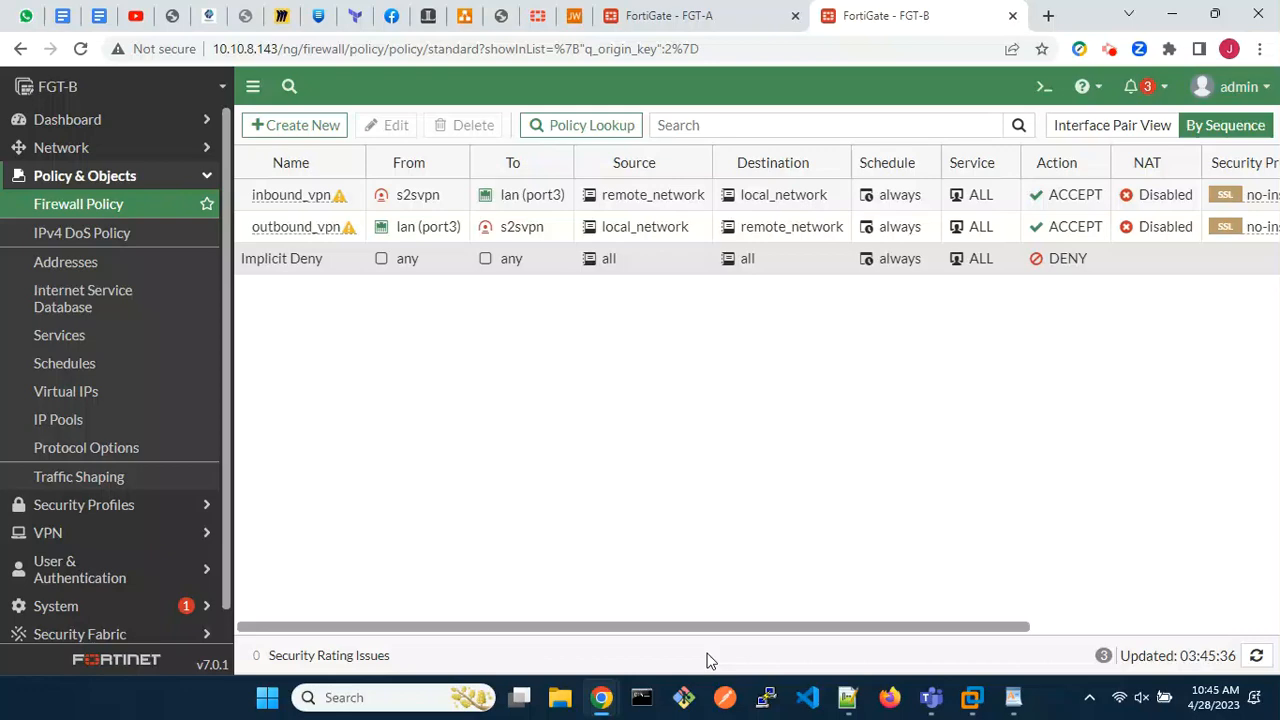
# Switch to FGT-A and open the IPsec VPN wizard
pyautogui.click(668, 15)
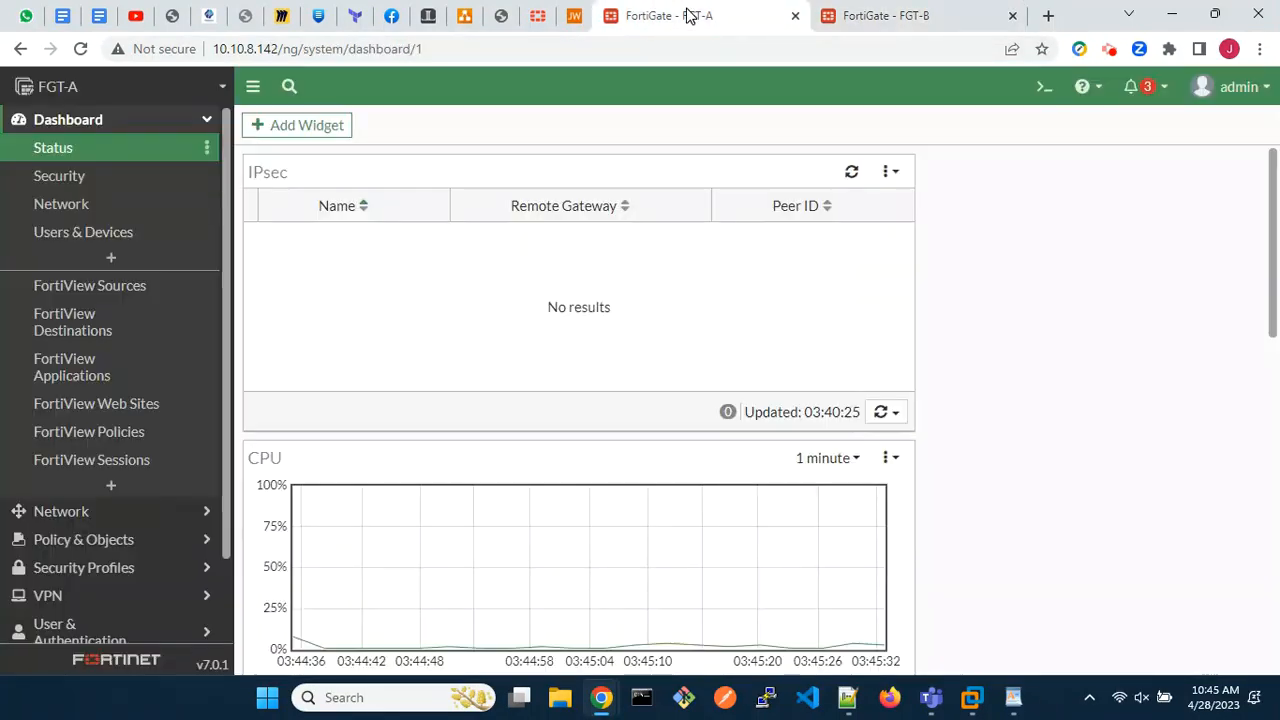
pyautogui.moveTo(95, 585)
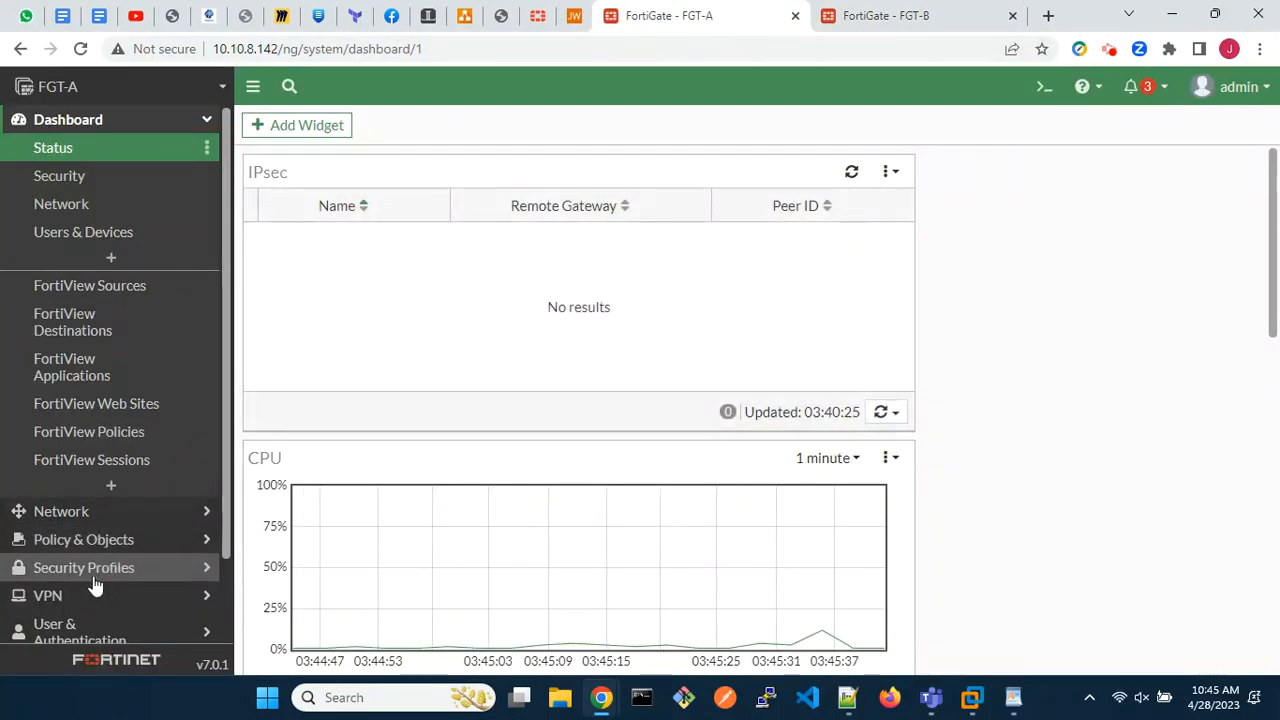
pyautogui.click(47, 595)
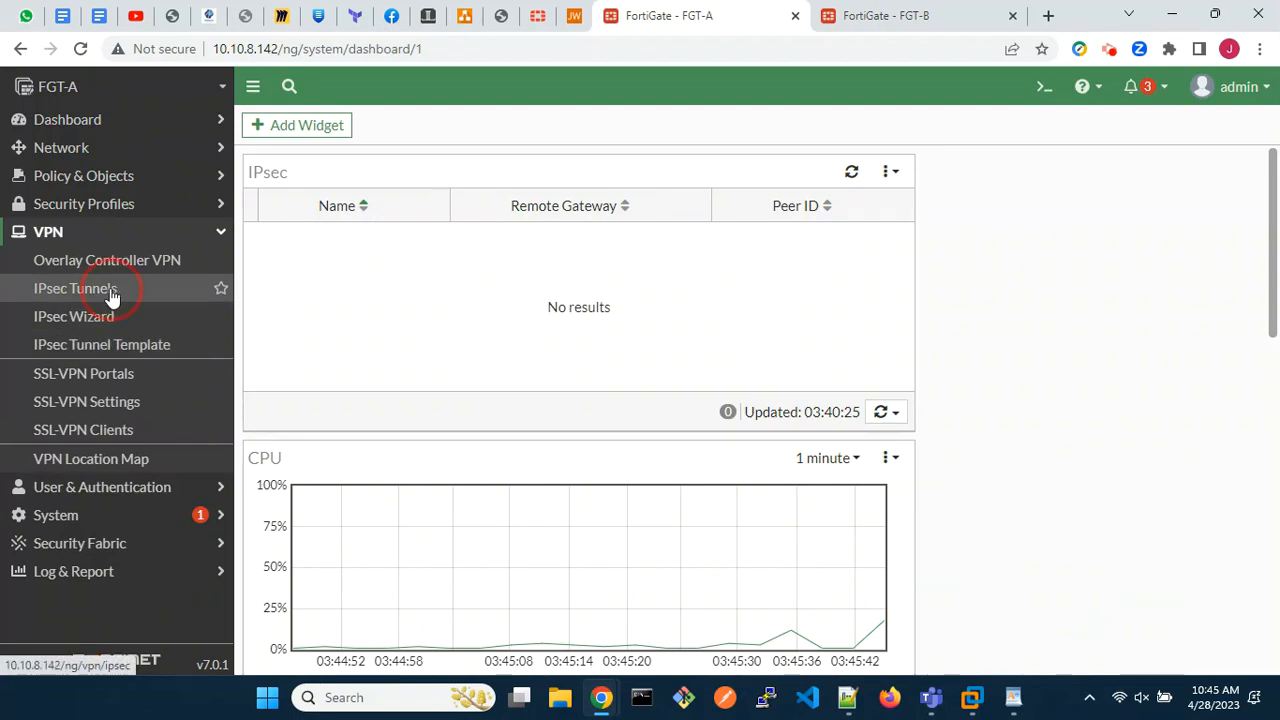
pyautogui.click(75, 288)
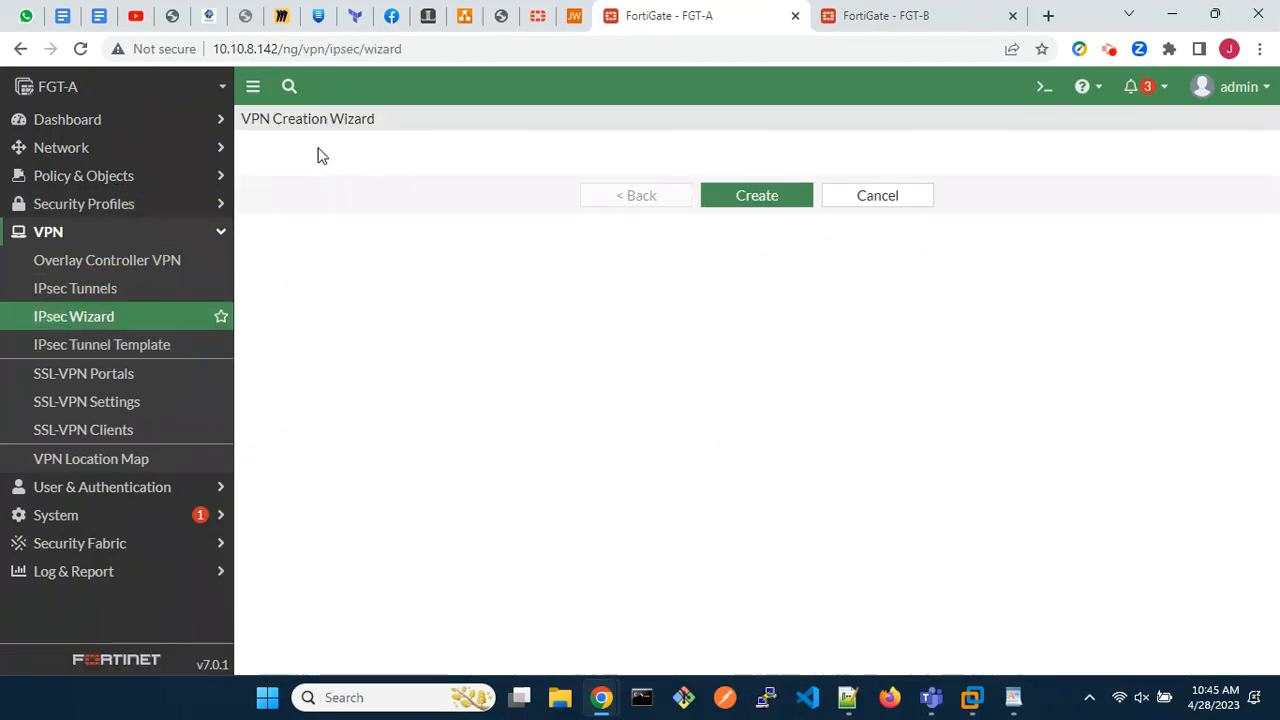
# Name the tunnel s2svpn with the Custom template and proceed to its settings
pyautogui.click(756, 195)
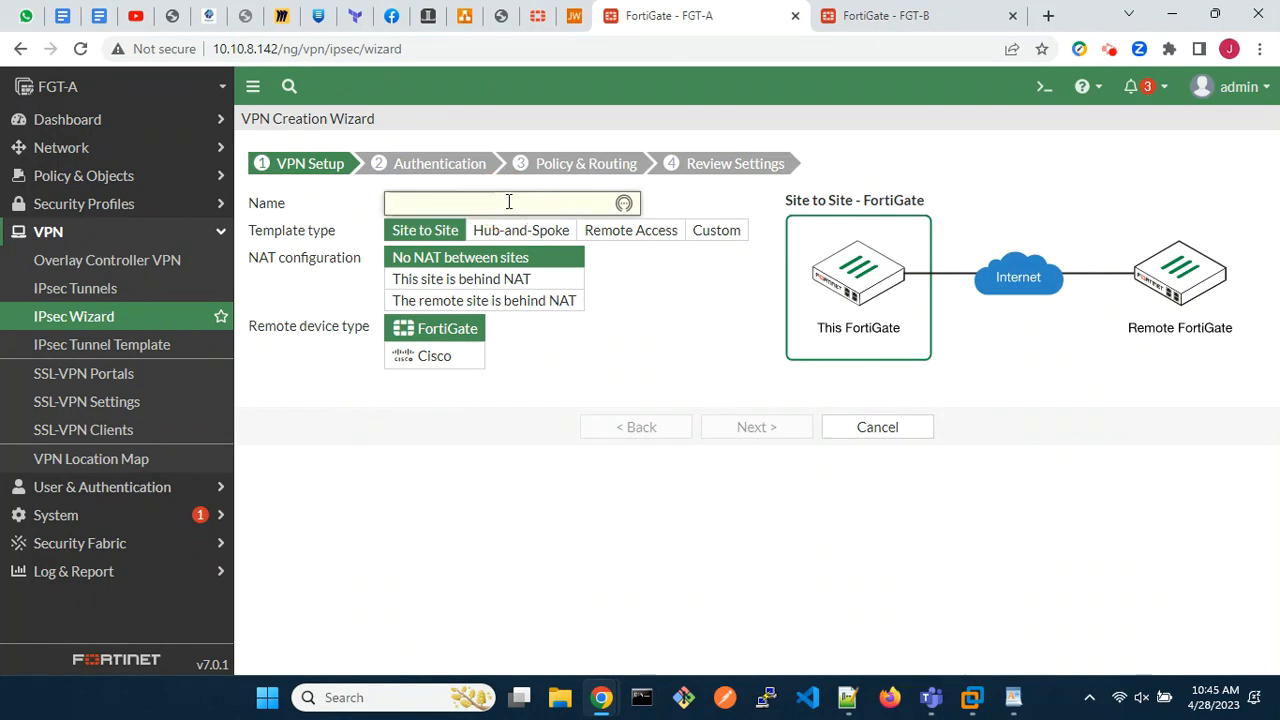
pyautogui.write('s2svpn')
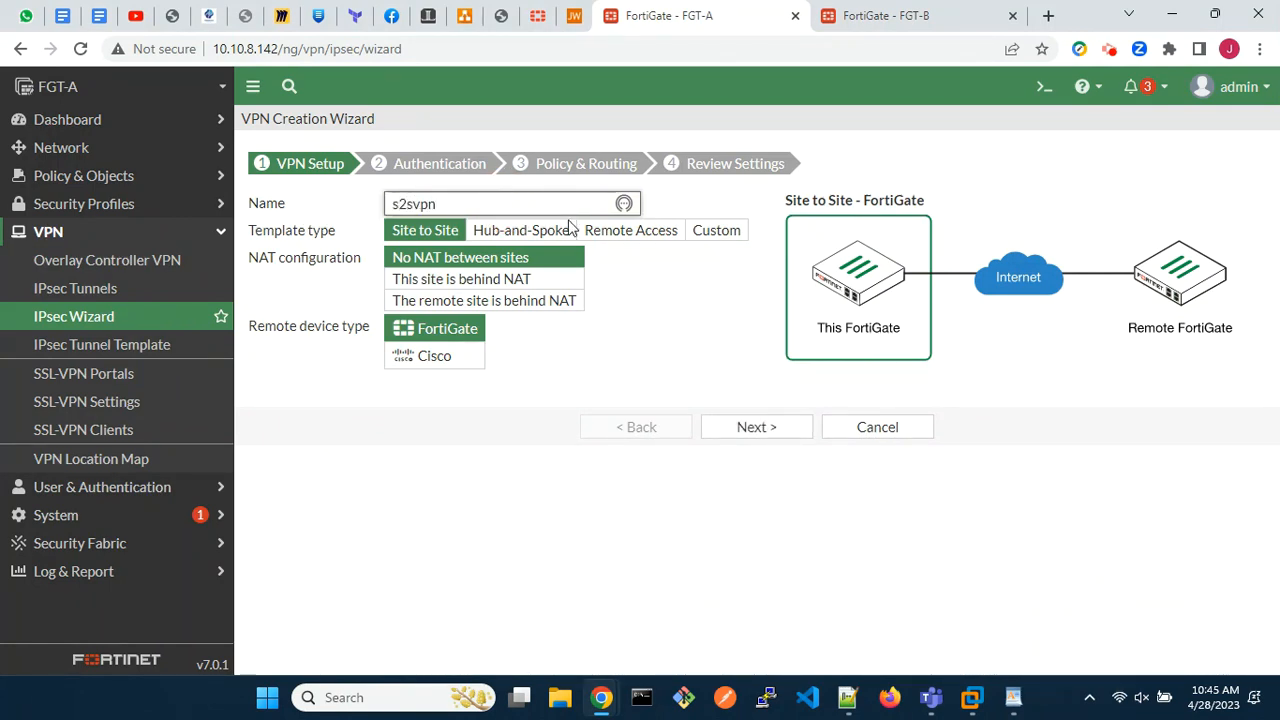
pyautogui.click(716, 230)
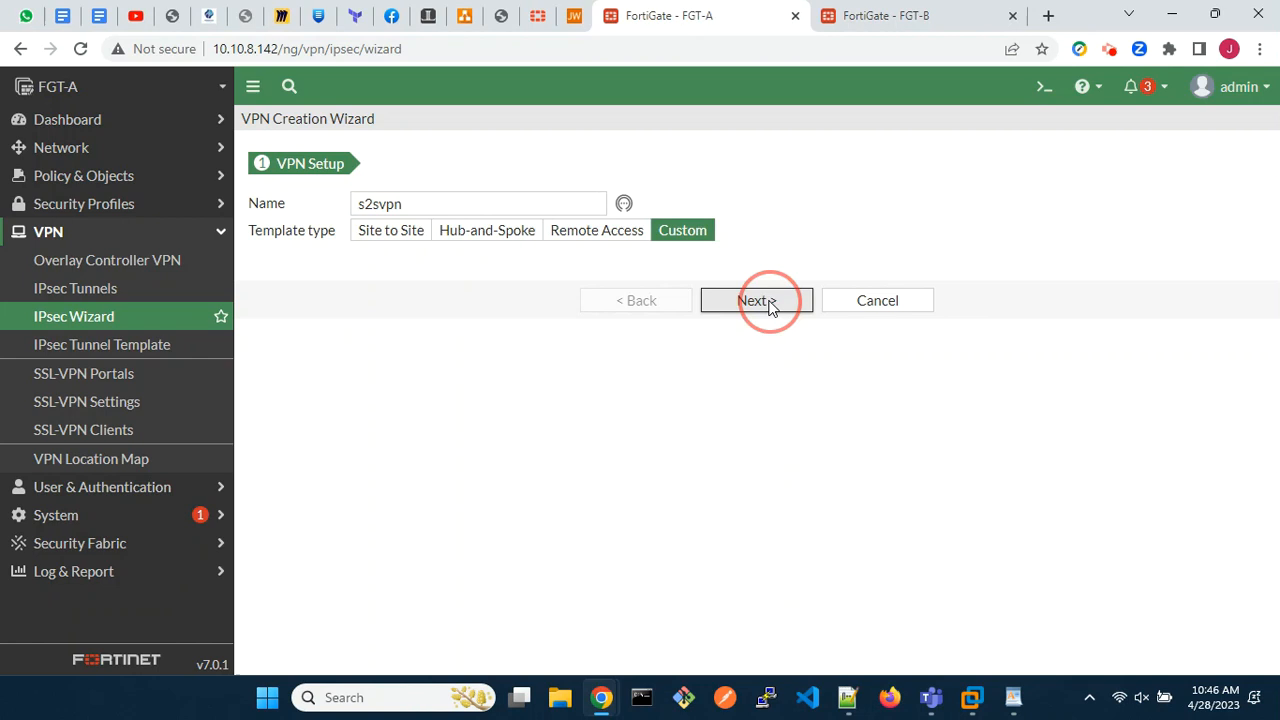
pyautogui.click(755, 300)
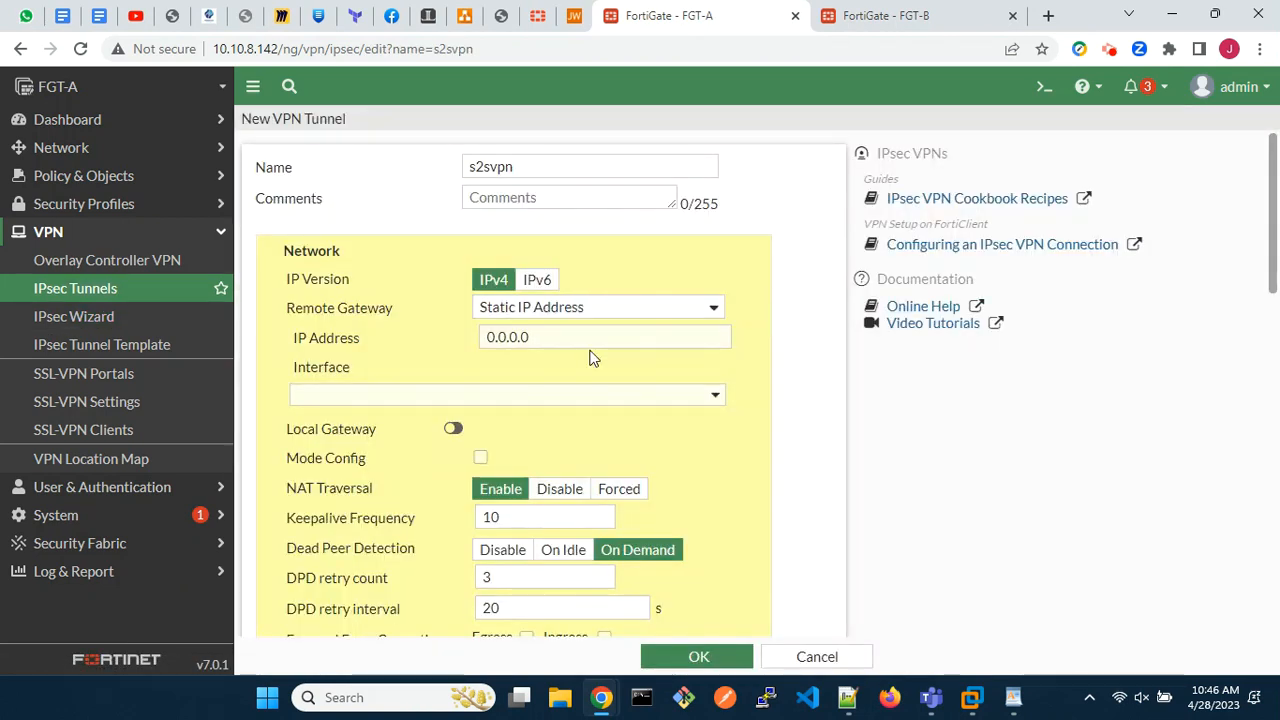
# Set remote gateway 192.168.2.20 and bind the tunnel to Loopback0
pyautogui.write('192.168.2.20')
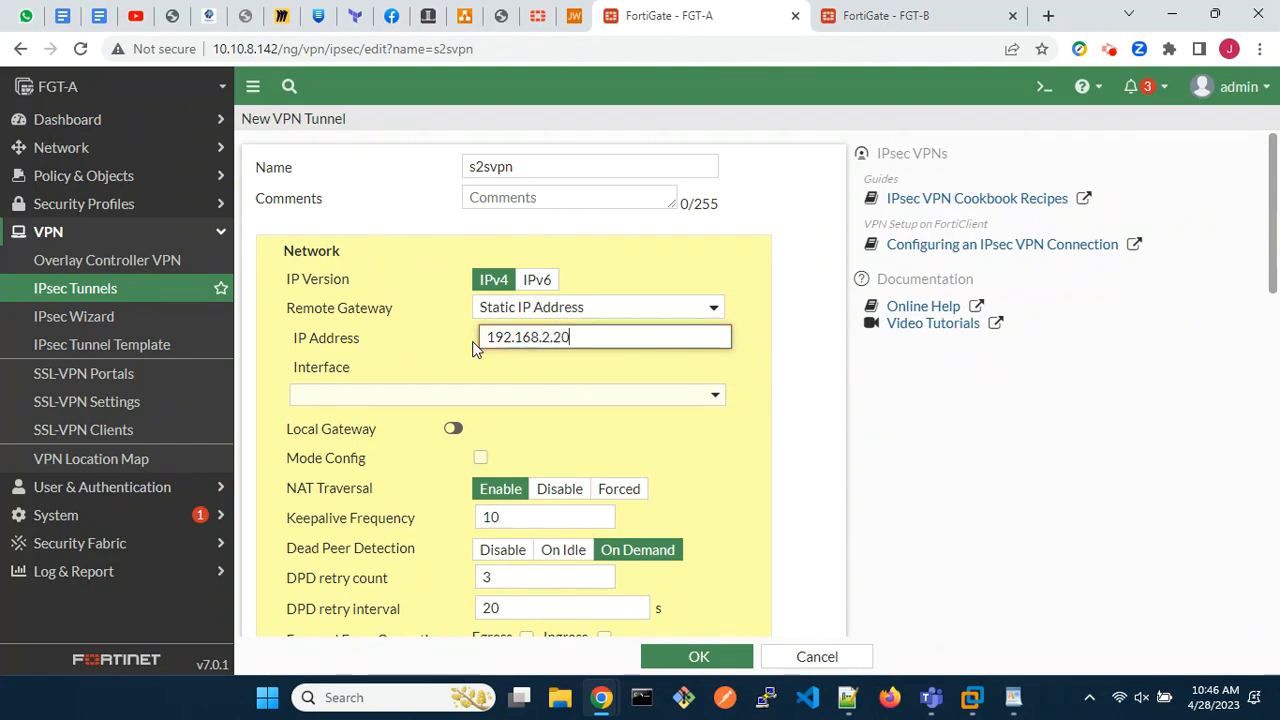
pyautogui.click(506, 394)
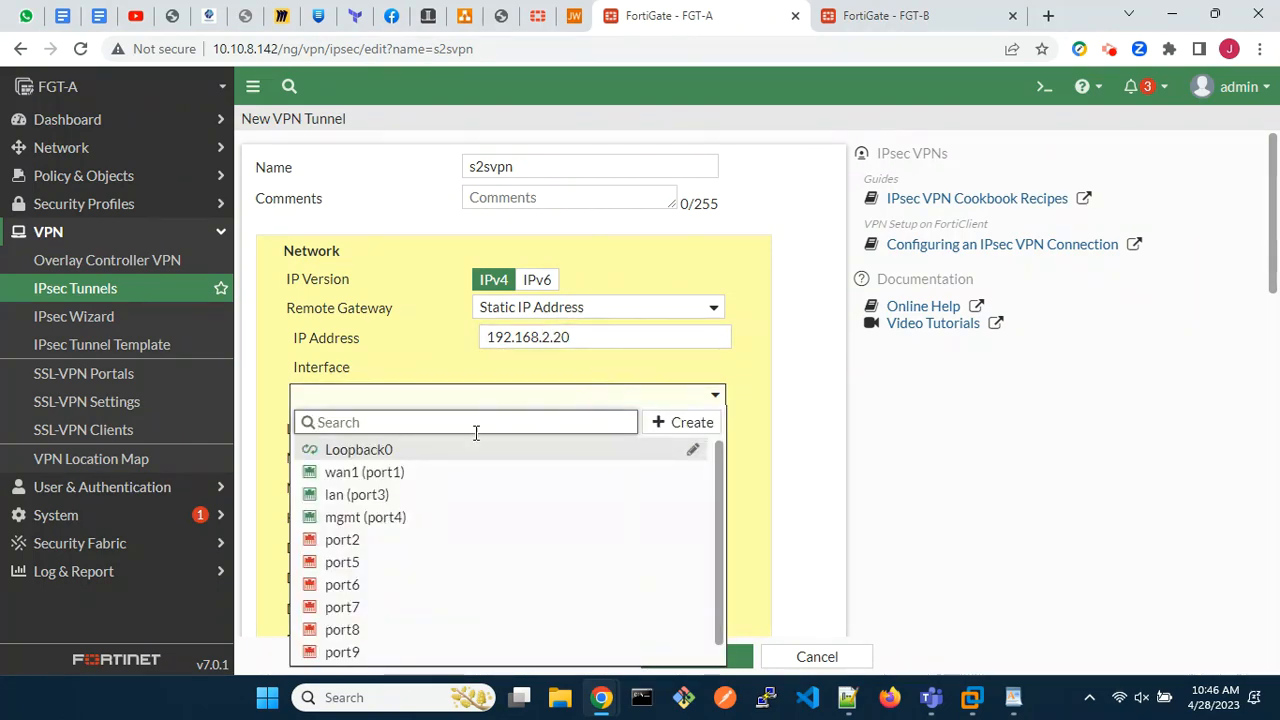
pyautogui.click(358, 449)
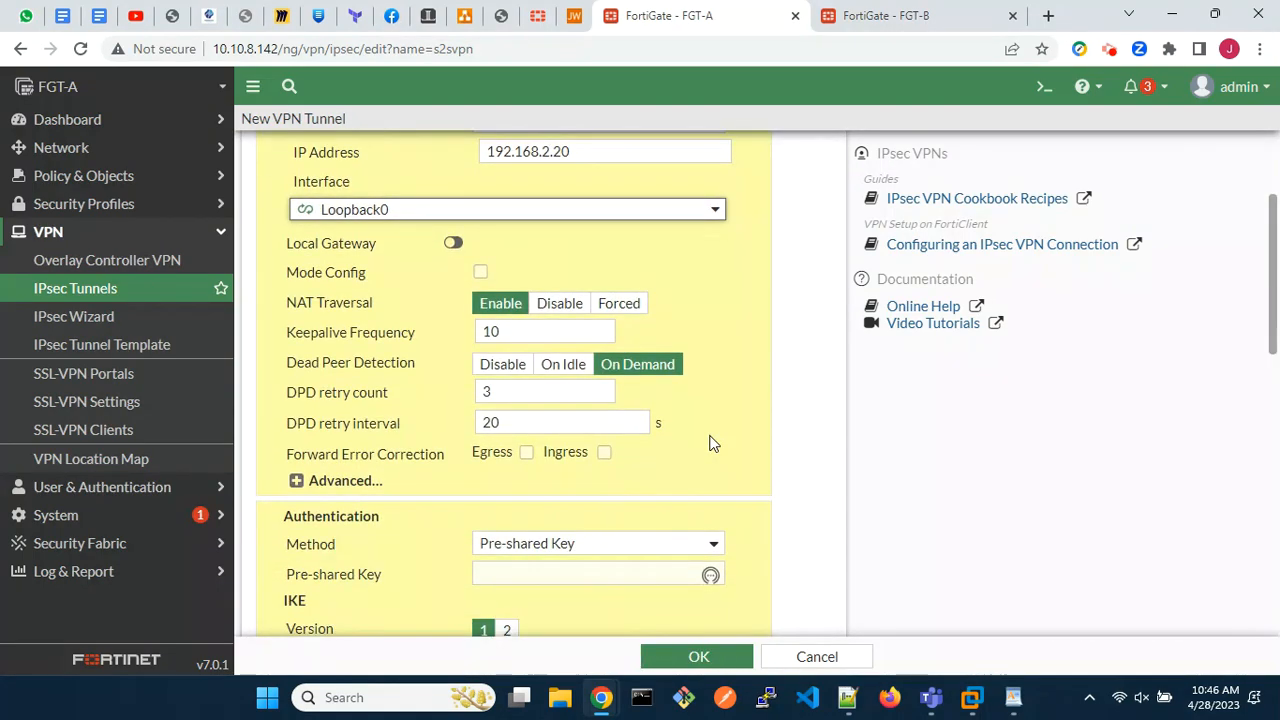
# Enter the pre-shared key, select IKE version 2 and set phase 1 to DES/SHA1
pyautogui.scroll(-3)
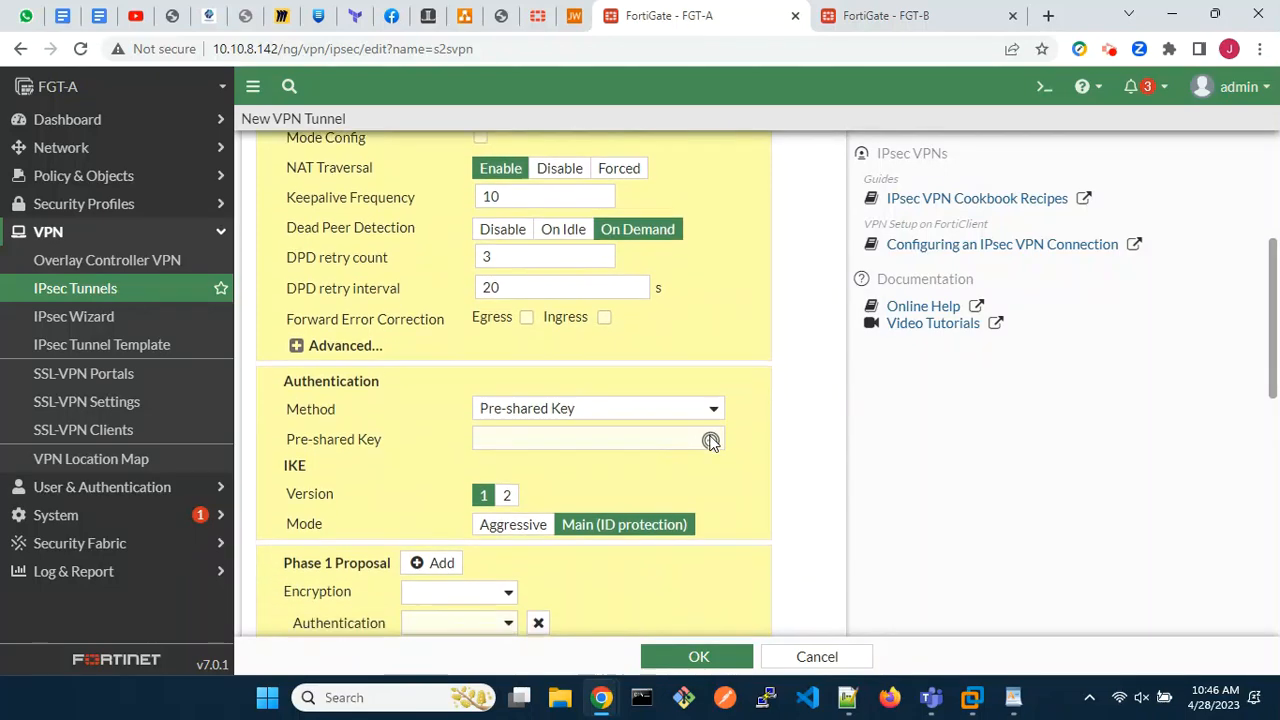
pyautogui.scroll(-3)
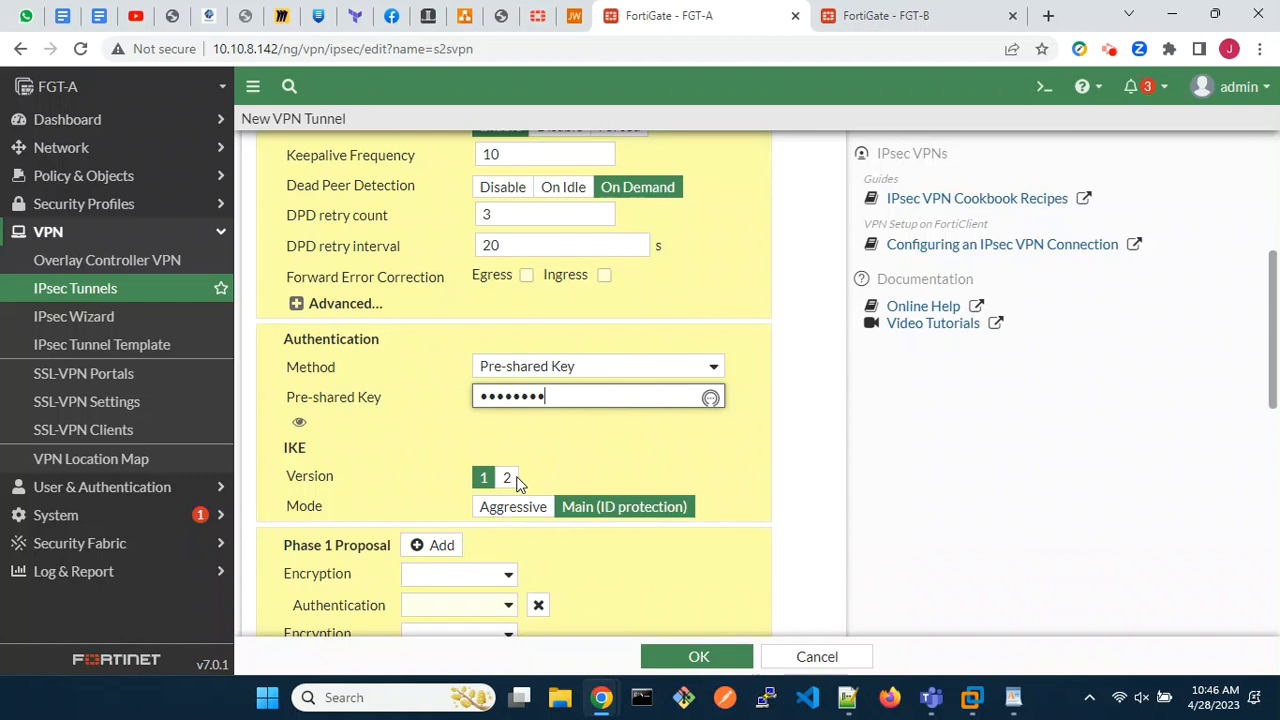
pyautogui.click(507, 477)
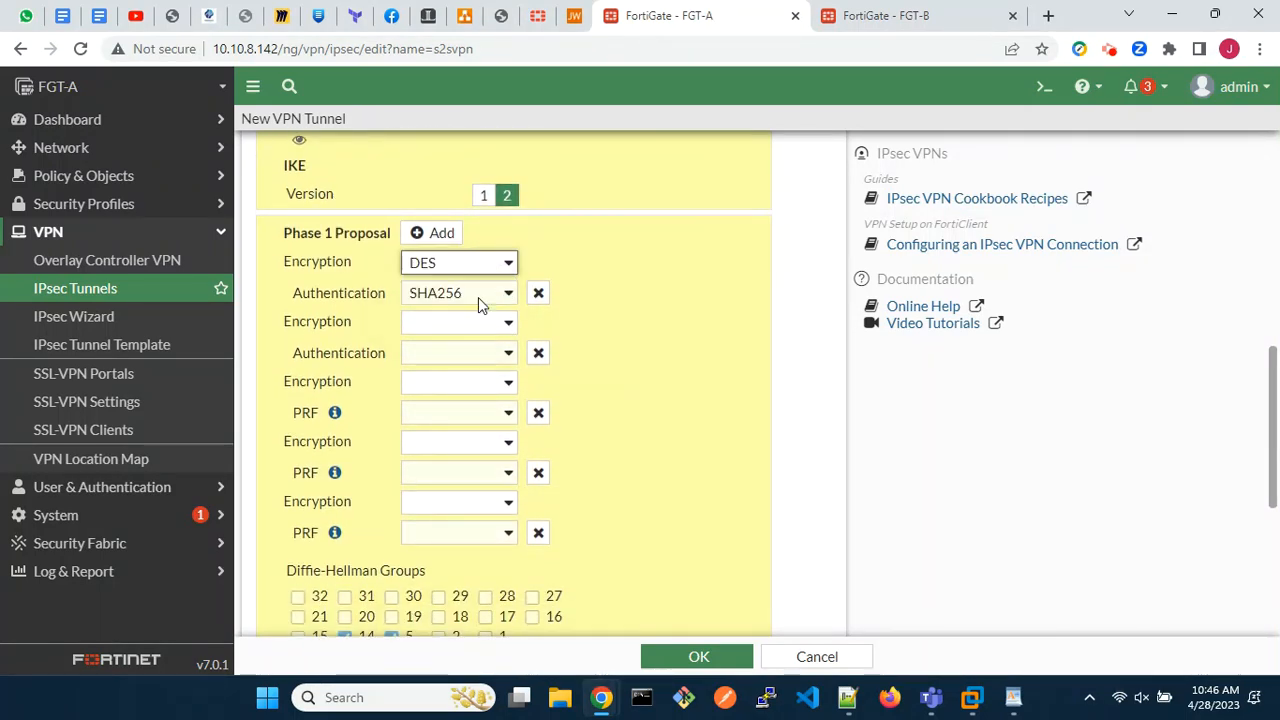
pyautogui.click(458, 292)
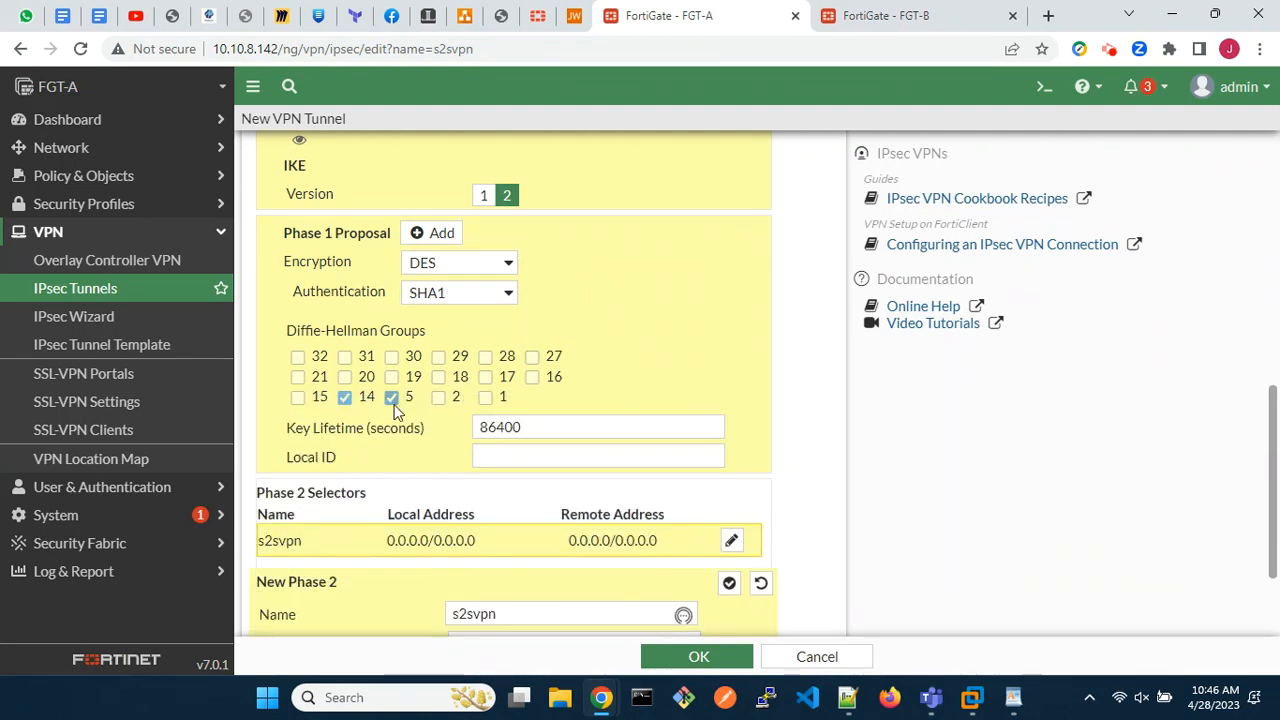
# Set the phase 2 selectors to local 10.1.1.0/24 and remote 10.2.2.0/24
pyautogui.scroll(-3)
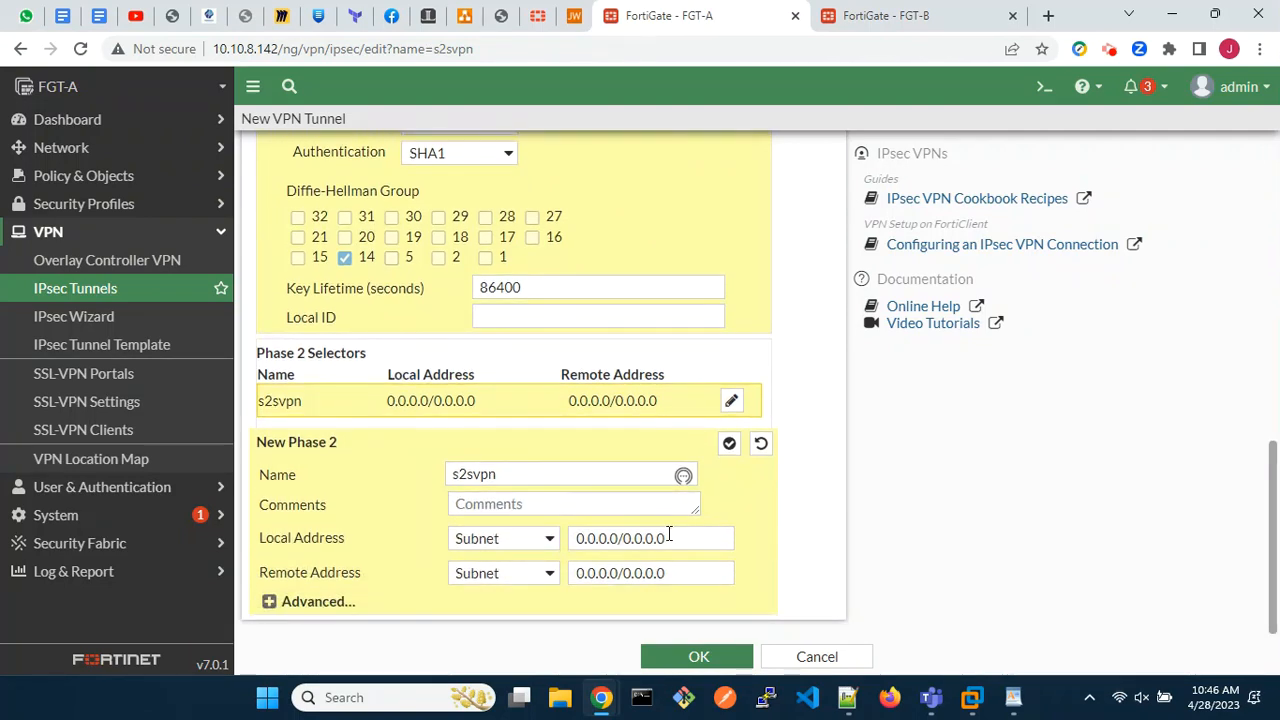
pyautogui.write('10.1.1.0/2')
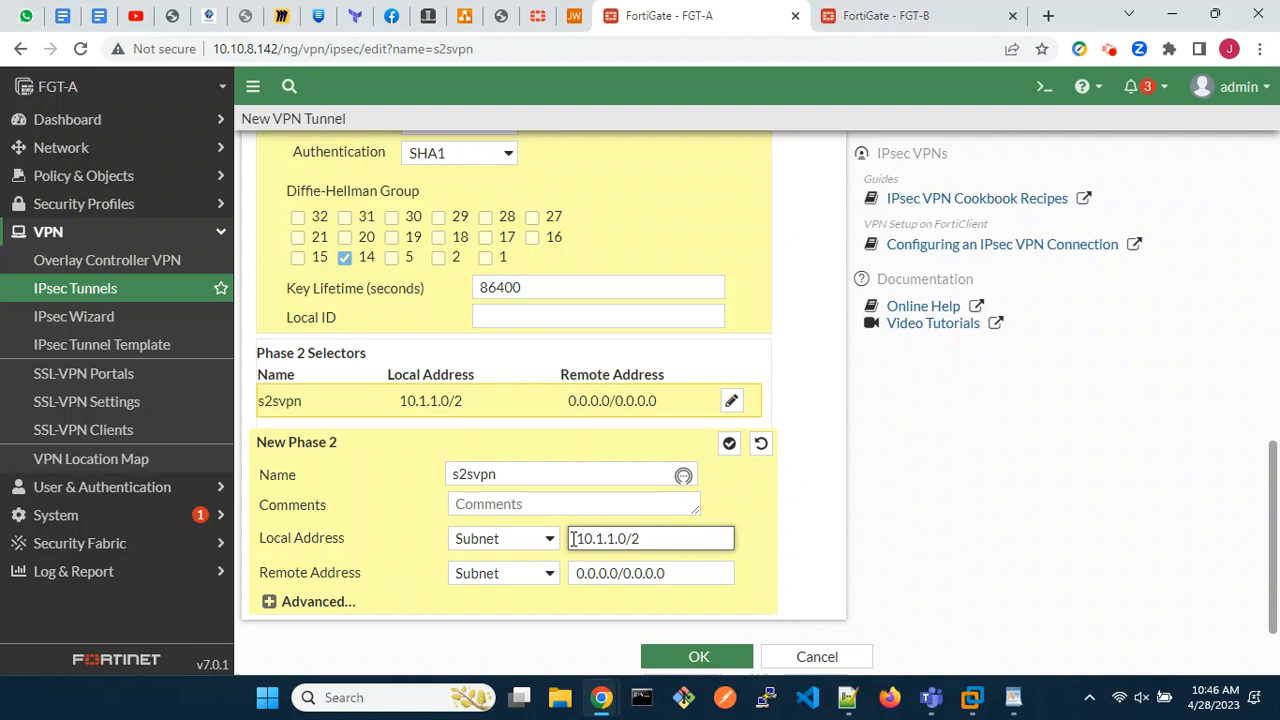
pyautogui.click(650, 573)
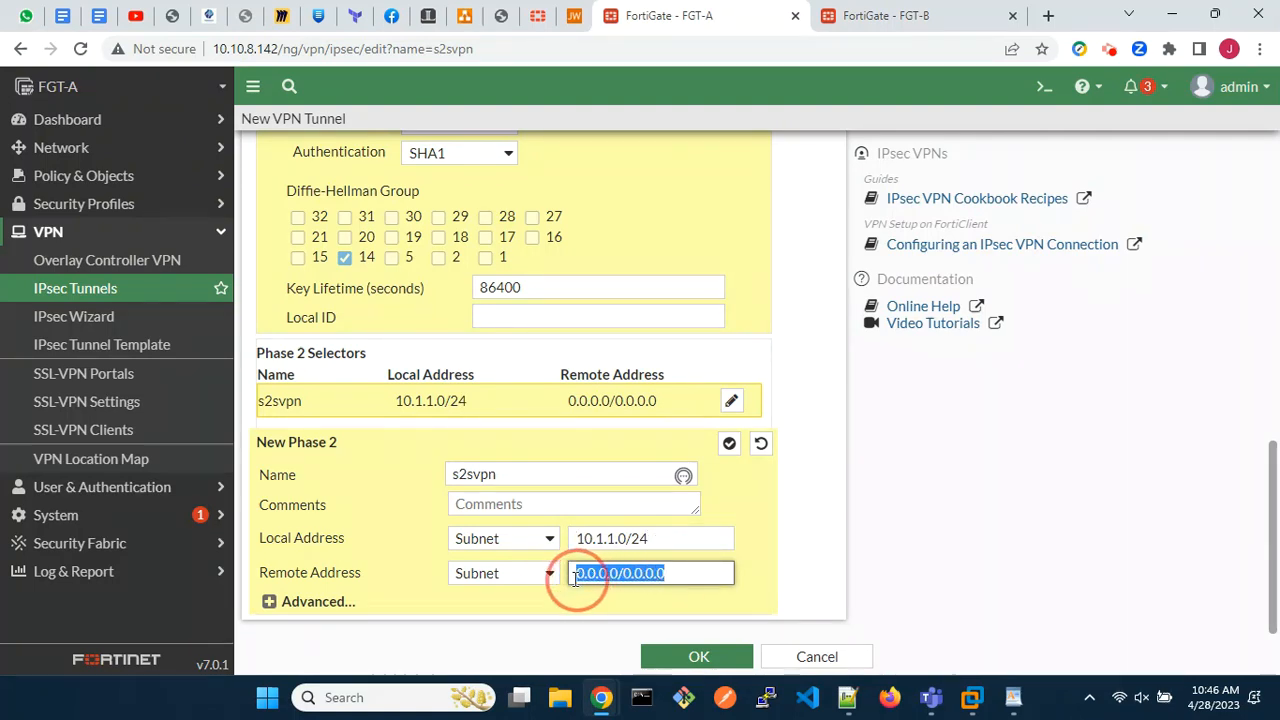
pyautogui.write('10.2.2.0')
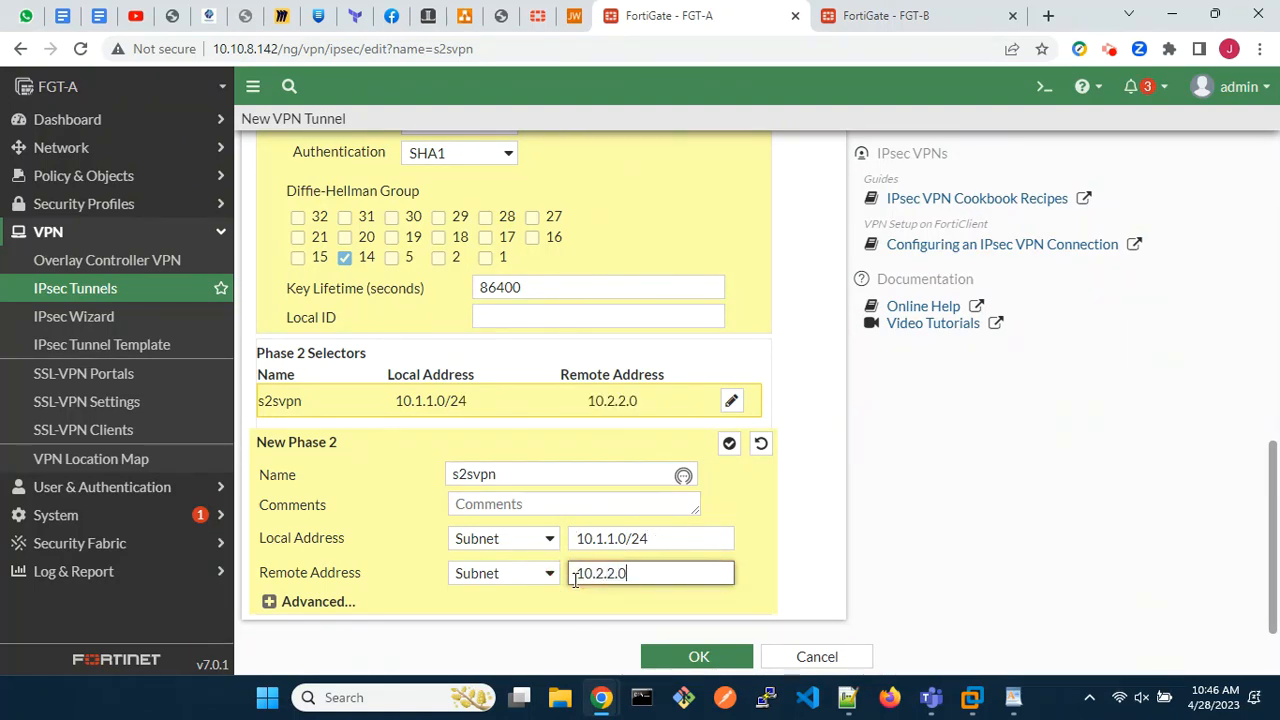
pyautogui.write('/24')
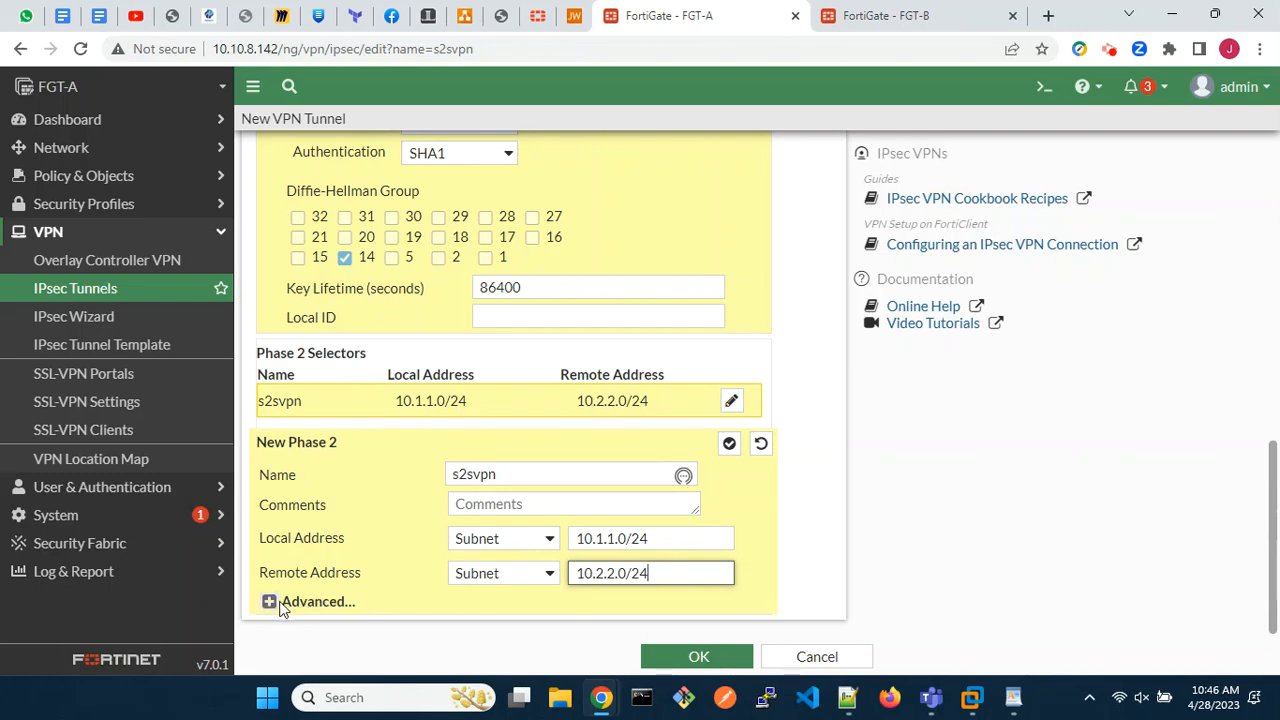
# In advanced phase 2, choose DES/SHA1, drop DH group 5, and save the s2svpn tunnel
pyautogui.click(268, 601)
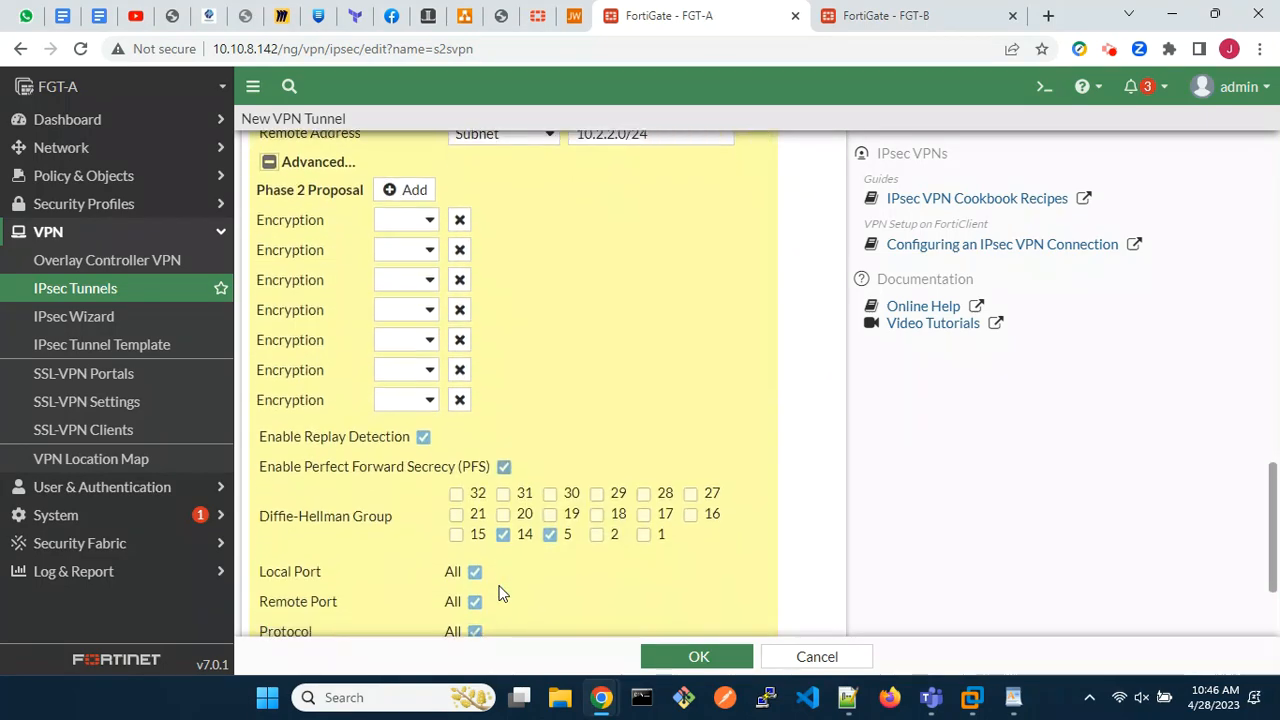
pyautogui.click(405, 249)
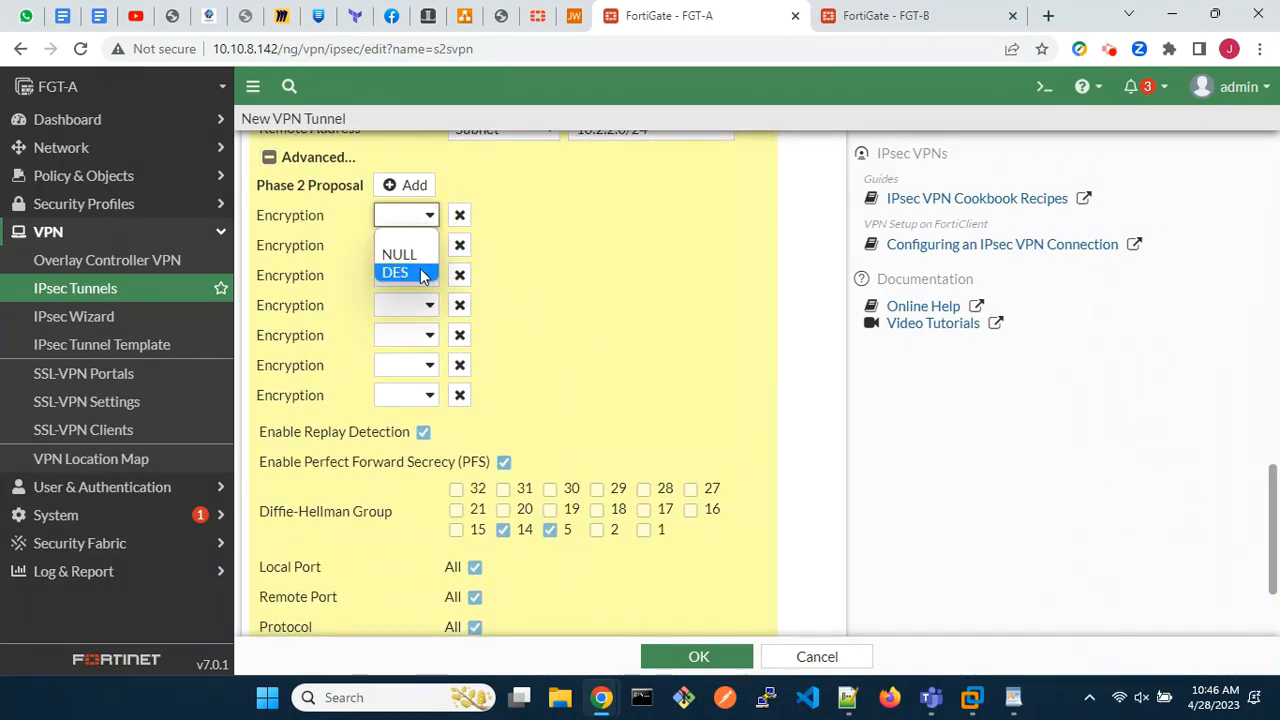
pyautogui.click(395, 273)
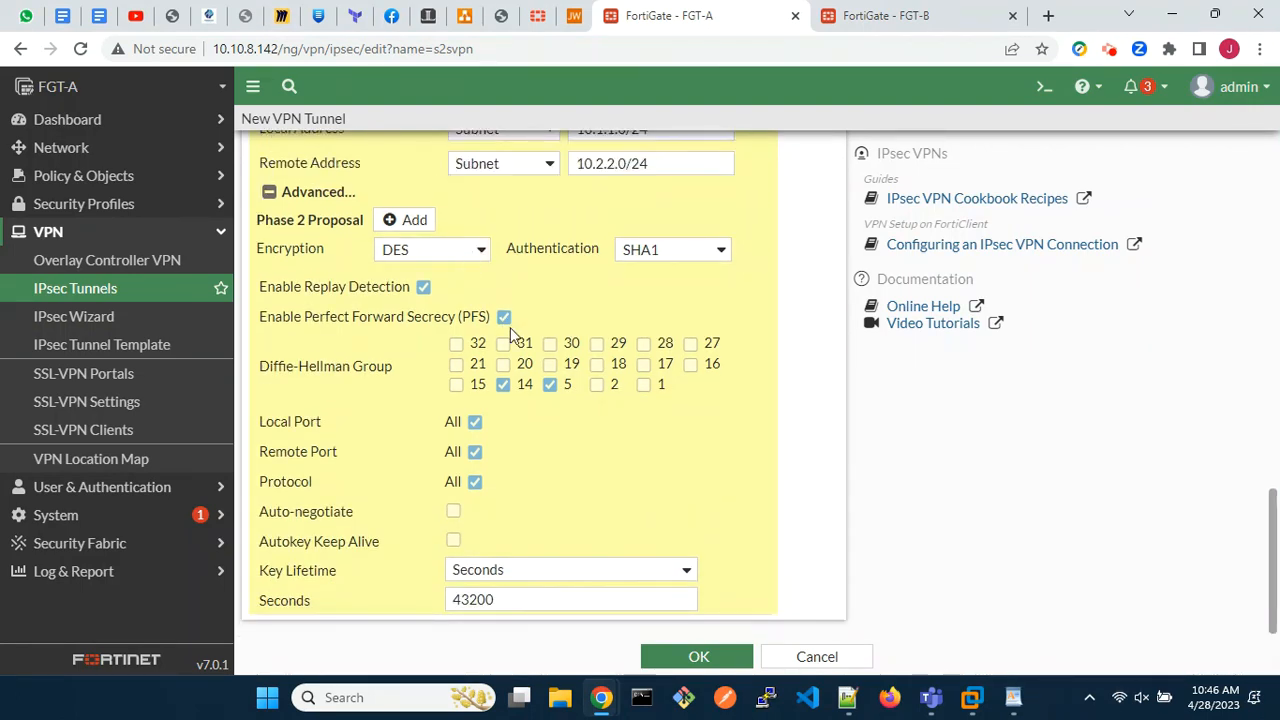
pyautogui.click(549, 384)
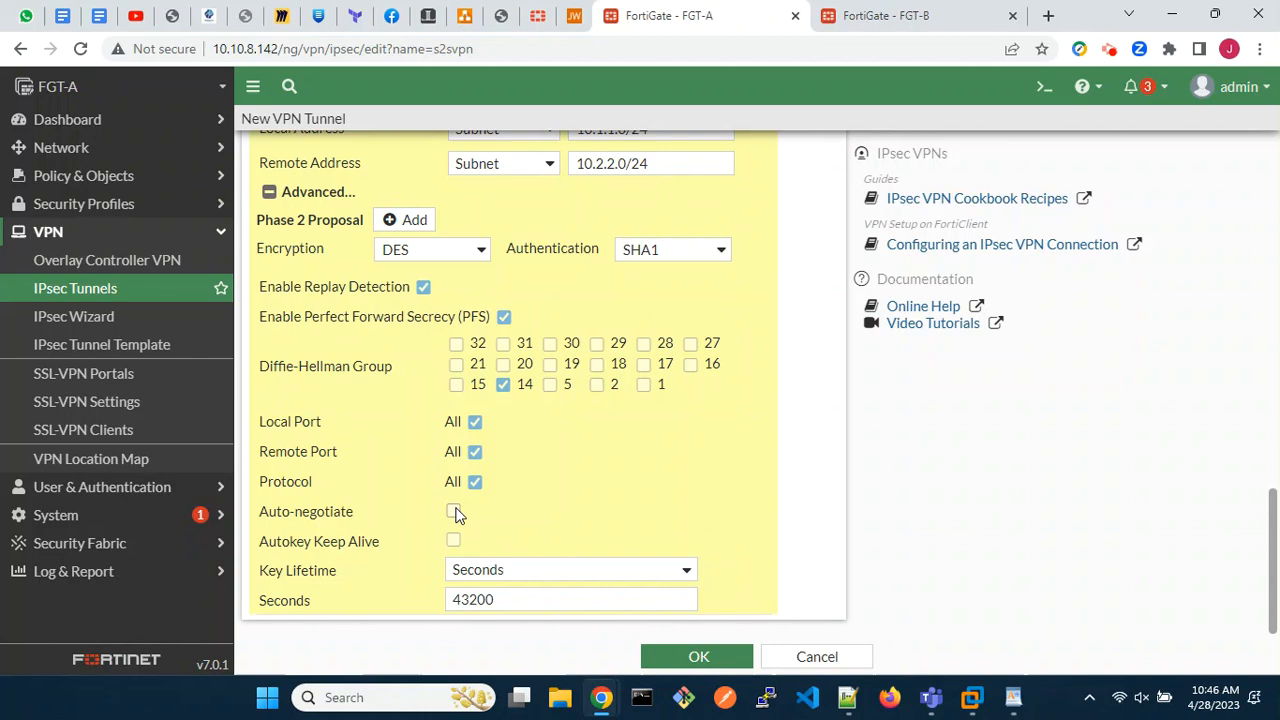
pyautogui.click(453, 511)
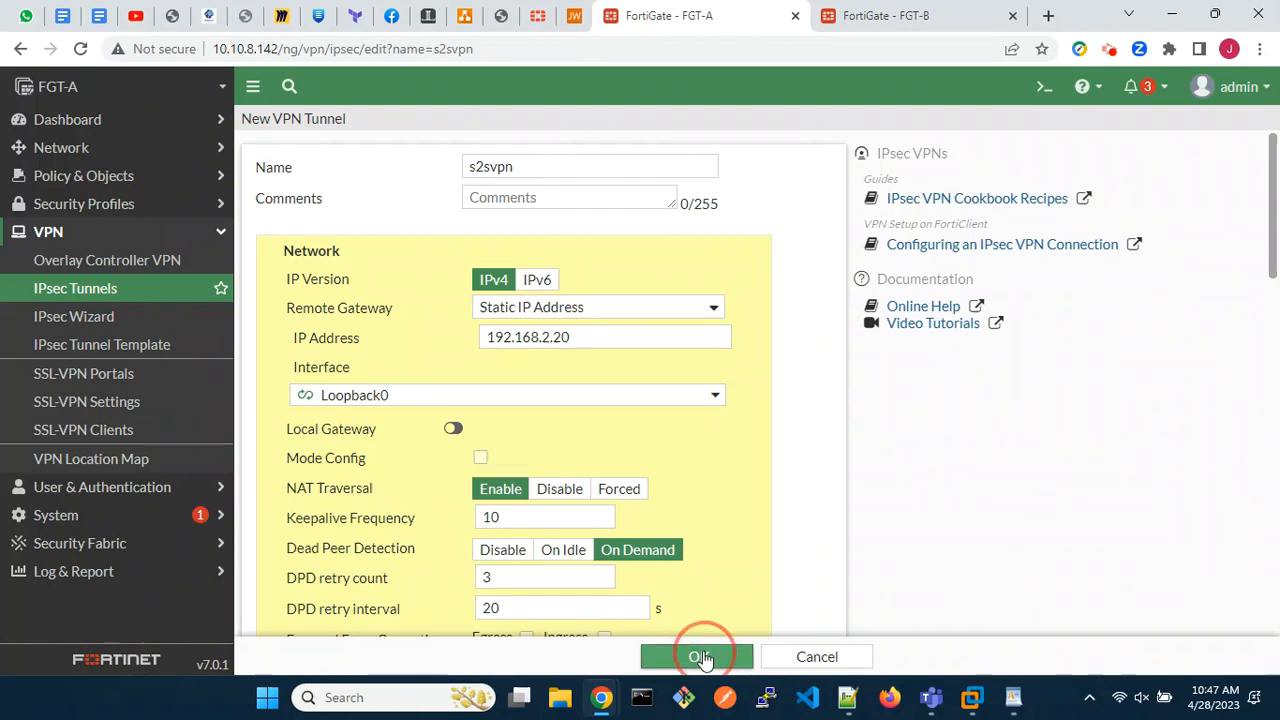
pyautogui.click(697, 656)
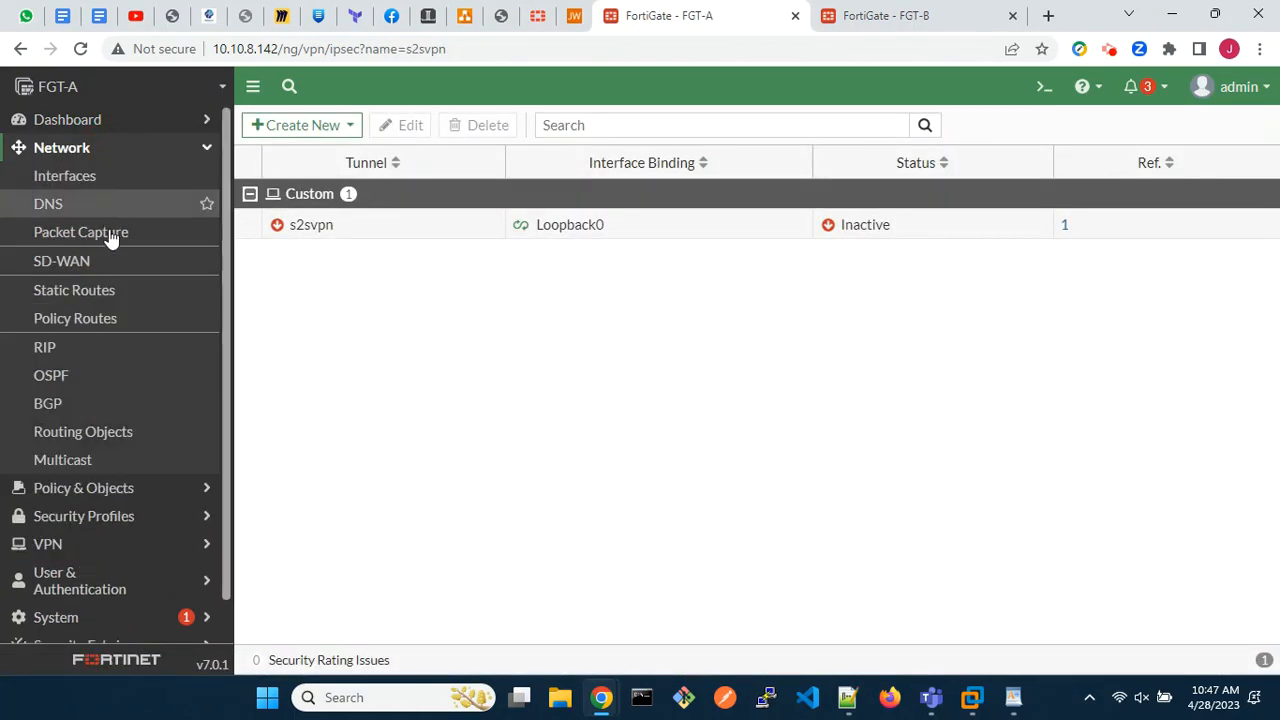
# Create a static route for 10.2.2.0/24 via the s2svpn interface and select it in the list
pyautogui.click(74, 290)
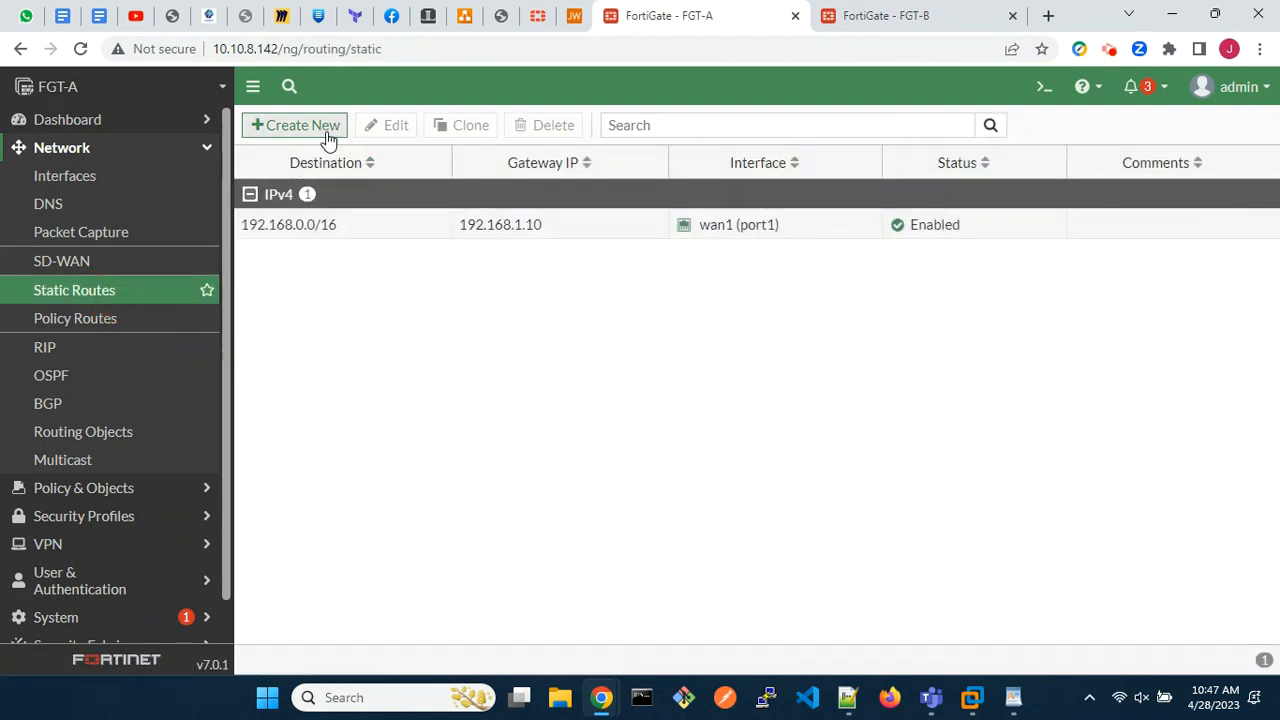
pyautogui.click(295, 125)
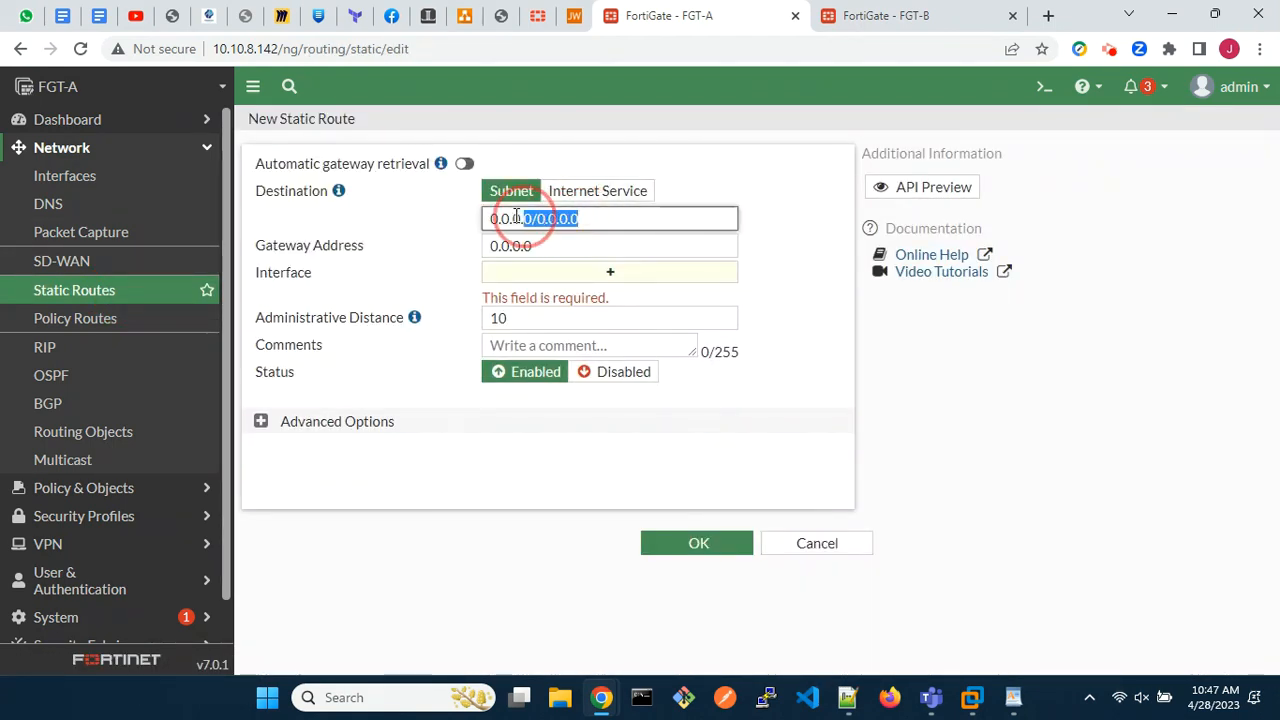
pyautogui.write('10.2.2.0/24')
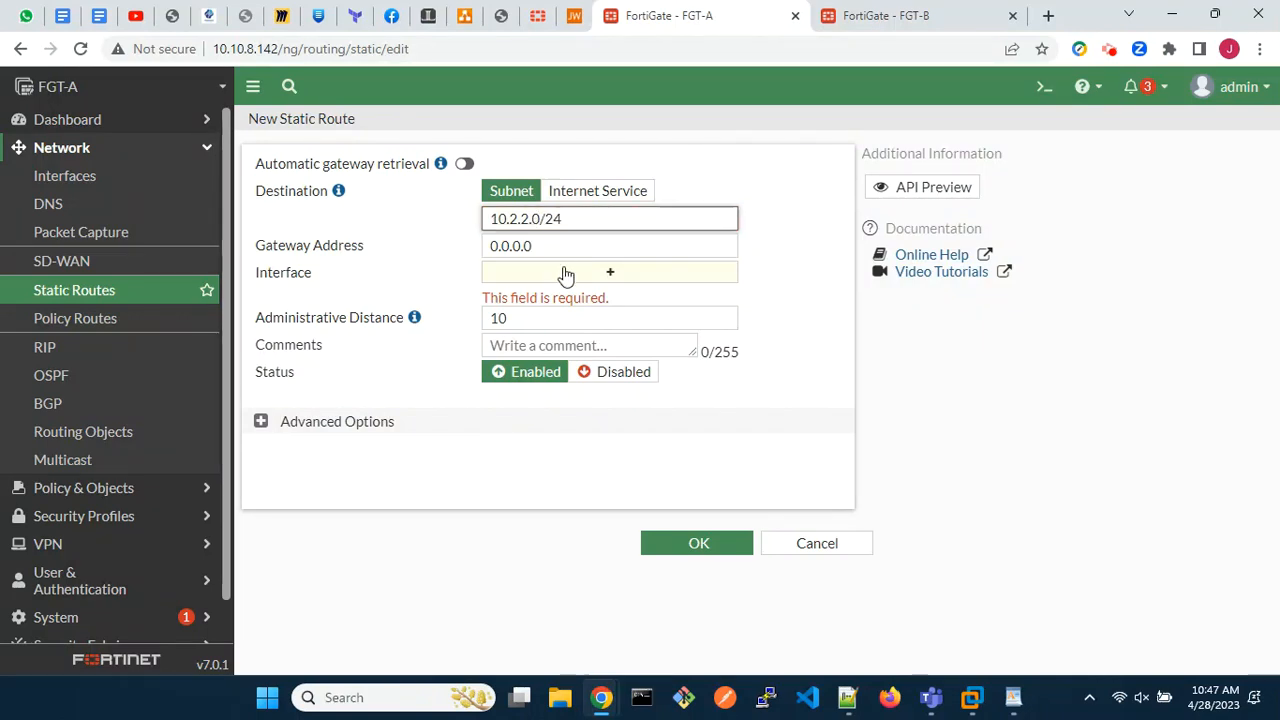
pyautogui.click(609, 271)
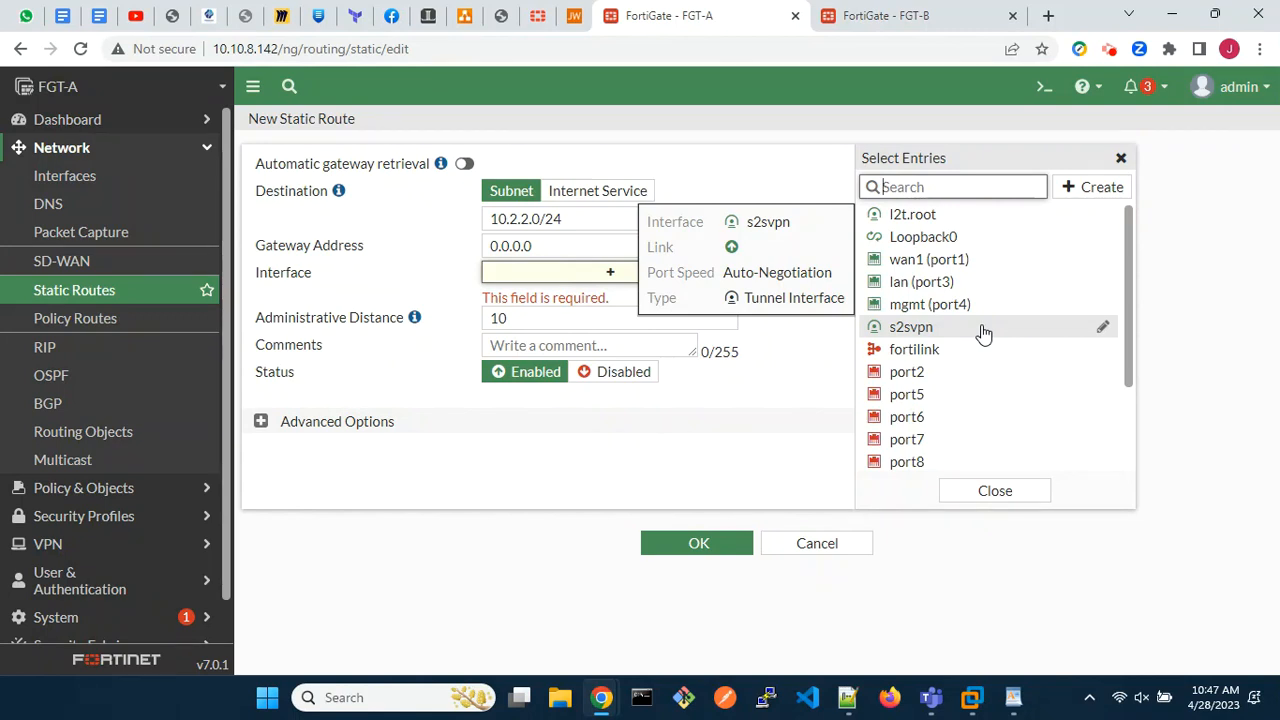
pyautogui.click(910, 327)
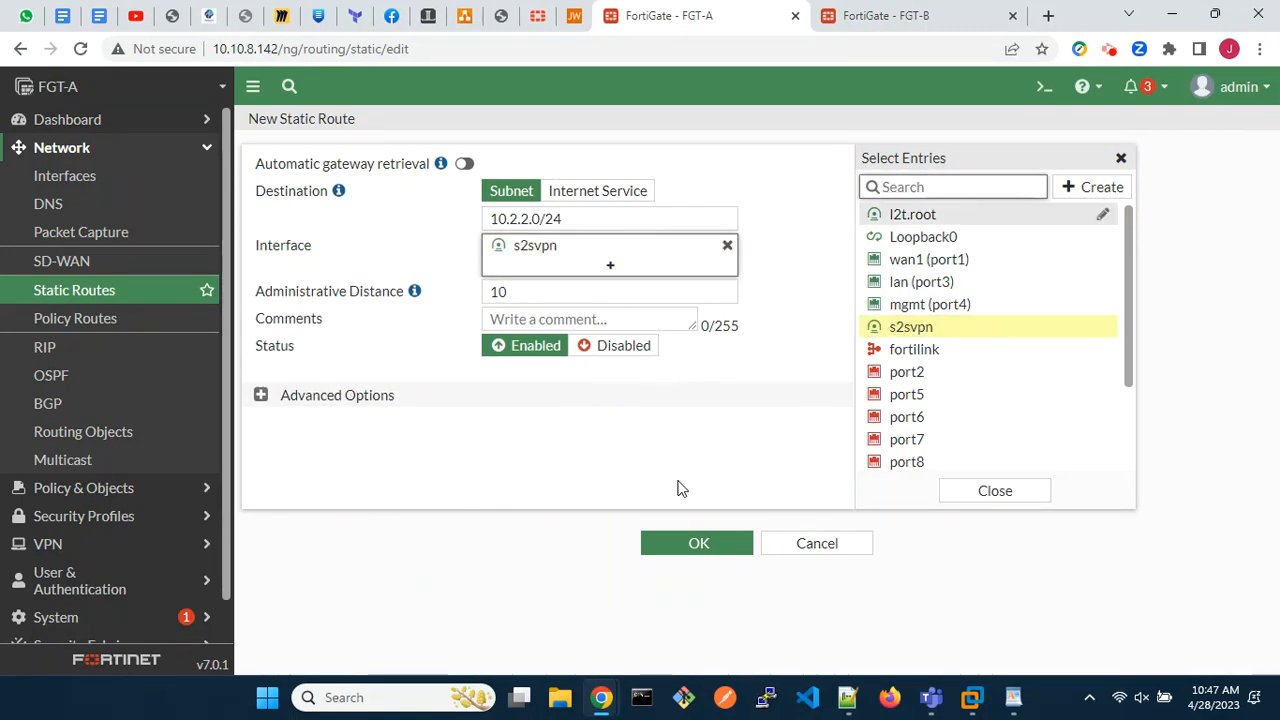
pyautogui.click(698, 543)
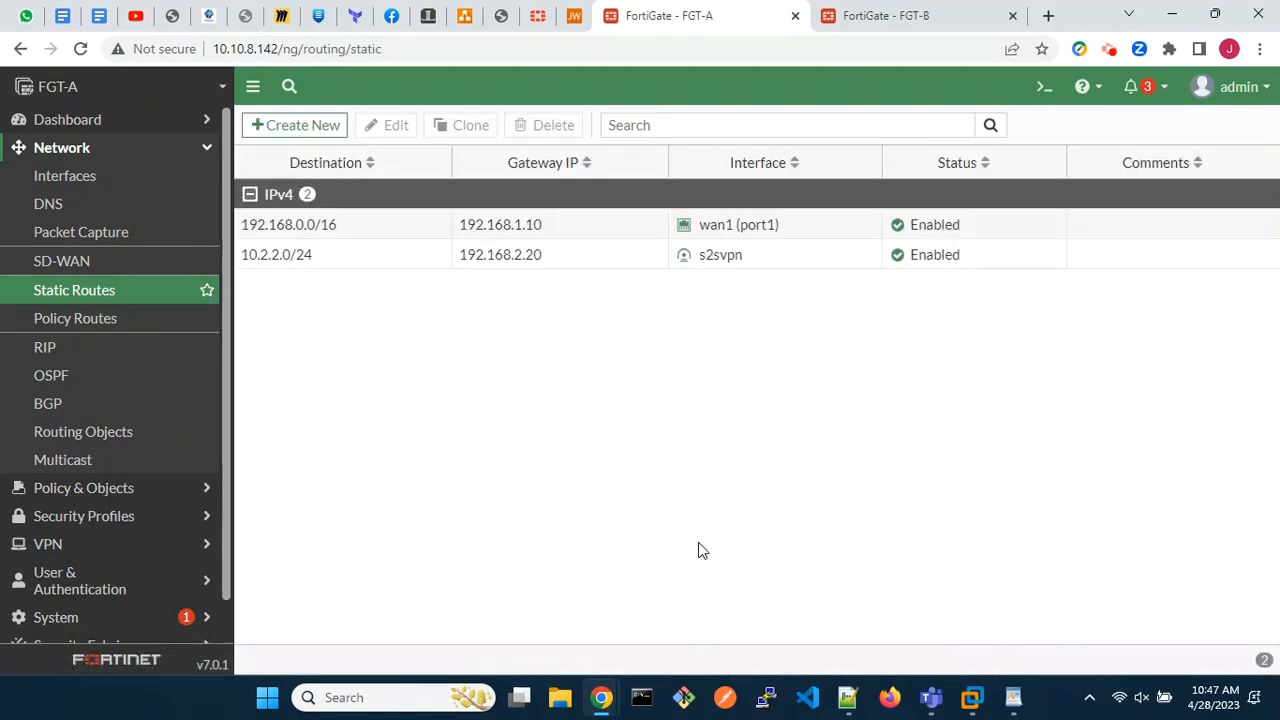
pyautogui.click(289, 224)
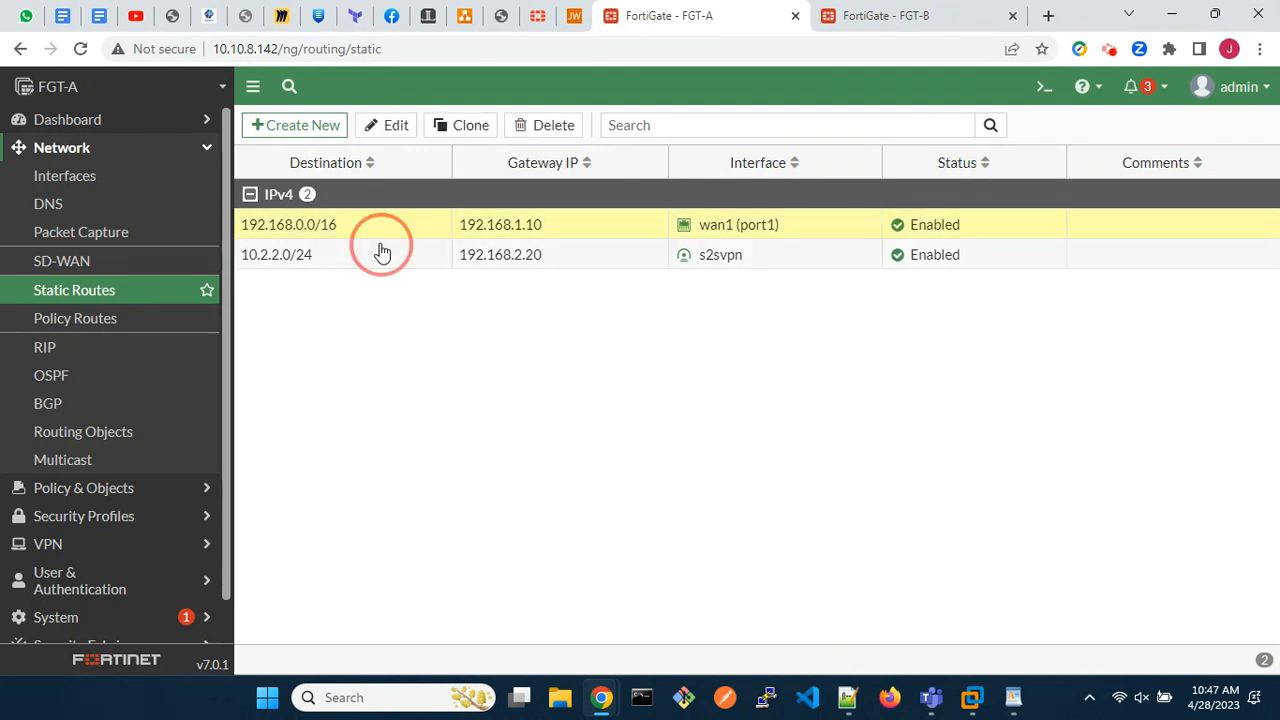
# Clone the route as a Blackhole route for 10.2.2.0/24 with administrative distance 250
pyautogui.click(460, 125)
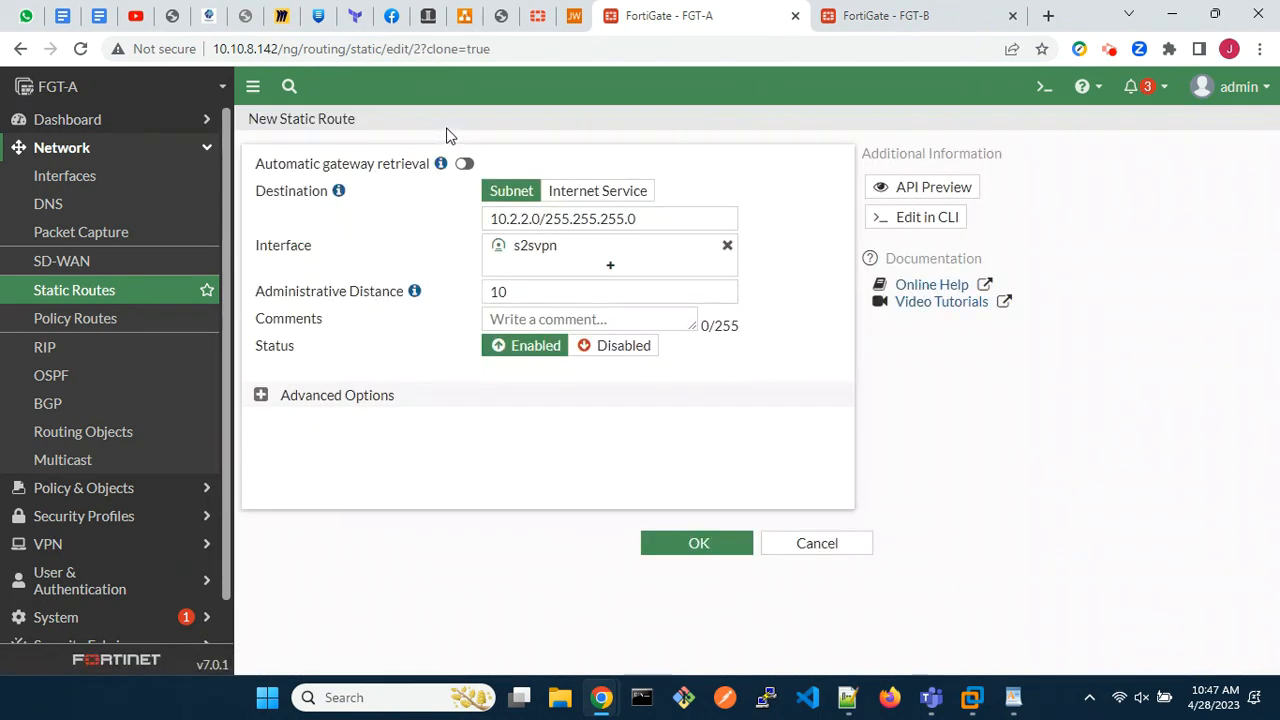
pyautogui.click(609, 245)
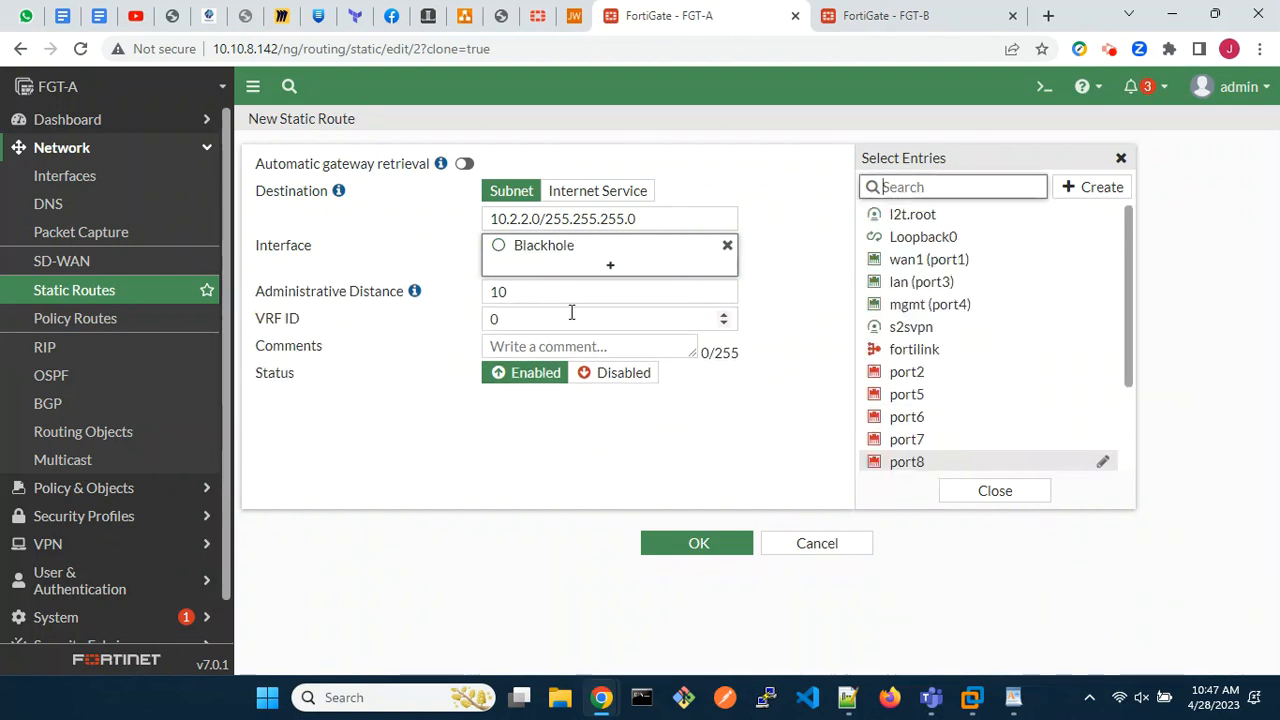
pyautogui.click(609, 291)
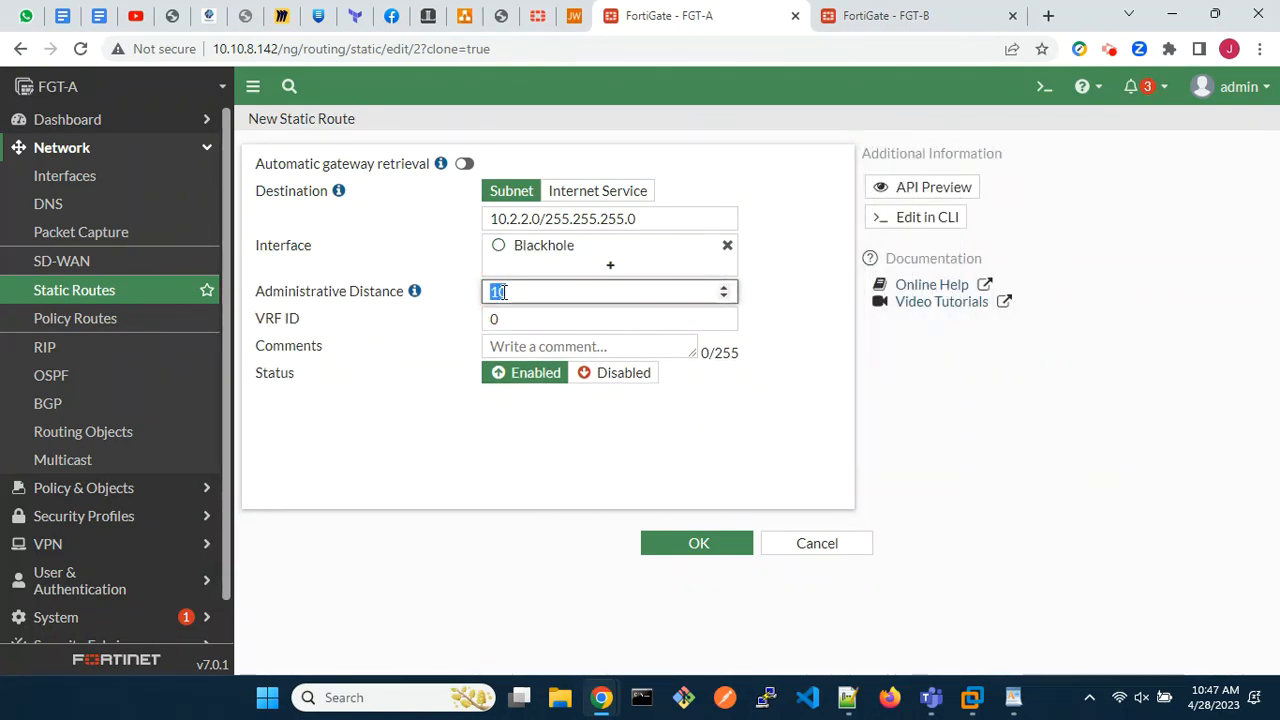
pyautogui.write('250')
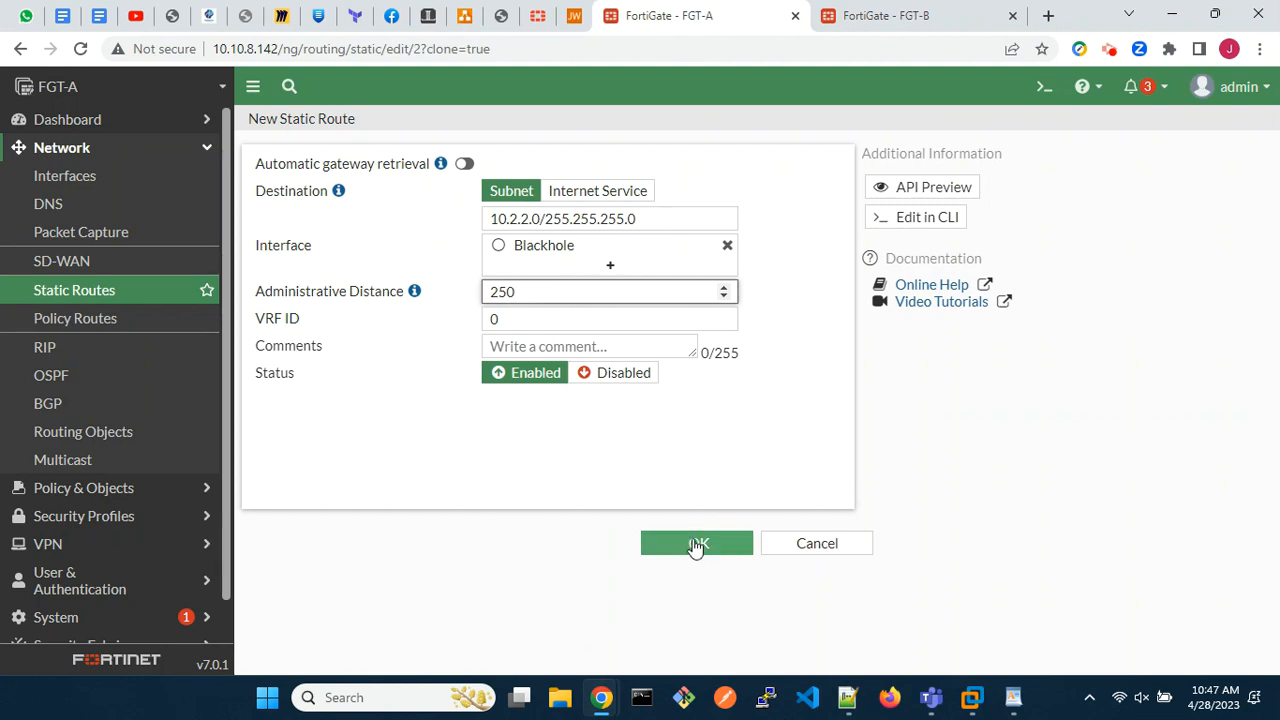
pyautogui.click(696, 543)
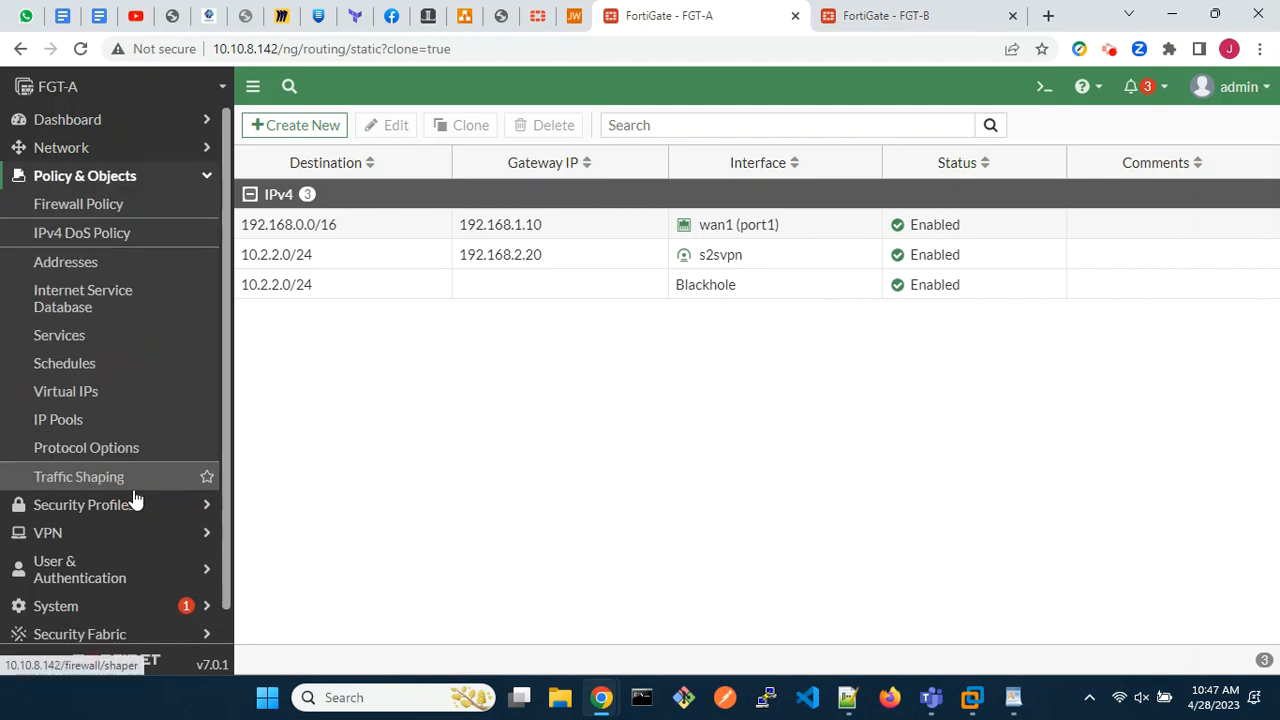
pyautogui.moveTo(108, 298)
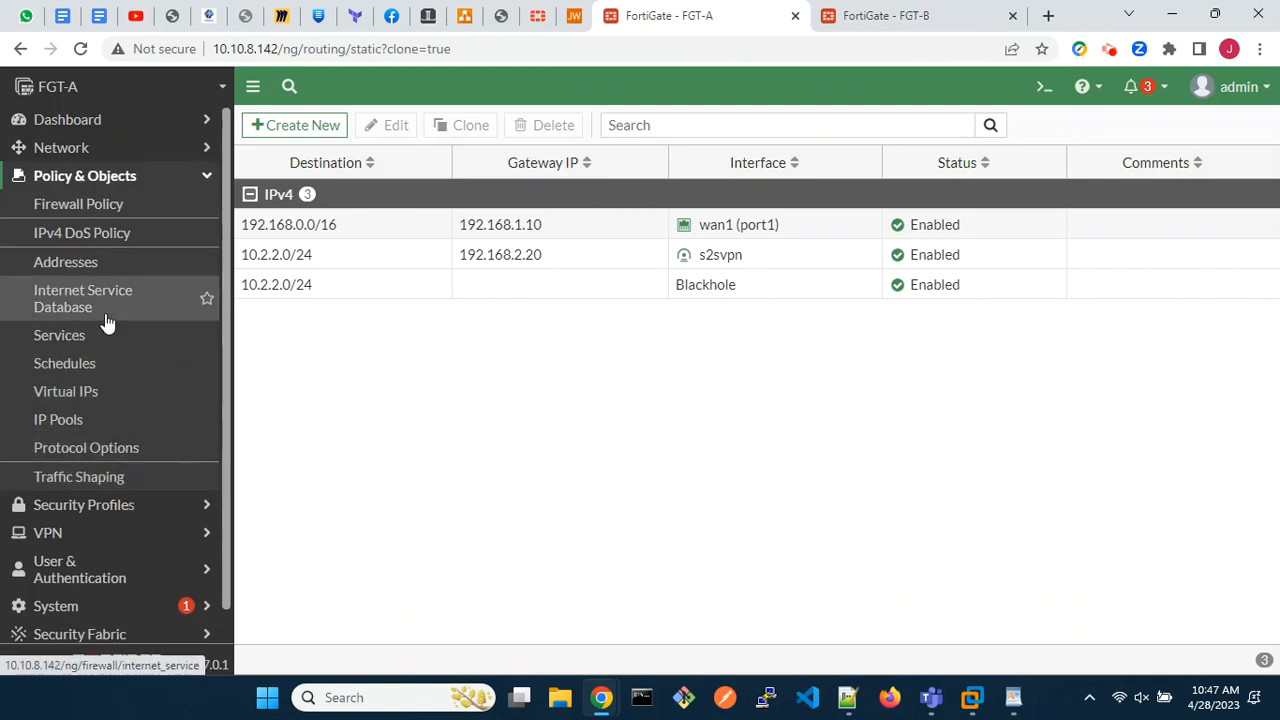
# Start a new firewall policy named inbound_vpn
pyautogui.click(78, 203)
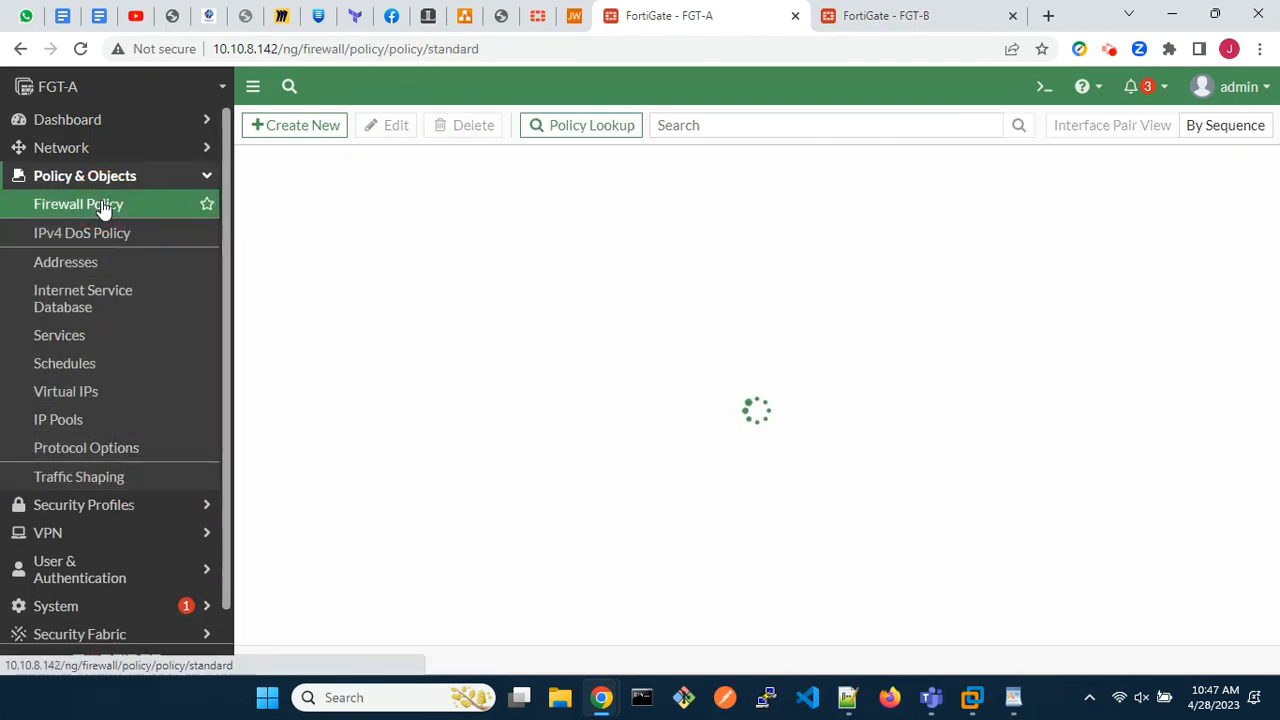
pyautogui.click(78, 204)
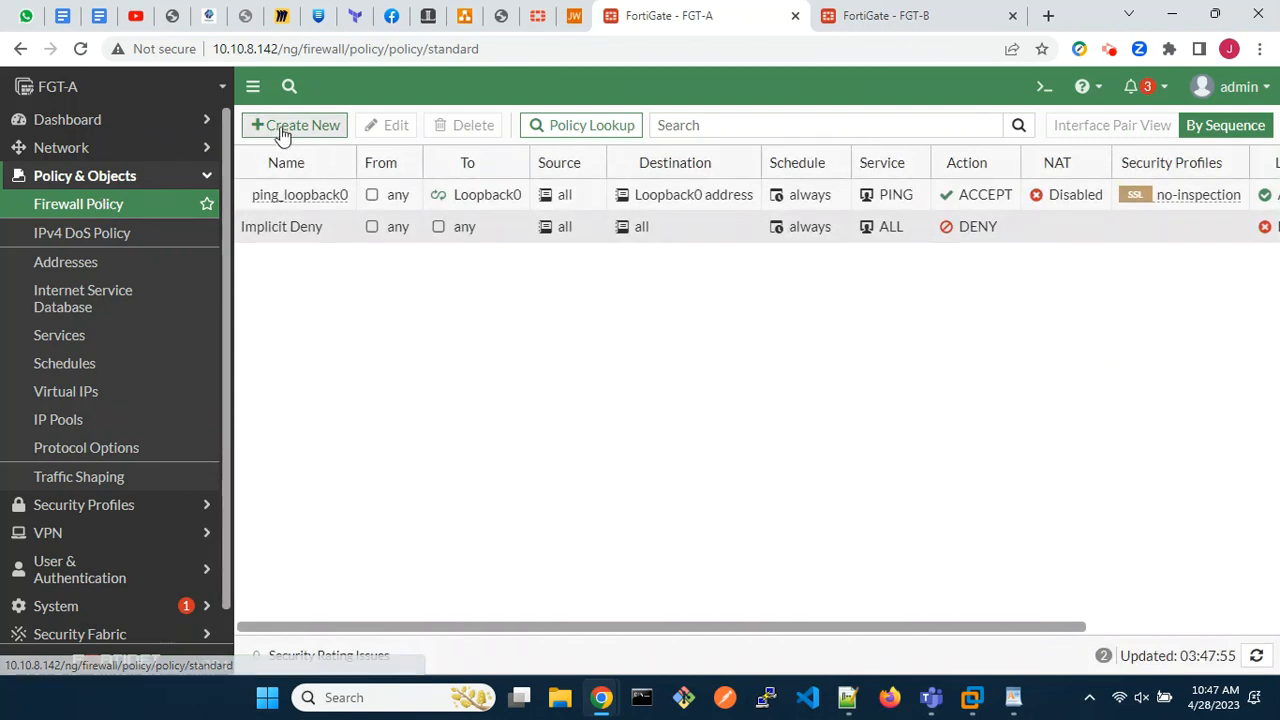
pyautogui.click(294, 125)
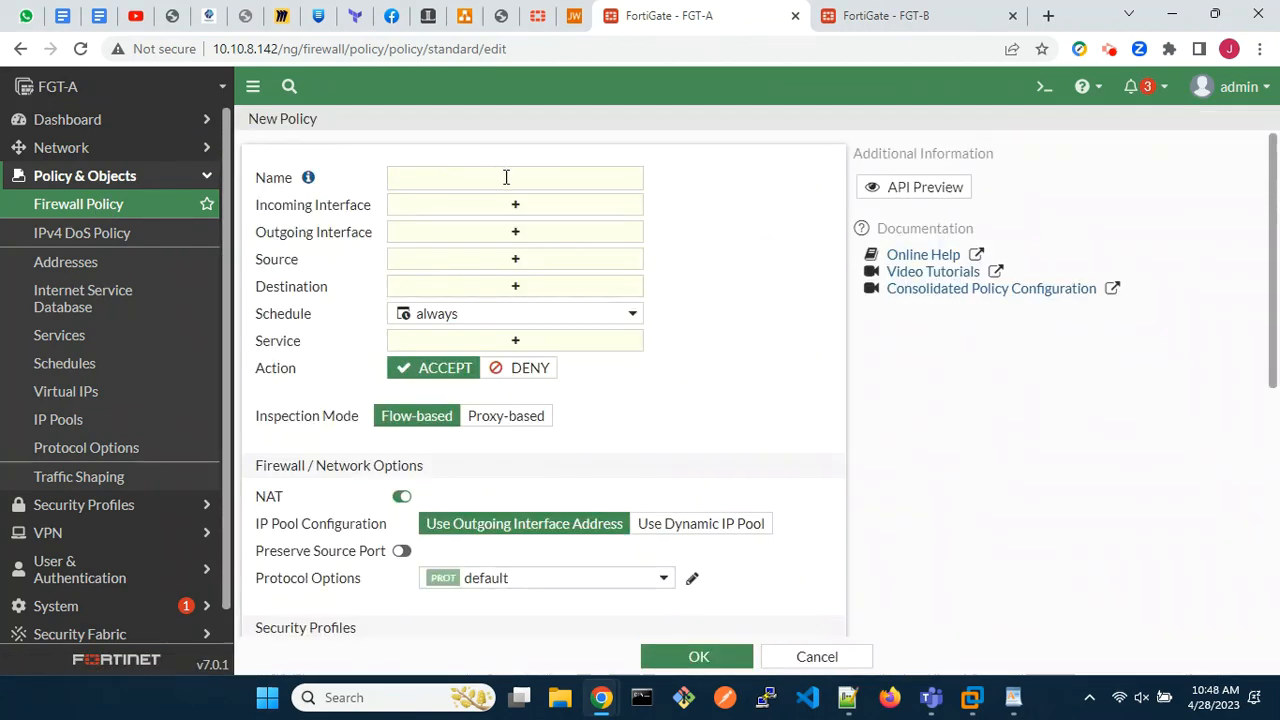
pyautogui.click(515, 177)
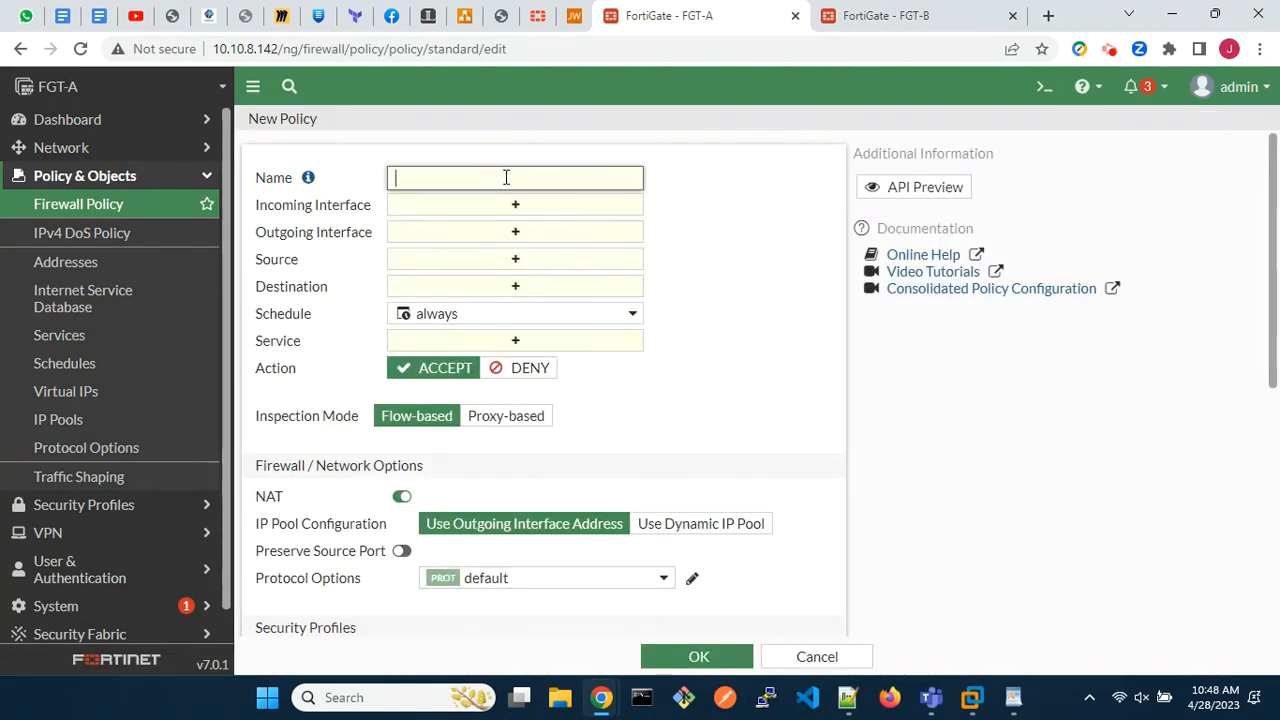
pyautogui.write('inbound_vpn')
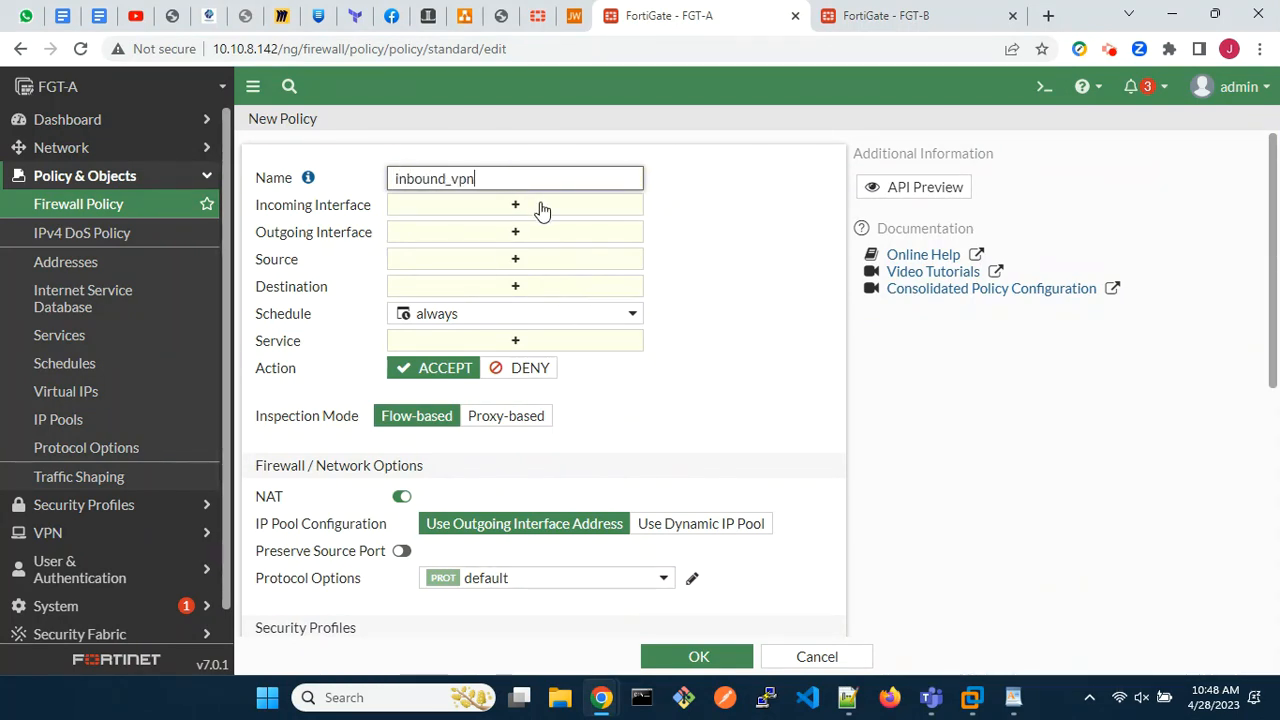
# Set incoming interface s2svpn and outgoing interface lan (port3)
pyautogui.click(515, 204)
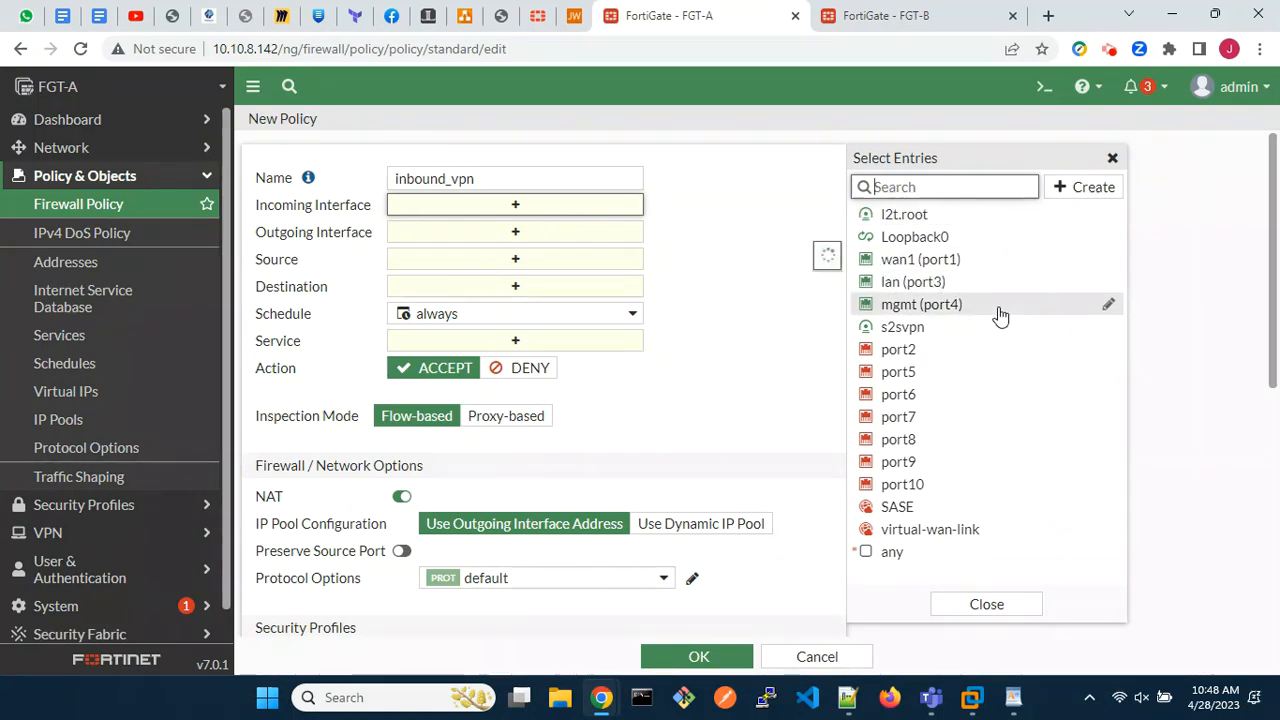
pyautogui.click(902, 326)
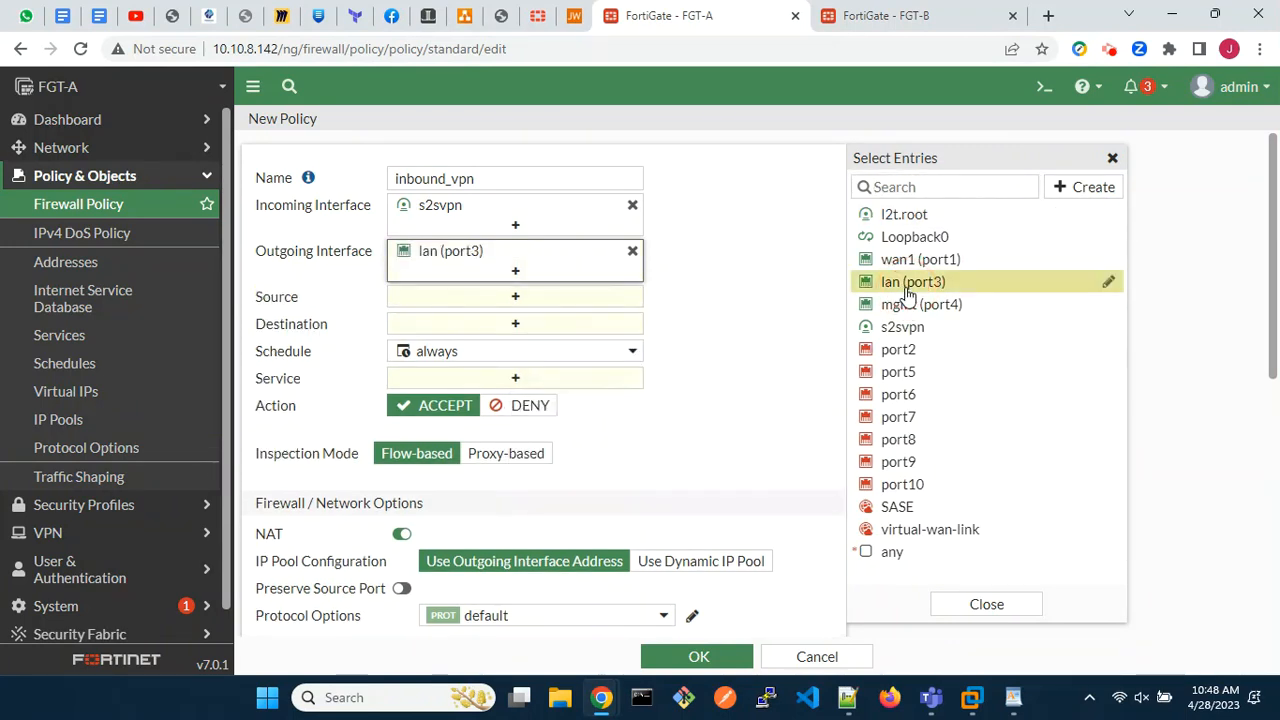
pyautogui.click(515, 296)
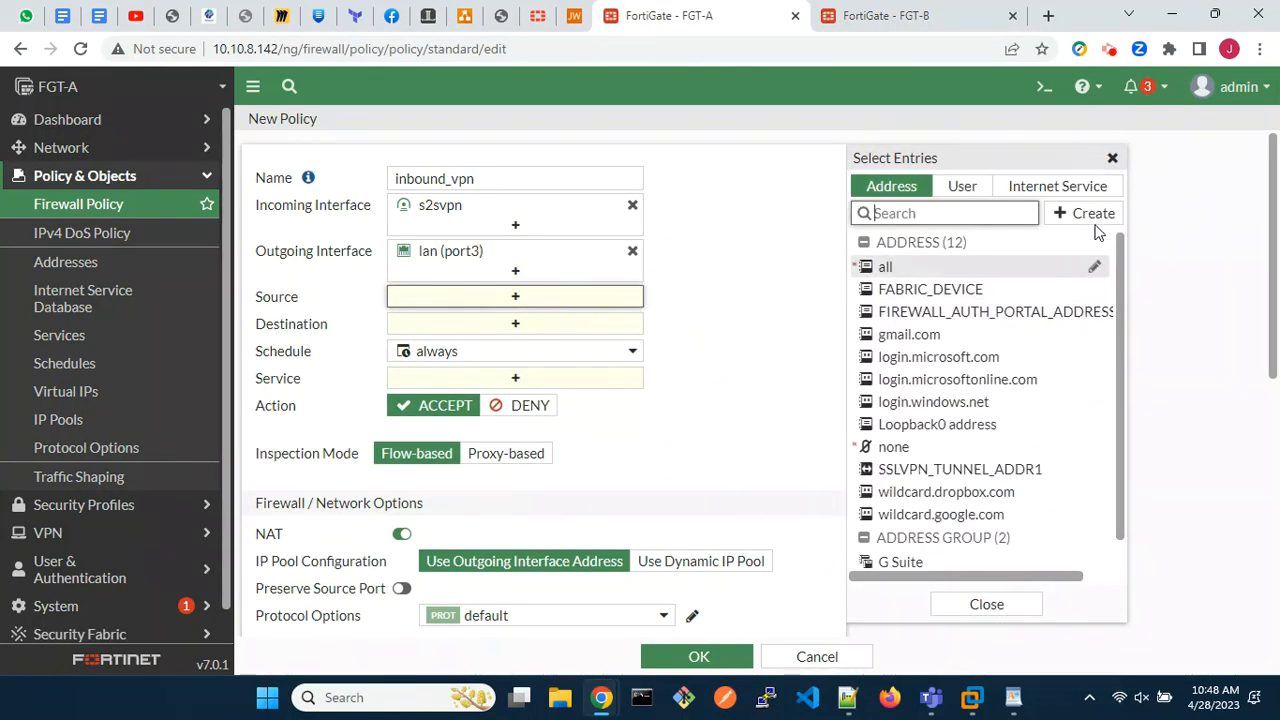
# Create address remote_network as 10.2.2.0/24 and select it as the policy source
pyautogui.click(1087, 213)
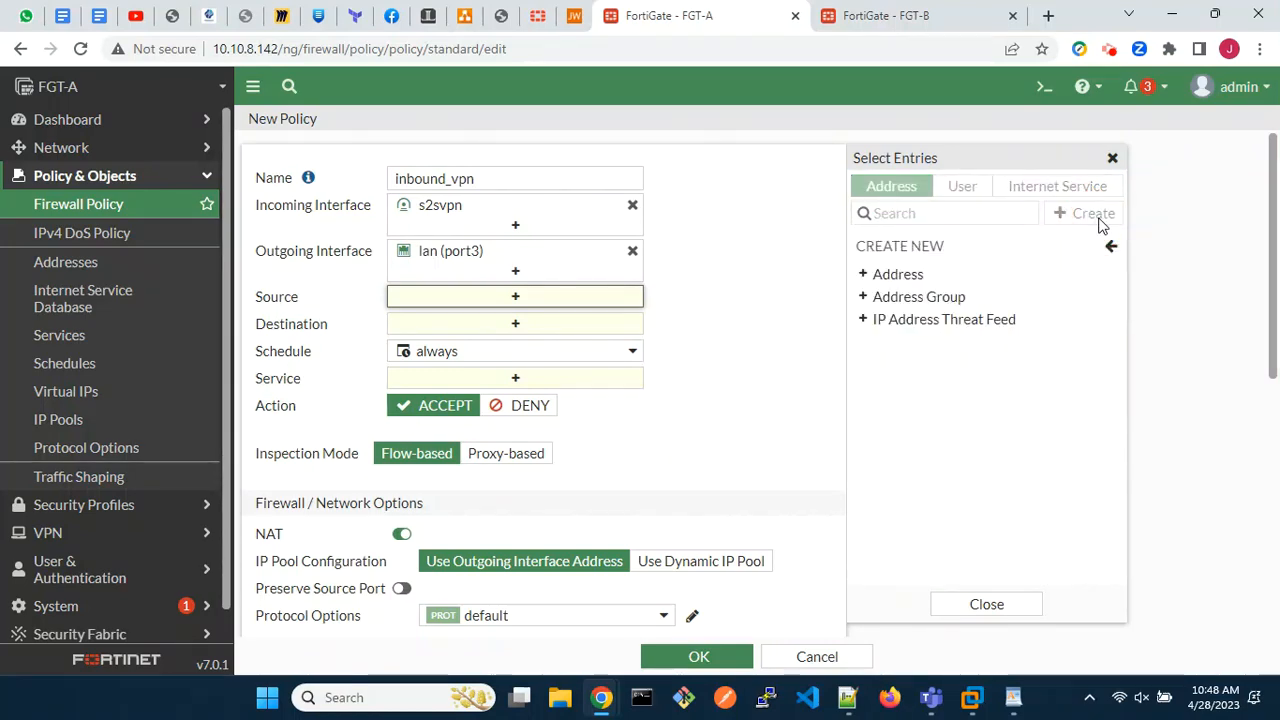
pyautogui.click(1089, 213)
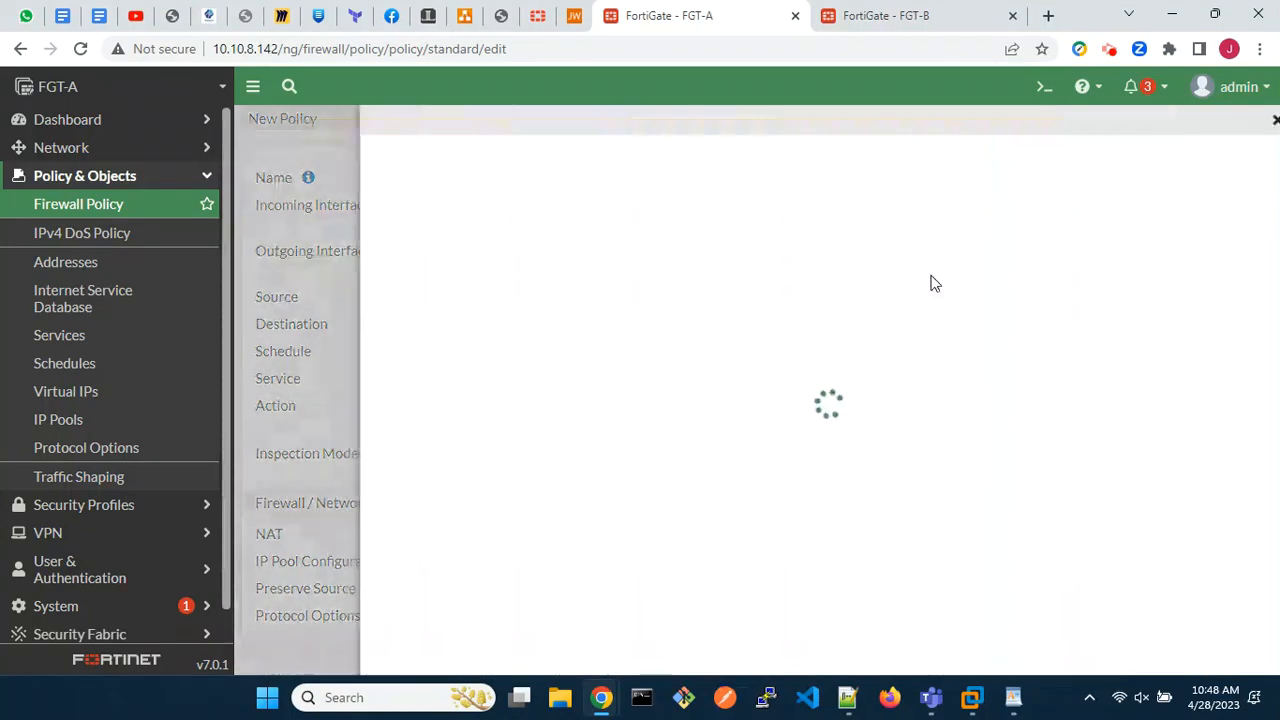
pyautogui.write('remote')
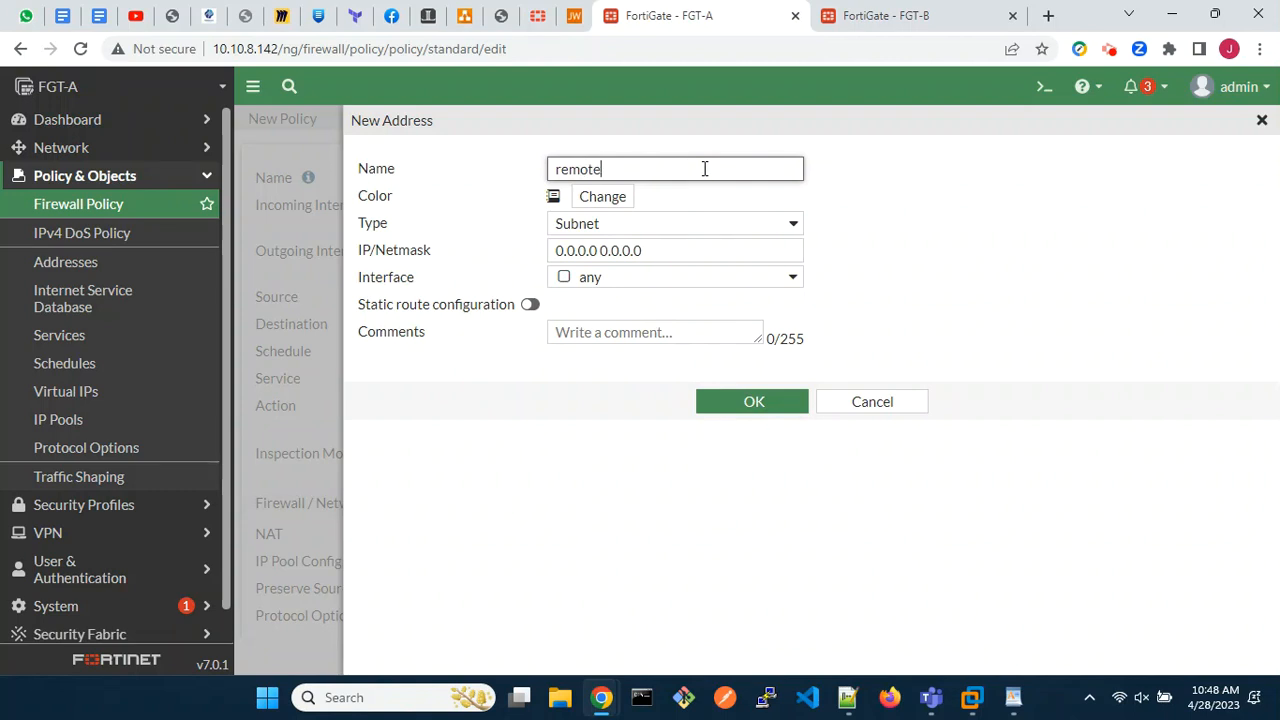
pyautogui.write('_network')
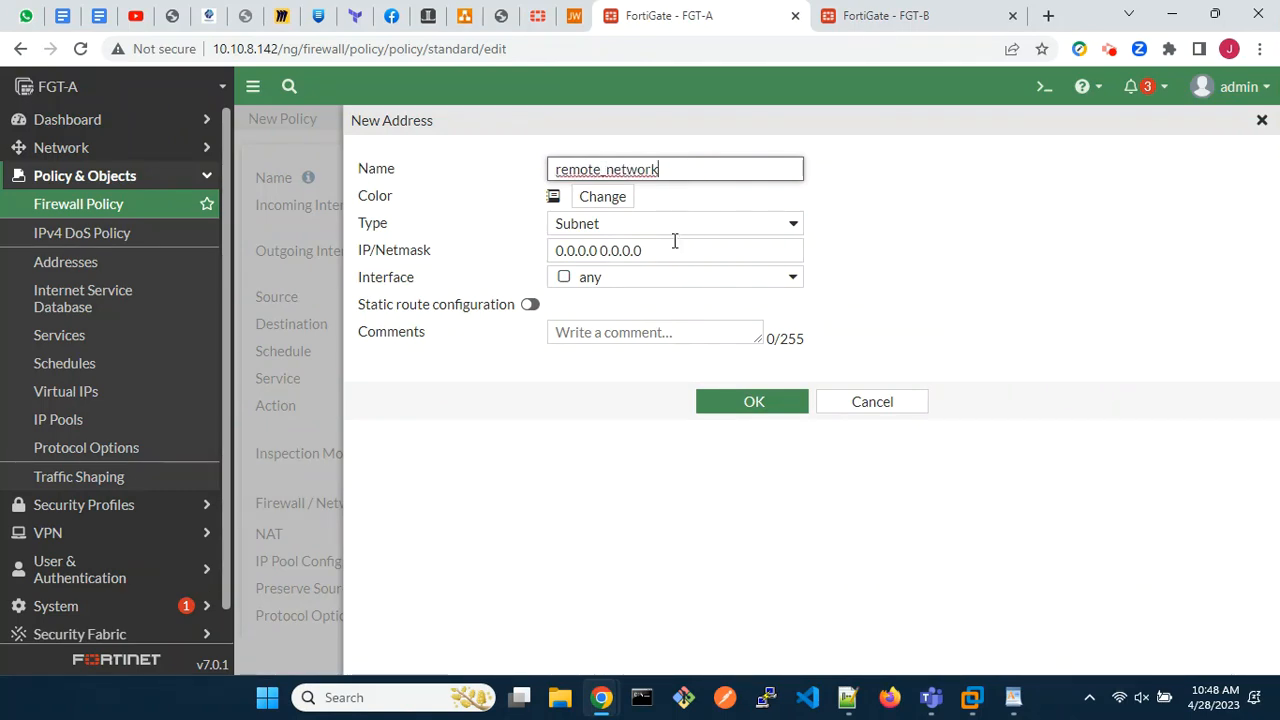
pyautogui.write('10.2.2.0/24')
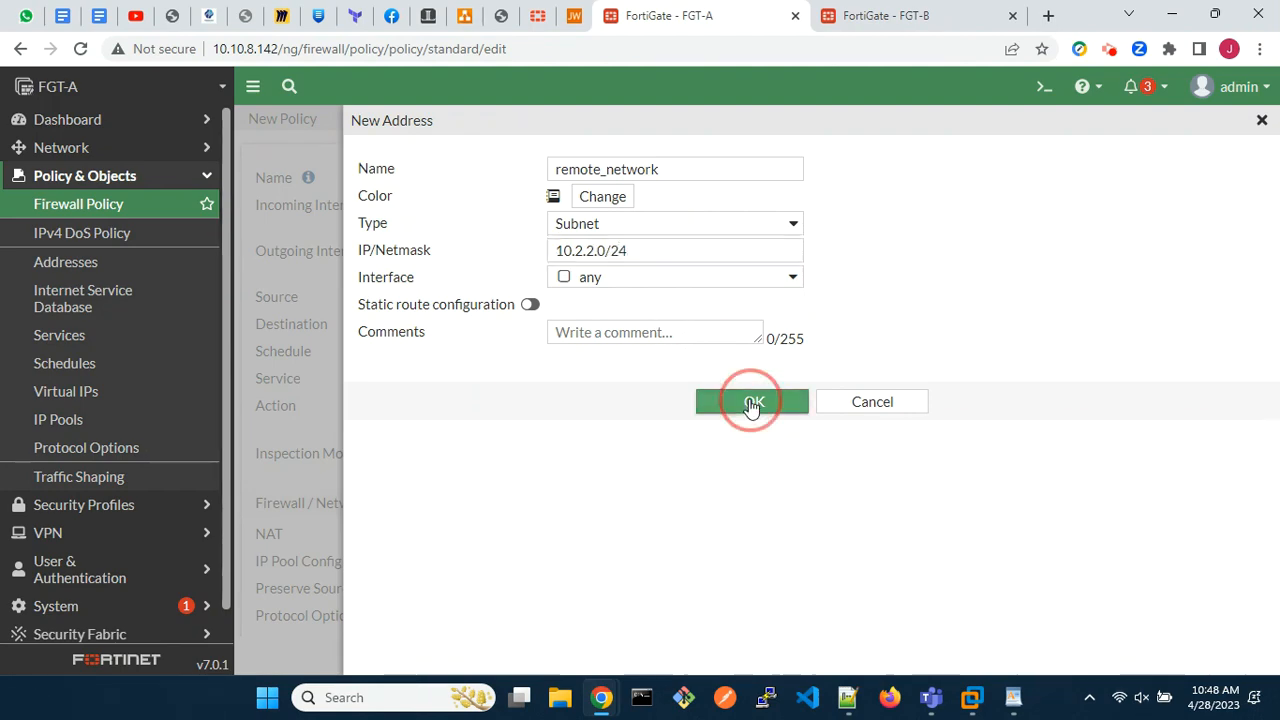
pyautogui.click(751, 401)
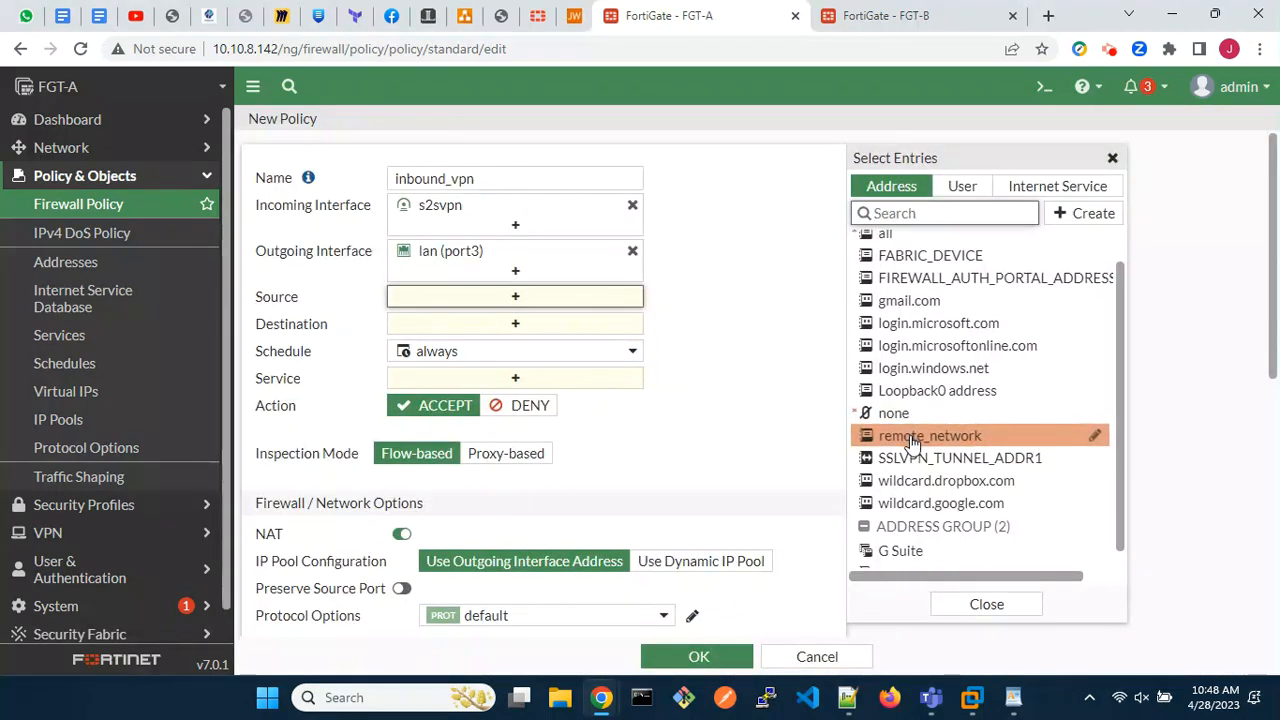
pyautogui.click(930, 435)
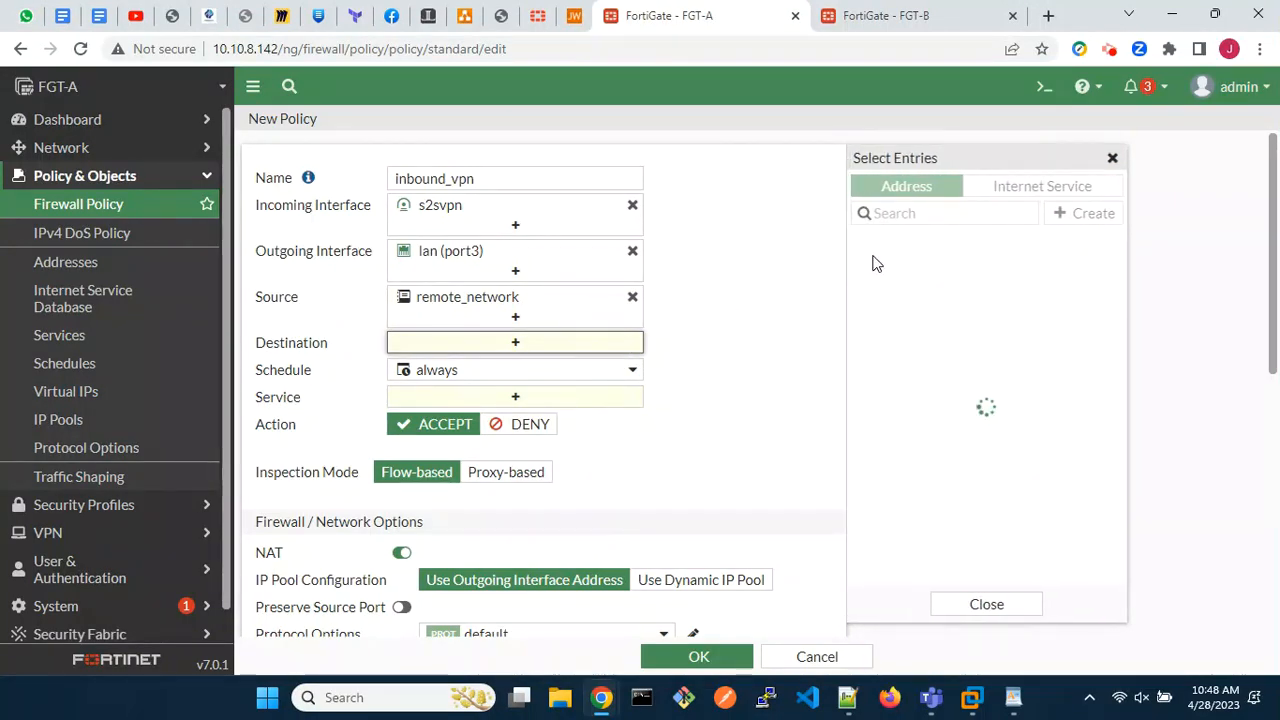
# Create address local_network as 10.1.1.0/24 as destination and set service to ALL
pyautogui.click(1082, 213)
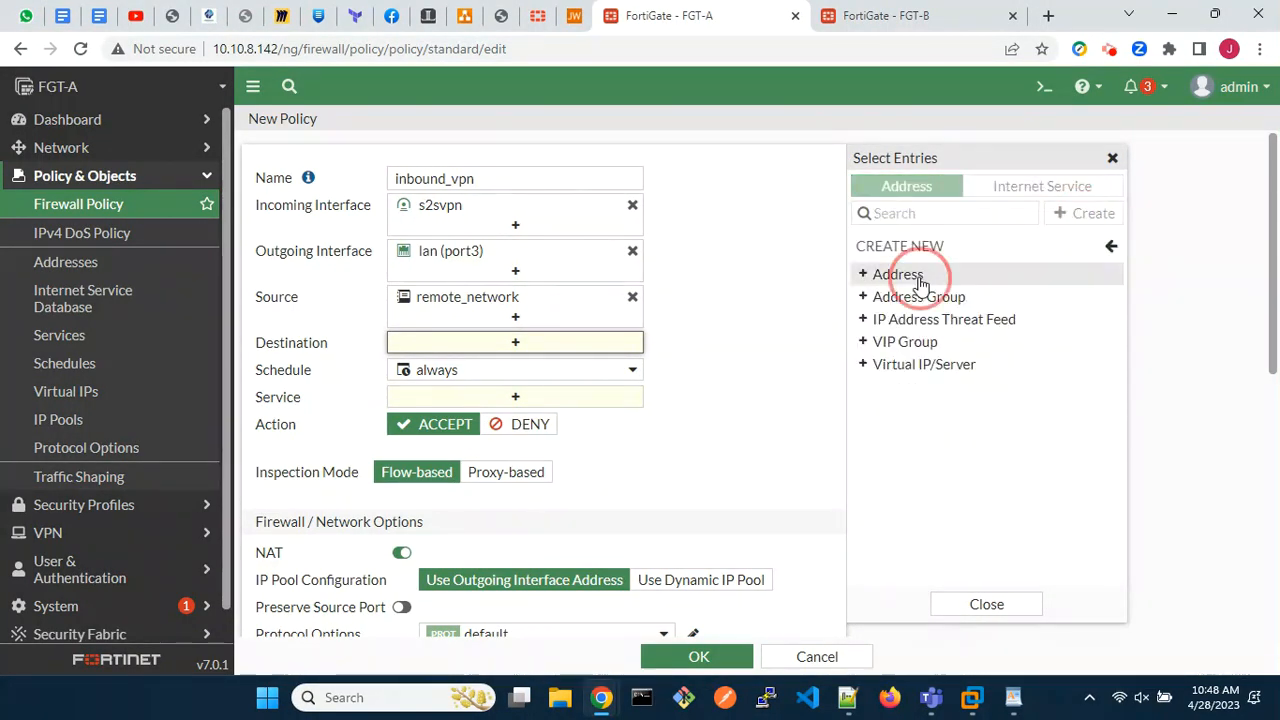
pyautogui.click(897, 274)
pyautogui.write('local_network')
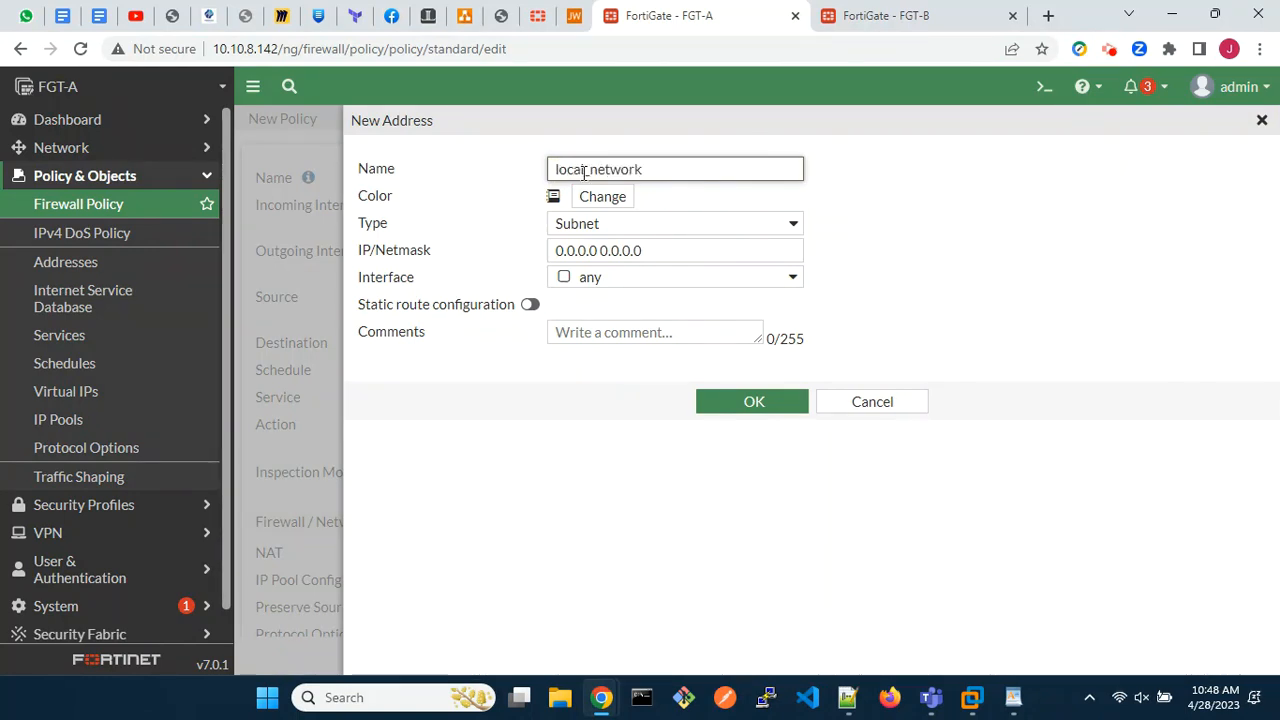
pyautogui.click(675, 250)
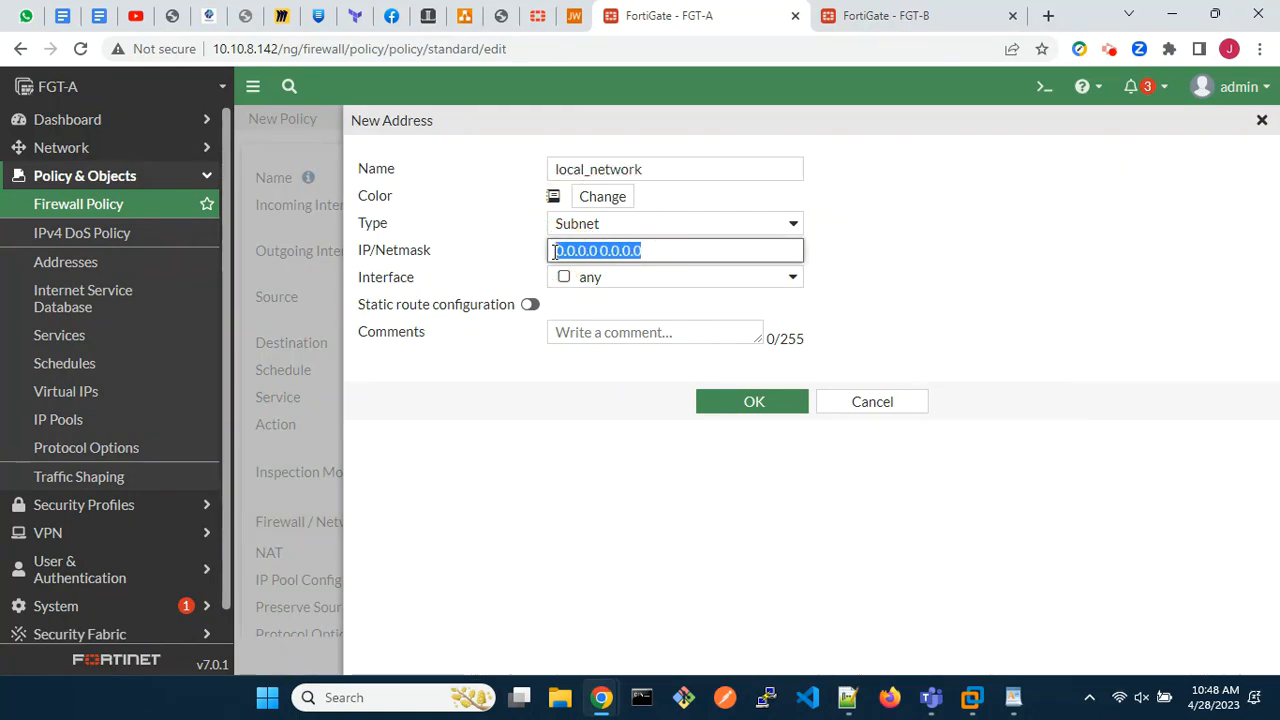
pyautogui.write('10.1.1.0/2')
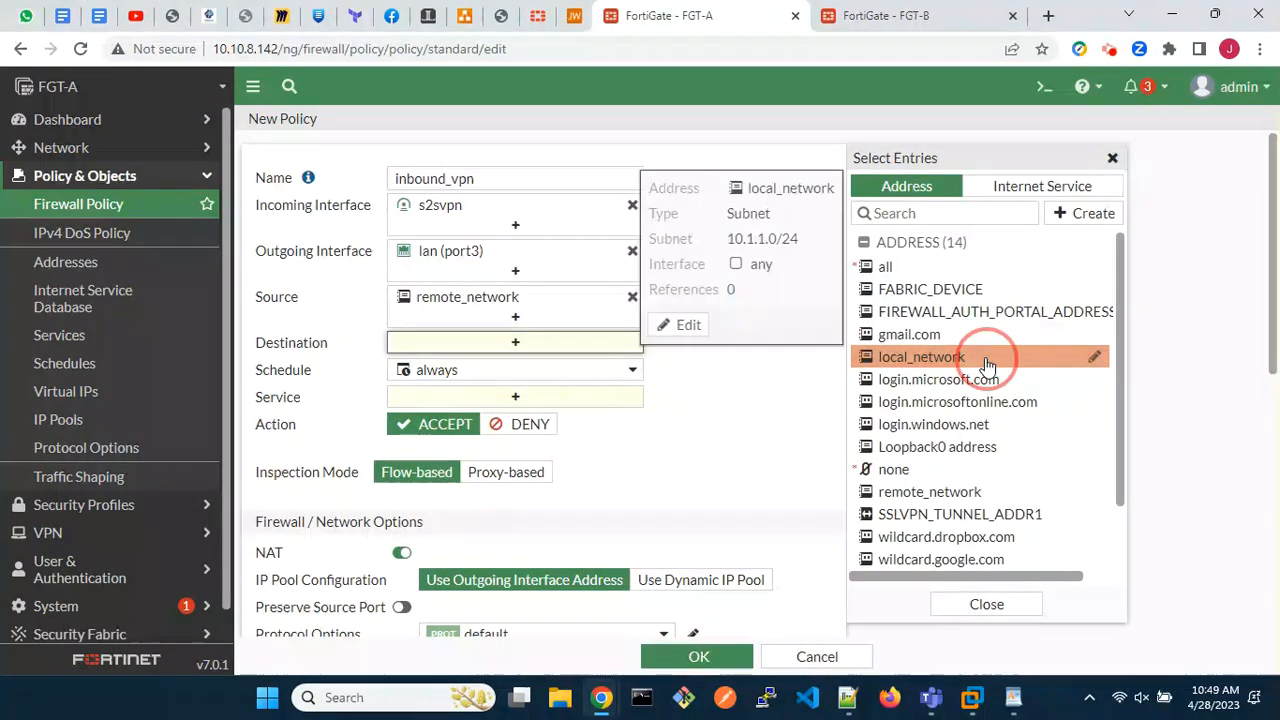
pyautogui.click(921, 356)
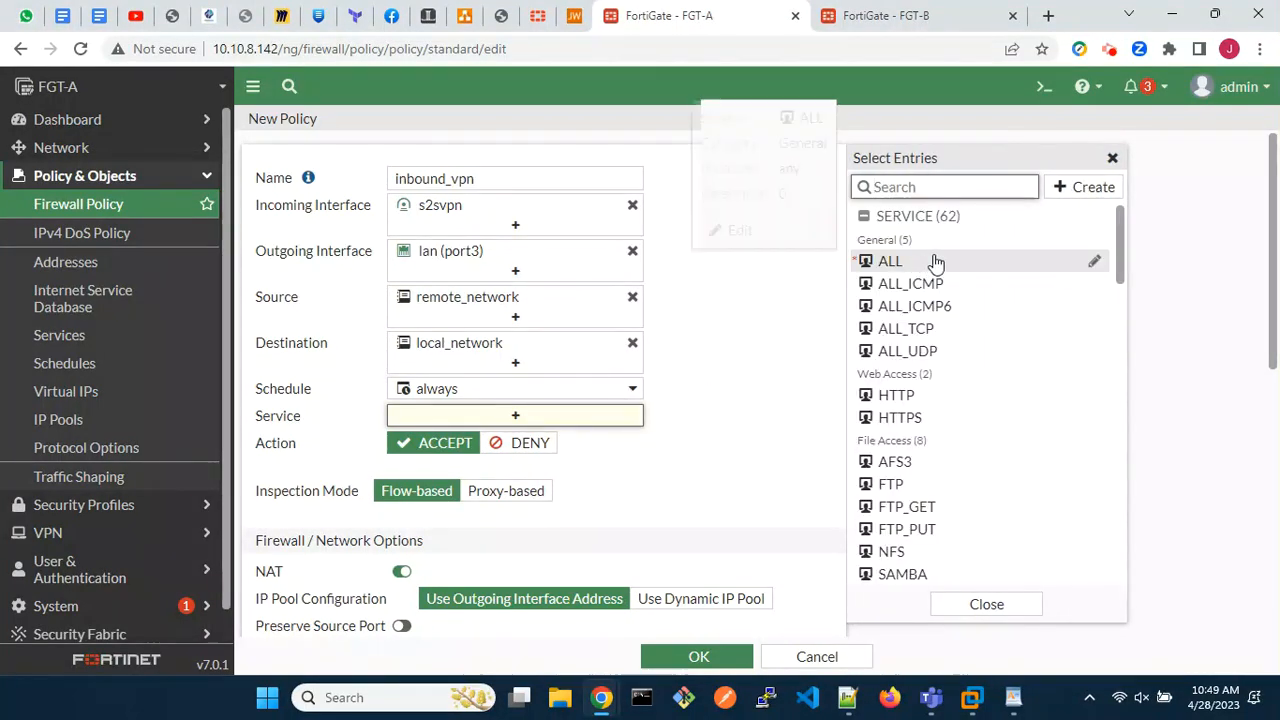
pyautogui.click(889, 261)
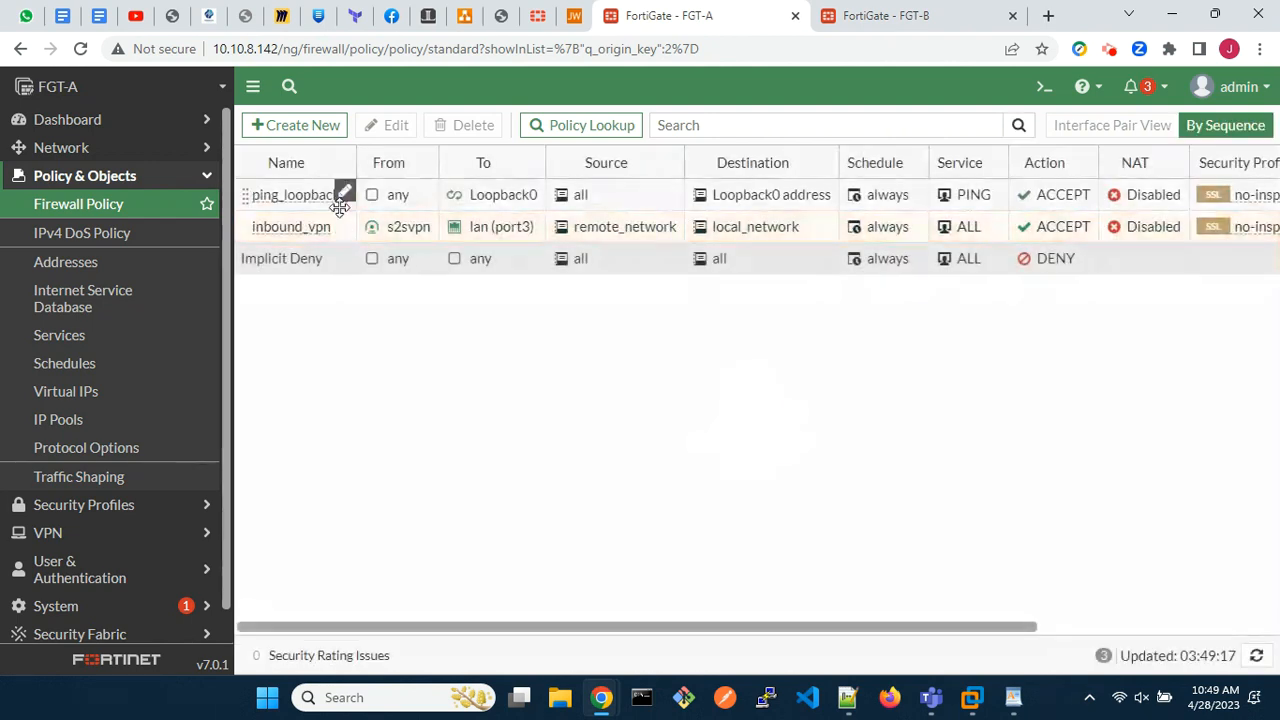
# Clone inbound_vpn in reverse, name the copy outbound_vpn, enable it and save
pyautogui.rightClick(290, 226)
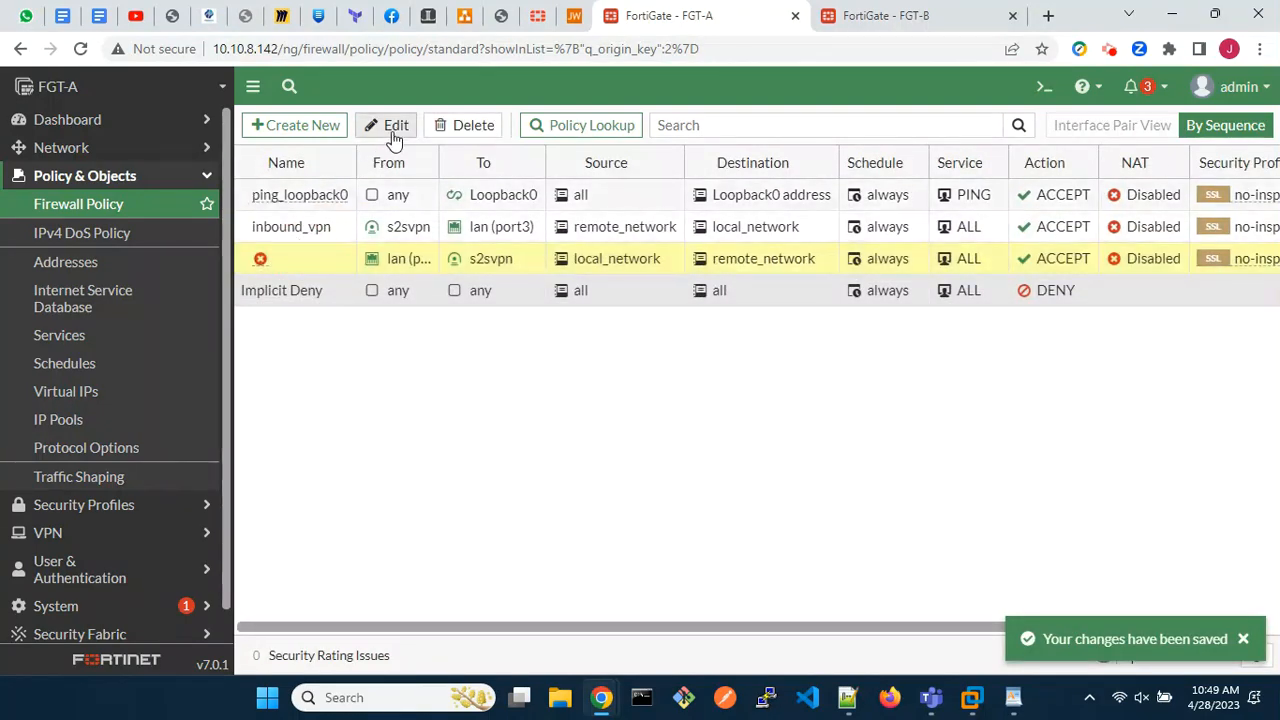
pyautogui.click(395, 125)
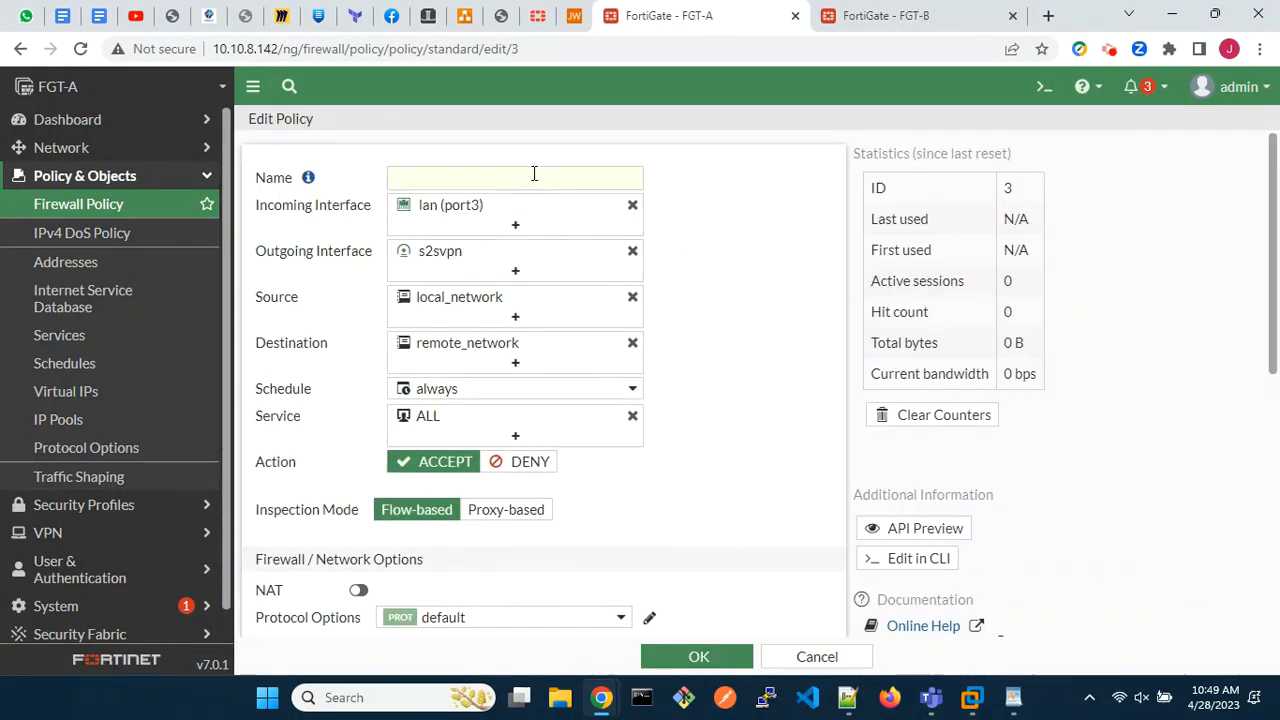
pyautogui.write('outbound')
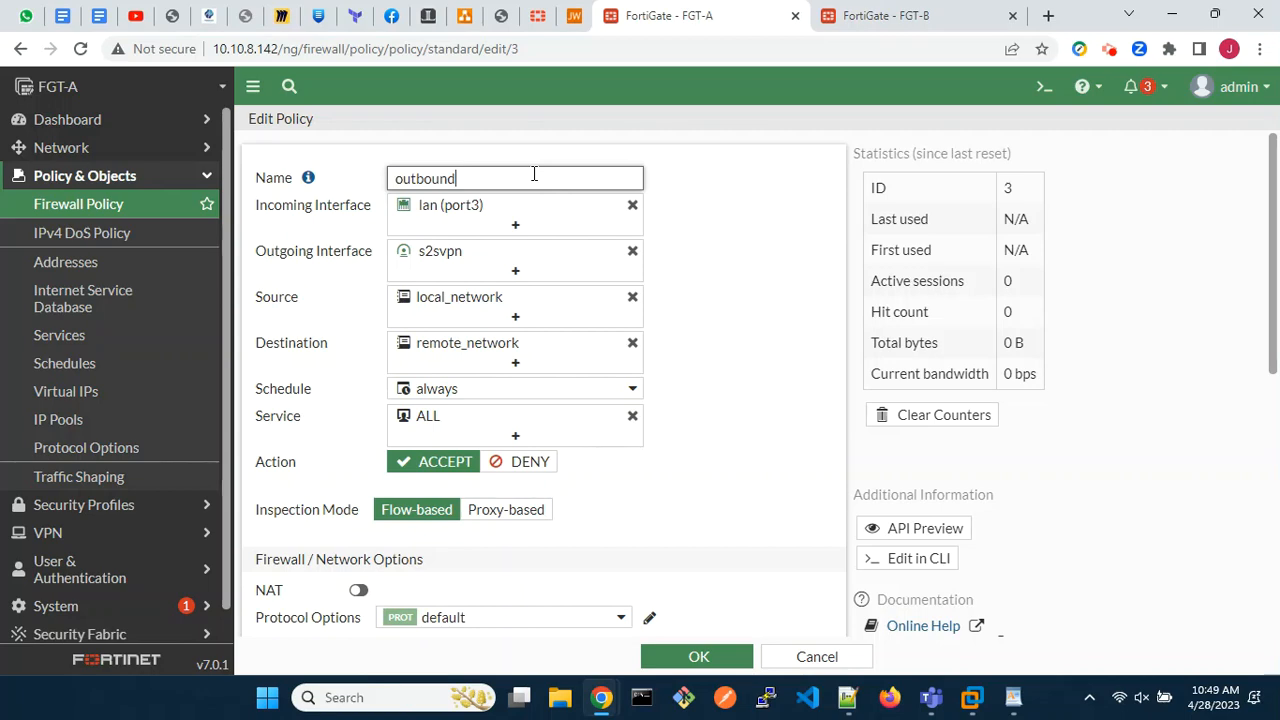
pyautogui.scroll(-3)
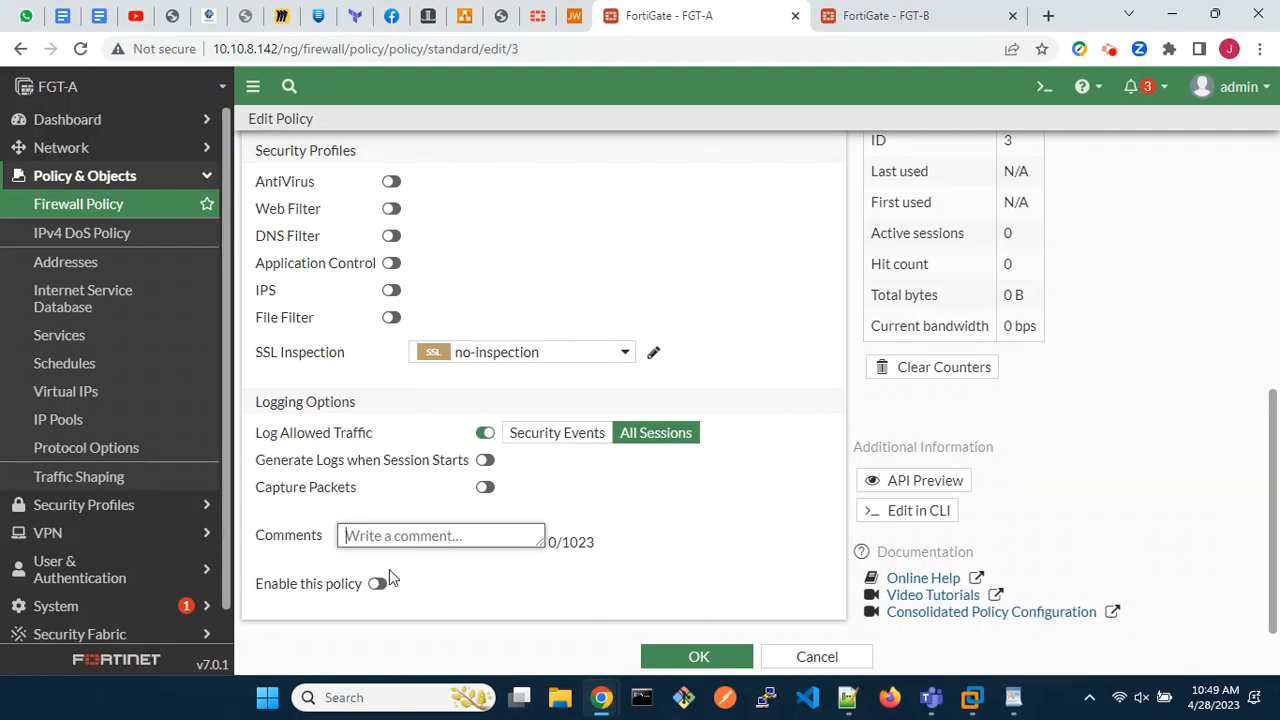
pyautogui.click(698, 656)
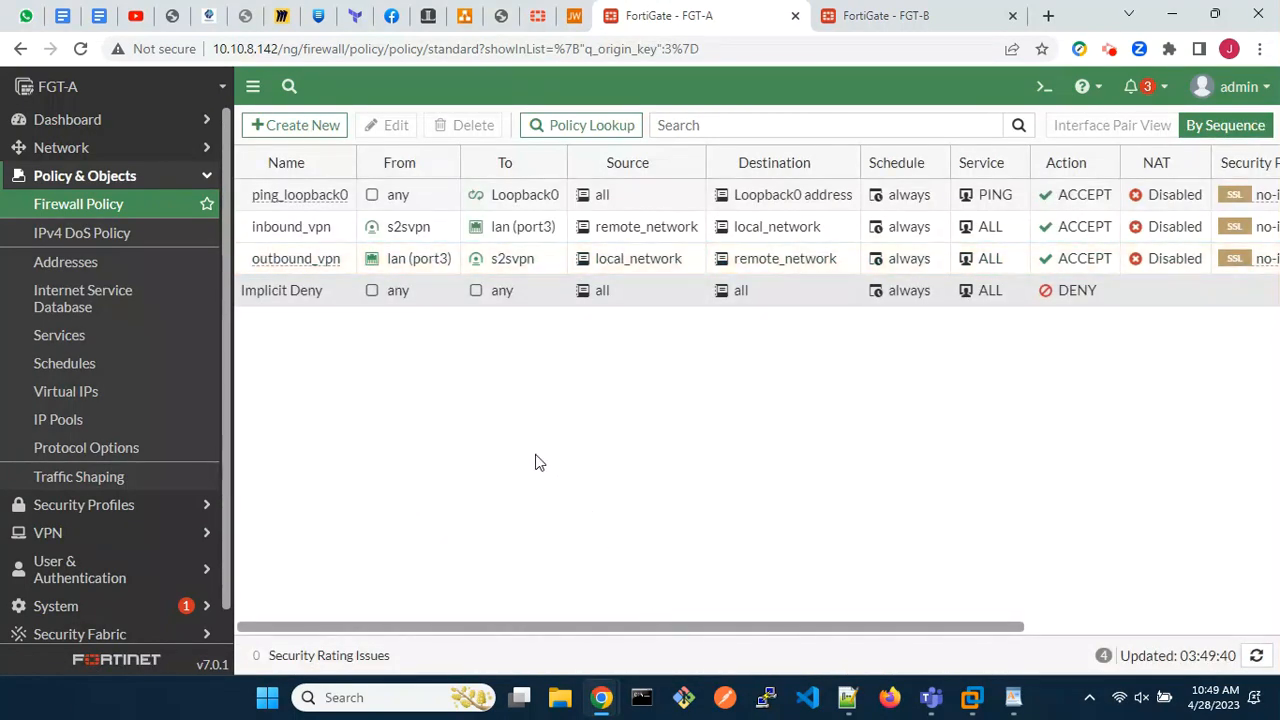
# Start policy allow_ike with incoming wan1 (port1) and outgoing Loopback0
pyautogui.click(295, 258)
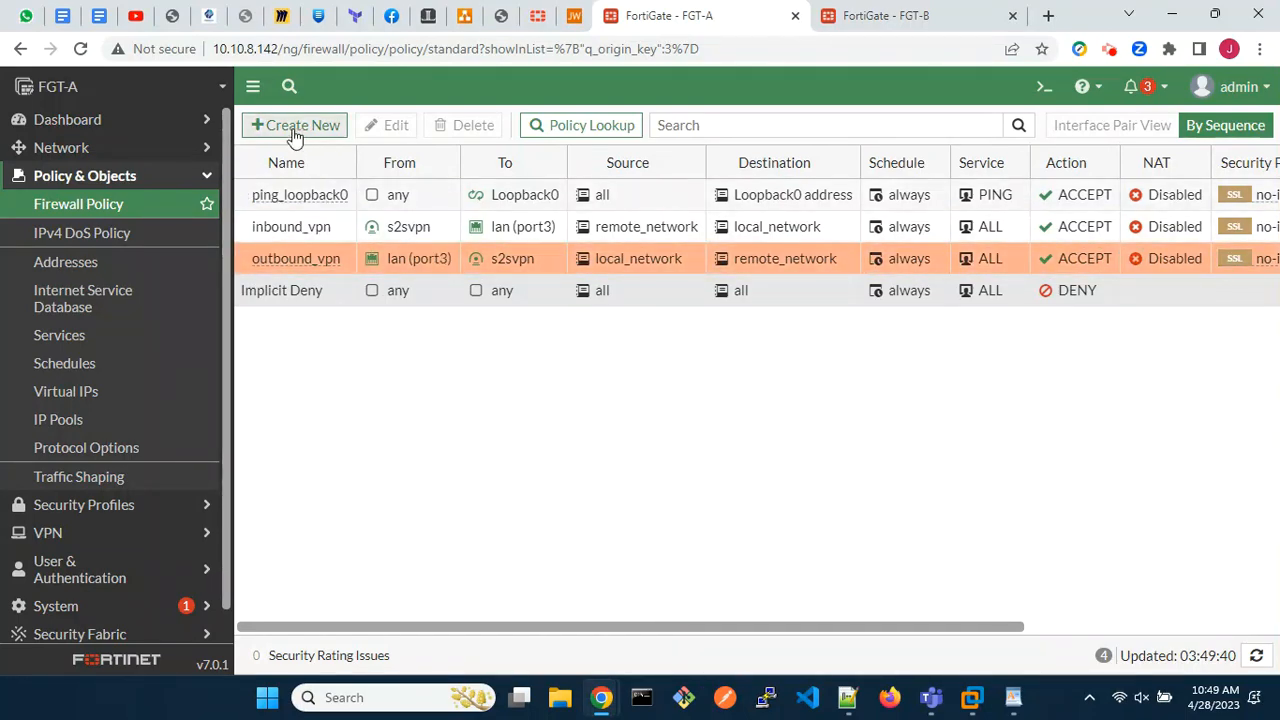
pyautogui.click(295, 125)
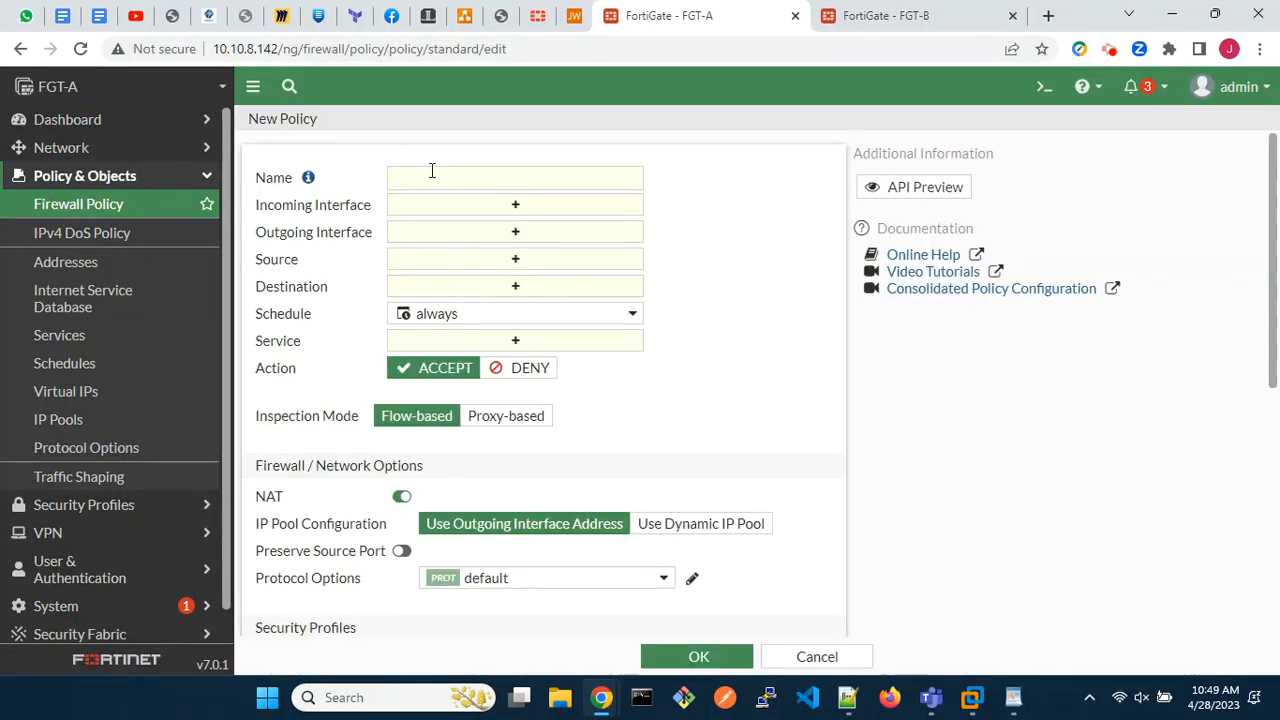
pyautogui.write('allow_i')
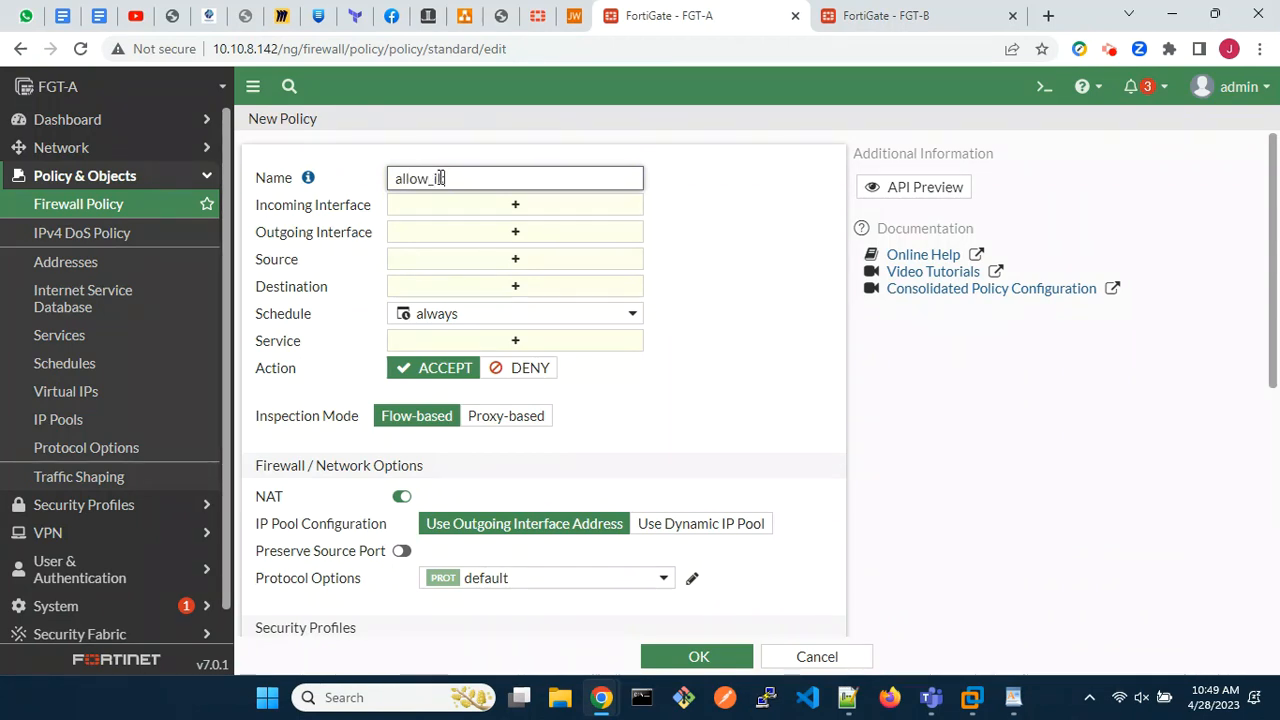
pyautogui.click(515, 205)
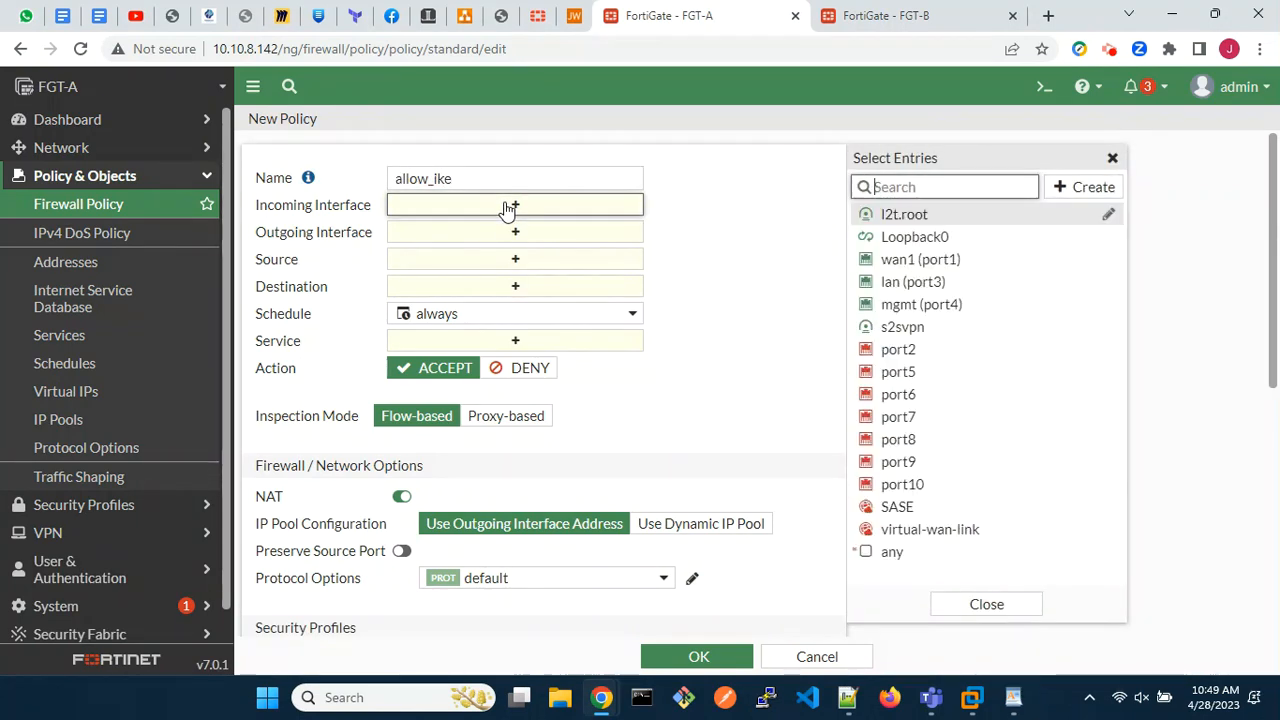
pyautogui.click(920, 259)
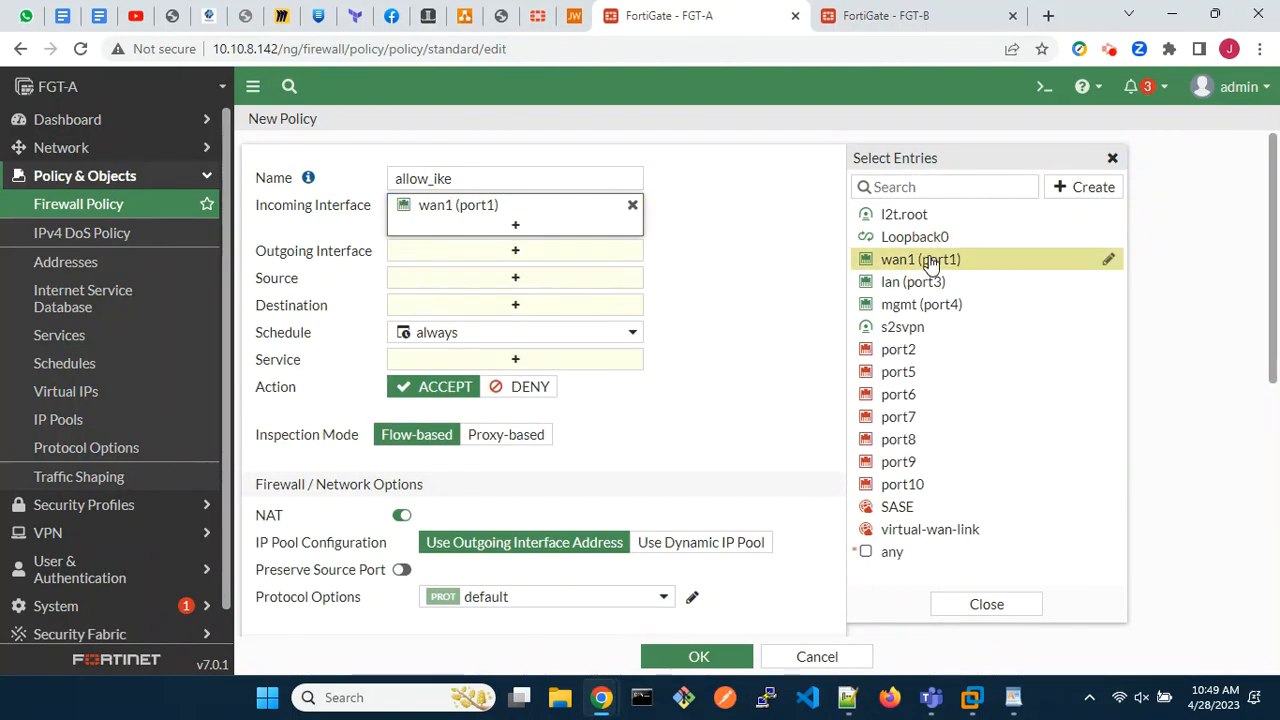
pyautogui.click(515, 250)
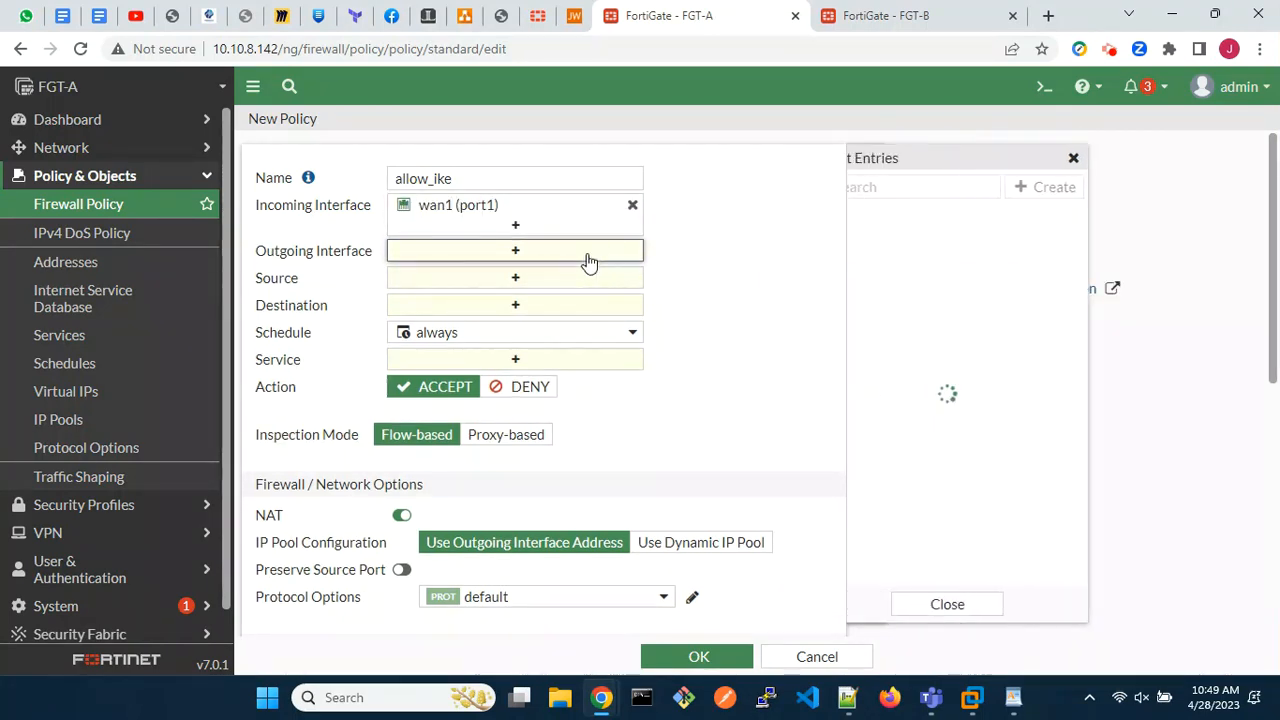
pyautogui.click(914, 236)
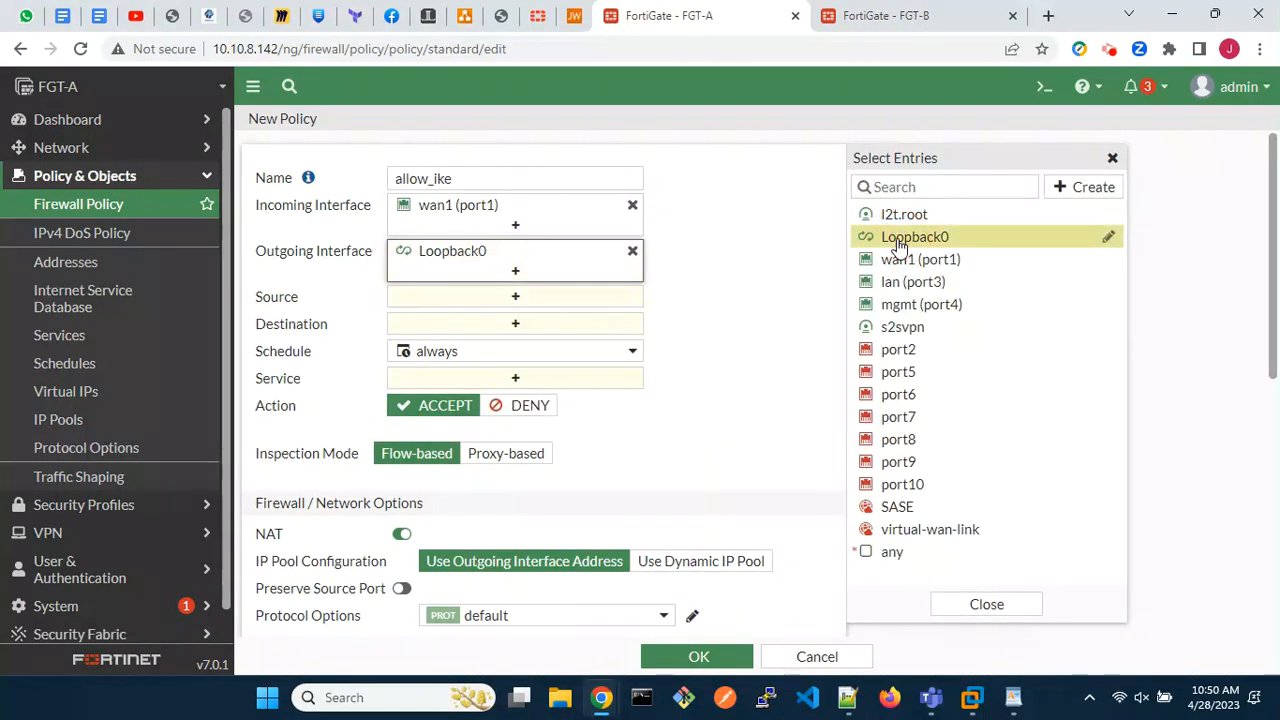
pyautogui.moveTo(758, 258)
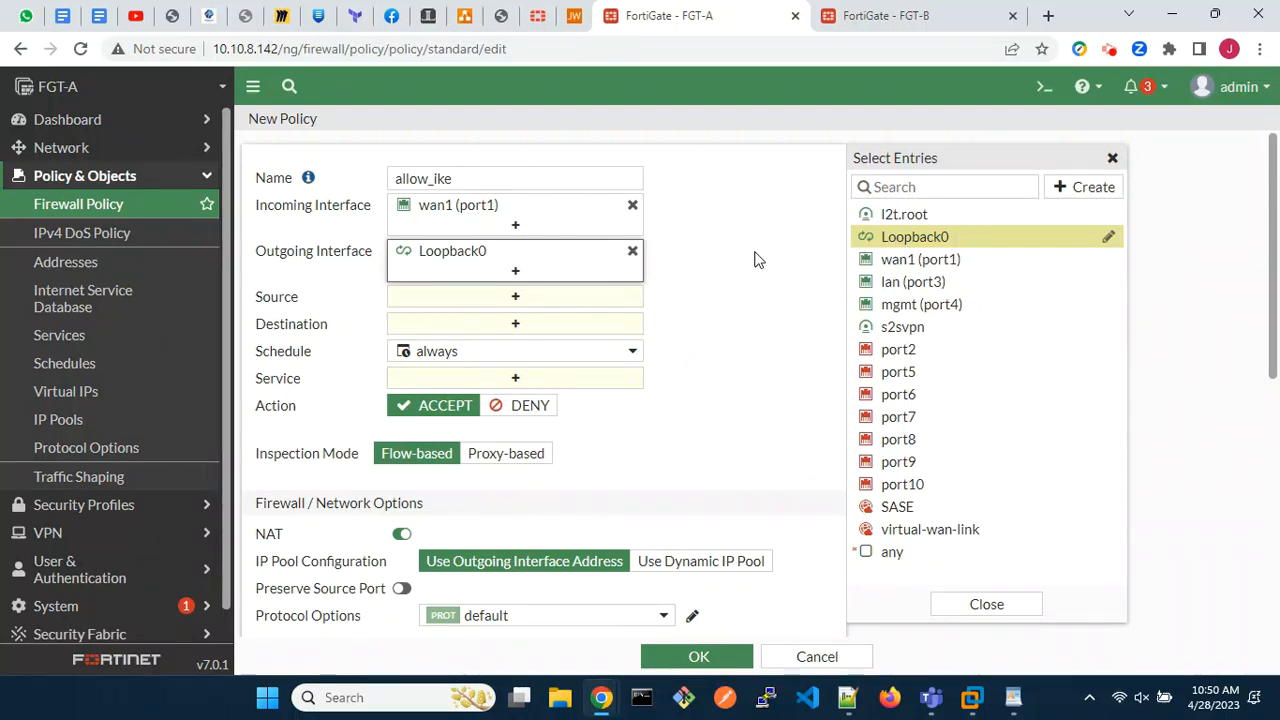
# Set source all, destination Loopback0 address, service IKE, NAT off, and save allow_ike
pyautogui.click(515, 296)
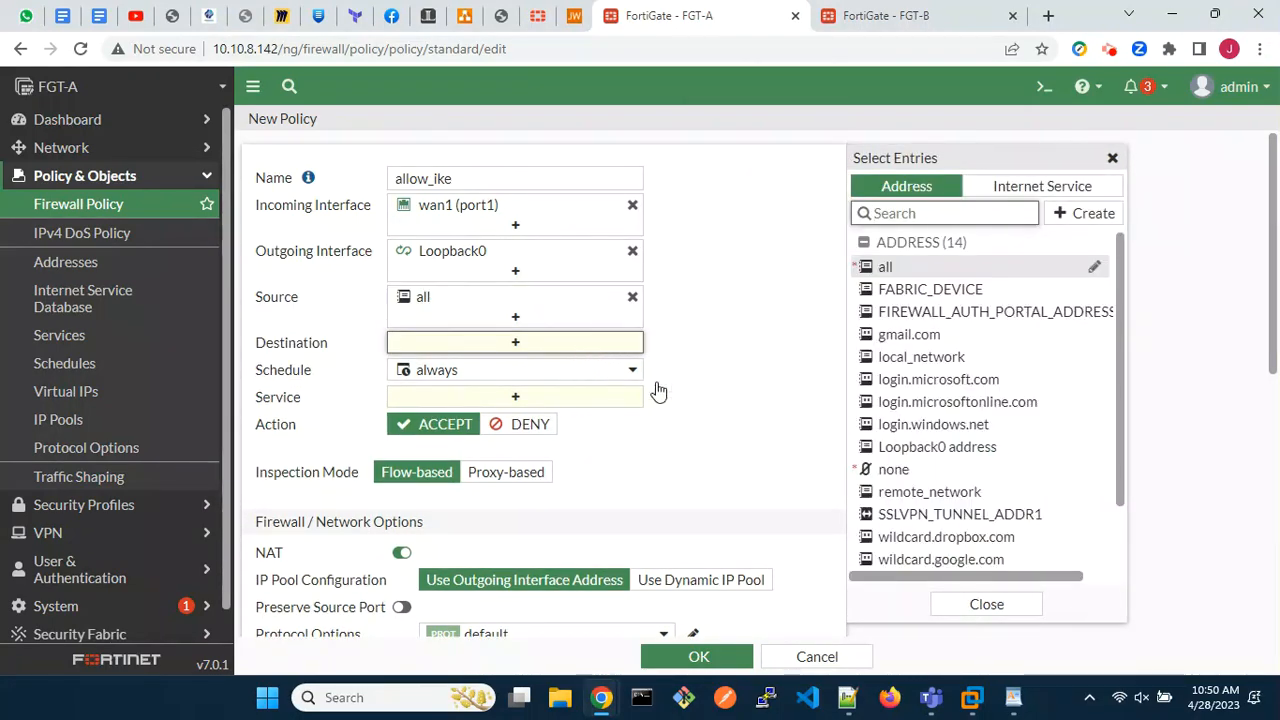
pyautogui.click(937, 446)
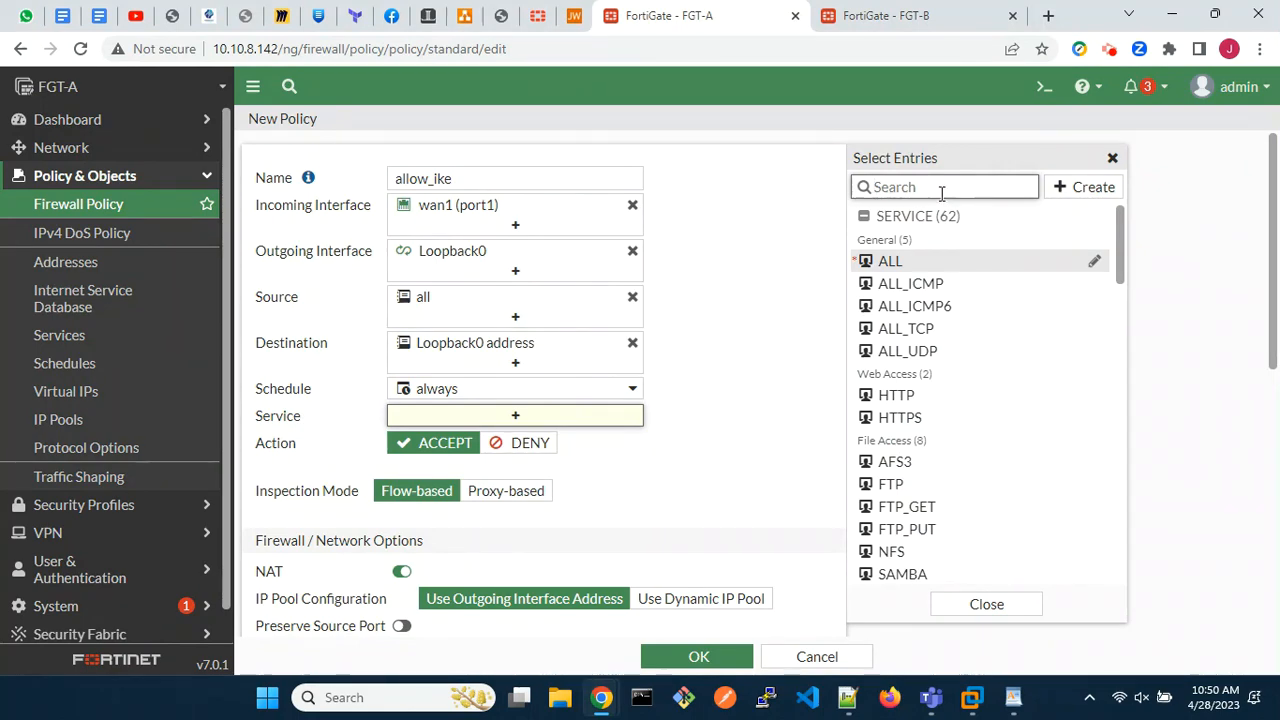
pyautogui.write('ike')
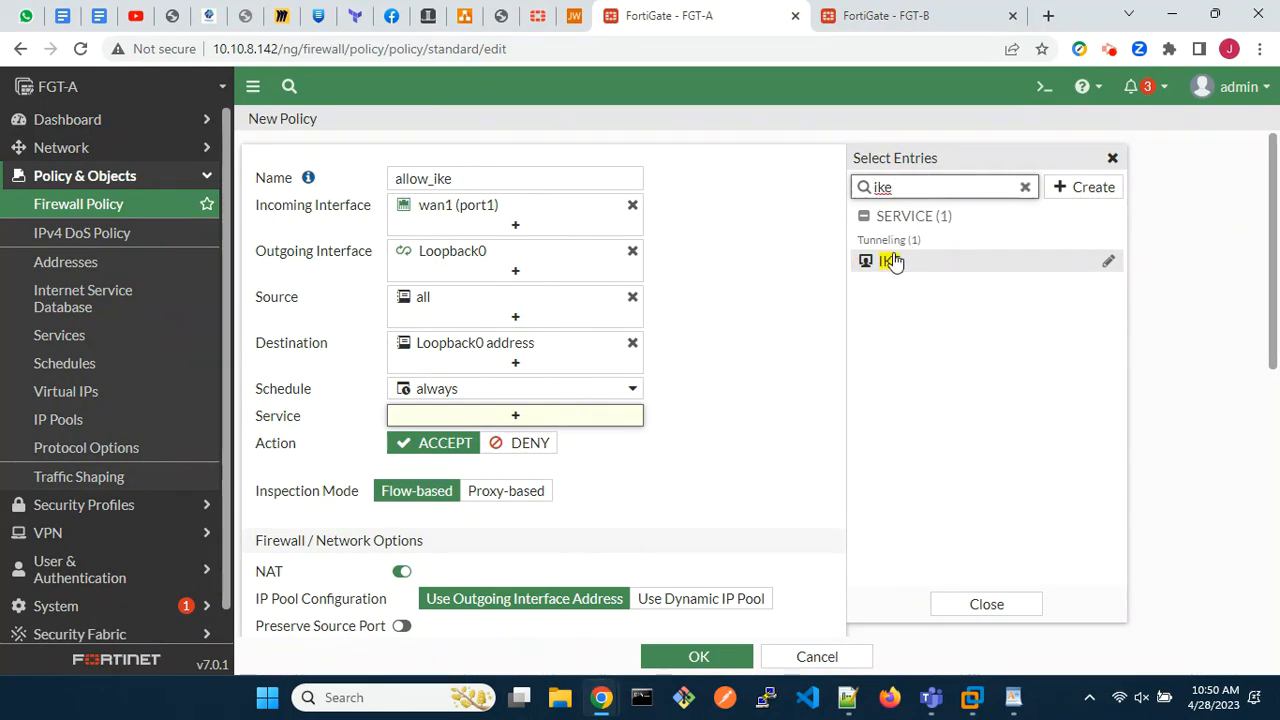
pyautogui.click(888, 260)
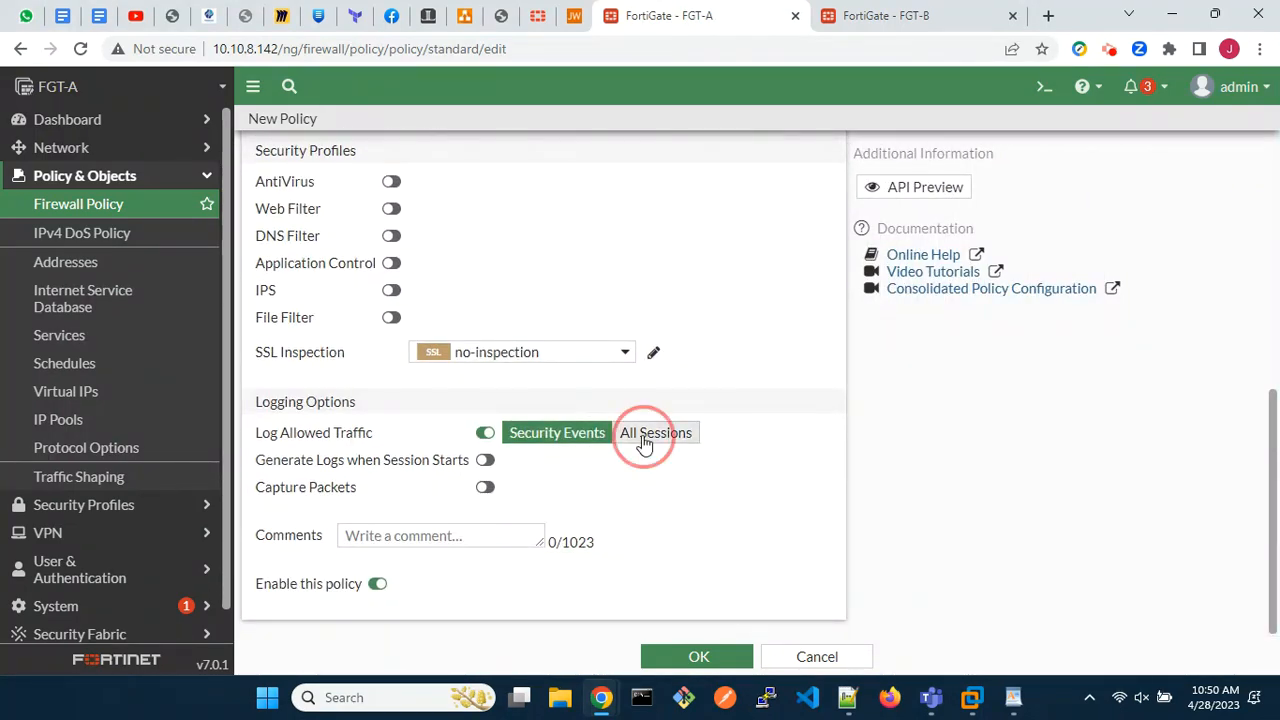
pyautogui.scroll(3)
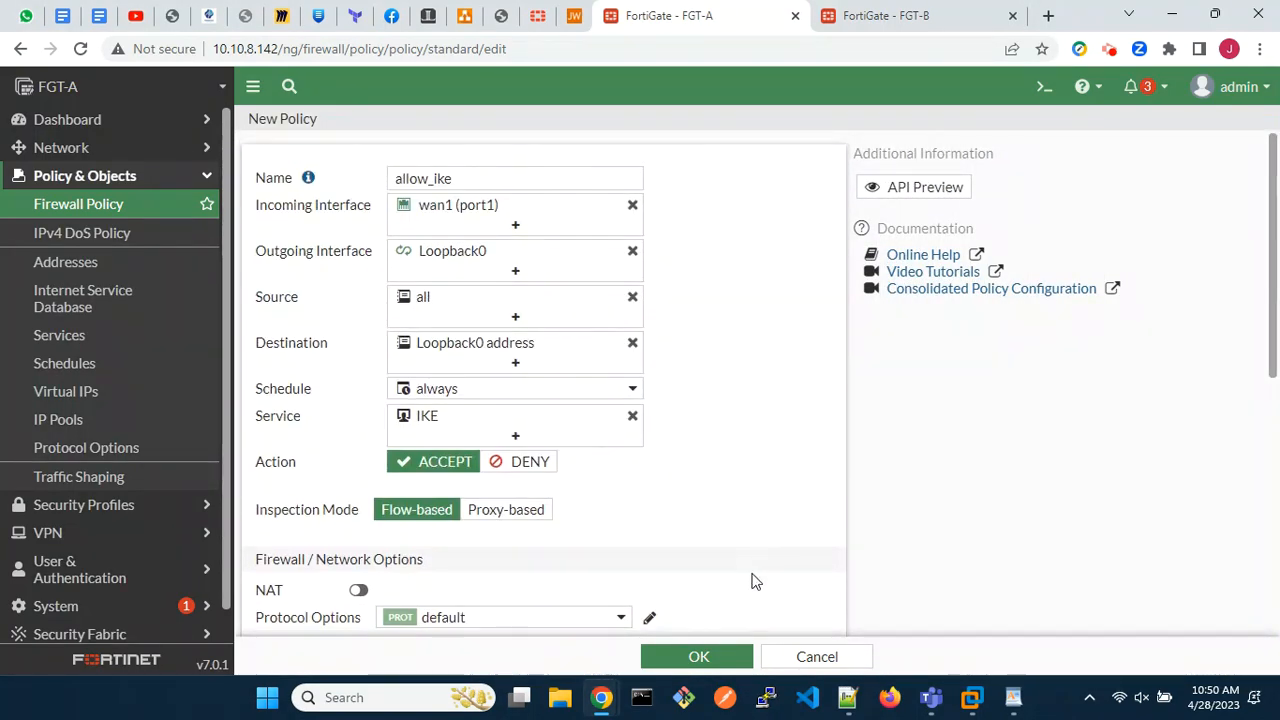
pyautogui.click(698, 656)
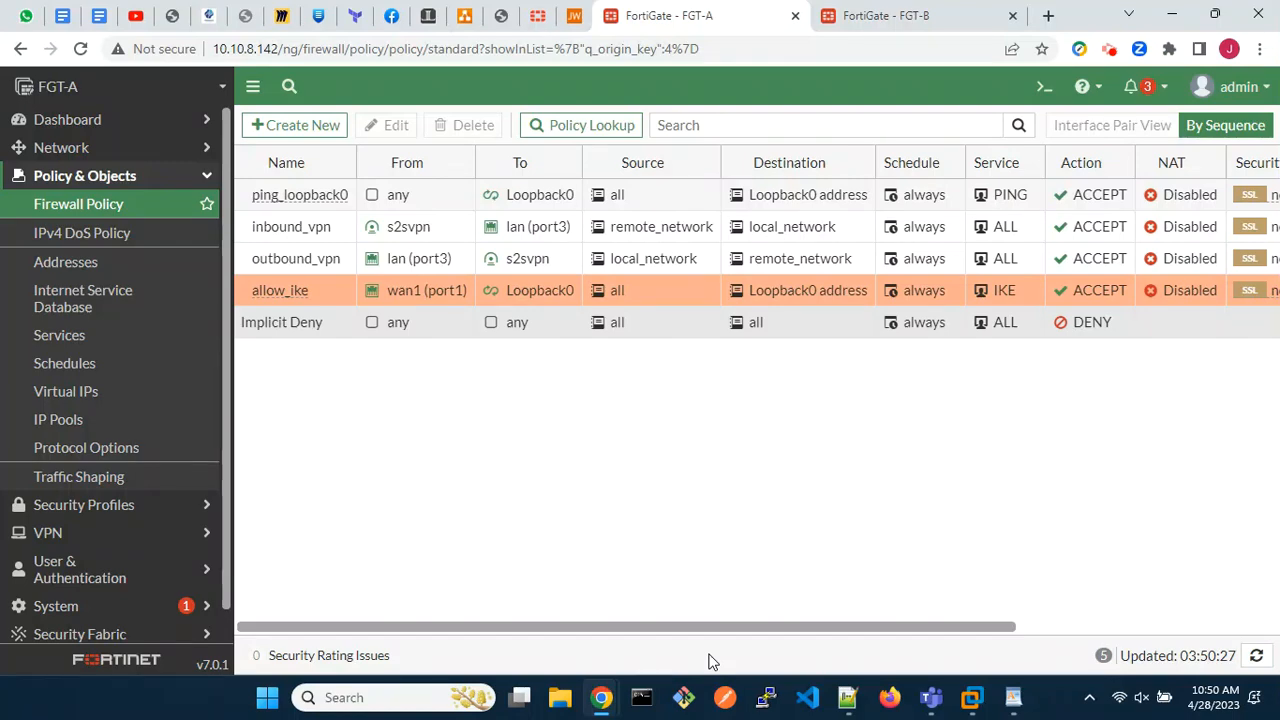
pyautogui.moveTo(143, 119)
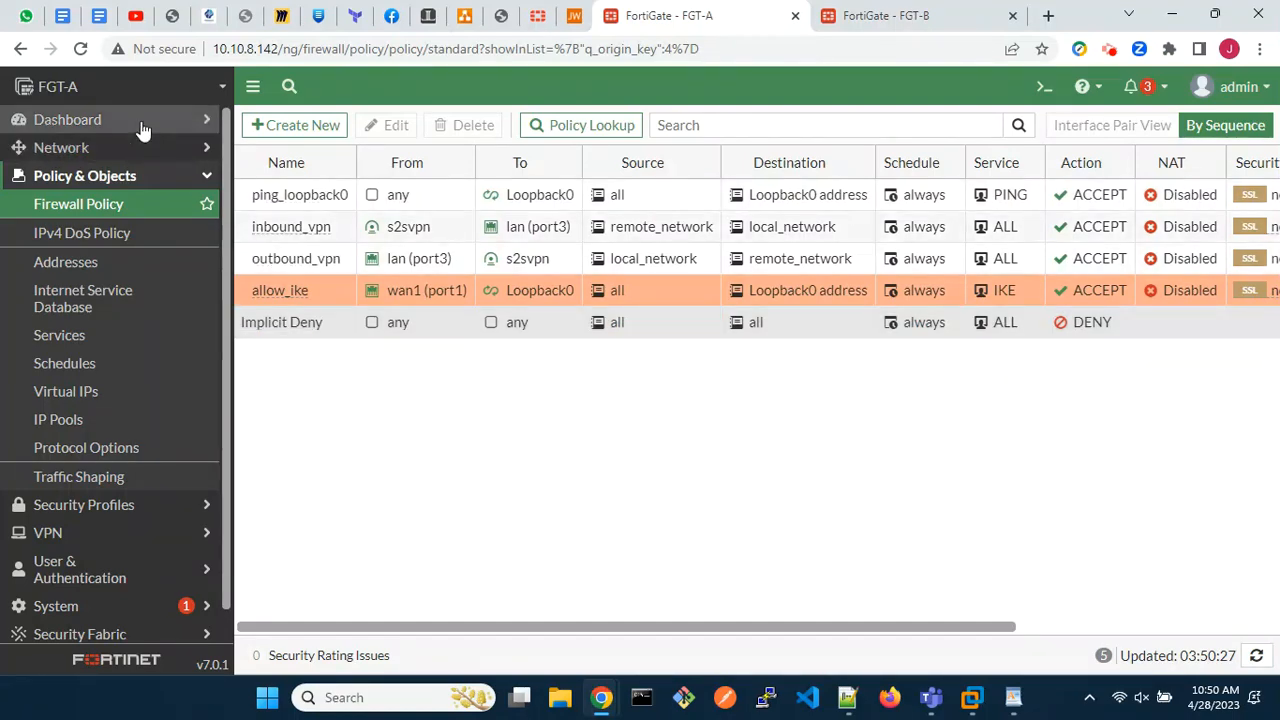
# In FGT-A's CLI console, ping 10.2.2.1 with ping-options source 10.1.1.1
pyautogui.click(67, 119)
pyautogui.write('execute ping-options source')
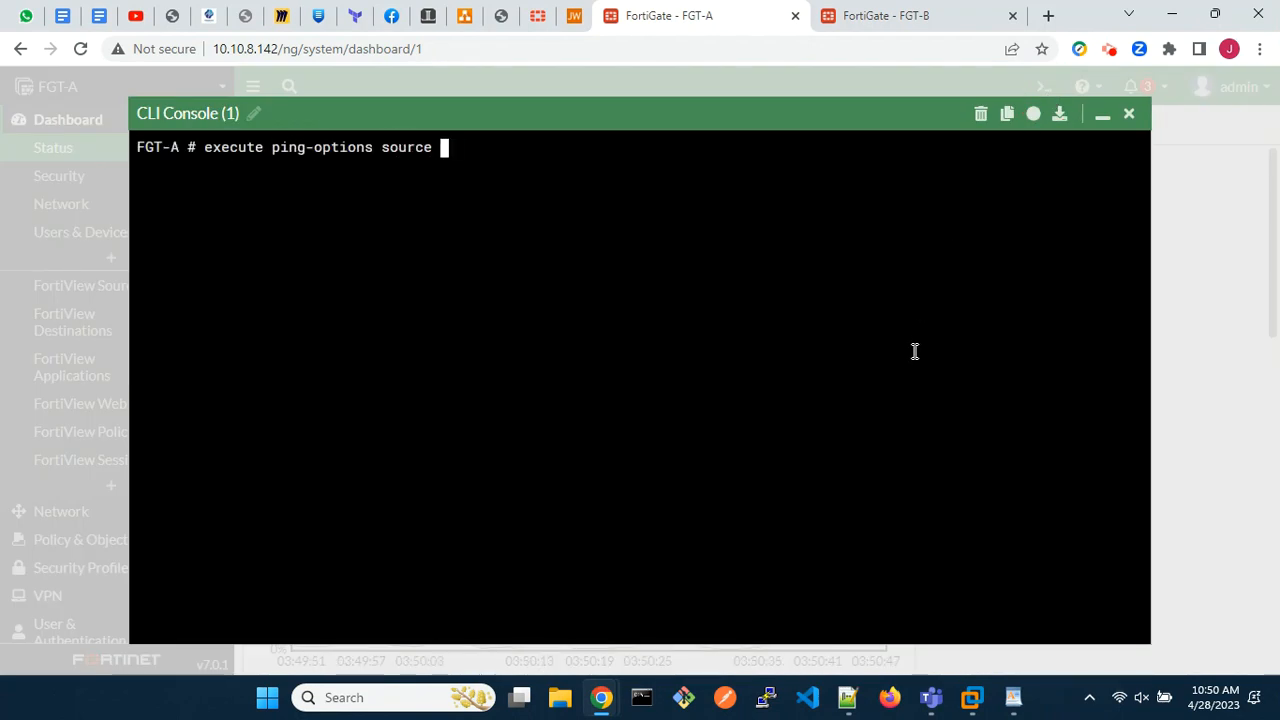
pyautogui.write('10.1.1.1')
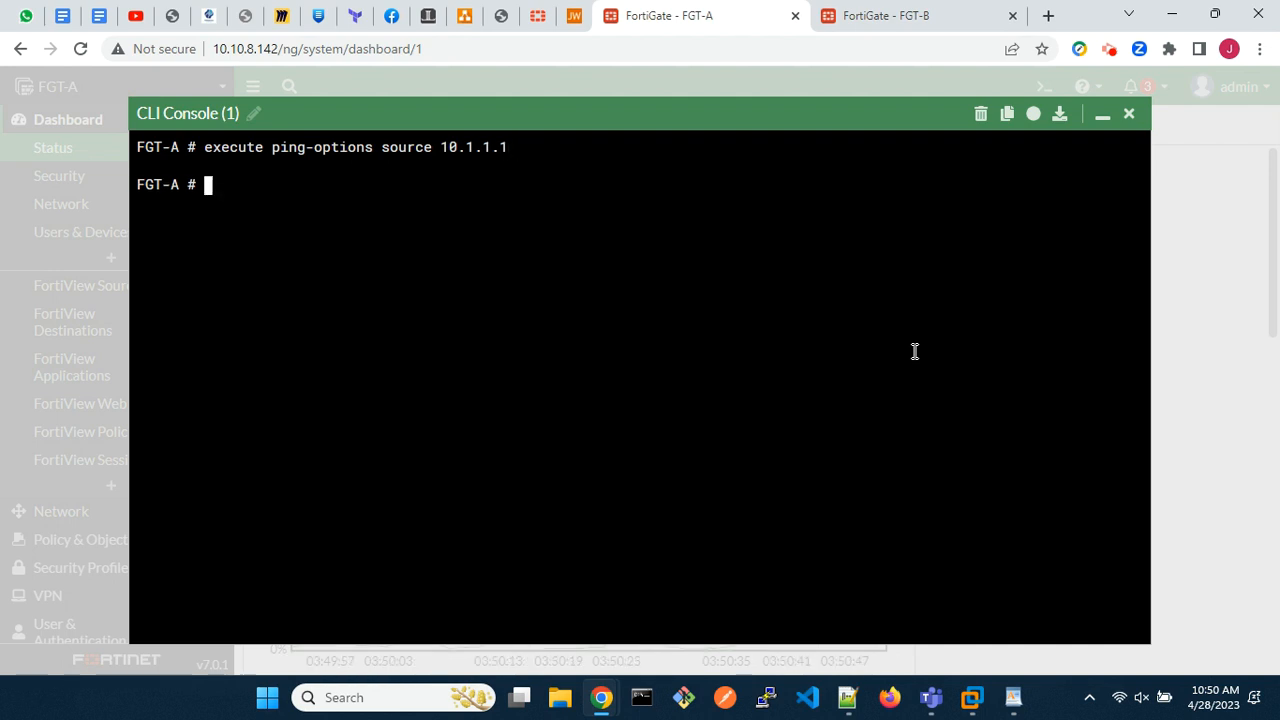
pyautogui.write('execute ping 10.2.2.1')
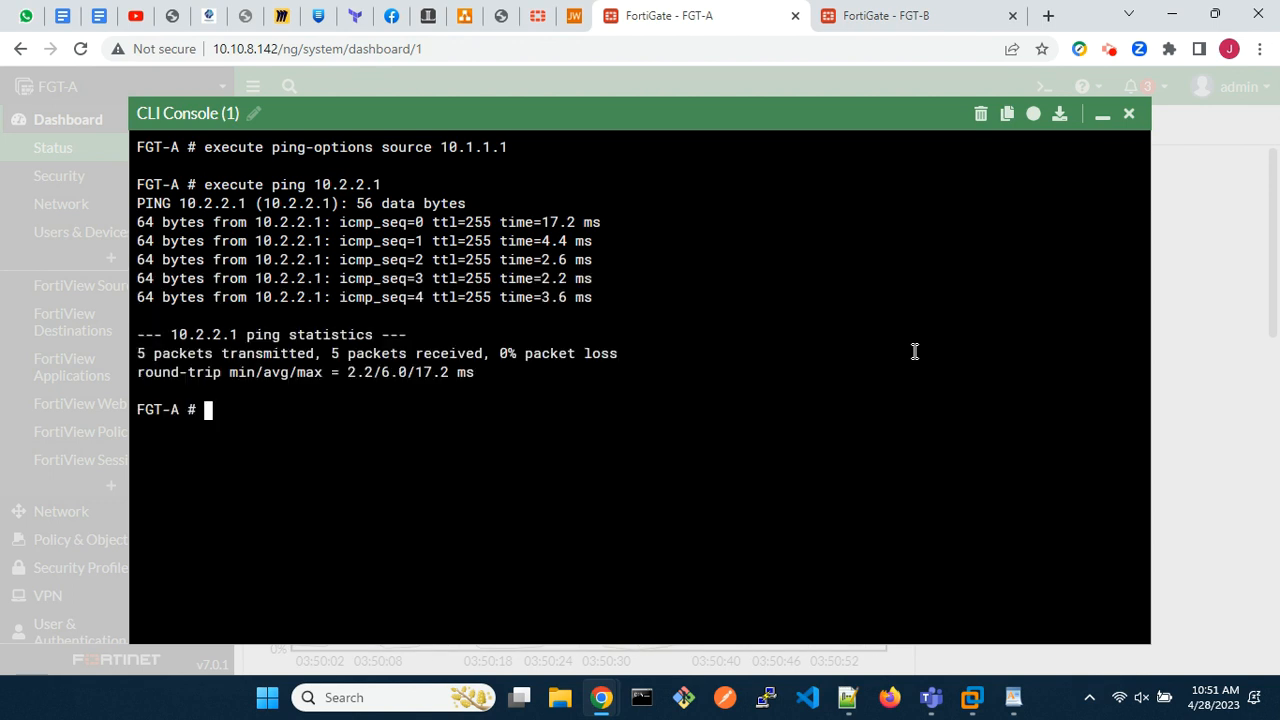
# Traceroute 10.2.2.1 with source 10.1.1.1 and show the vpn ipsec tunnel details
pyautogui.write('execute traceroute-')
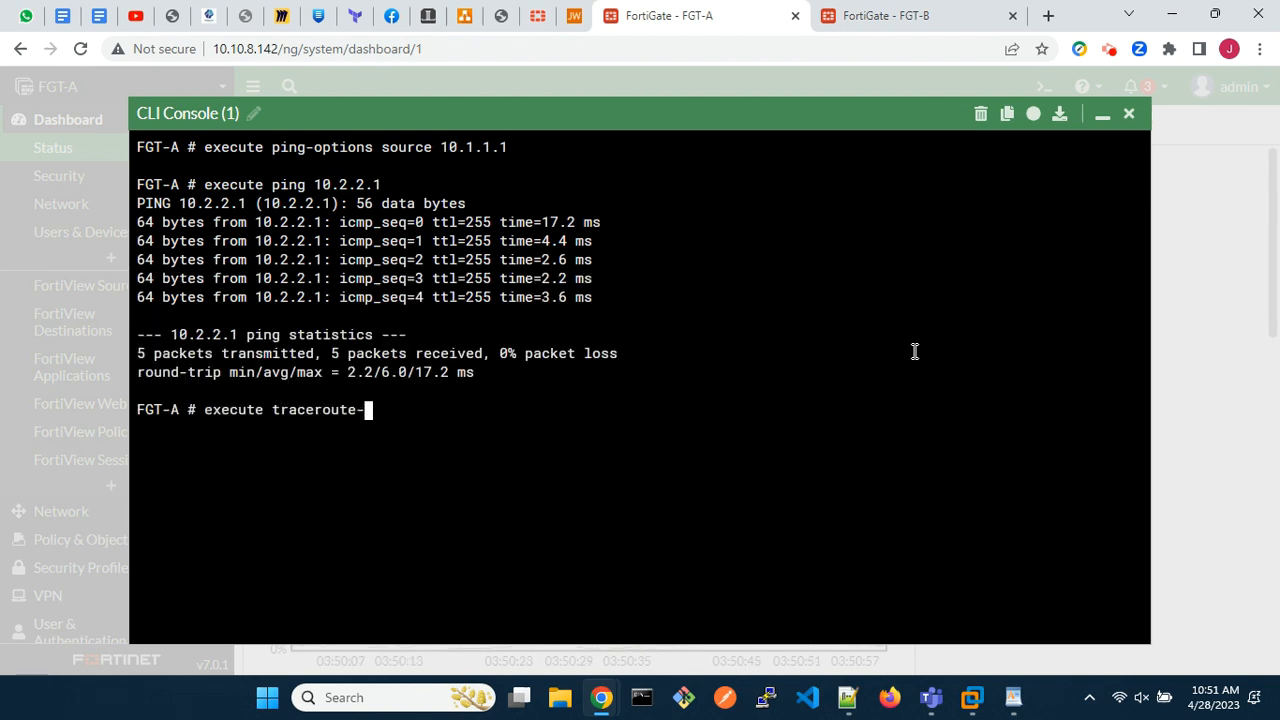
pyautogui.write('options source 10.1.1.1')
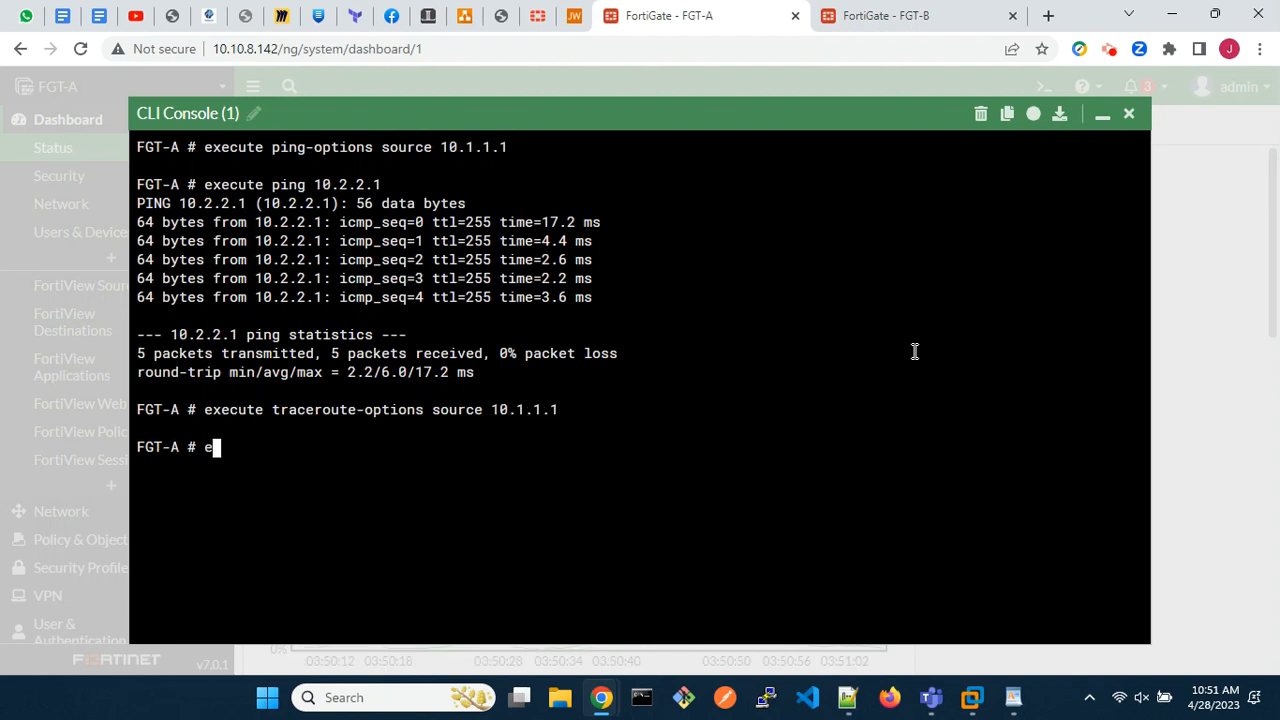
pyautogui.write('xecute traceroute')
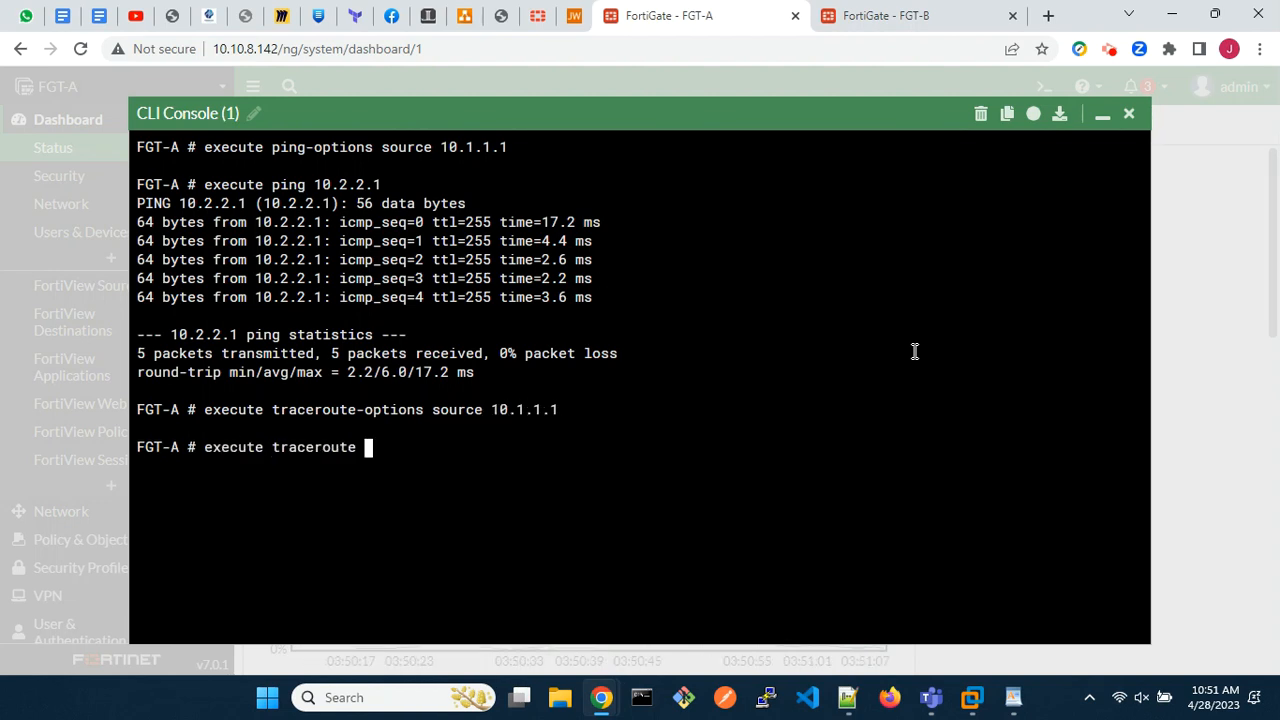
pyautogui.write('10.2.2.1')
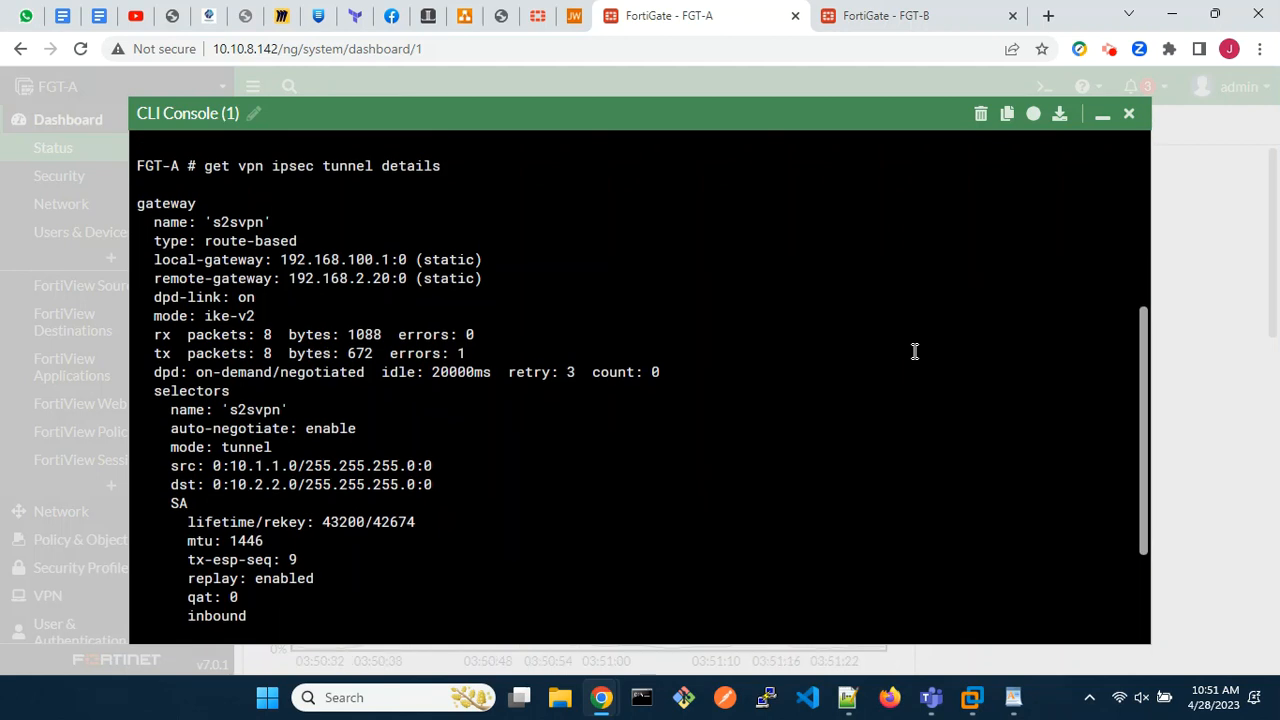
pyautogui.scroll(-3)
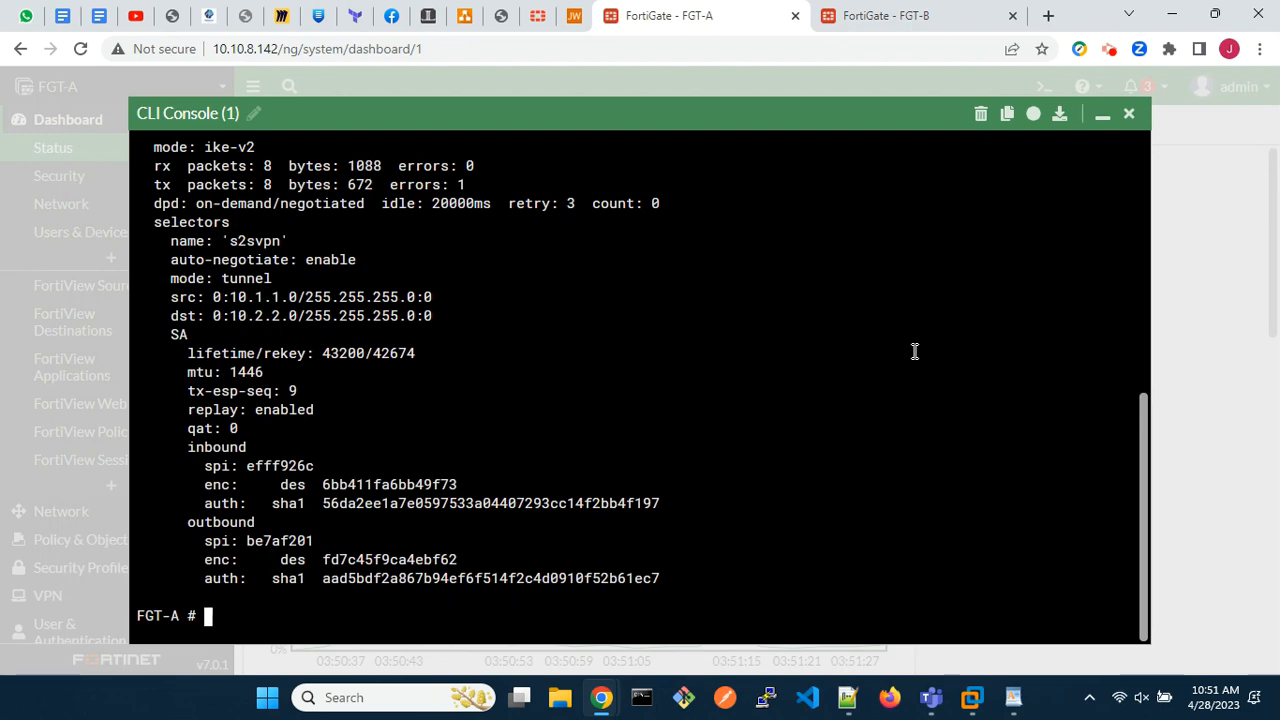
# In FGT-B's CLI console, ping 10.1.1.1 with ping-options source 10.2.2.1
pyautogui.click(885, 15)
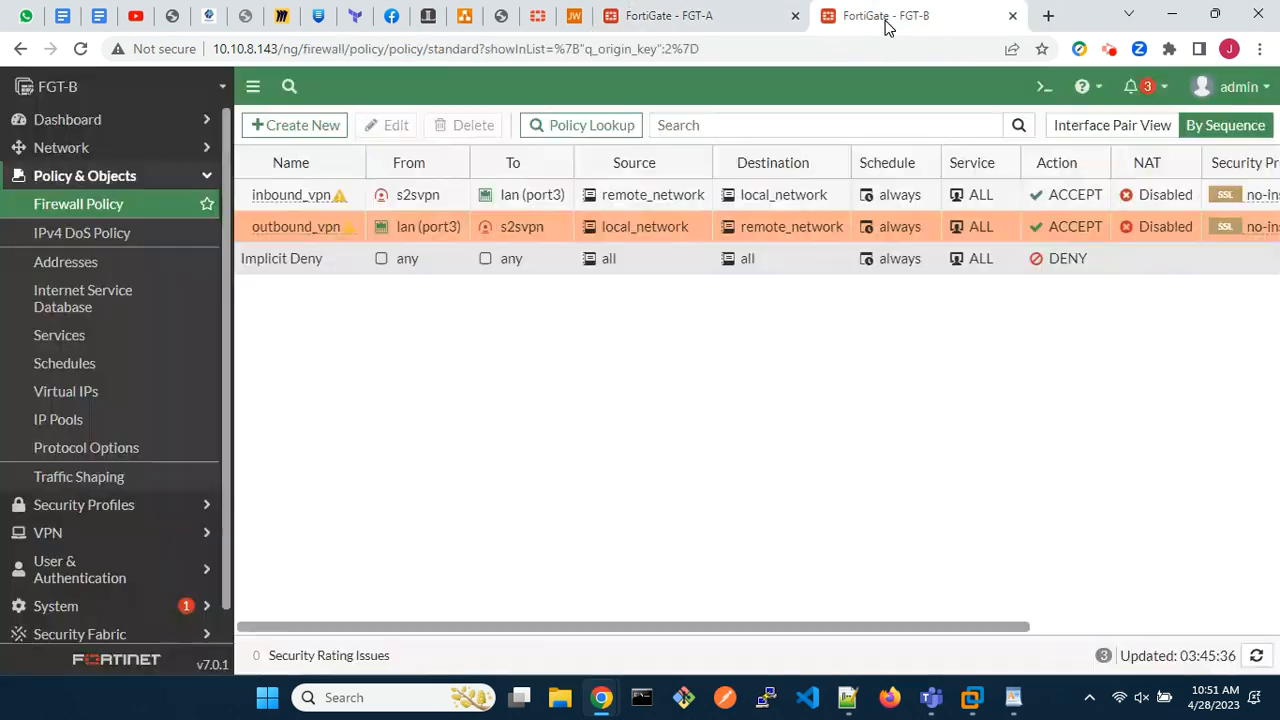
pyautogui.click(1043, 86)
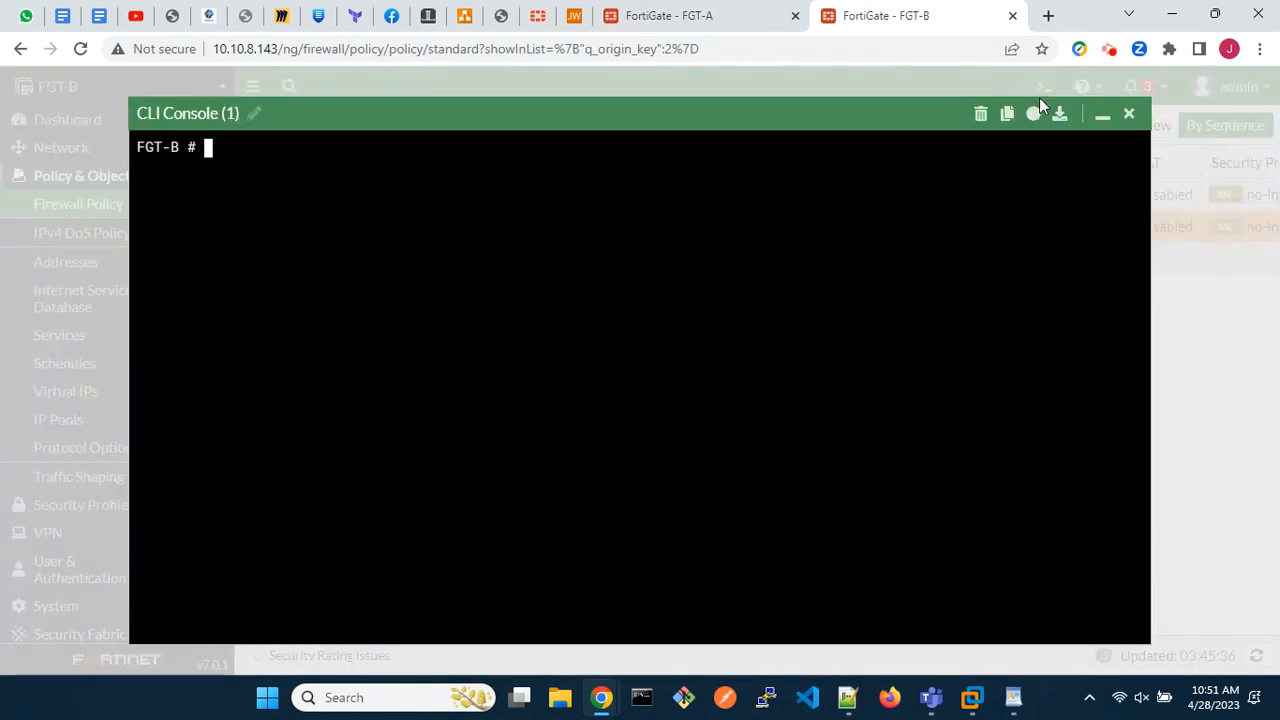
pyautogui.write('execute ping-options source 10.2.2.1')
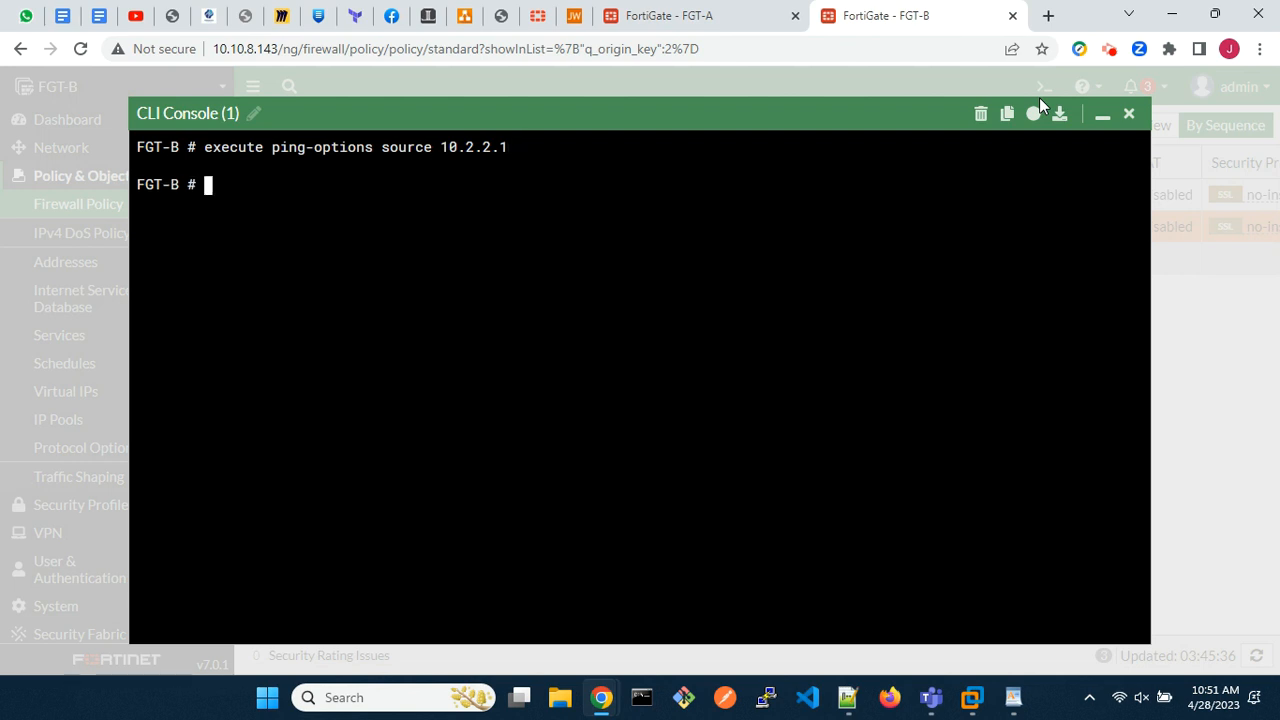
pyautogui.write('execute ping 10.1.1.1')
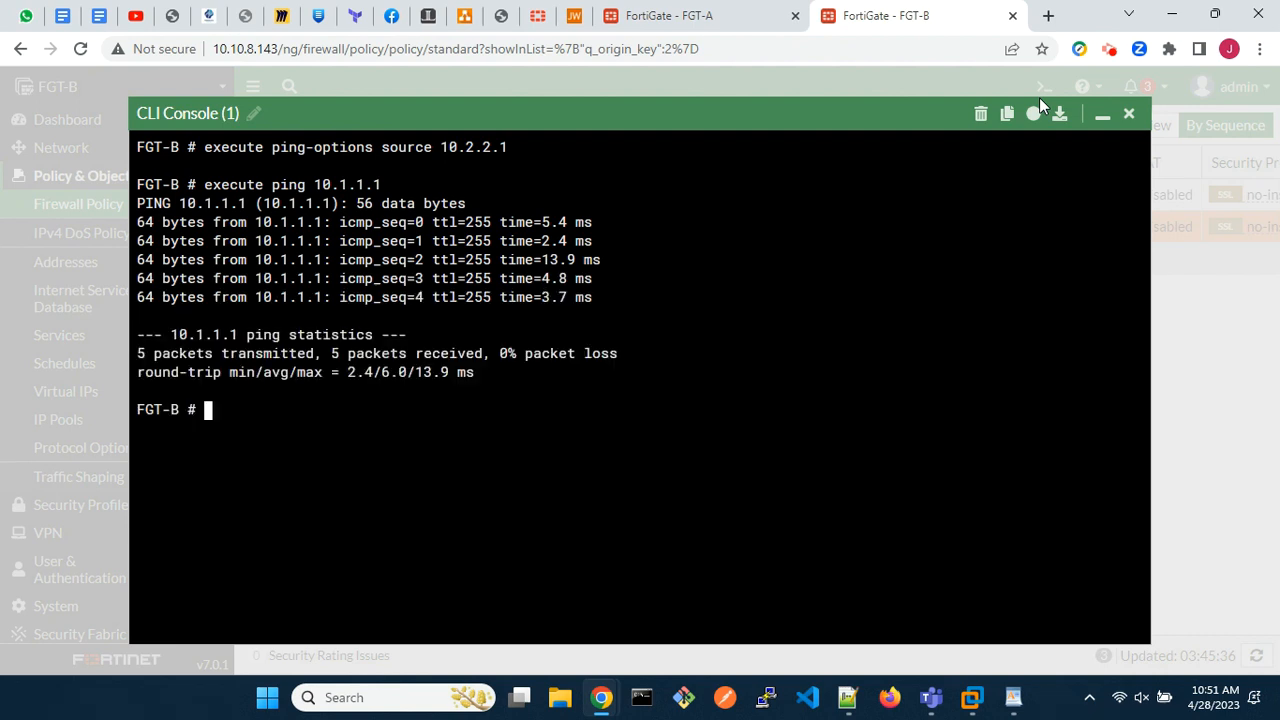
pyautogui.write('execute p')
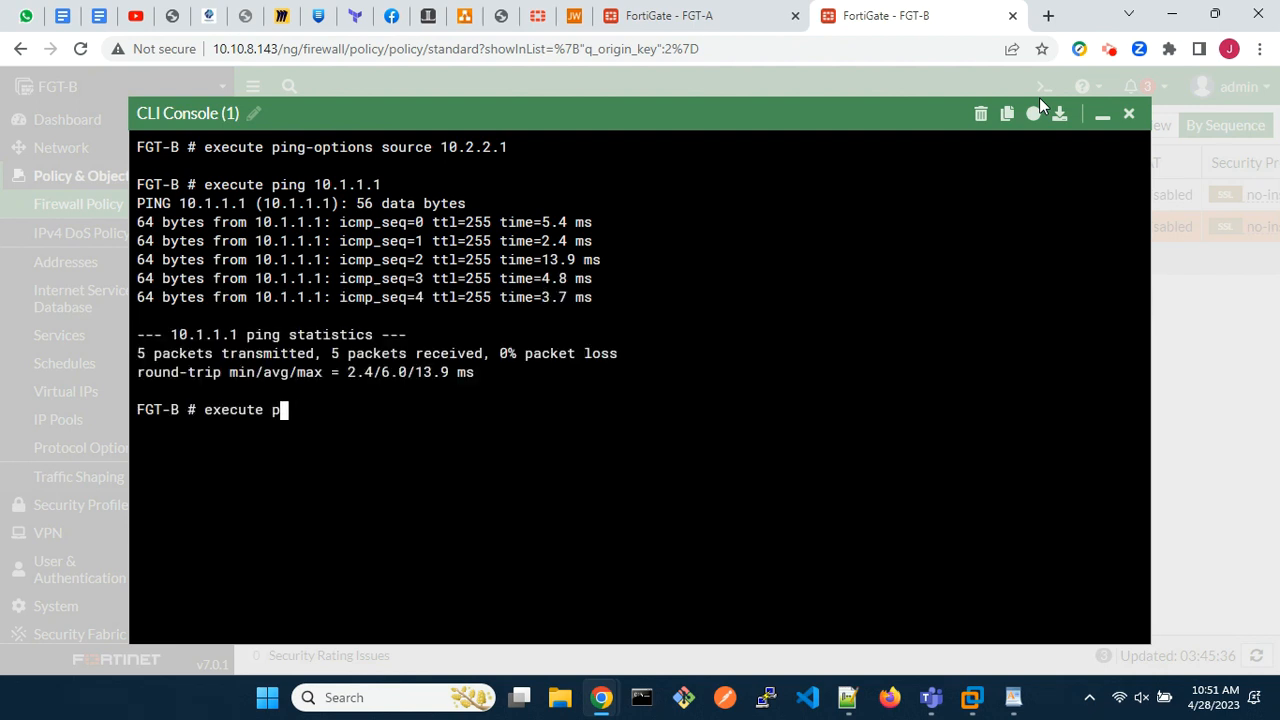
# Traceroute 10.1.1.1 with source 10.2.2.1 and run get vpn ipsec tunnel details
pyautogui.write('raceroute-options')
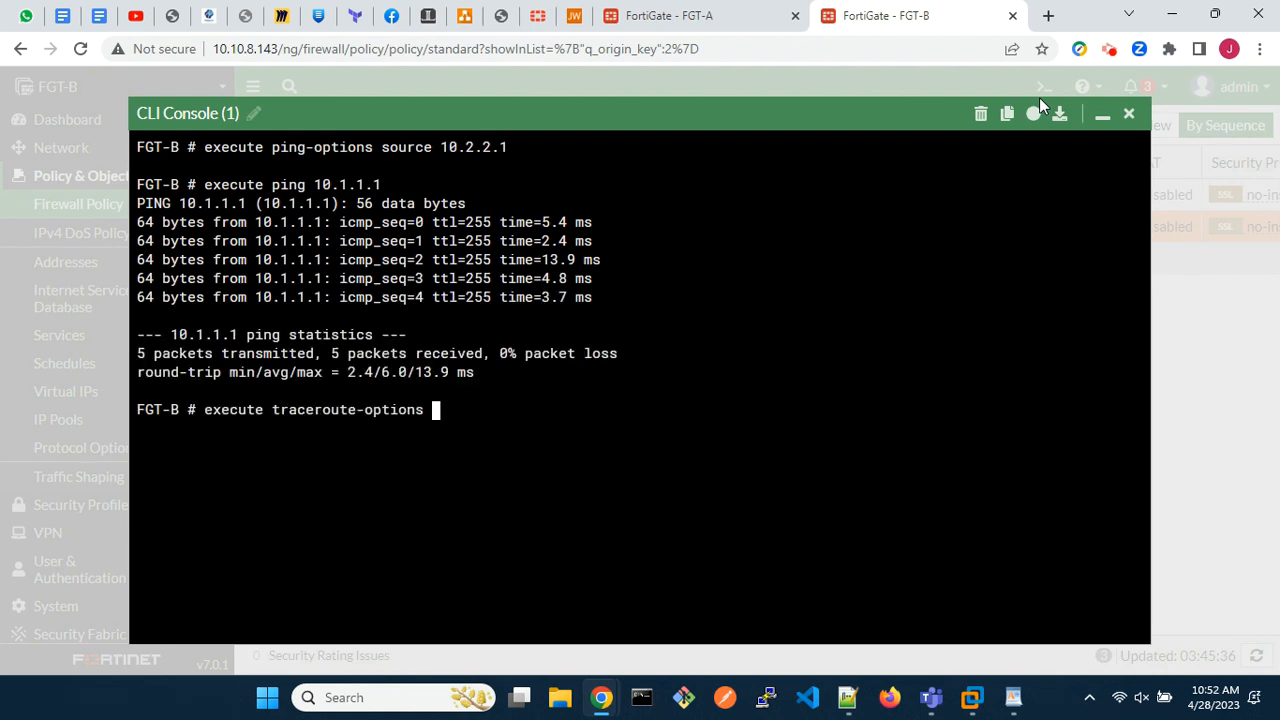
pyautogui.write('source 10.2.2.1')
pyautogui.write('execute traceroute 10.1.1.1')
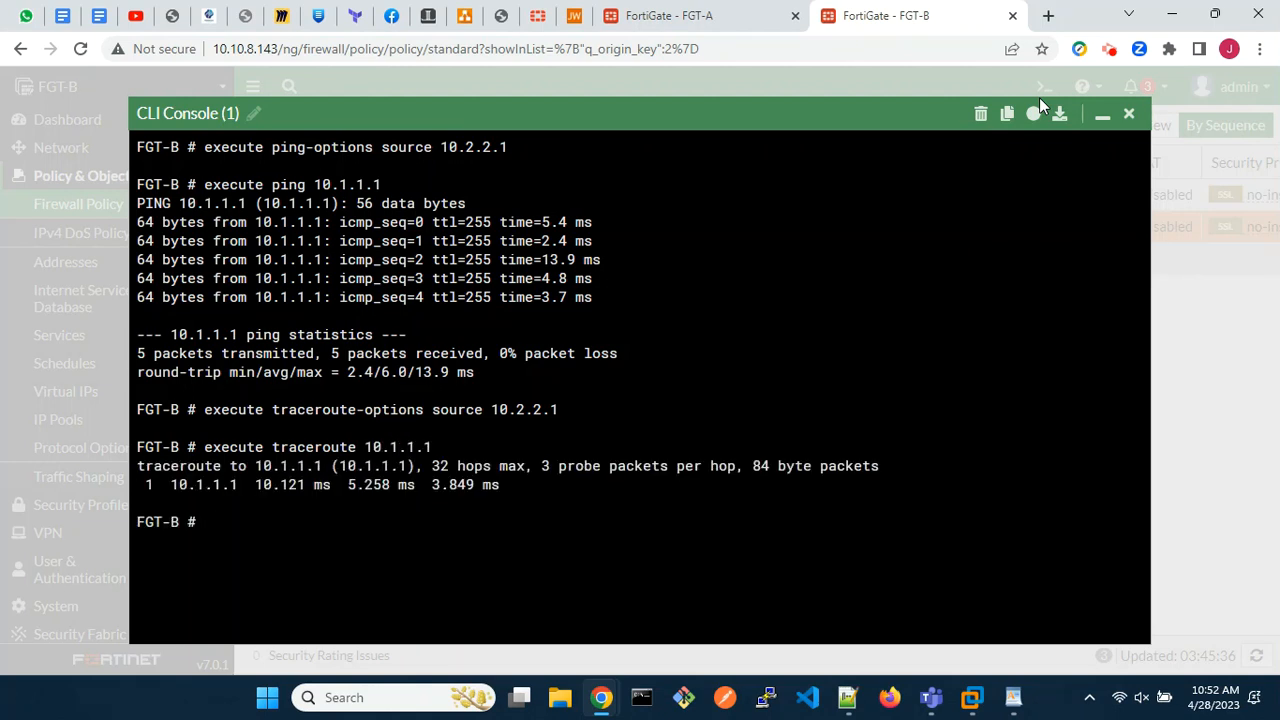
pyautogui.write('get v')
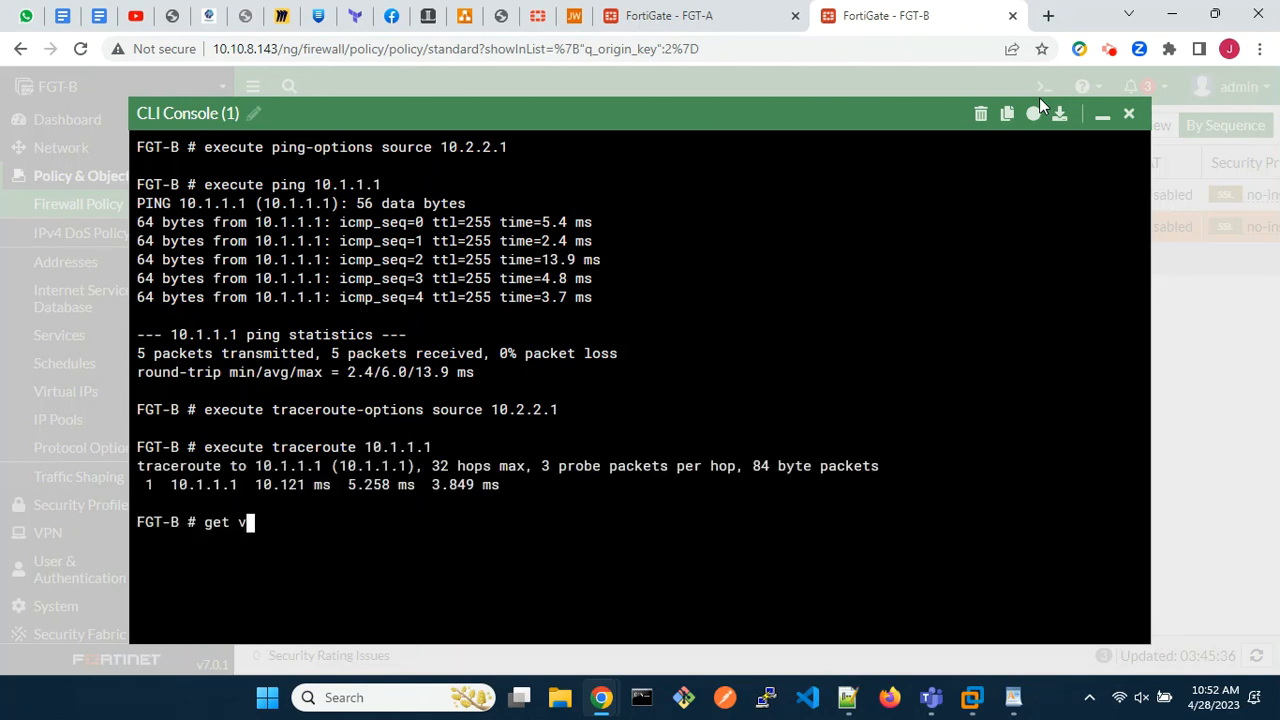
pyautogui.write('pn ipsec tunnel details')
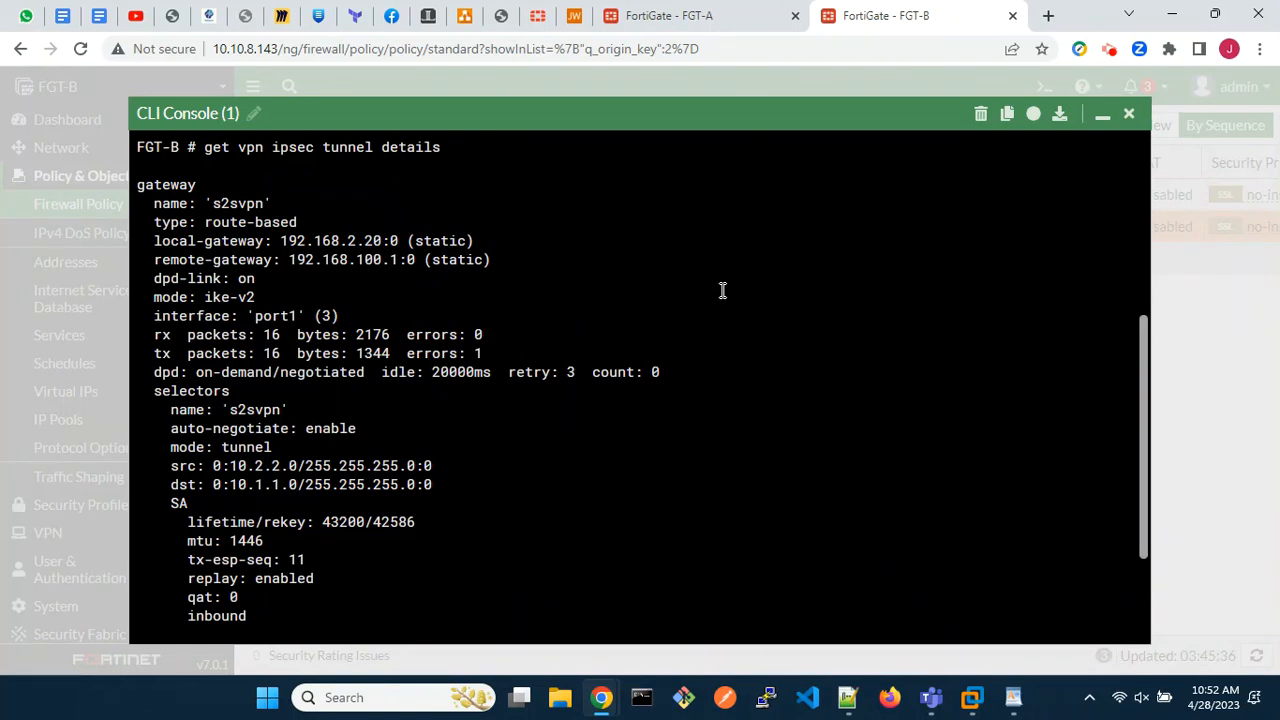
pyautogui.scroll(-3)
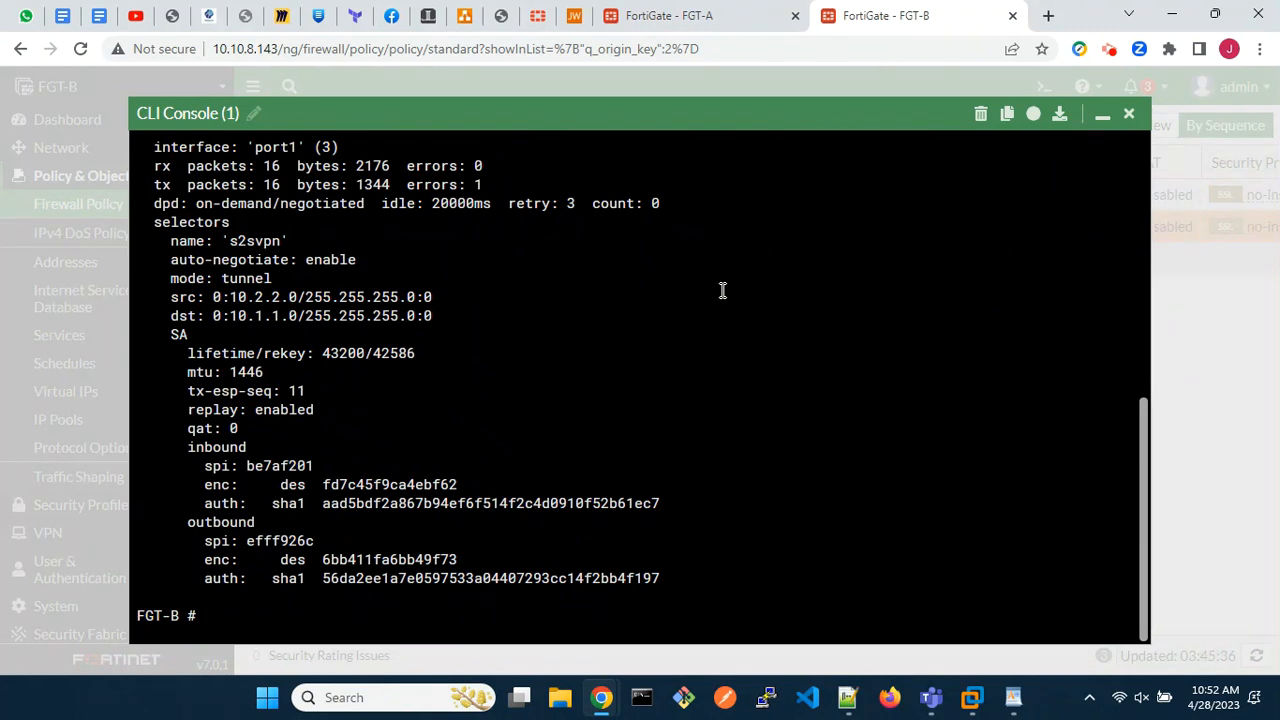